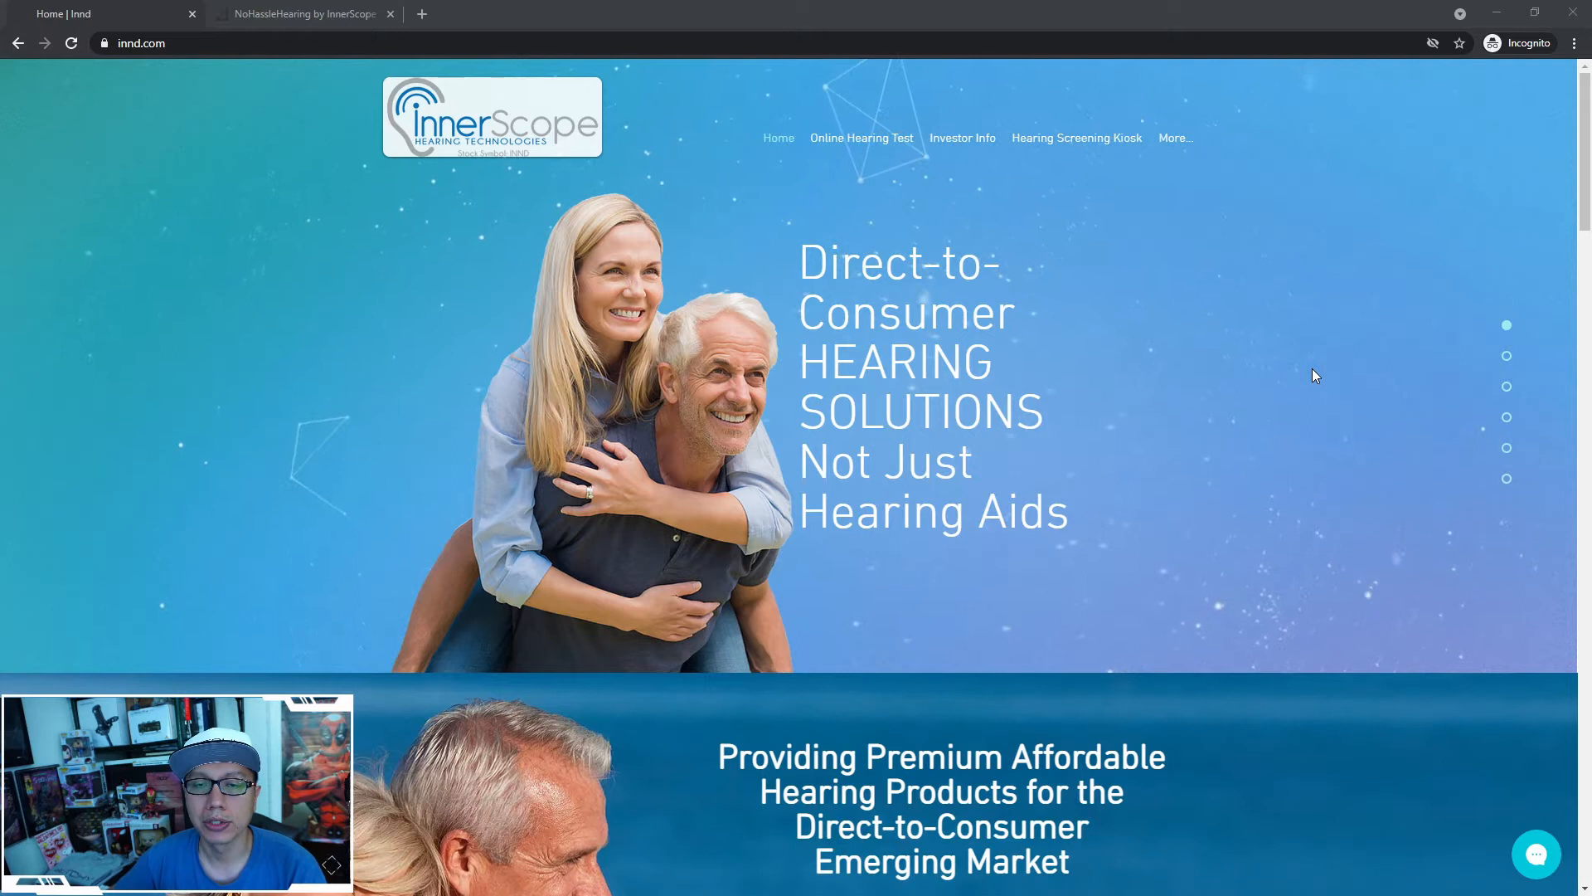
# Scroll the InnerScope homepage, visit and close the Online Hearing Test, then open More…
pyautogui.scroll(-3)
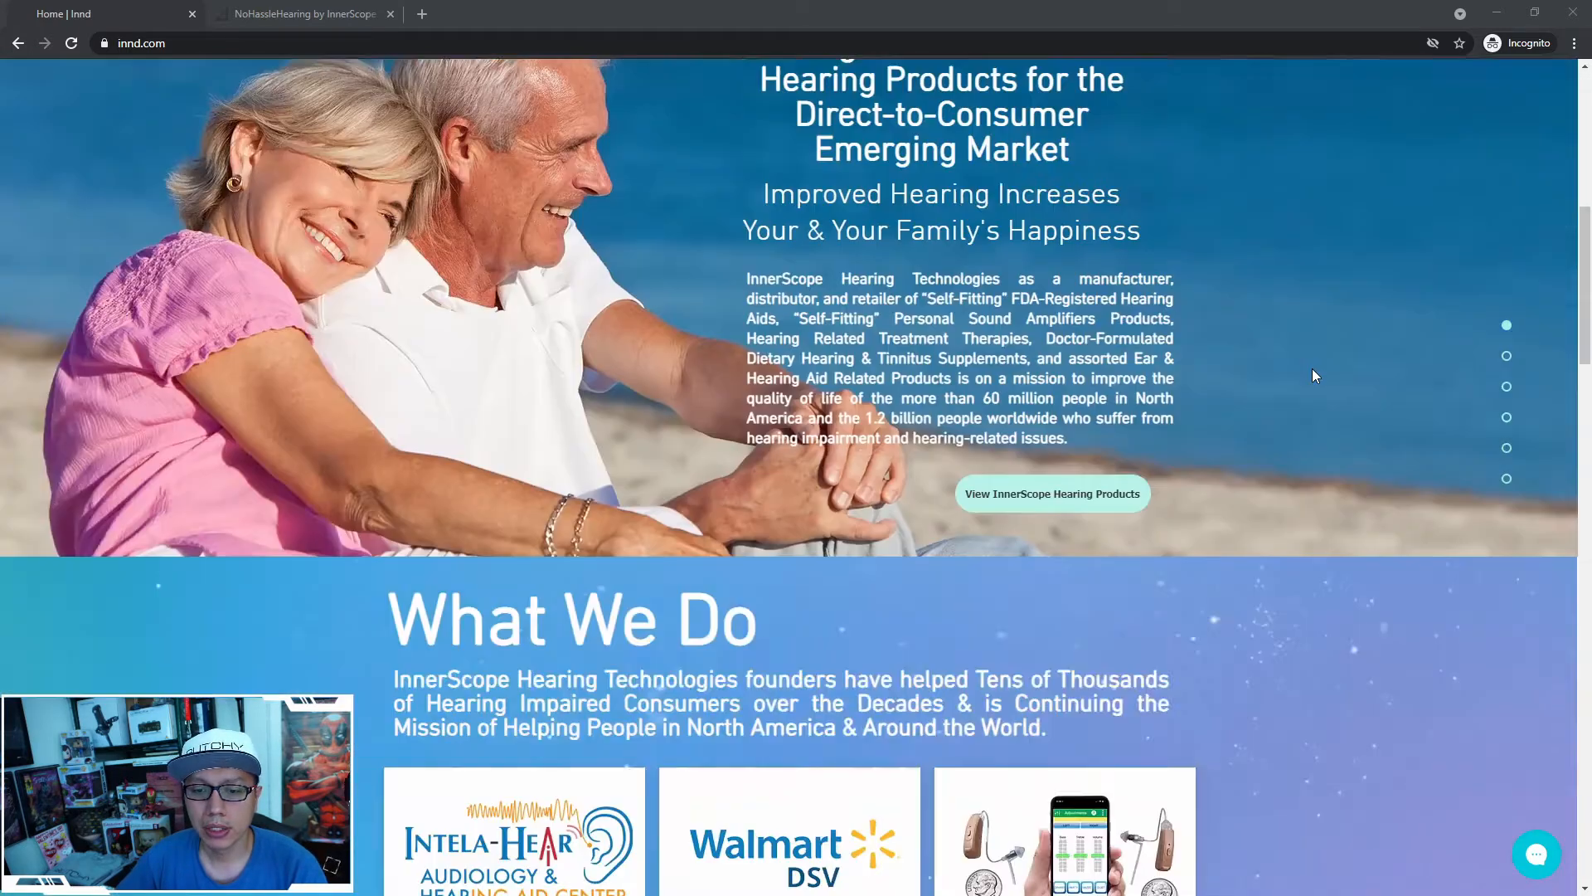
pyautogui.scroll(-3)
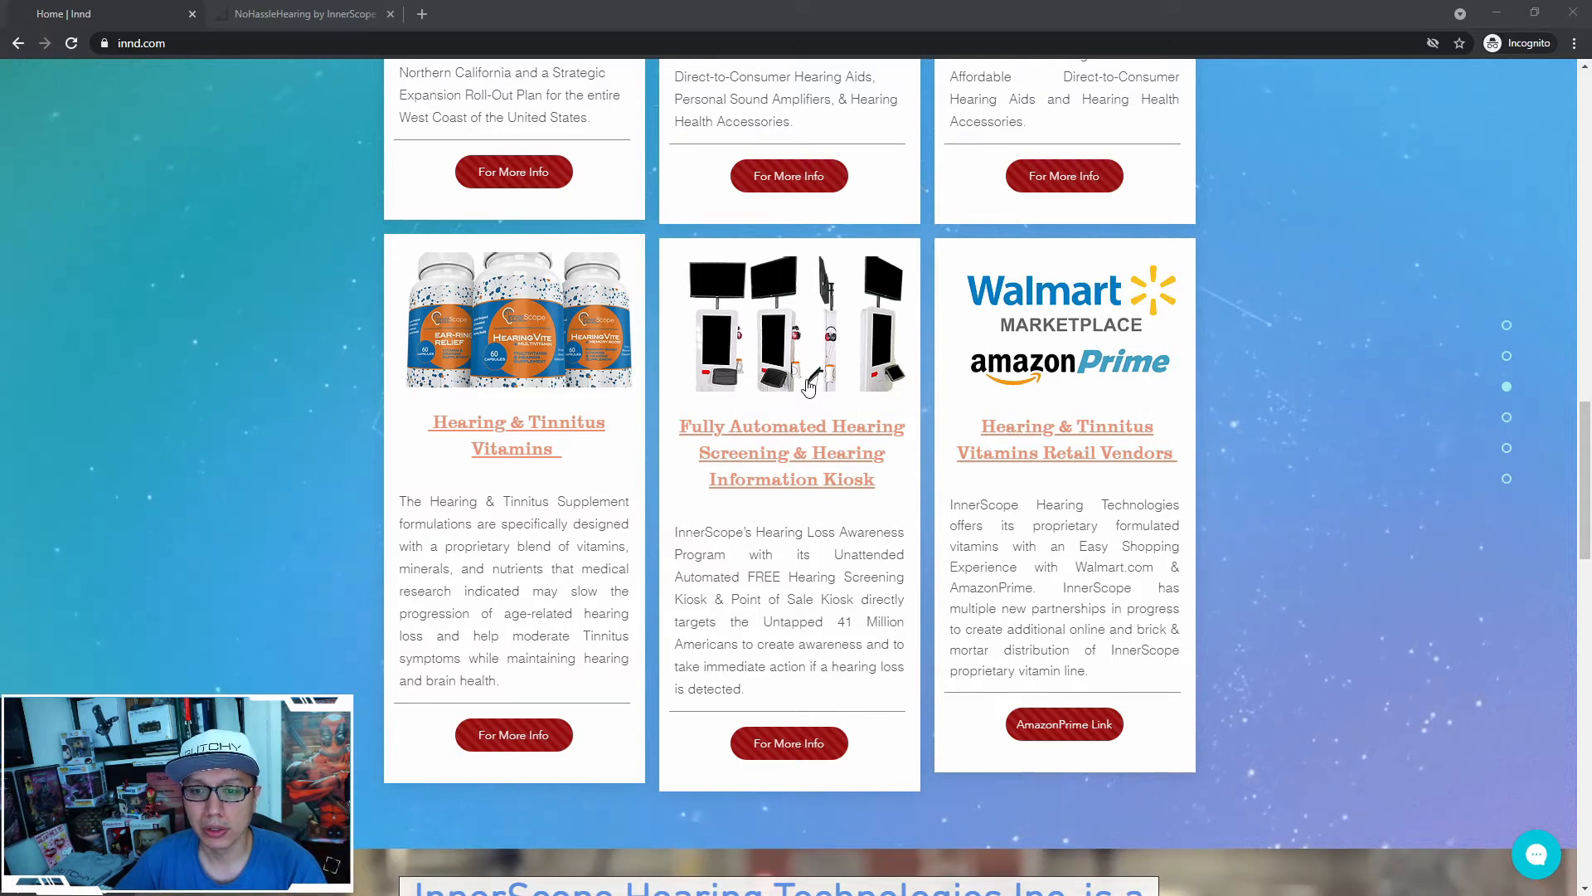
pyautogui.moveTo(737, 345)
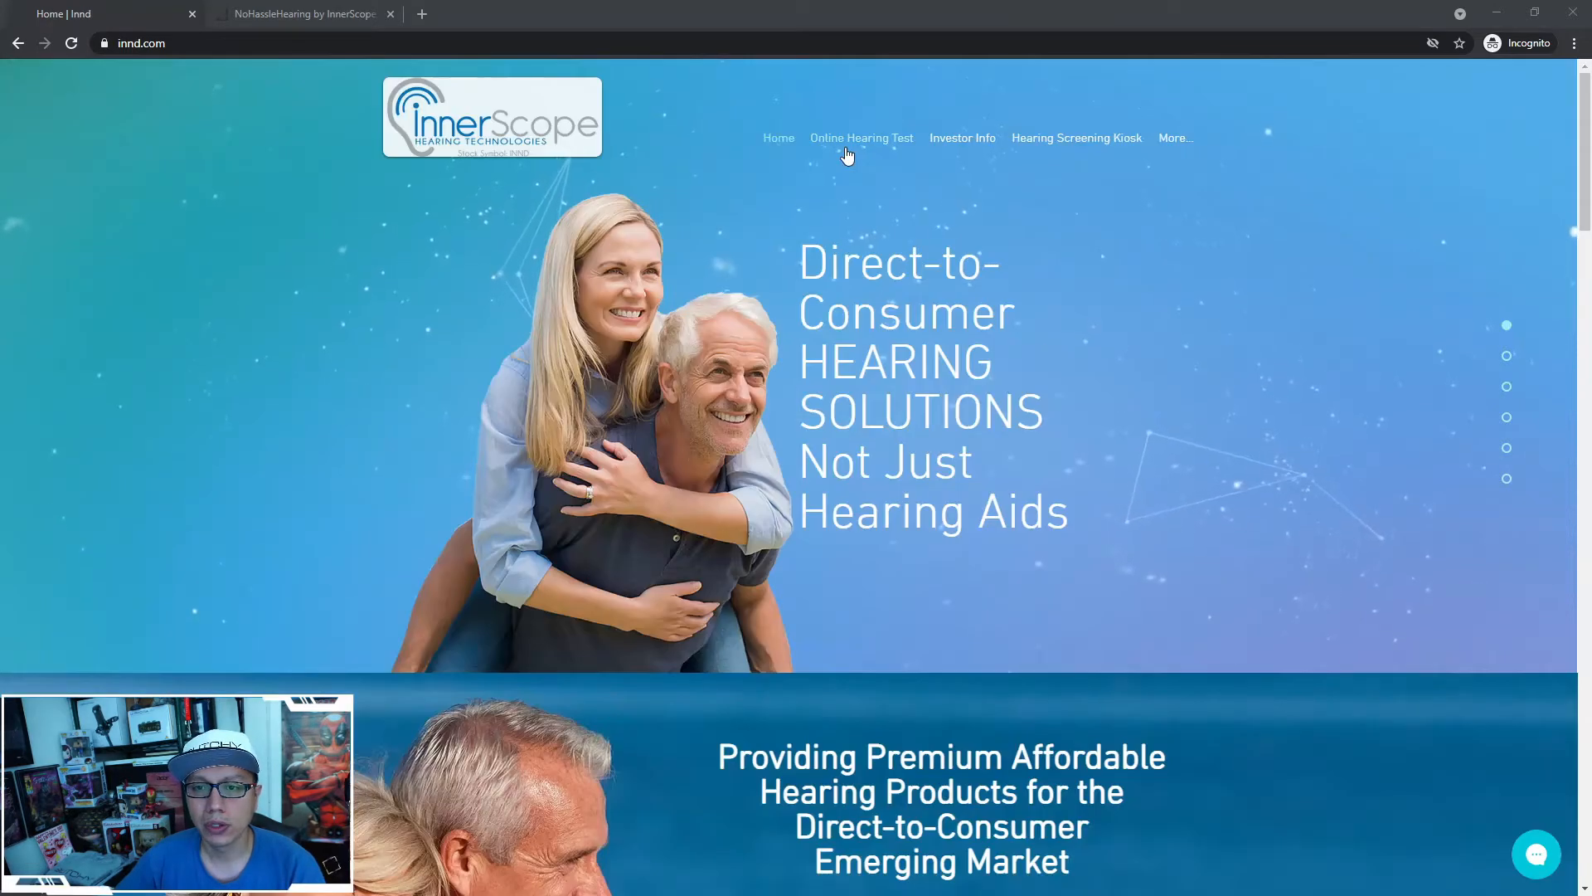
pyautogui.click(861, 137)
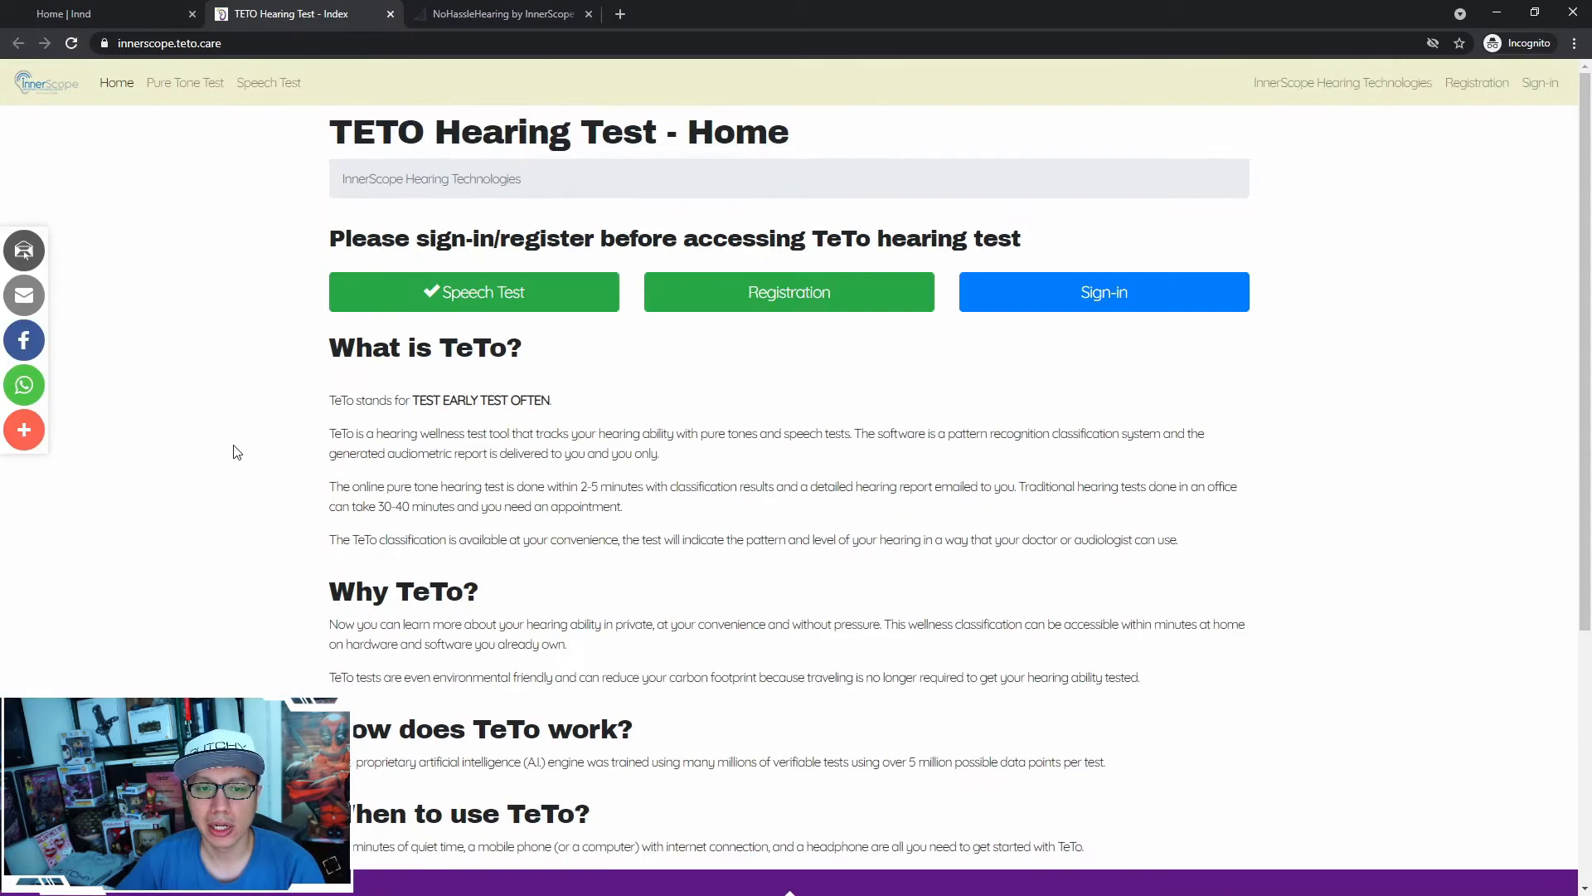
pyautogui.moveTo(389, 18)
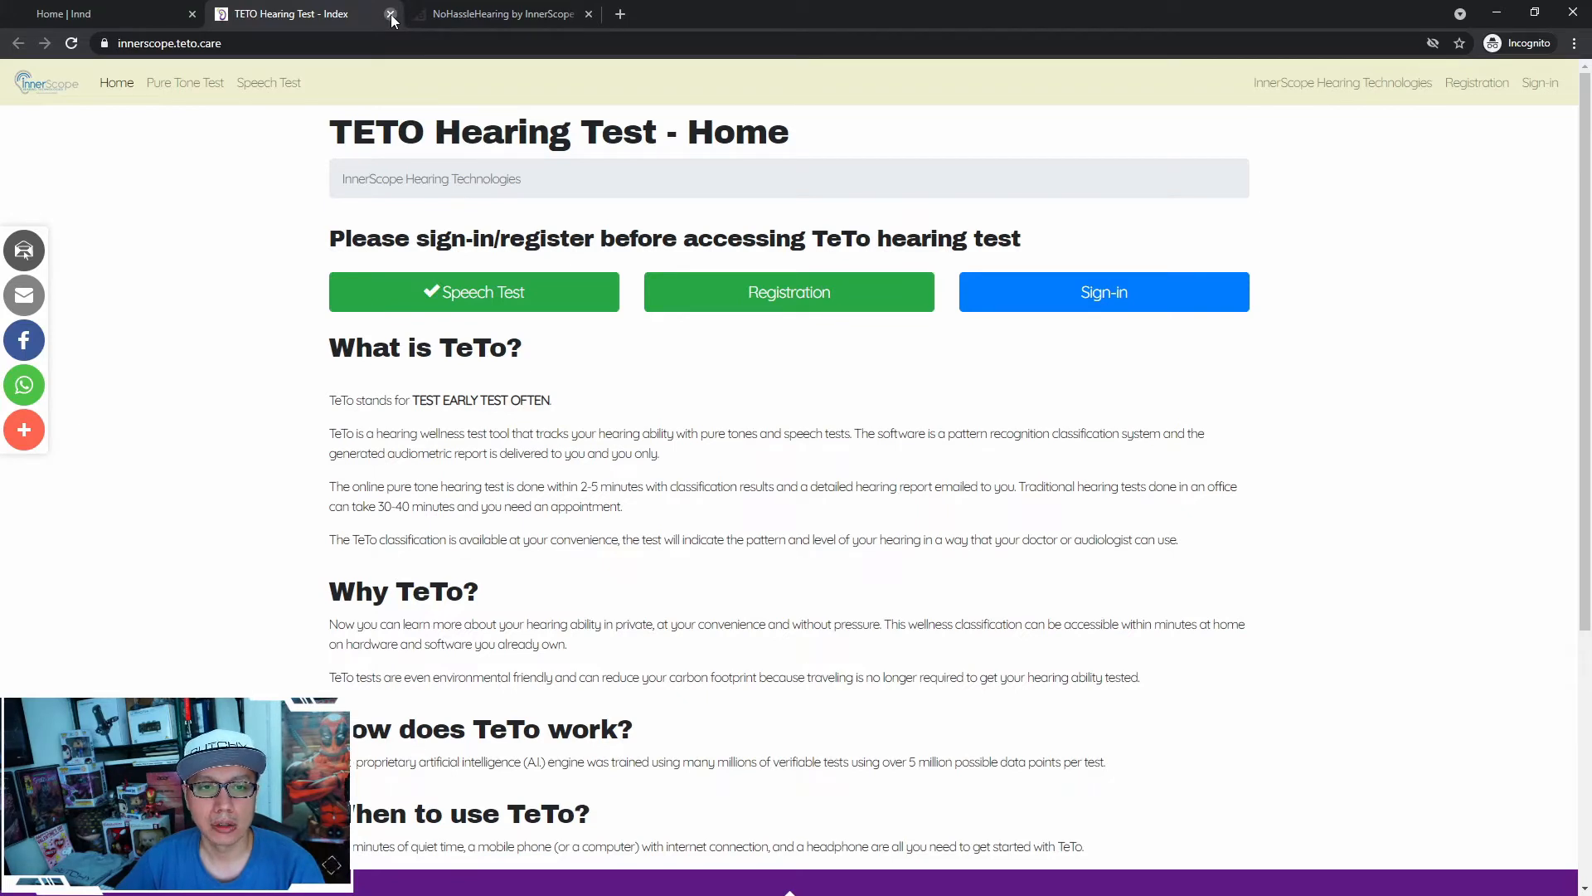
pyautogui.click(390, 14)
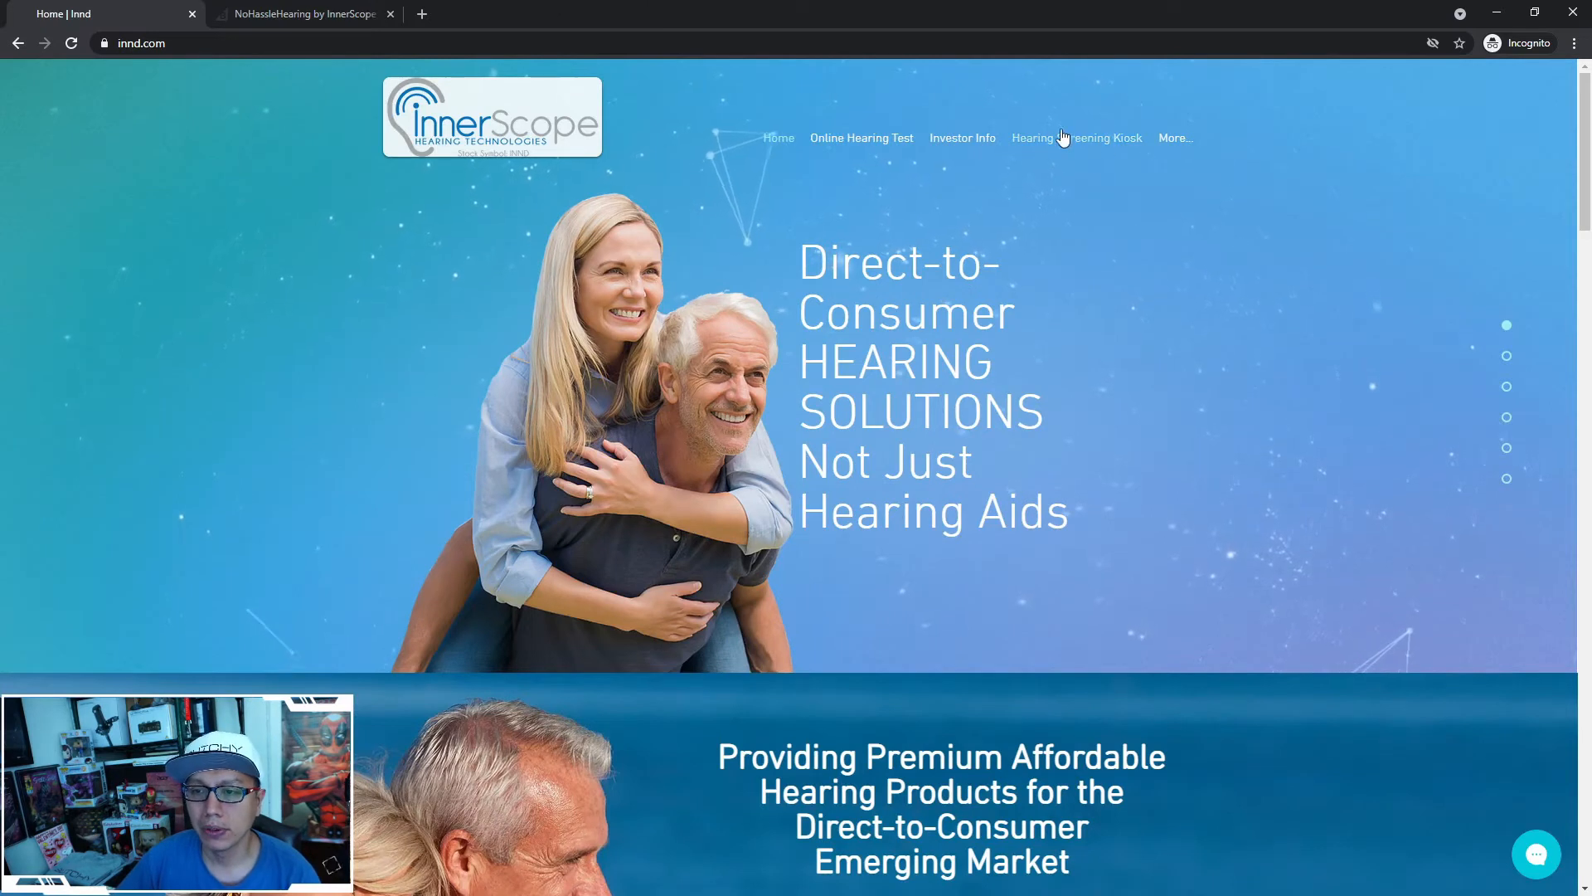
pyautogui.click(1076, 137)
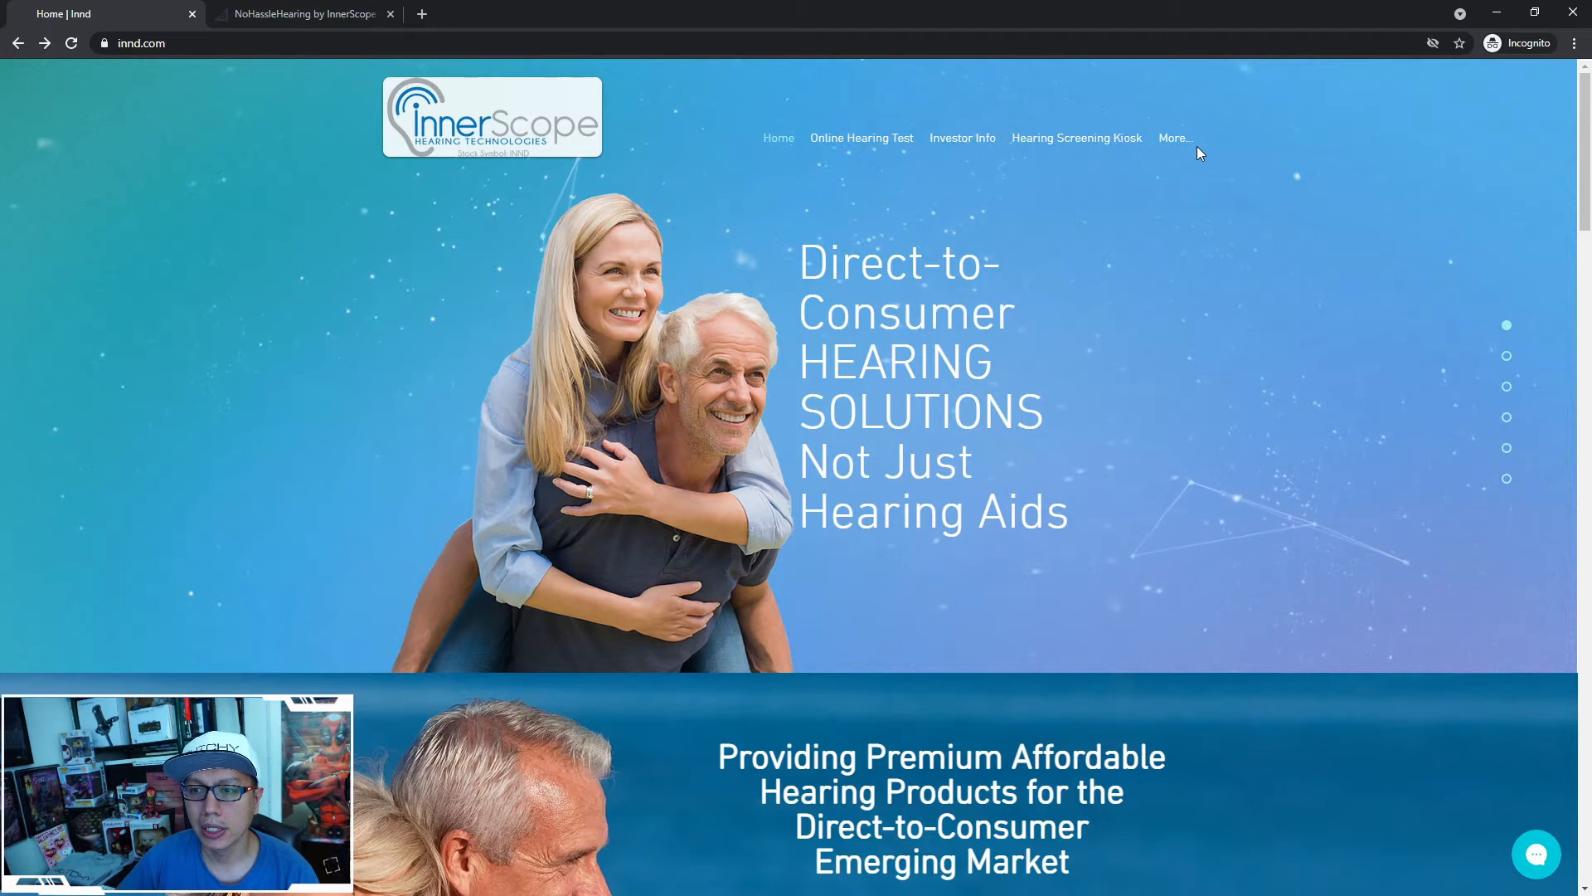
pyautogui.click(1175, 137)
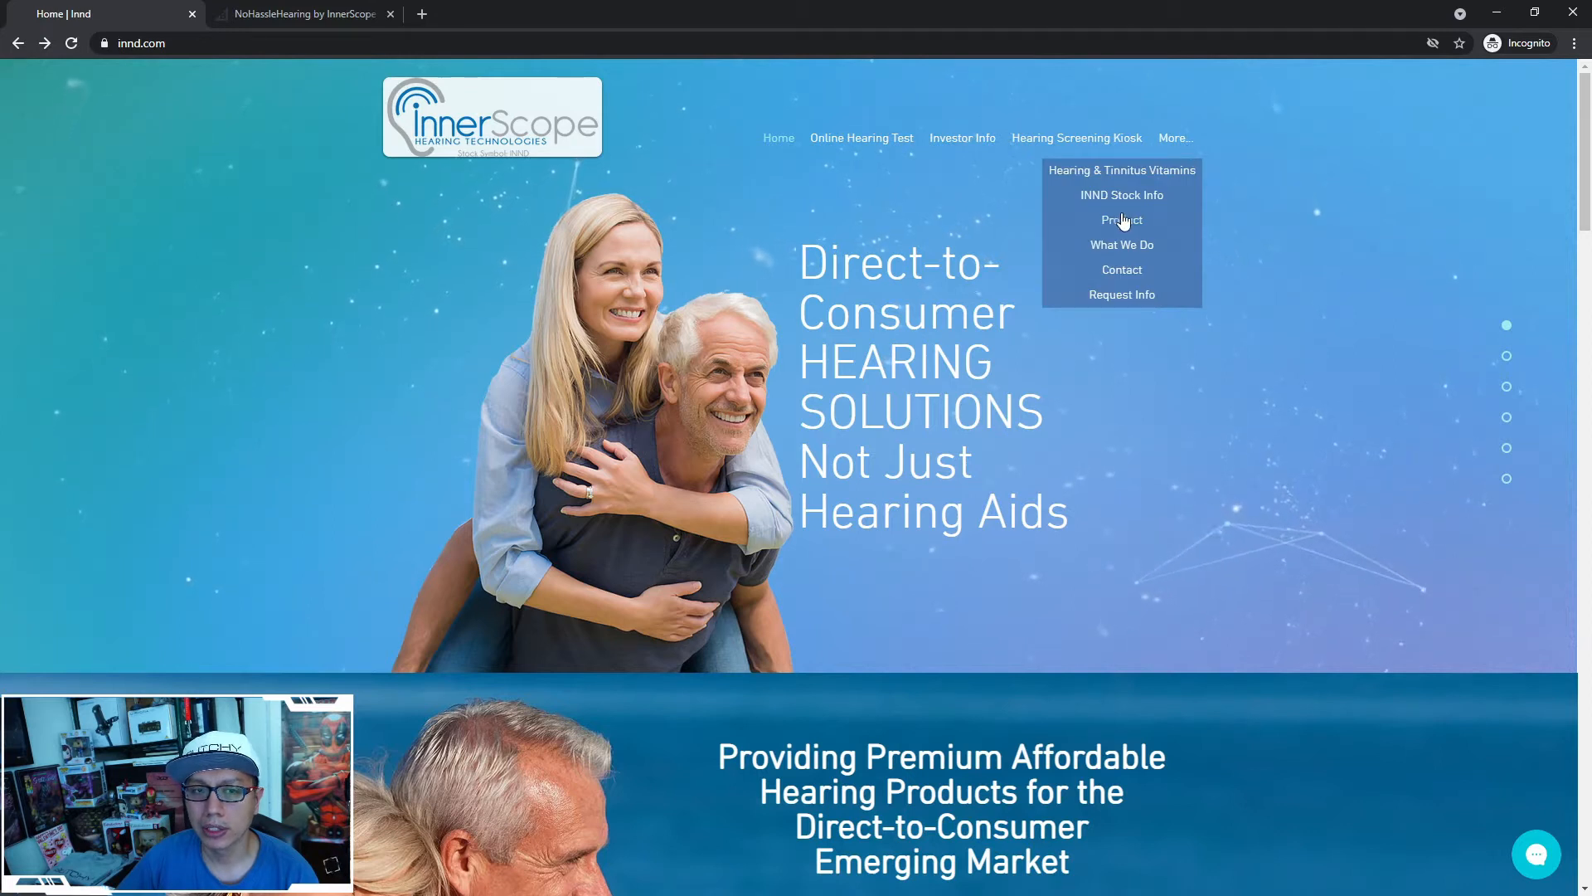
# Switch to the NoHassleHearing store tab through the More… menu's Product link
pyautogui.click(300, 13)
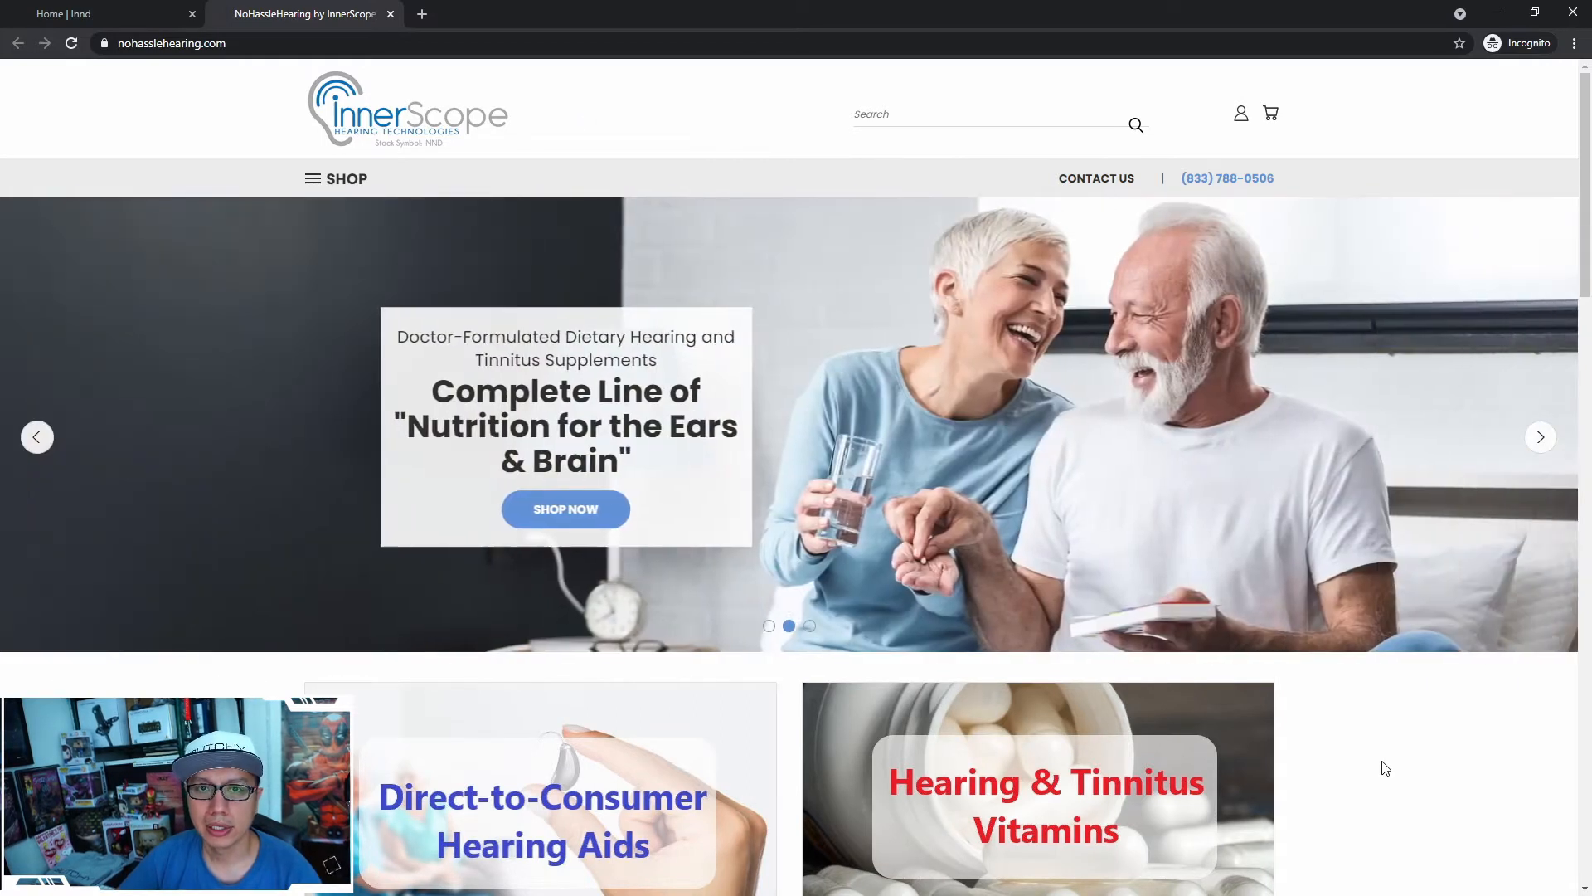
# Right-click the InnerScope header logo and inspect its link code
pyautogui.rightClick(1386, 769)
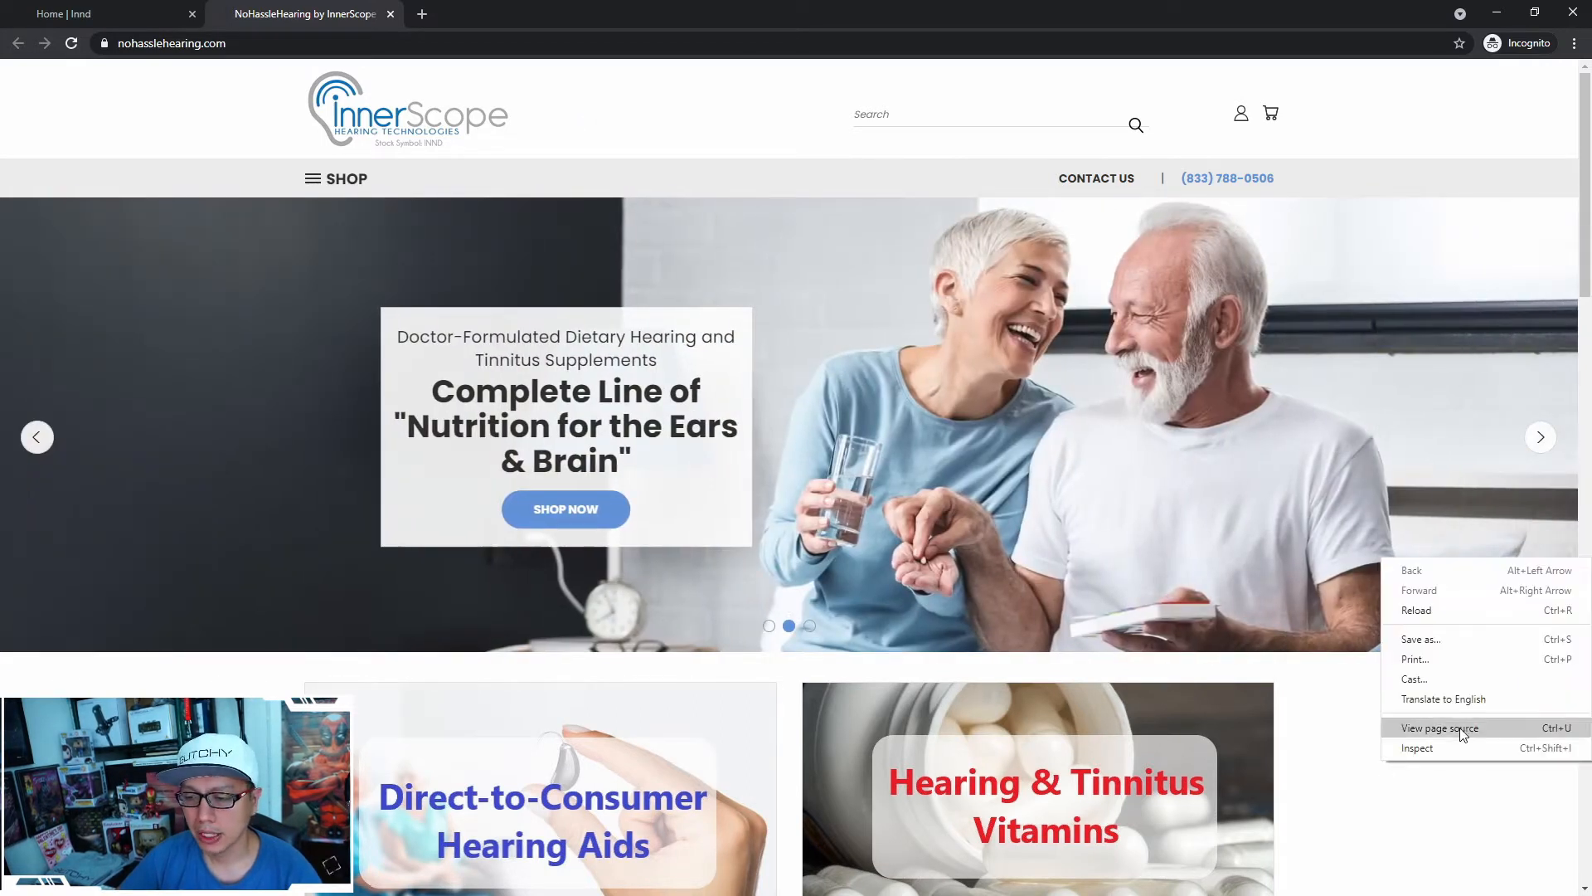
pyautogui.click(1416, 747)
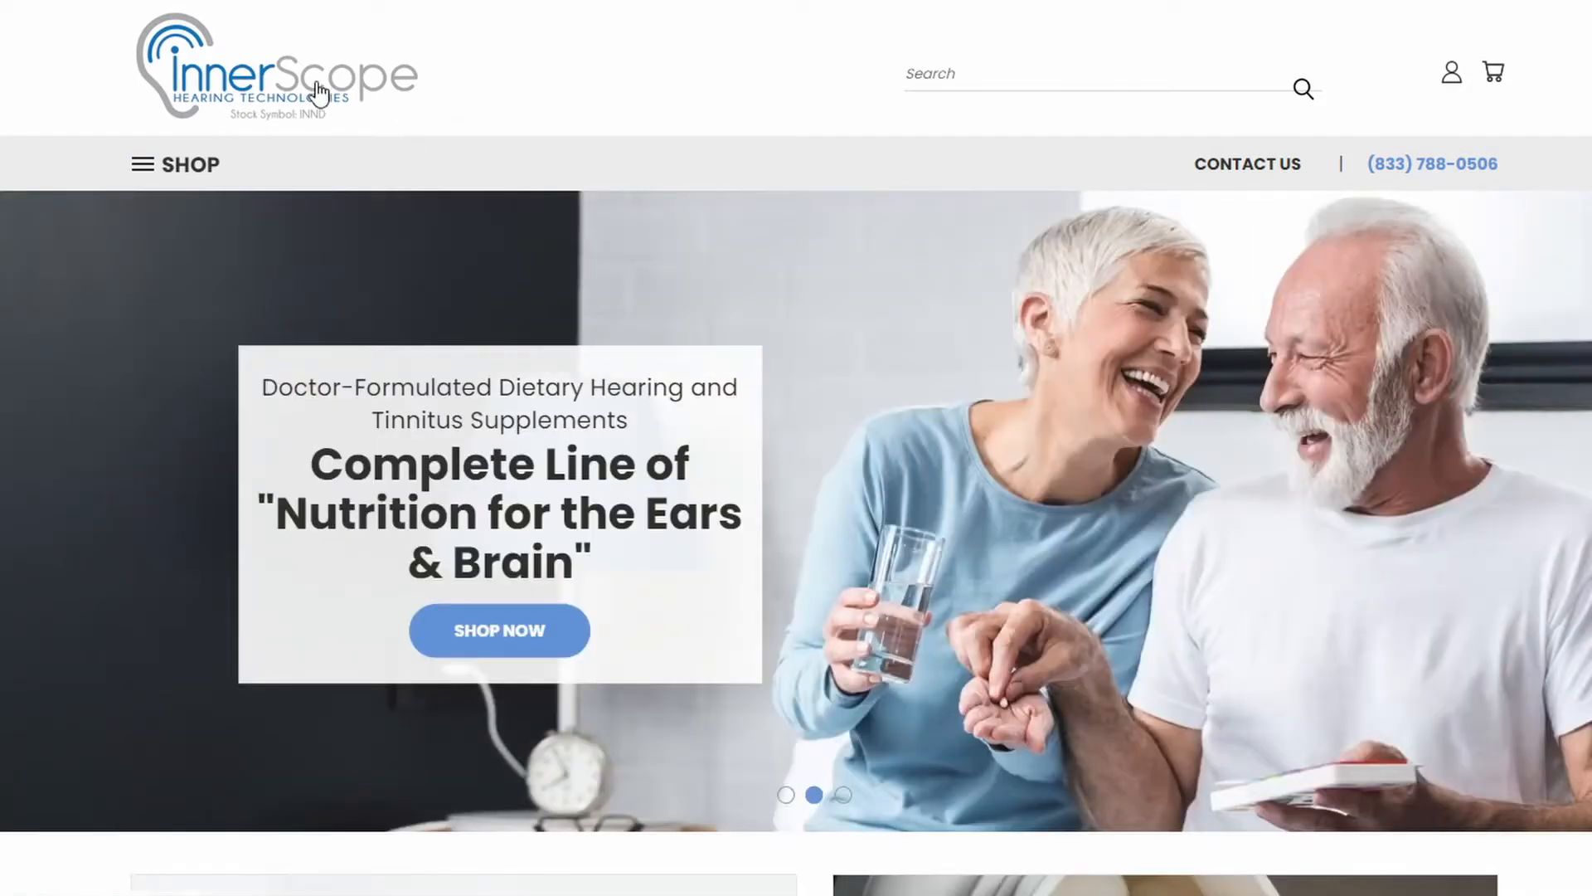
pyautogui.moveTo(232, 83)
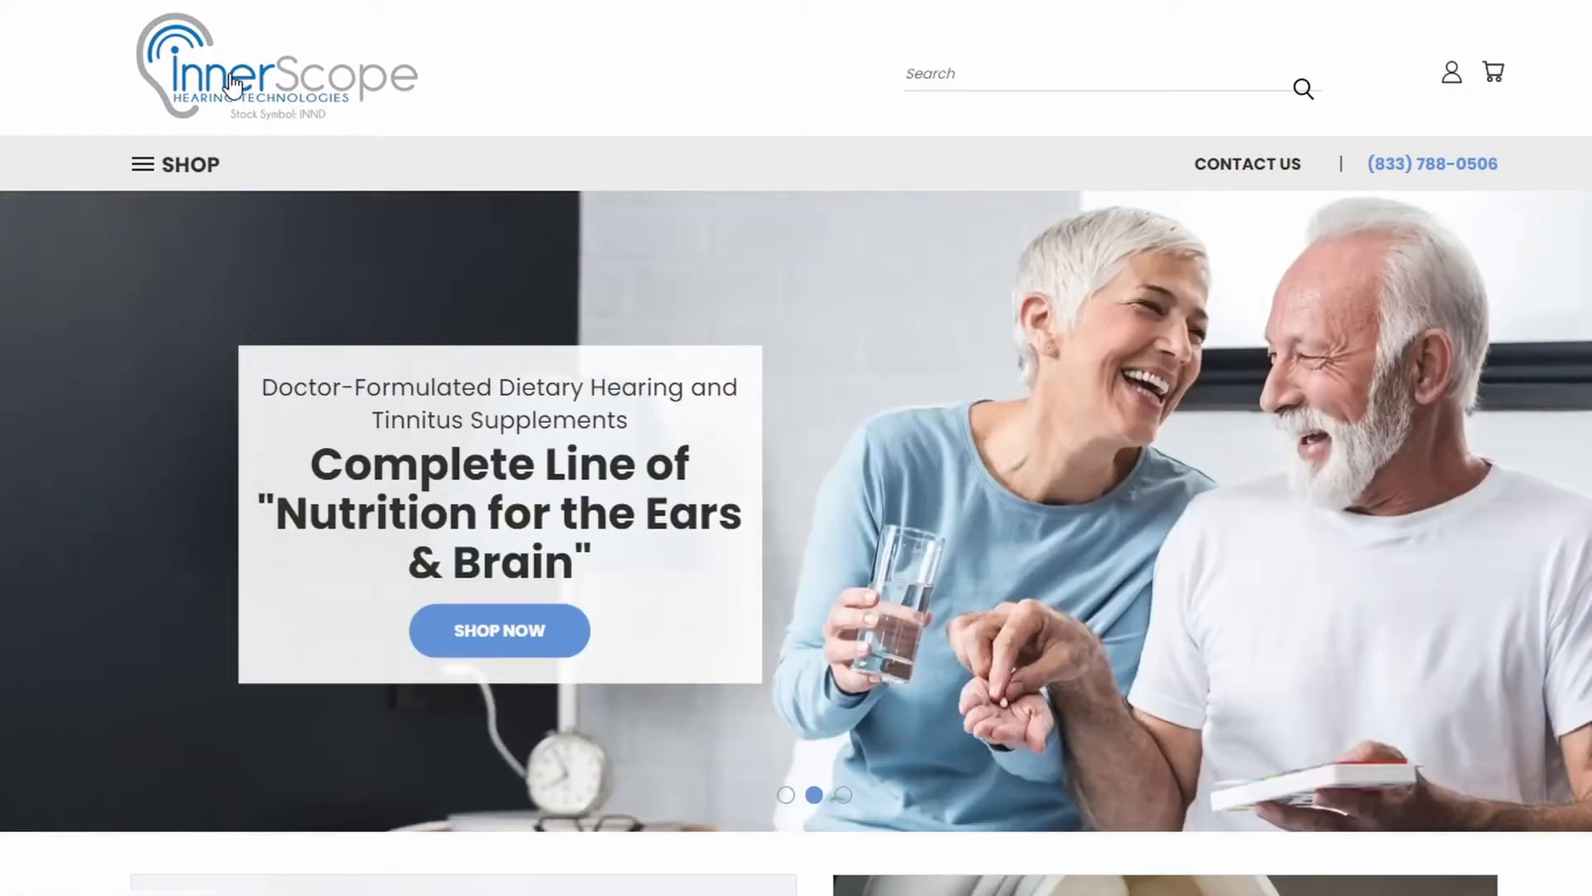
pyautogui.moveTo(248, 265)
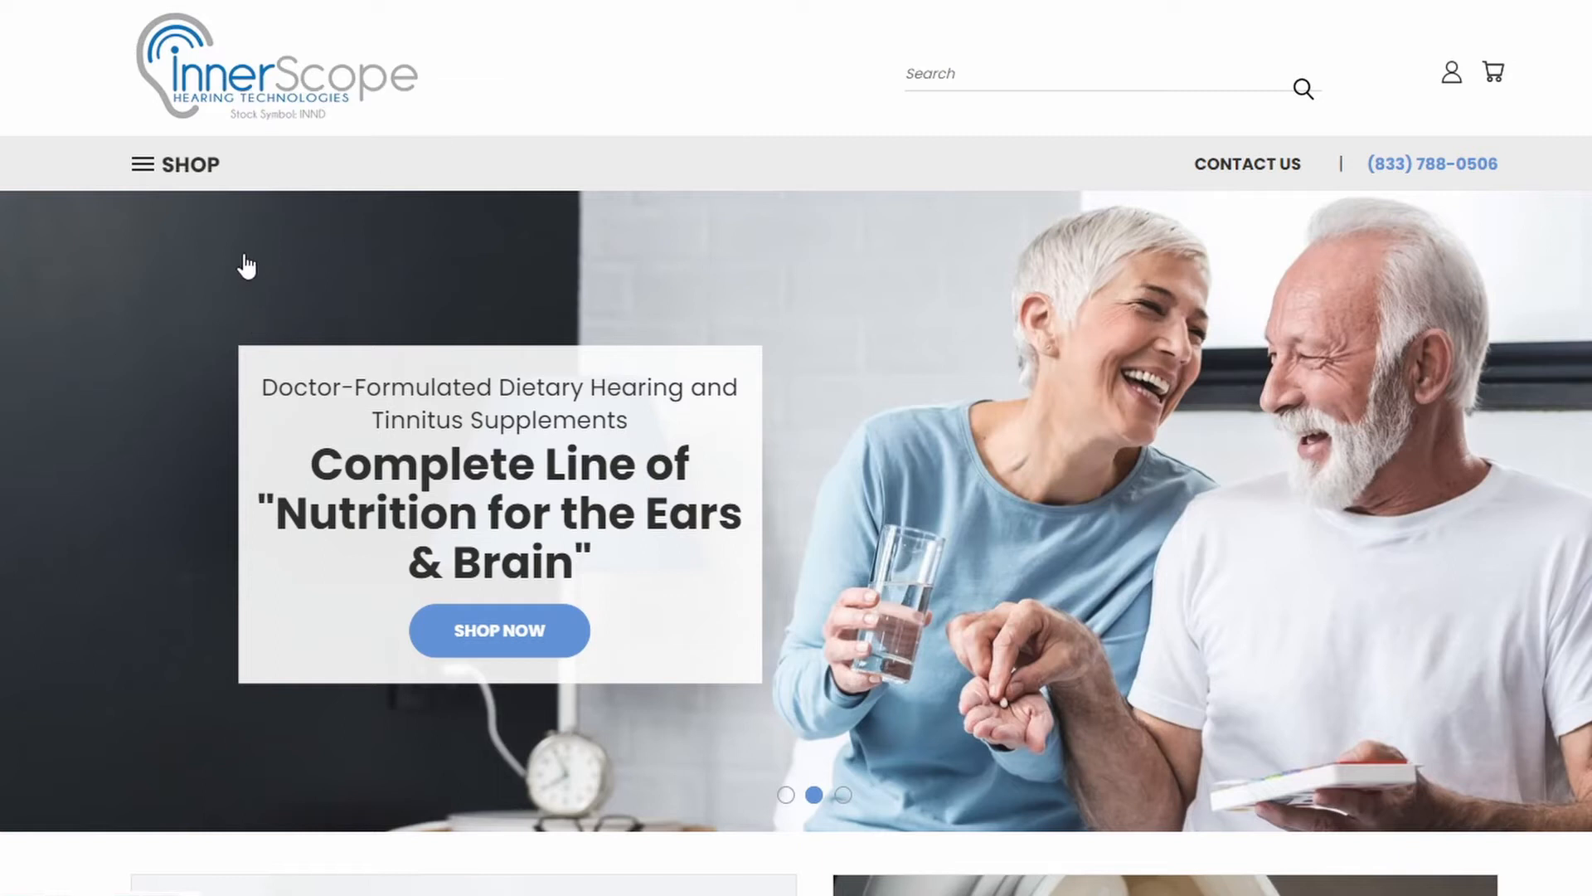
pyautogui.moveTo(803, 91)
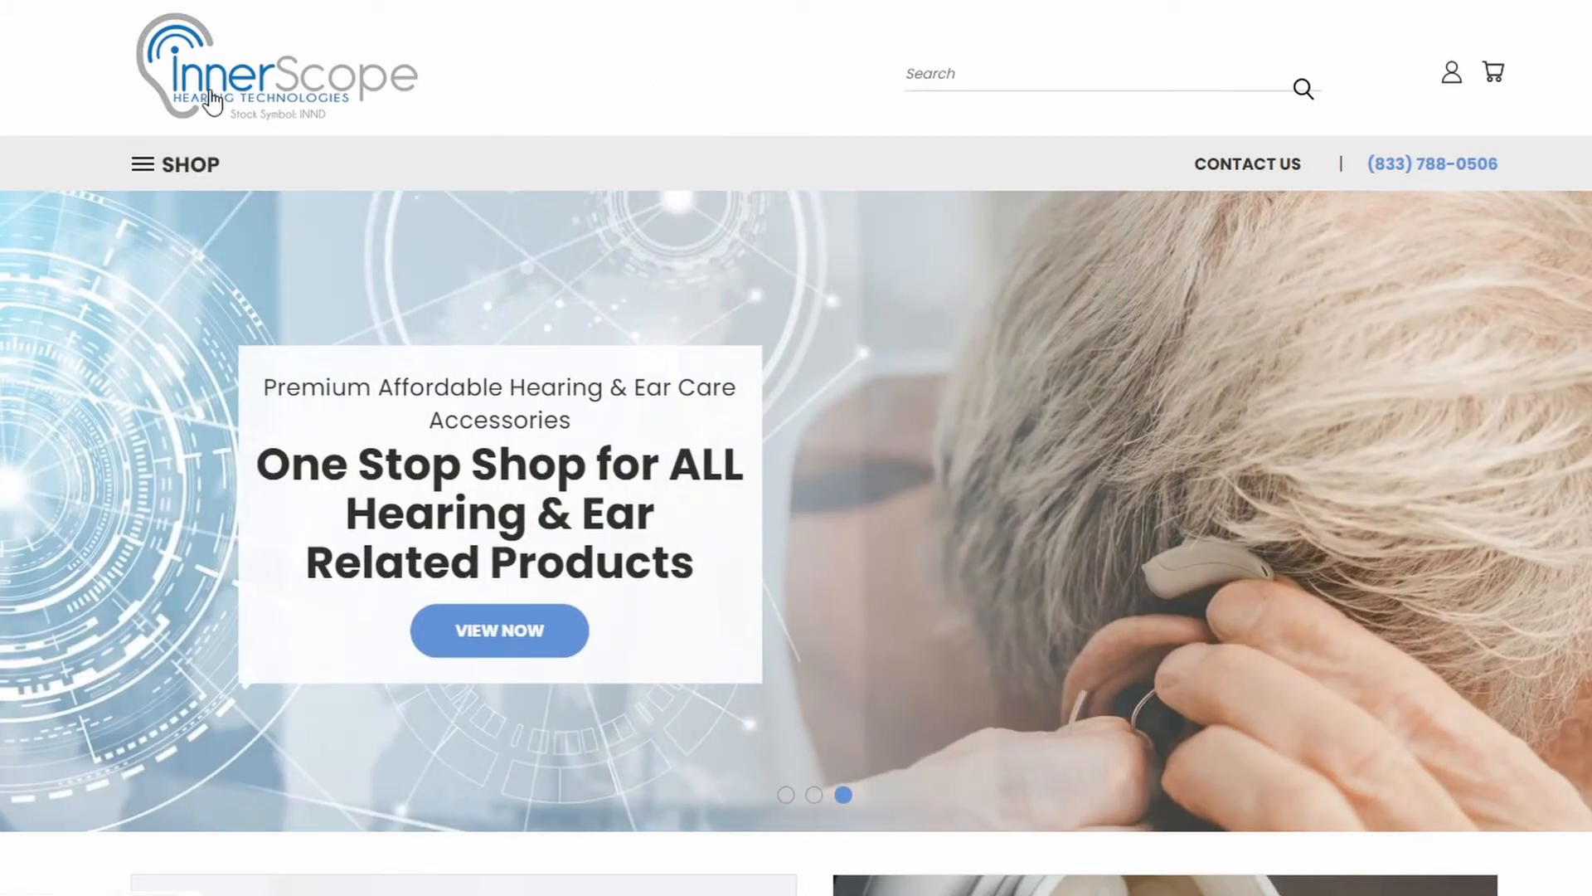
pyautogui.moveTo(546, 89)
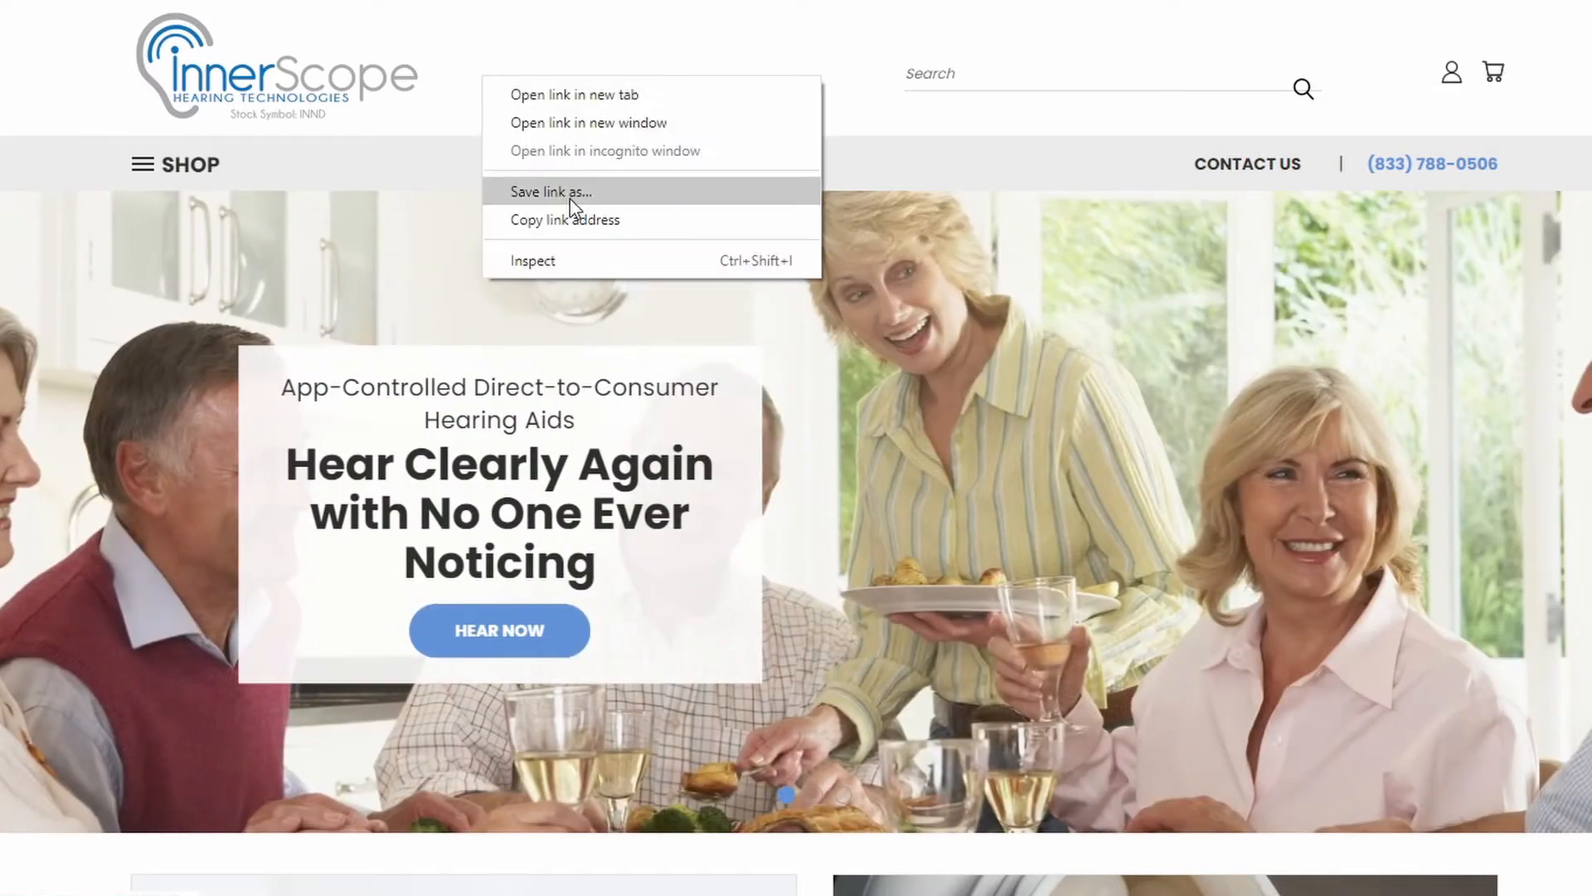
pyautogui.click(523, 172)
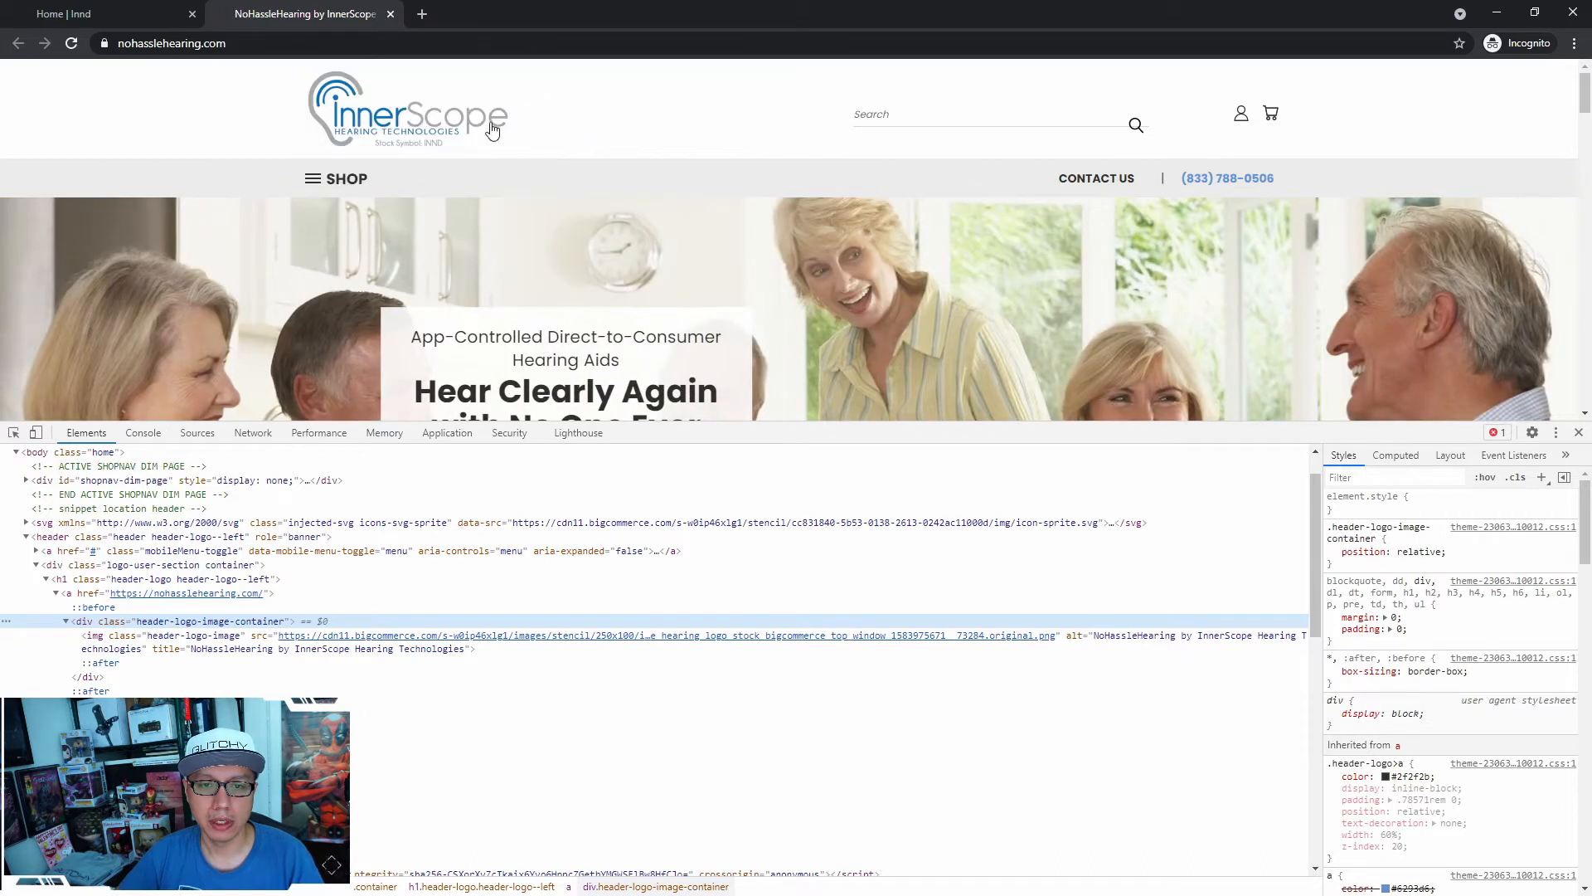
pyautogui.moveTo(787, 123)
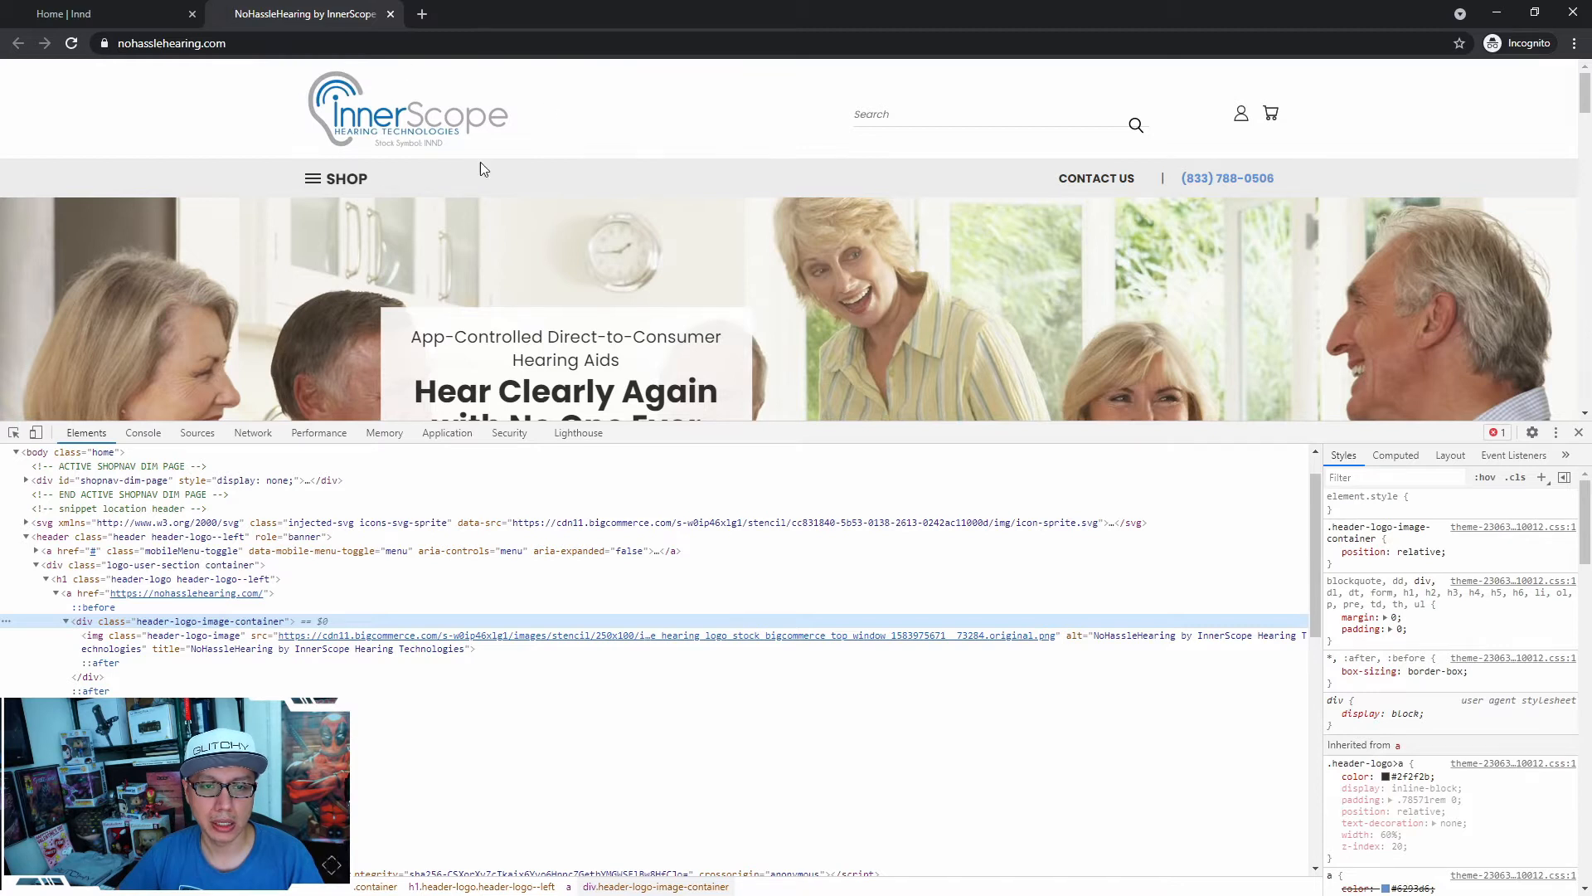
pyautogui.moveTo(558, 112)
pyautogui.write('Nexus')
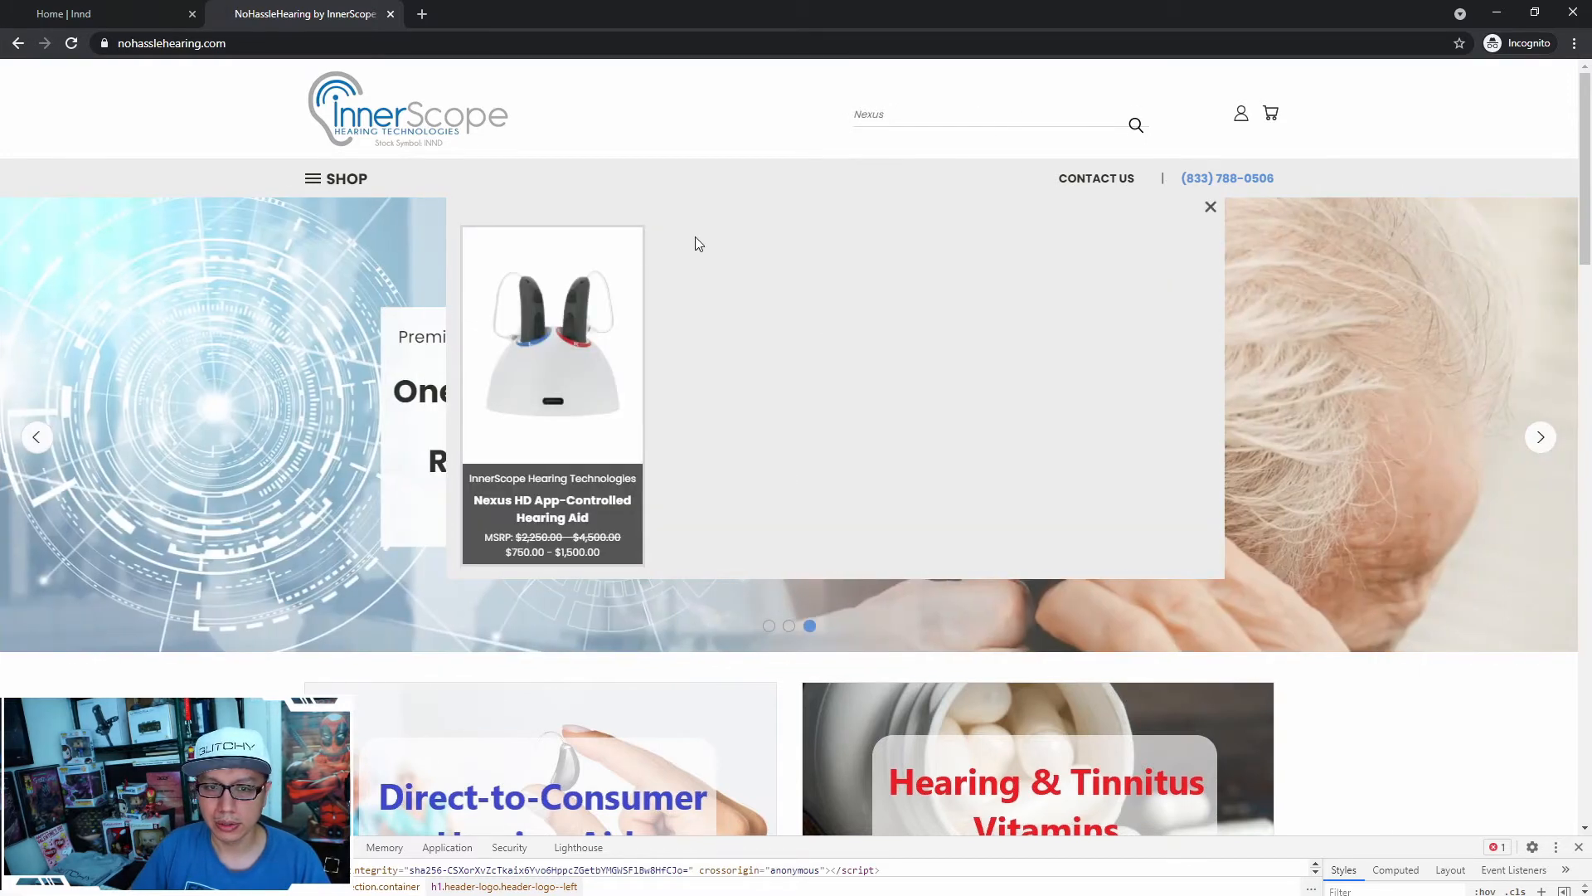
# Scroll the store homepage, browse the SHOP categories and brands menu, and dismiss search results
pyautogui.scroll(-3)
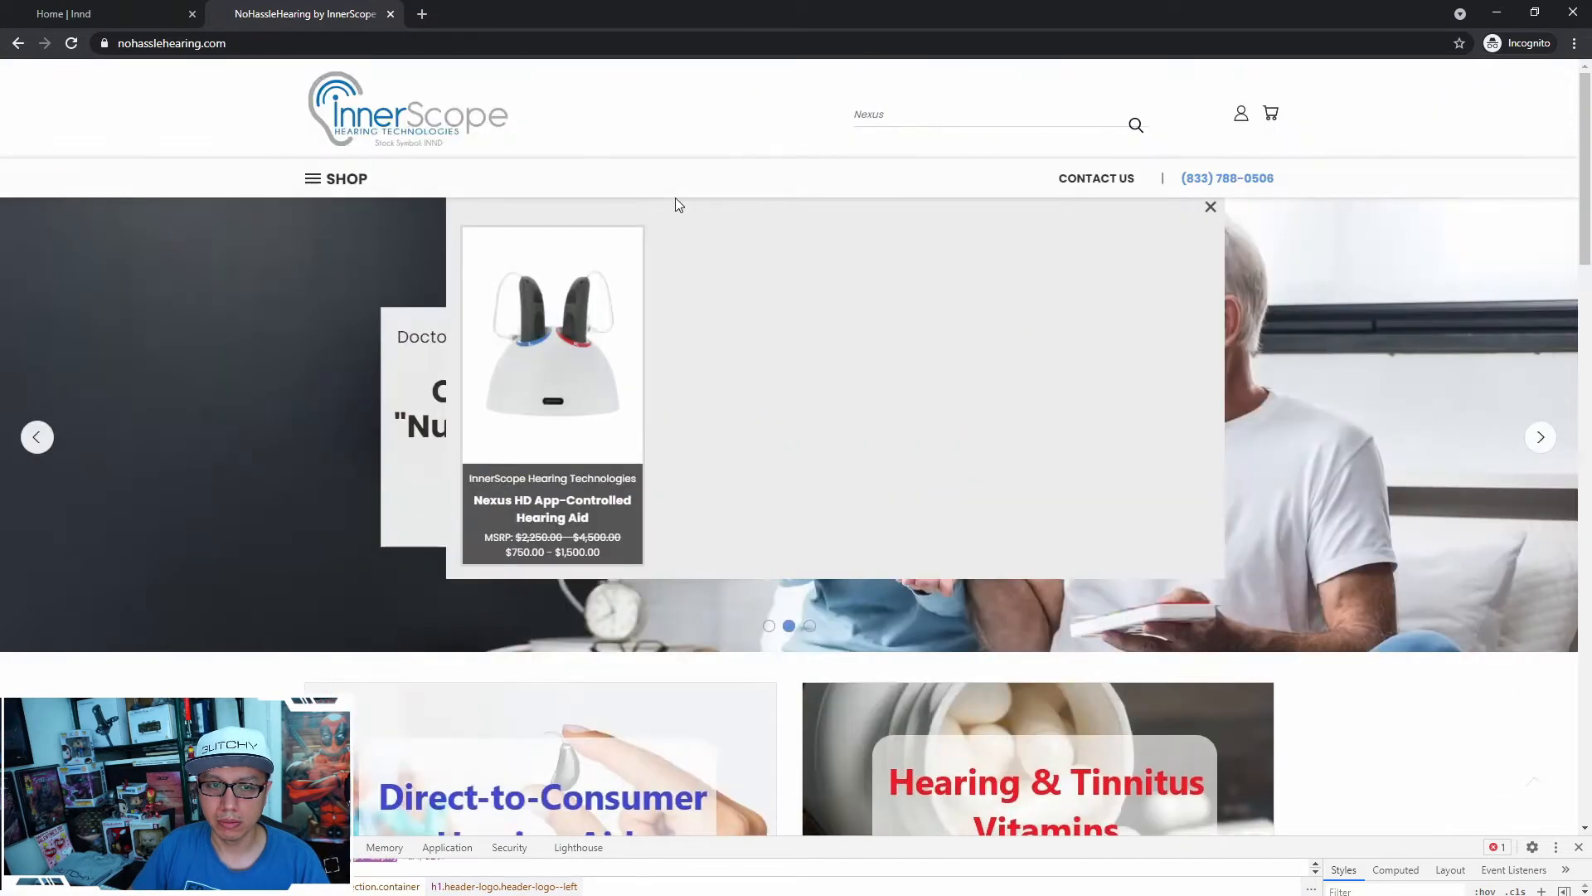
pyautogui.scroll(-3)
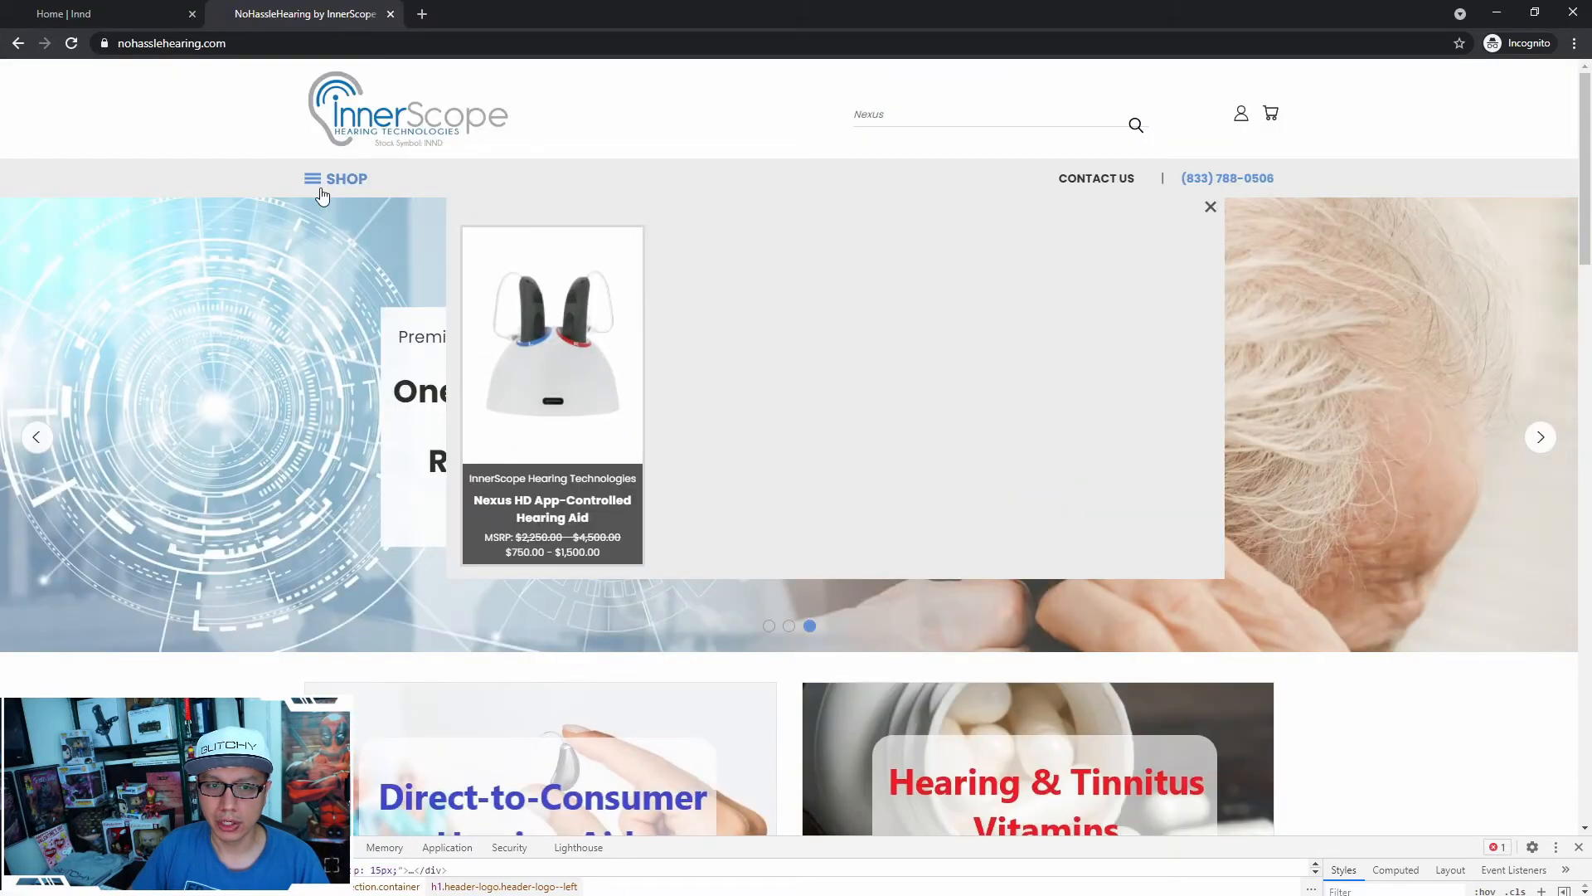
pyautogui.scroll(-3)
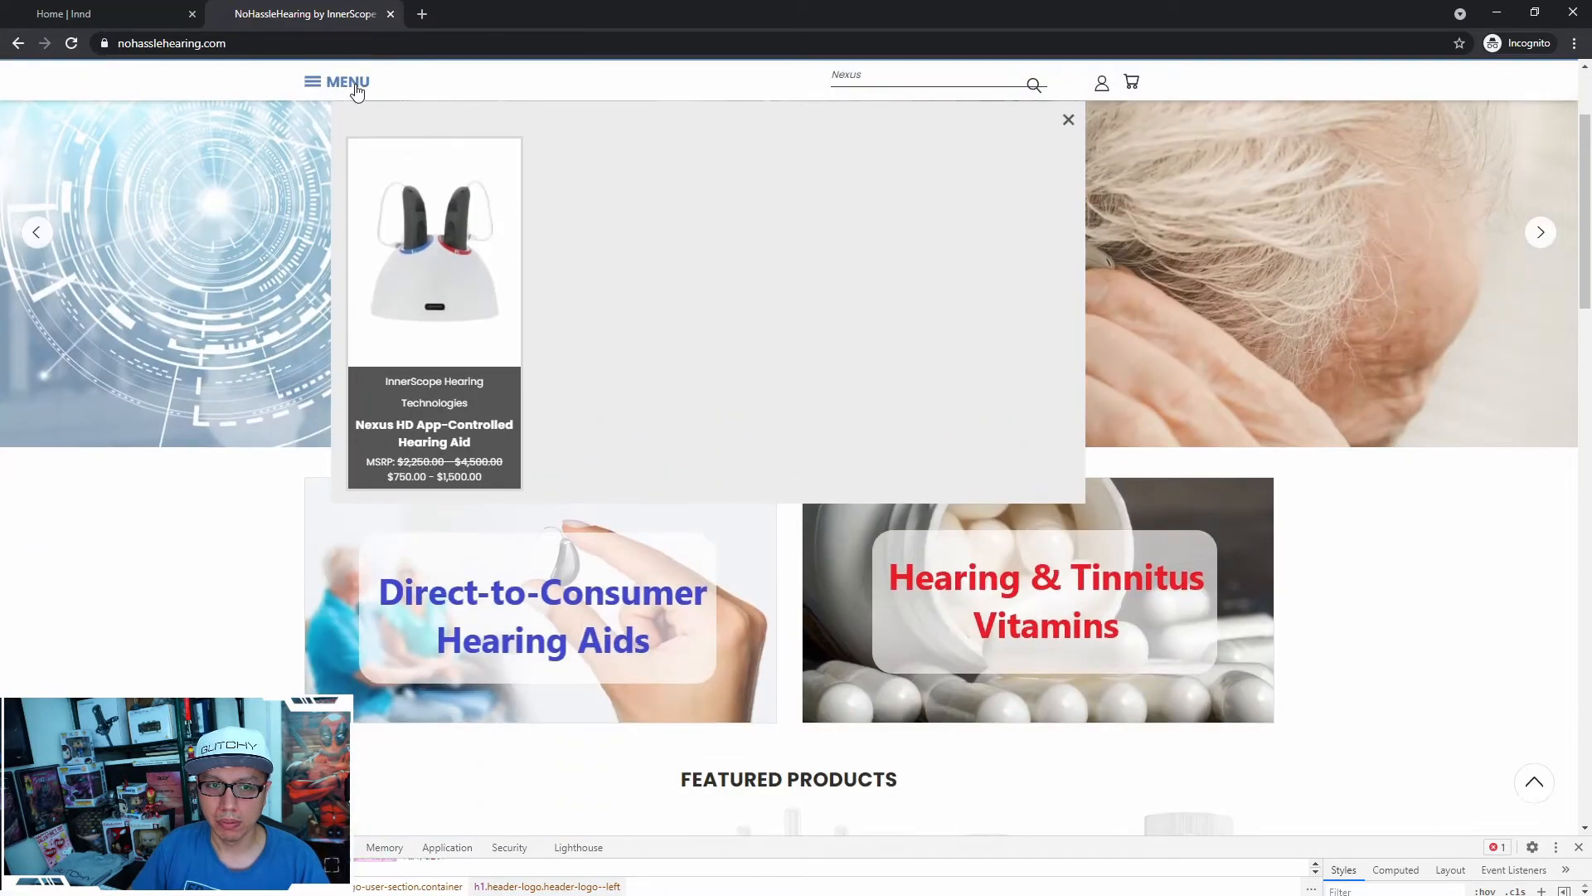
pyautogui.click(336, 82)
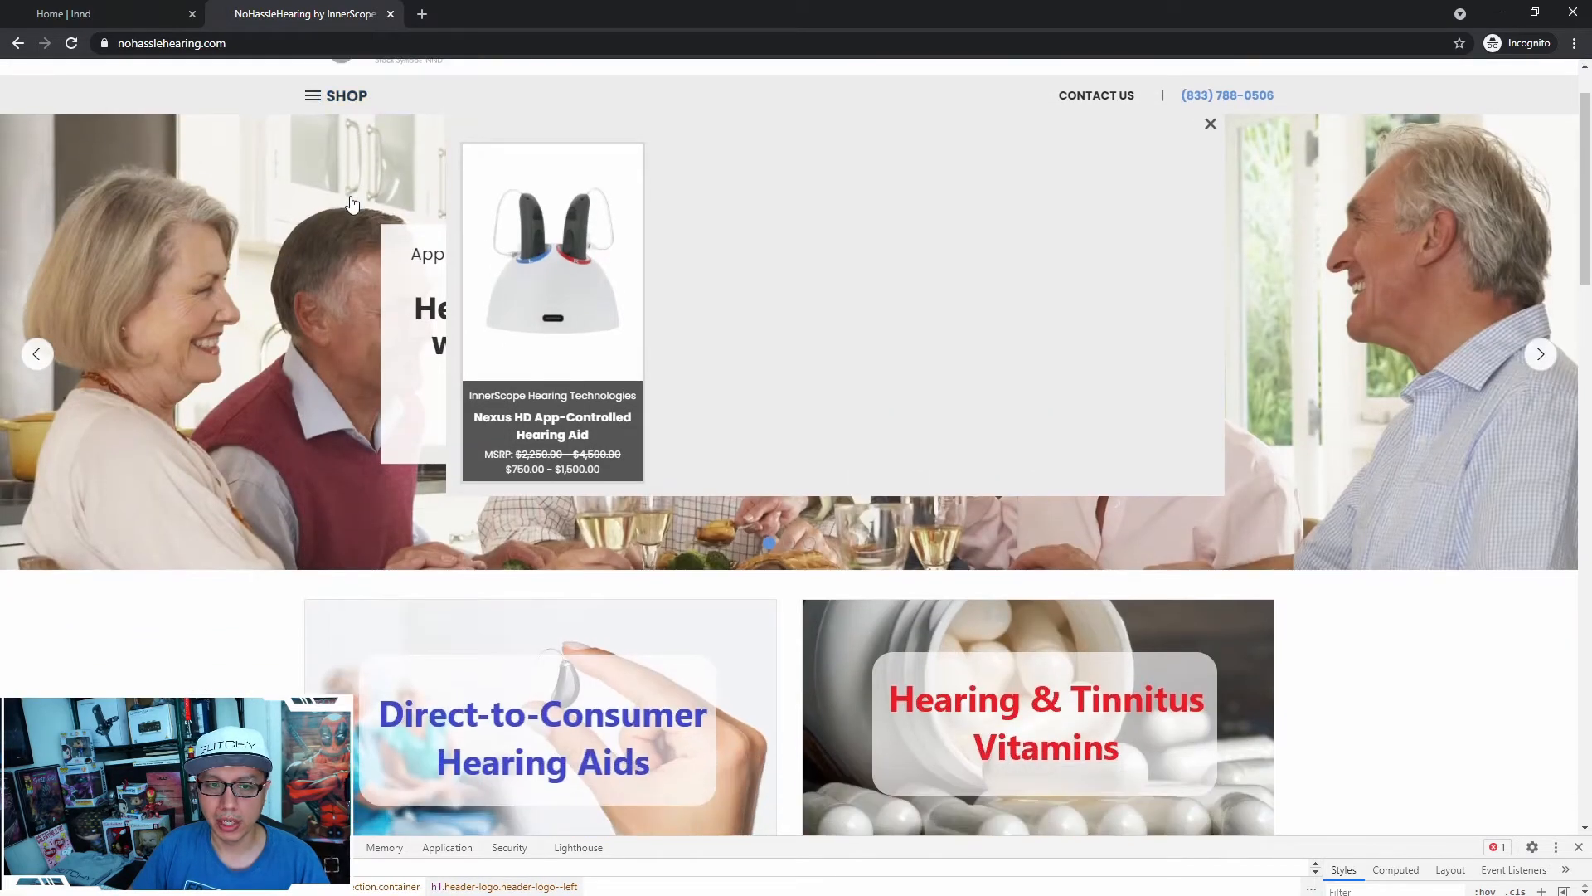
pyautogui.click(345, 95)
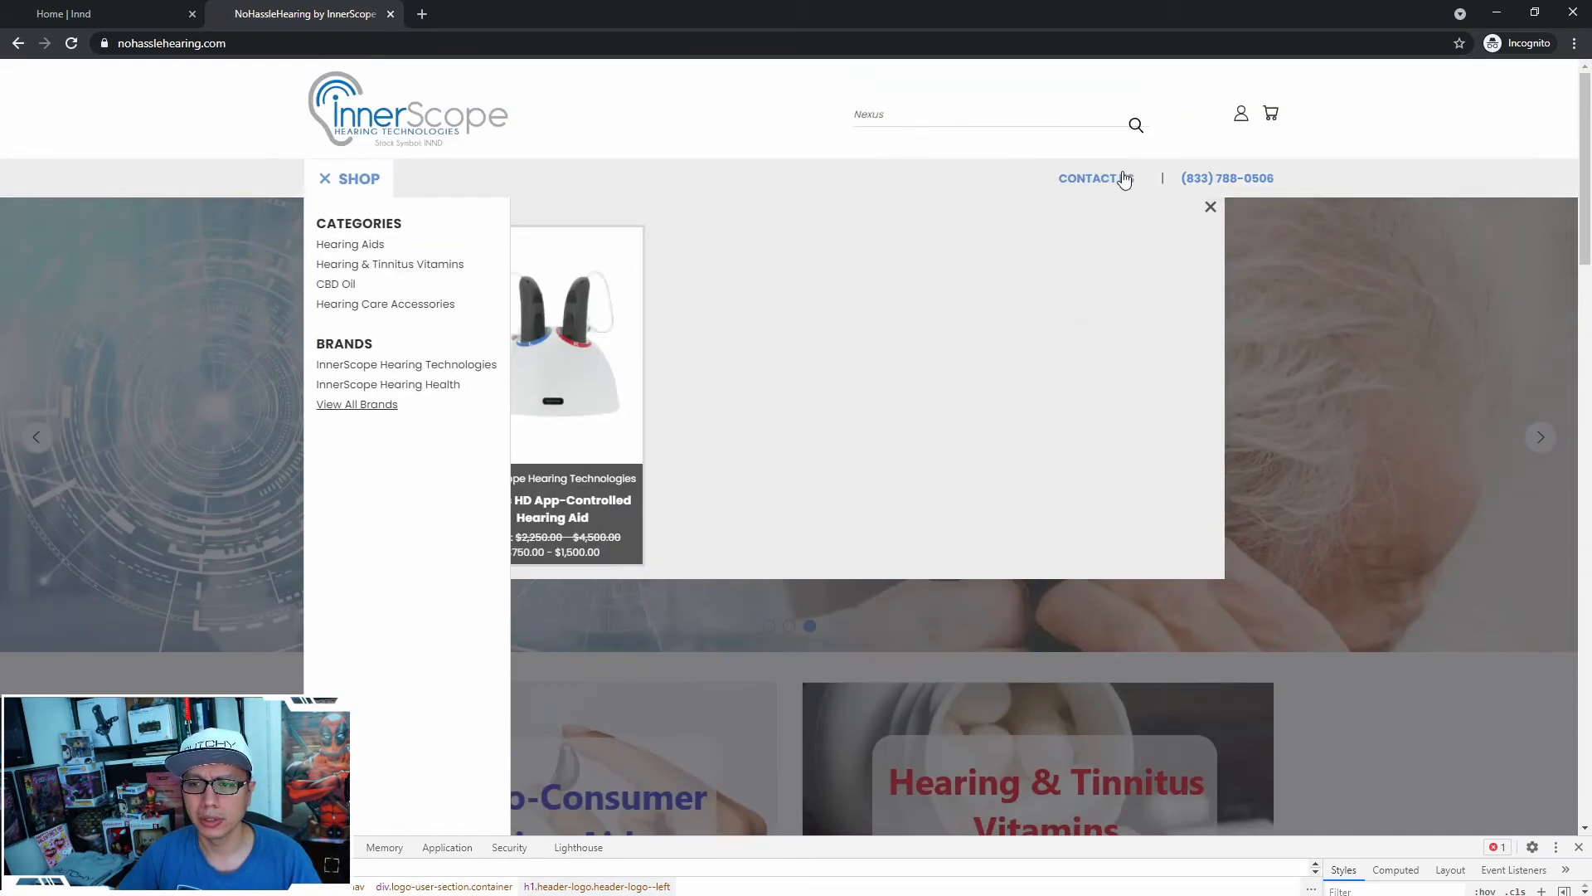
pyautogui.scroll(-3)
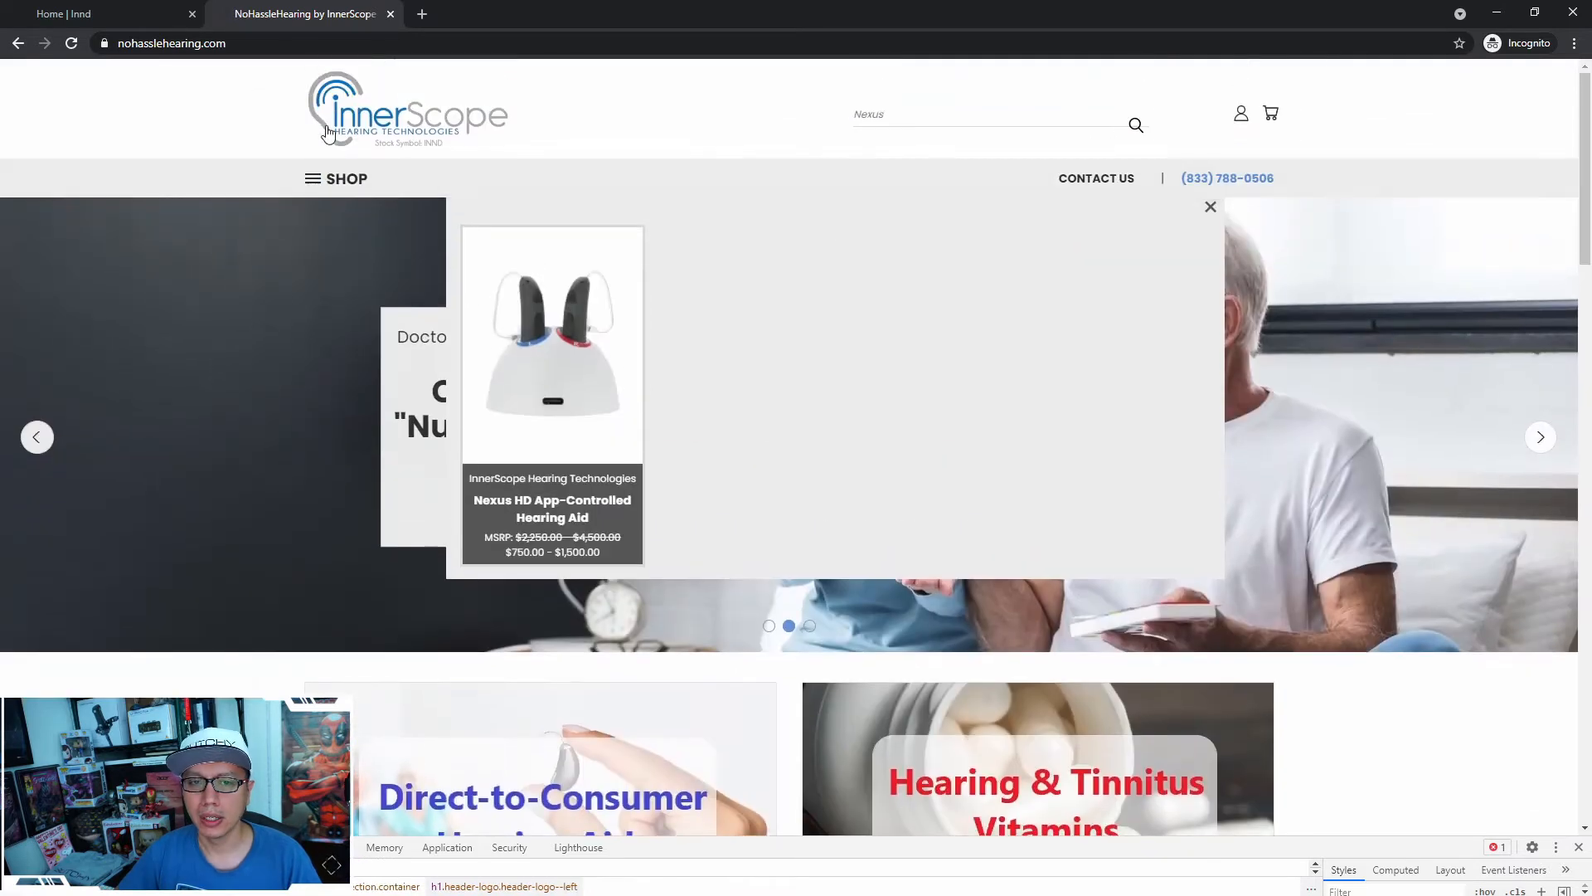
pyautogui.click(344, 179)
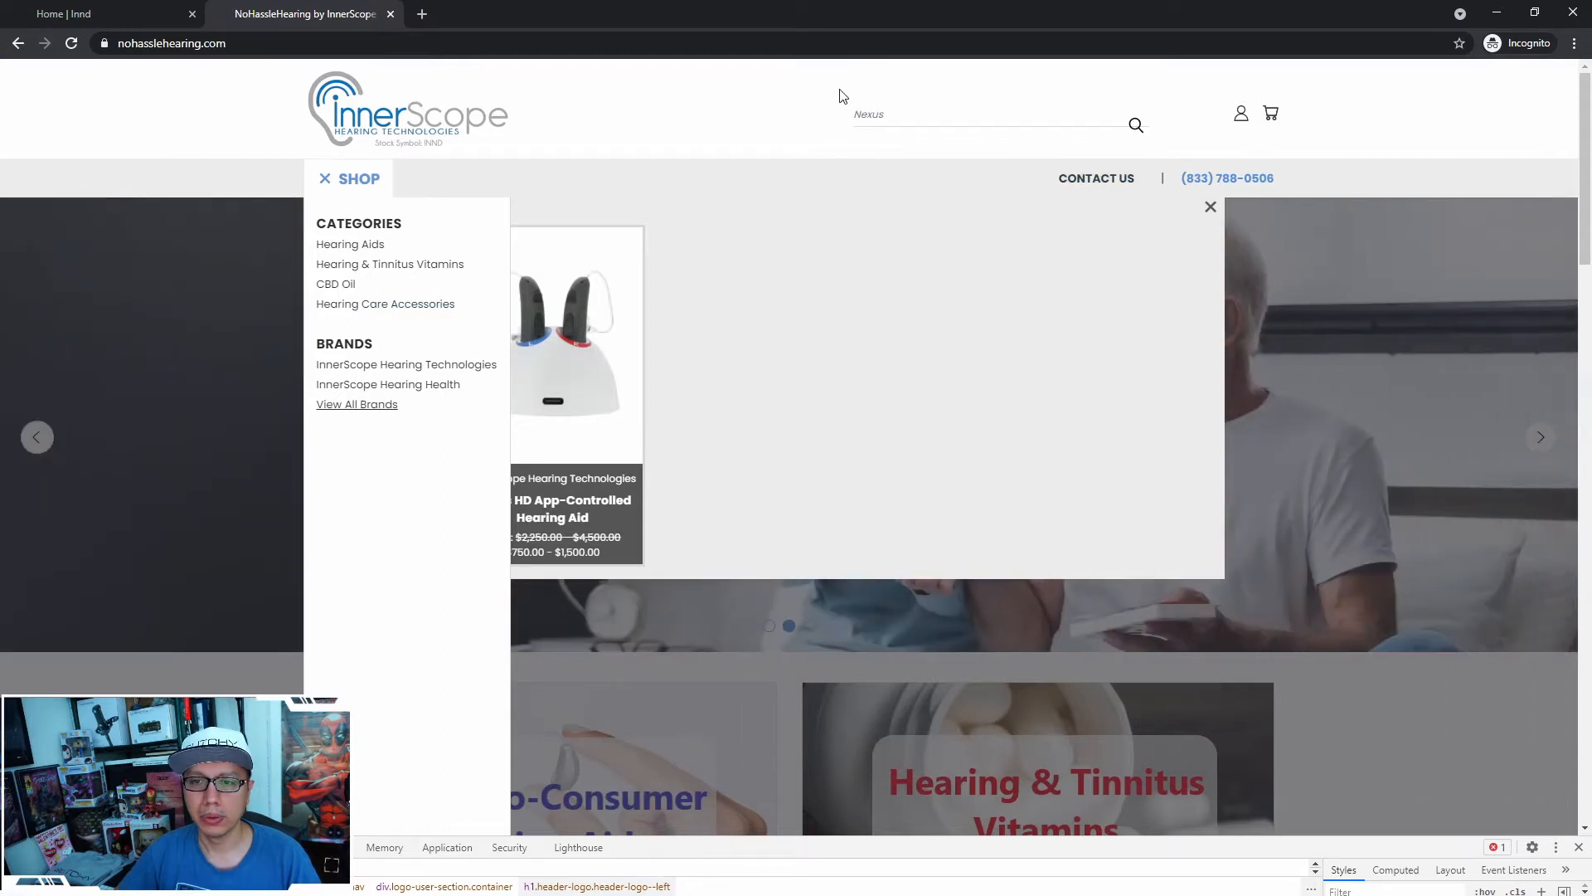
pyautogui.moveTo(1217, 94)
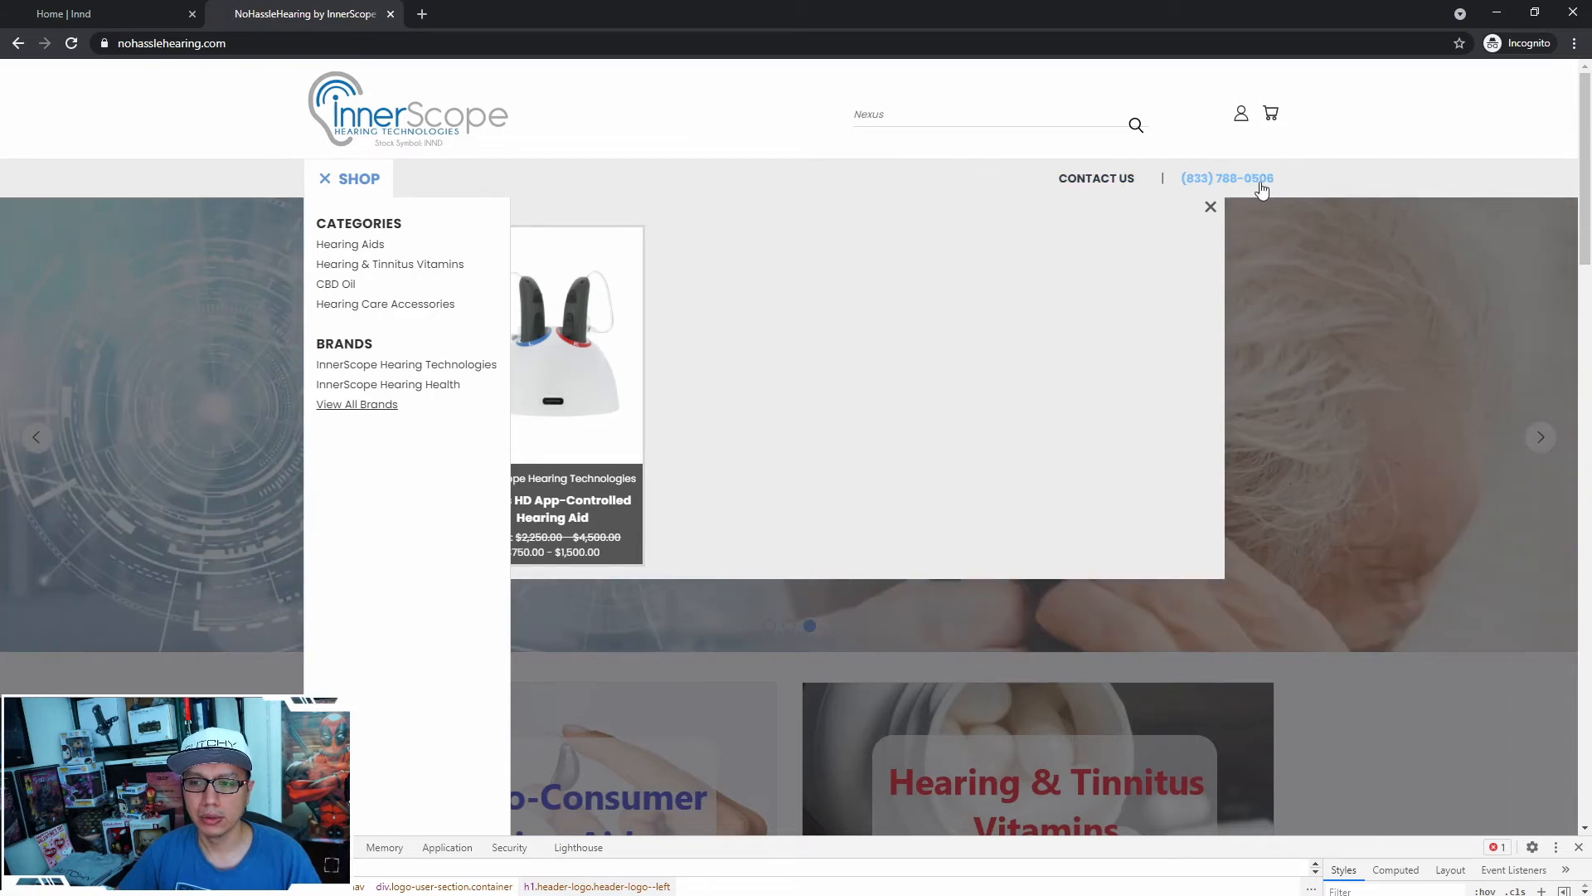
pyautogui.moveTo(229, 284)
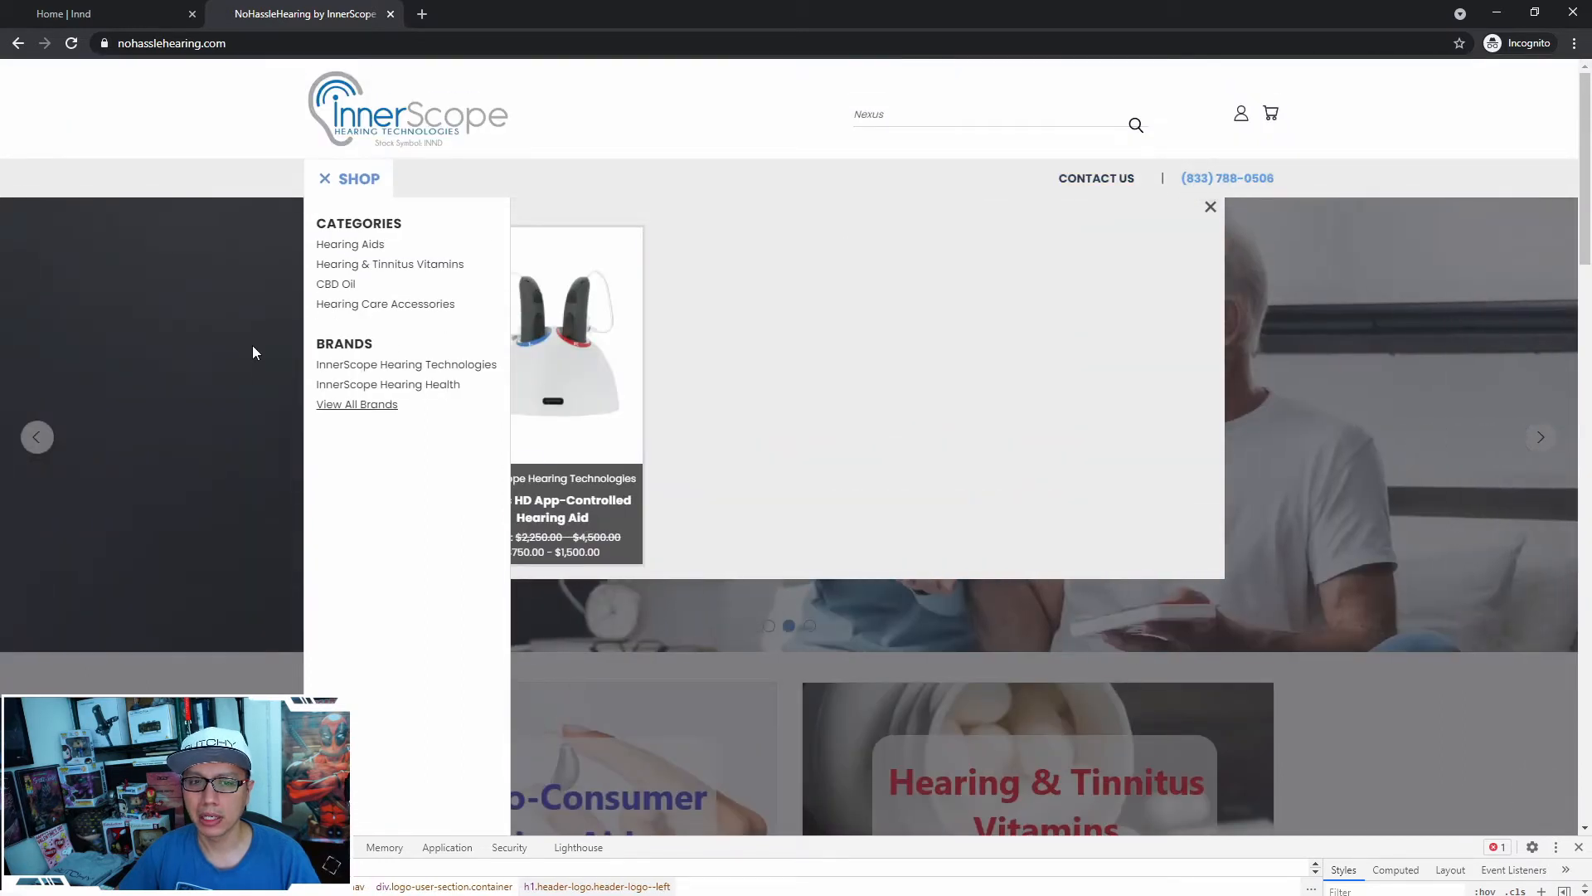
pyautogui.scroll(-3)
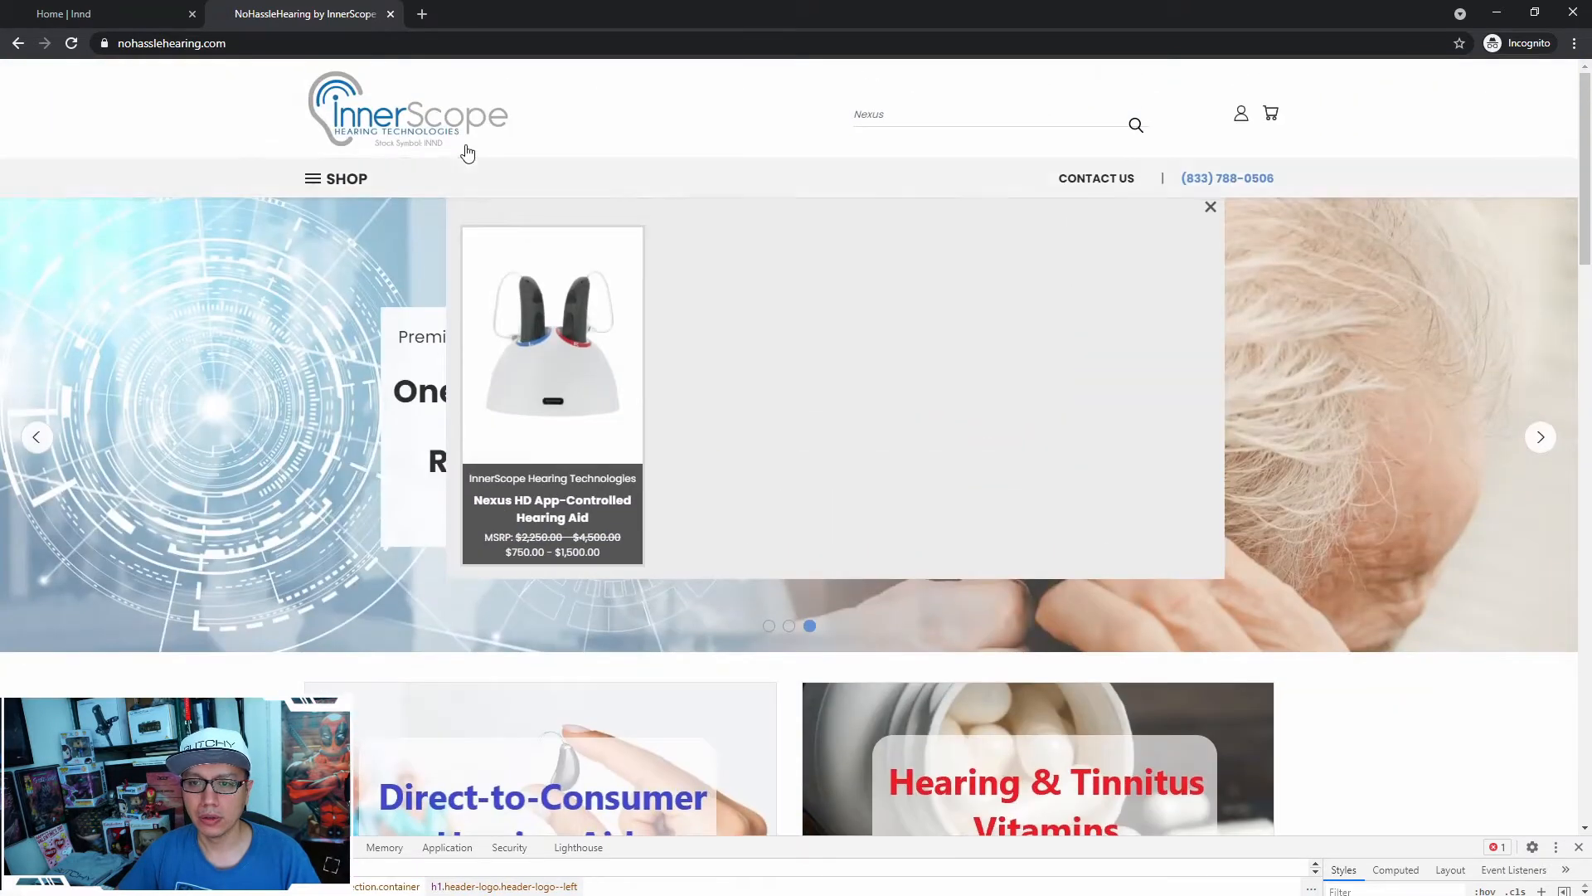
pyautogui.scroll(-3)
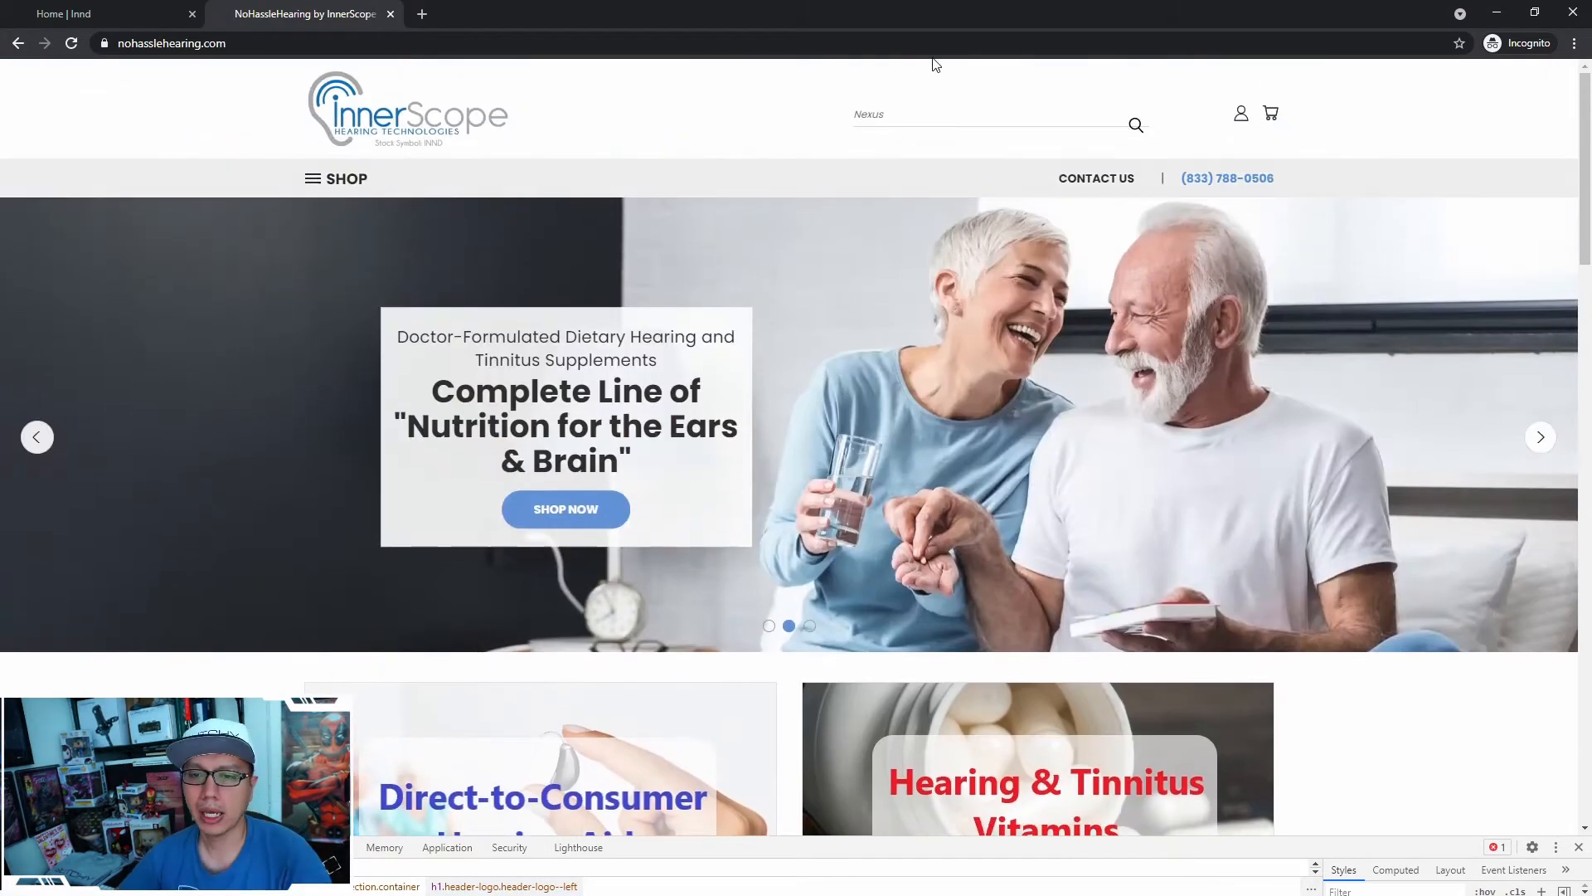
# Search 'aid', then open and close the HearIQ 4 quick-view preview
pyautogui.write('aid')
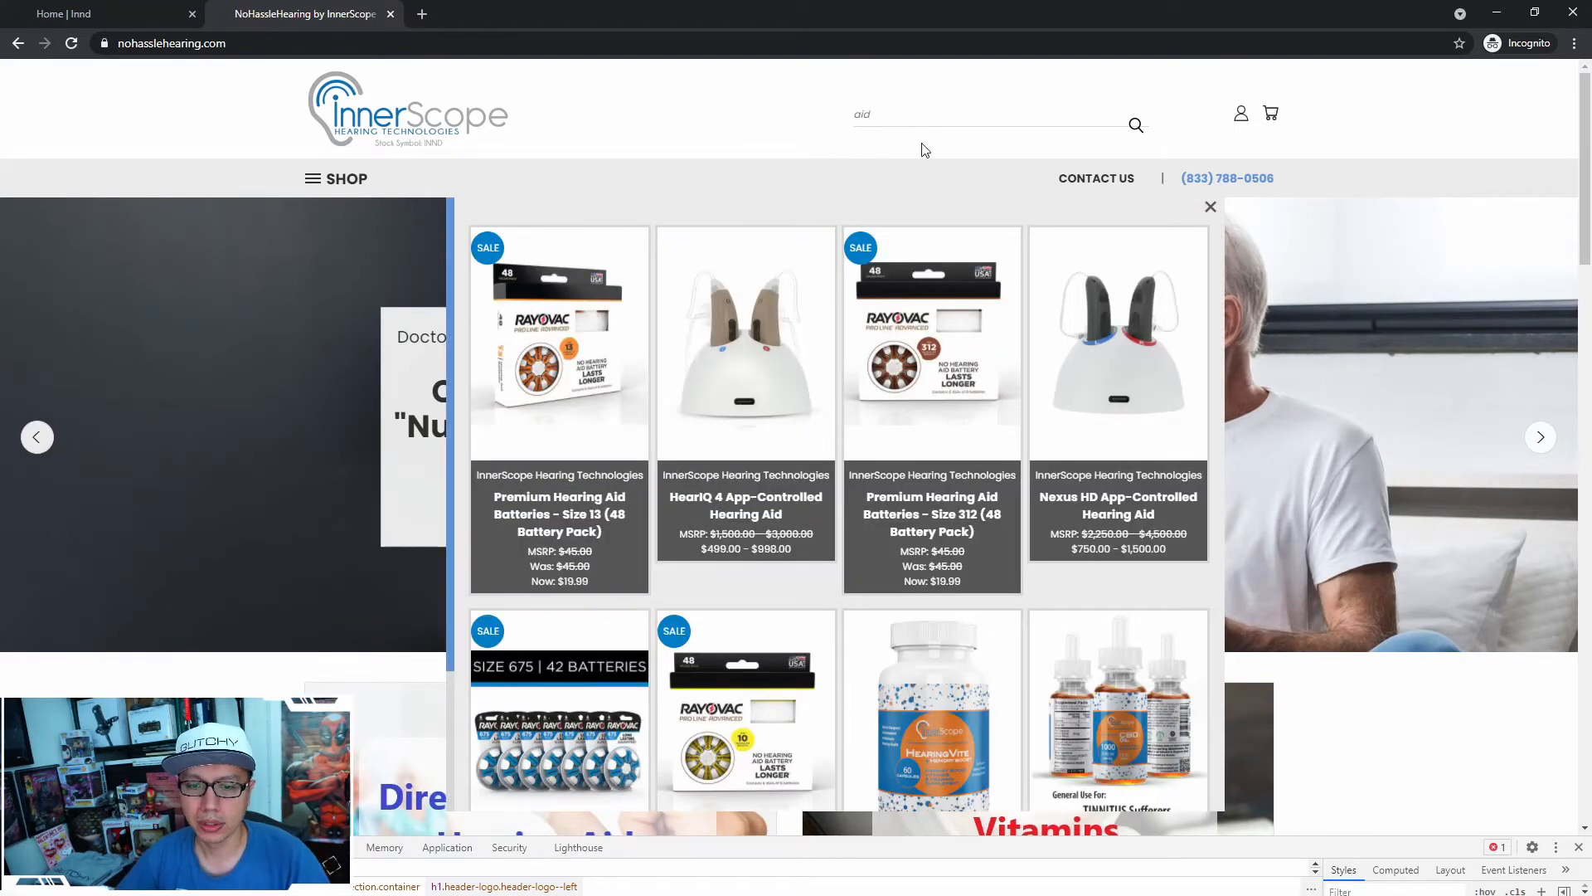
pyautogui.moveTo(558, 325)
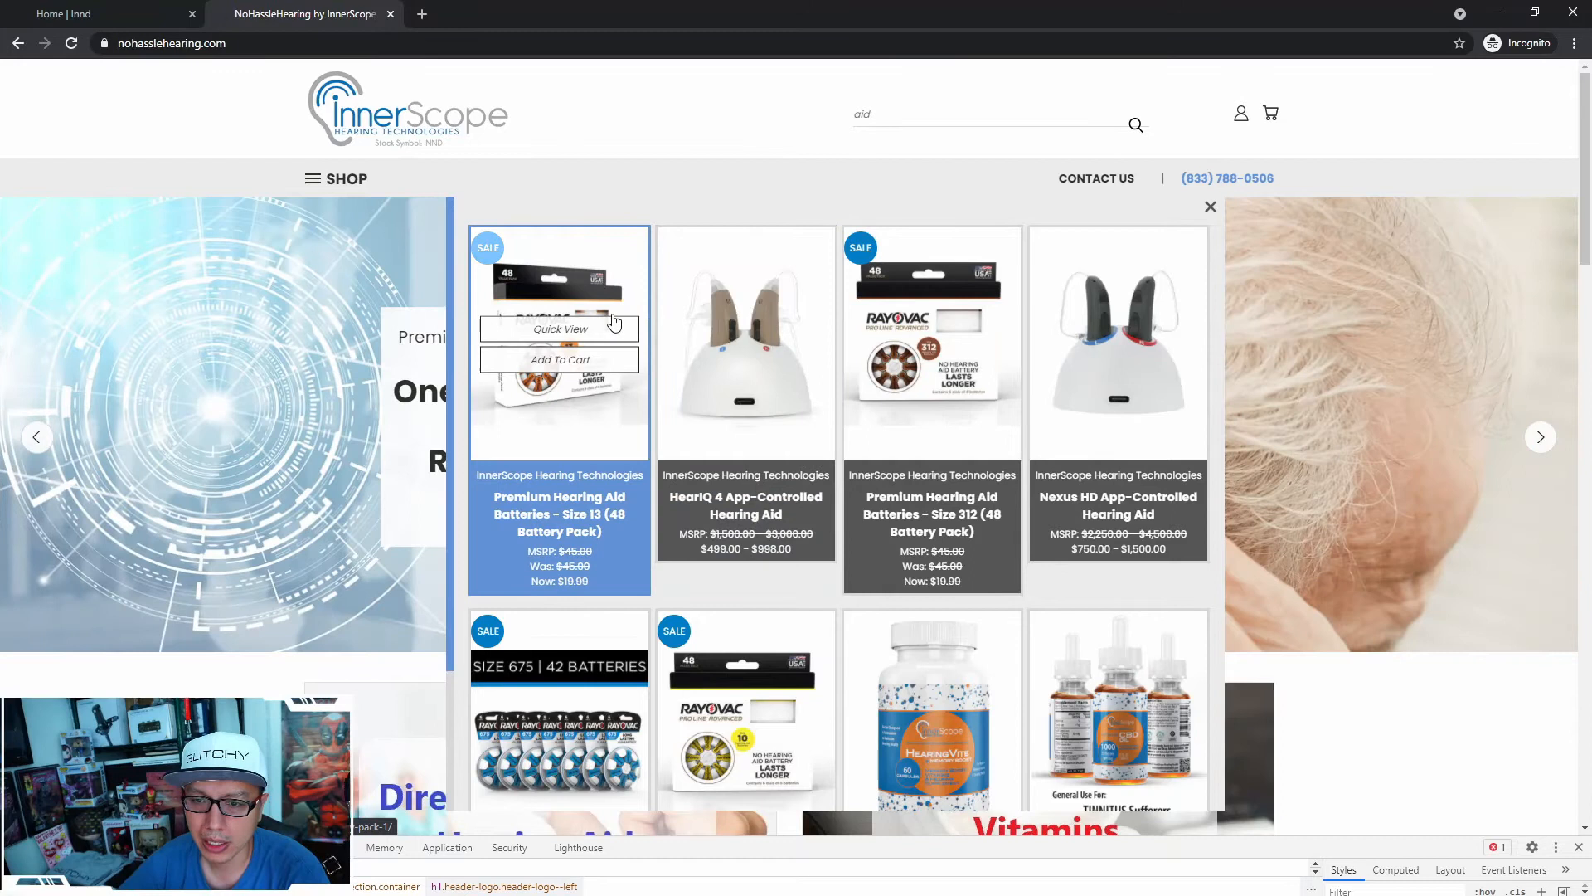
pyautogui.moveTo(745, 342)
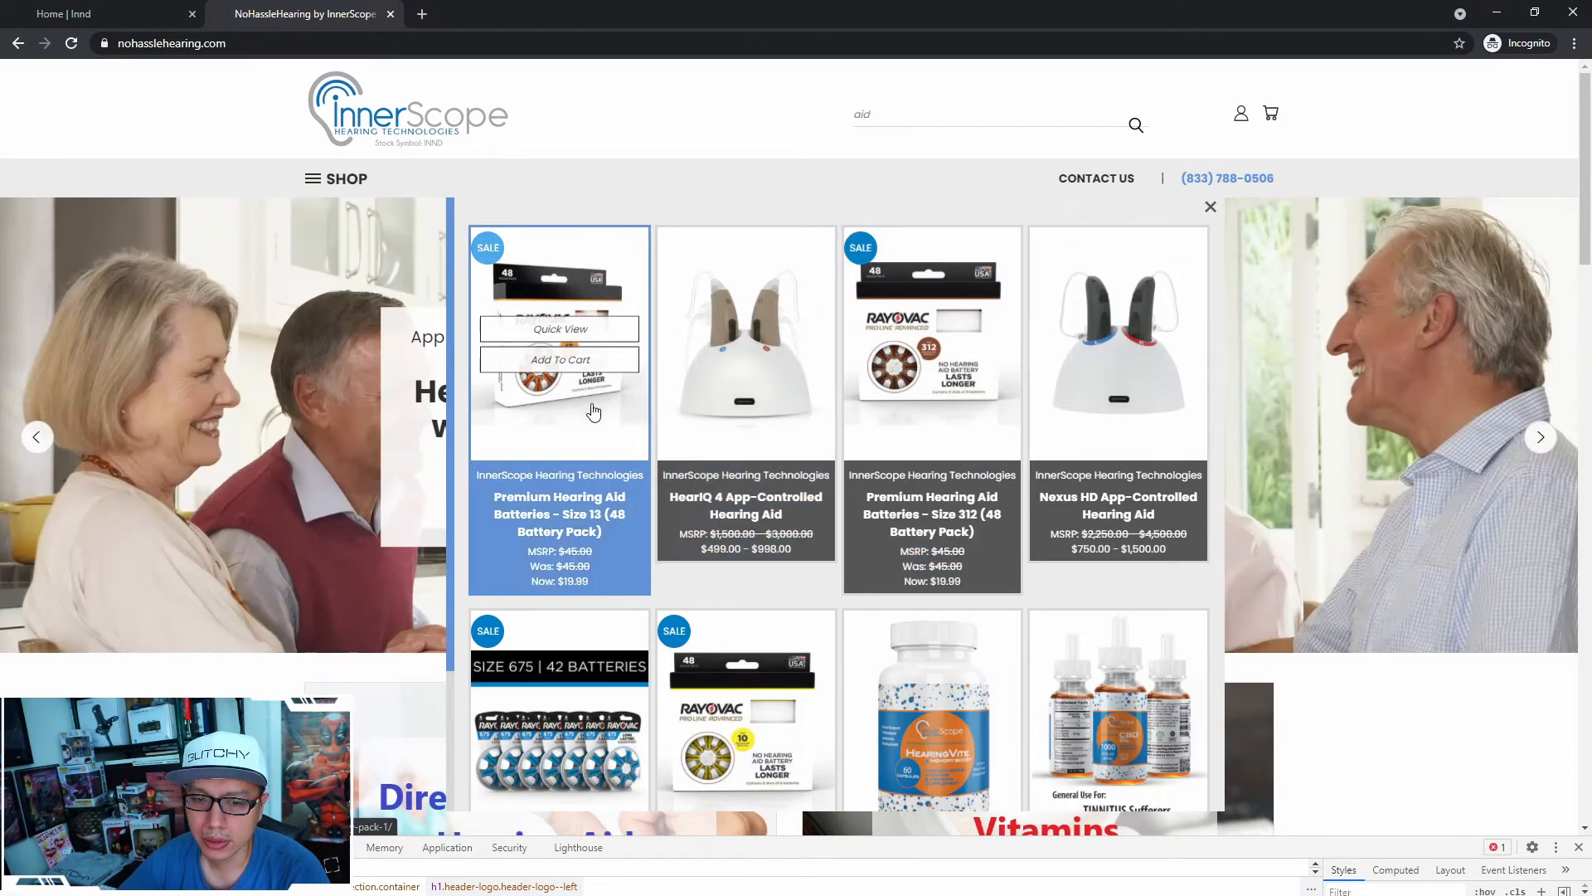
pyautogui.click(745, 329)
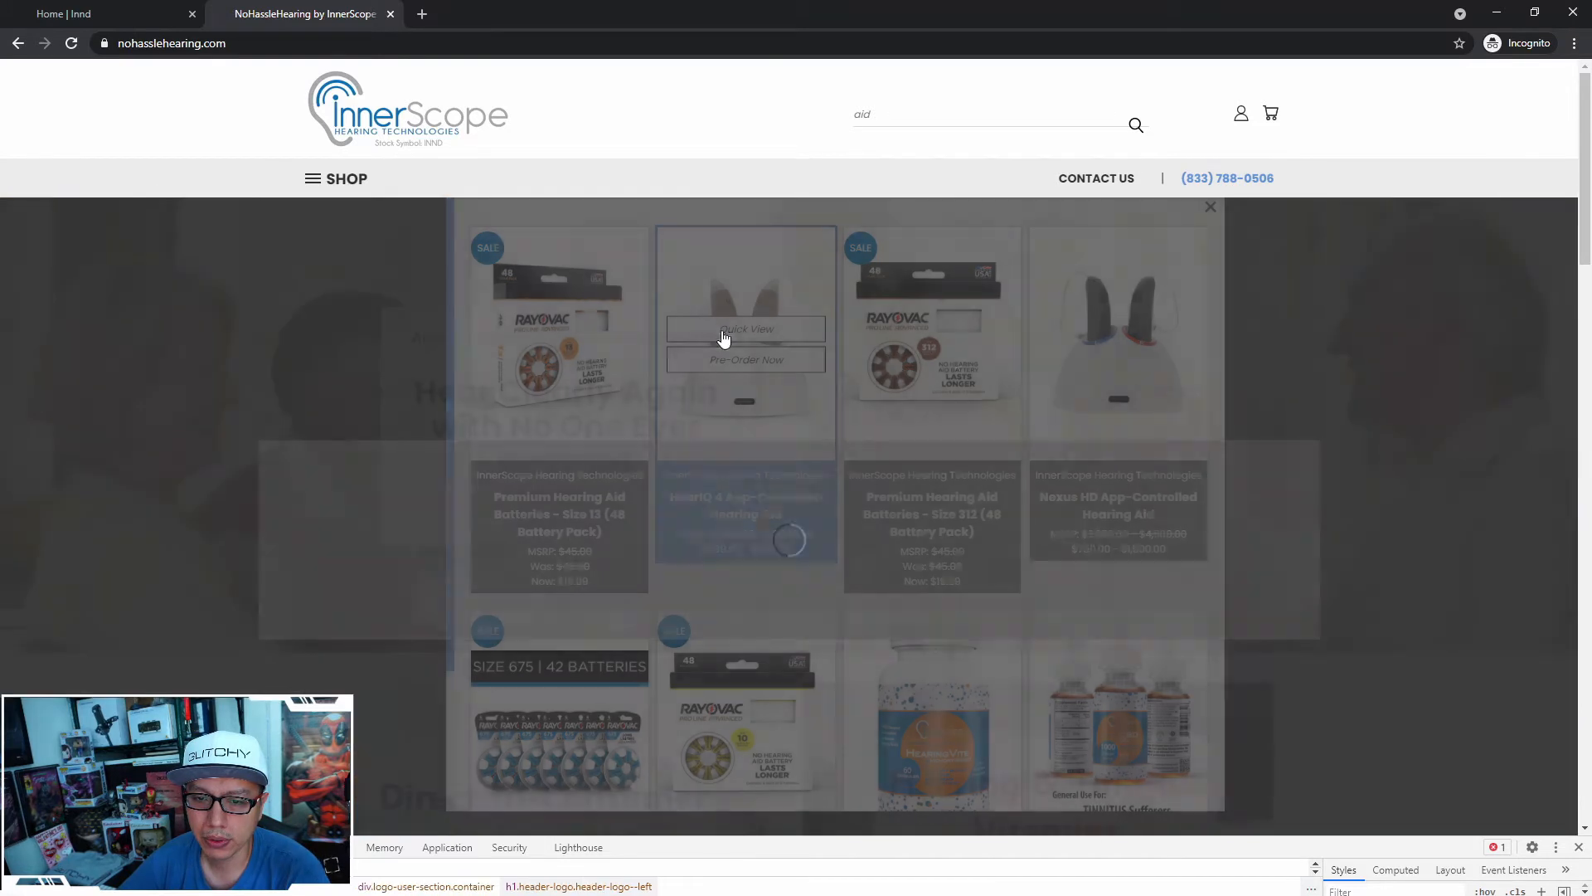
pyautogui.click(745, 329)
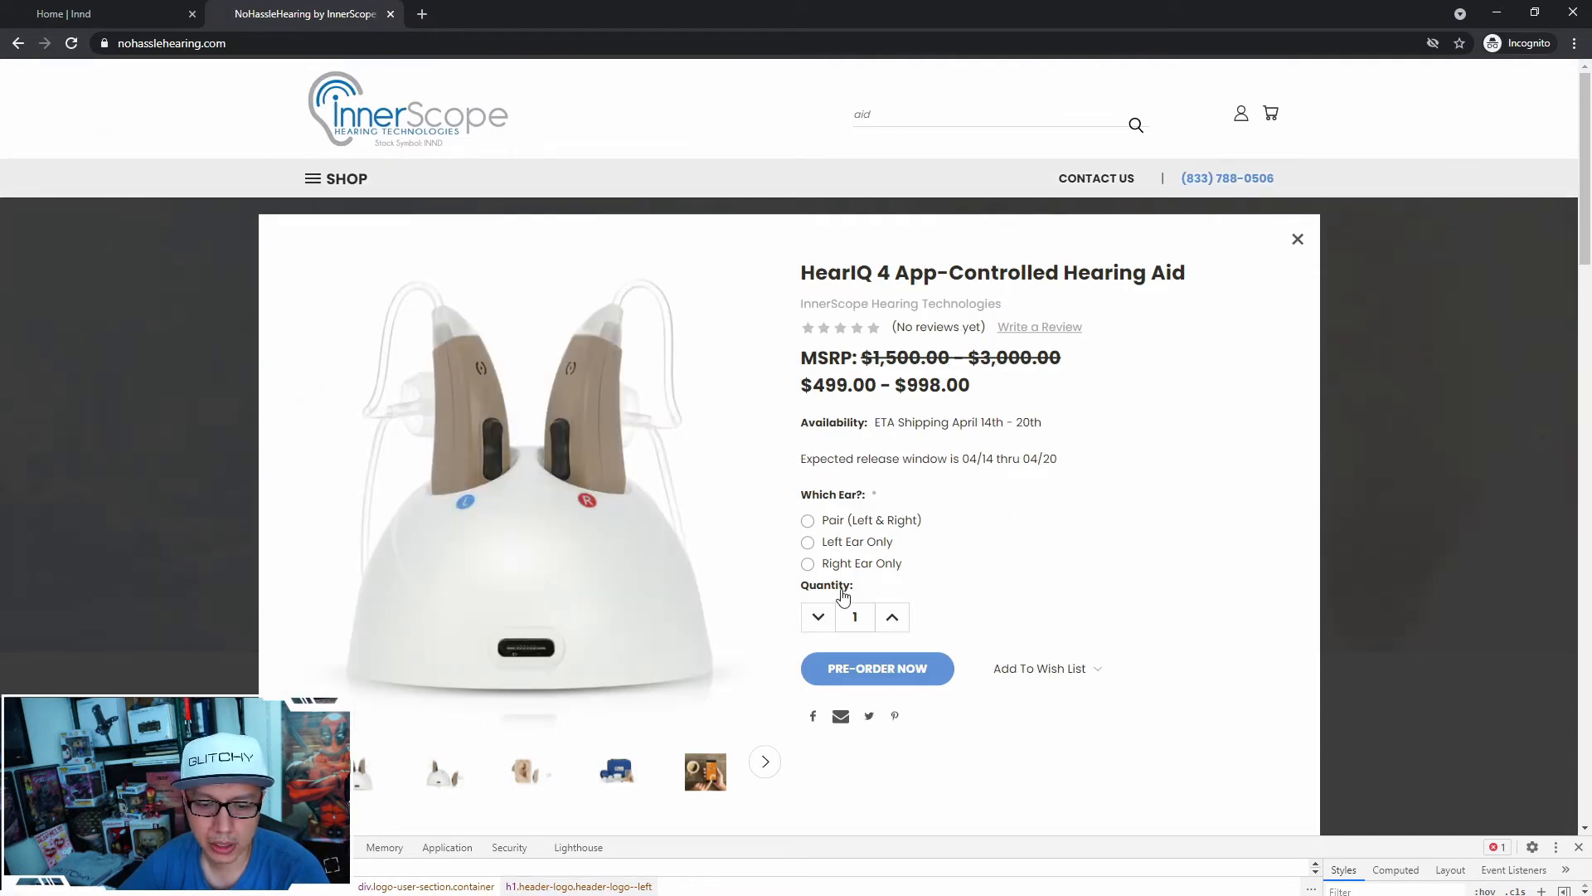
pyautogui.click(1298, 239)
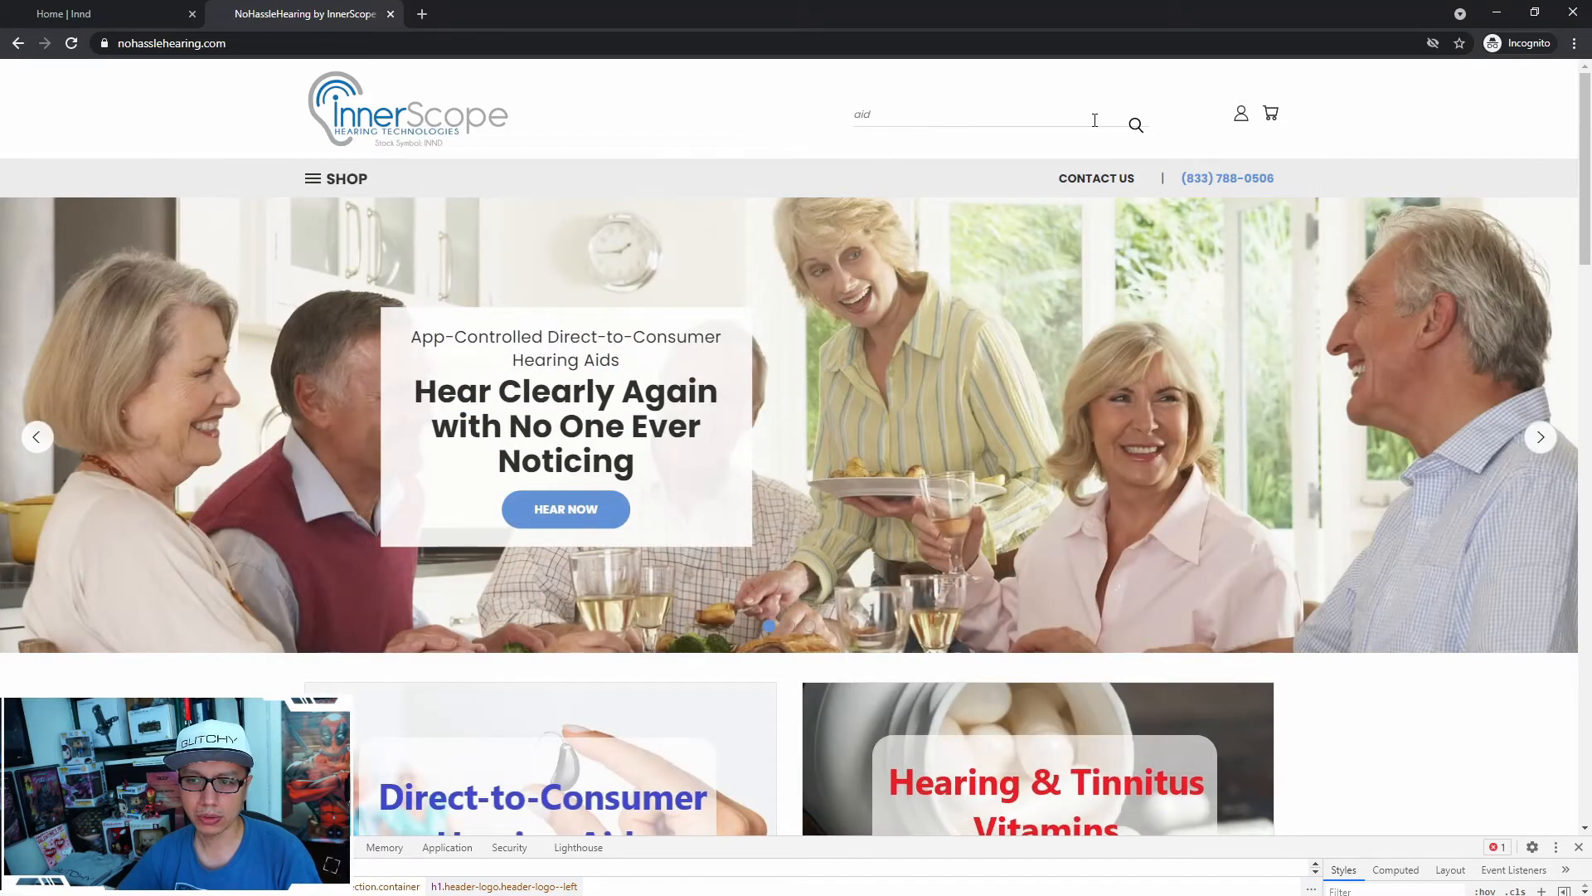
# Run full store searches for 'aid' and 'hearing' and scroll the results
pyautogui.click(1136, 125)
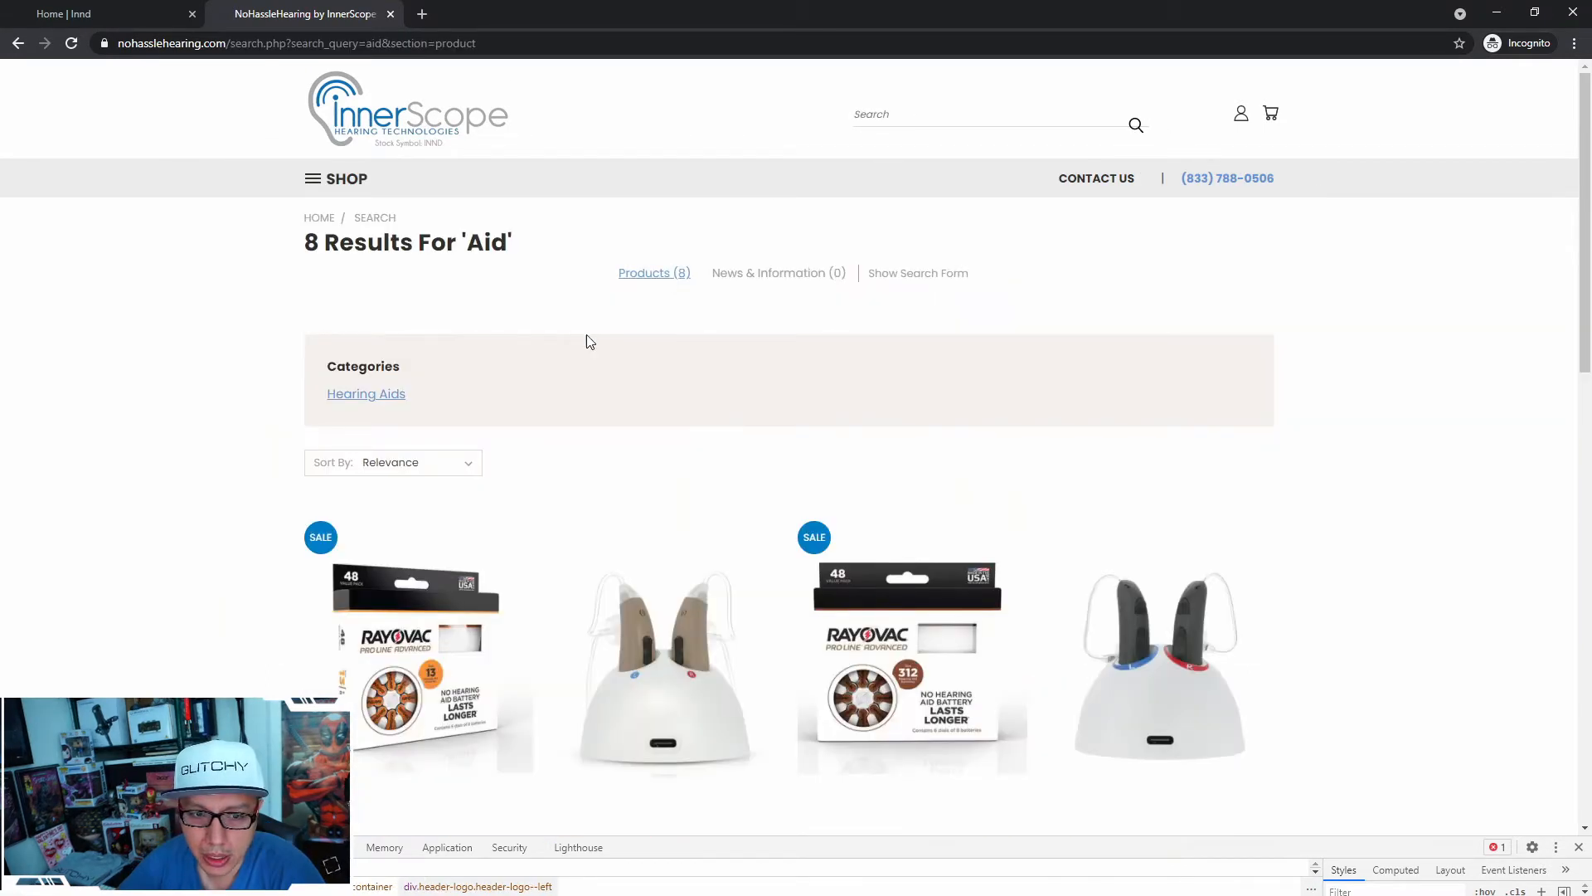
pyautogui.scroll(-3)
pyautogui.write('hearing')
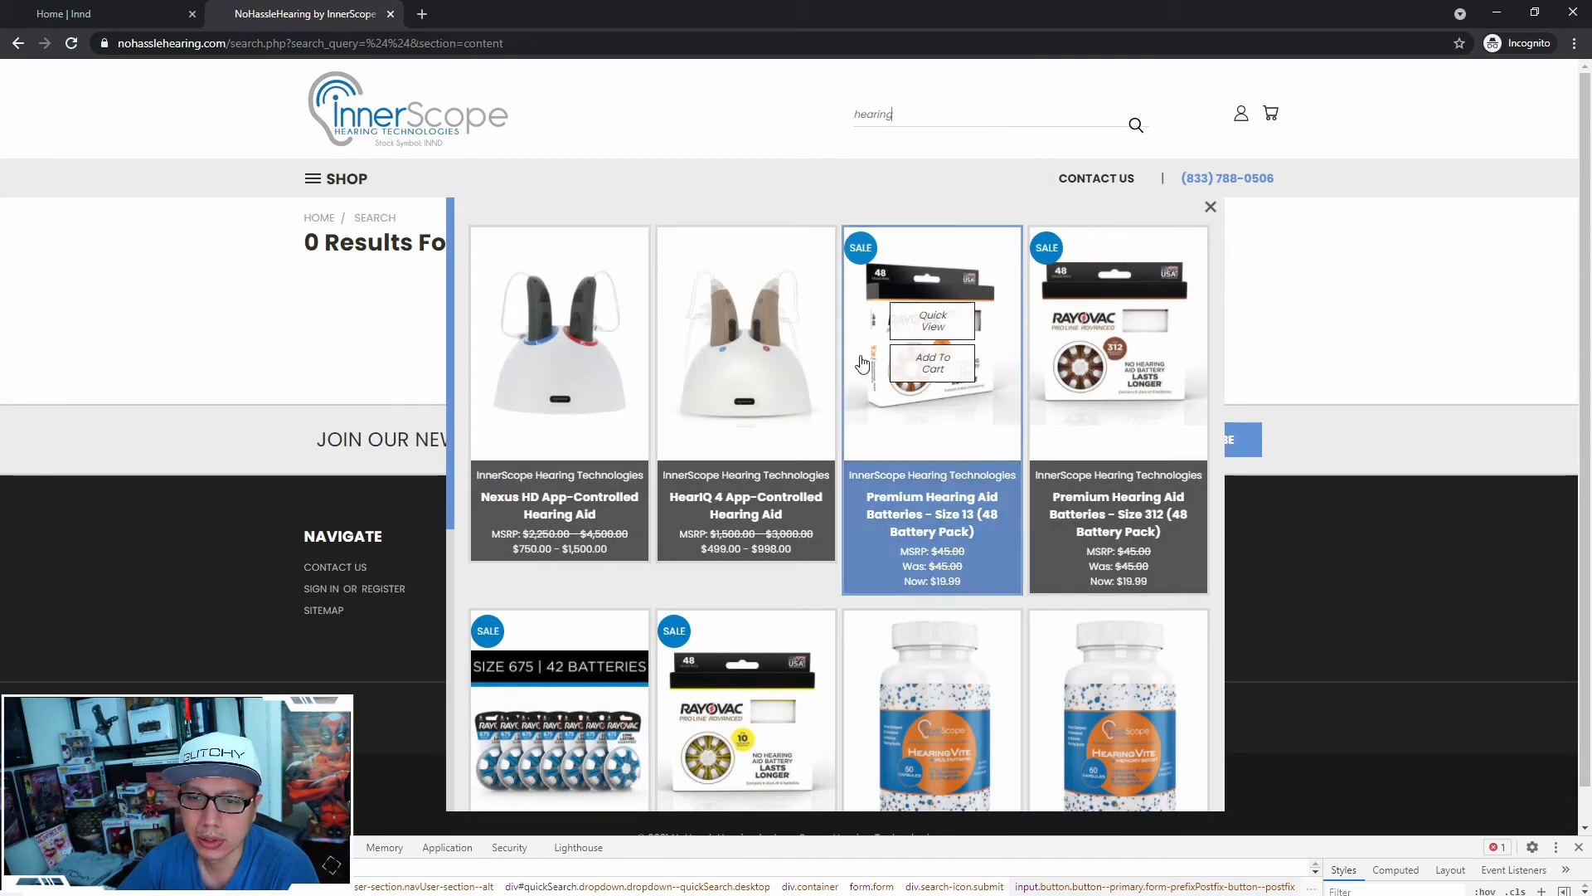
pyautogui.click(1135, 125)
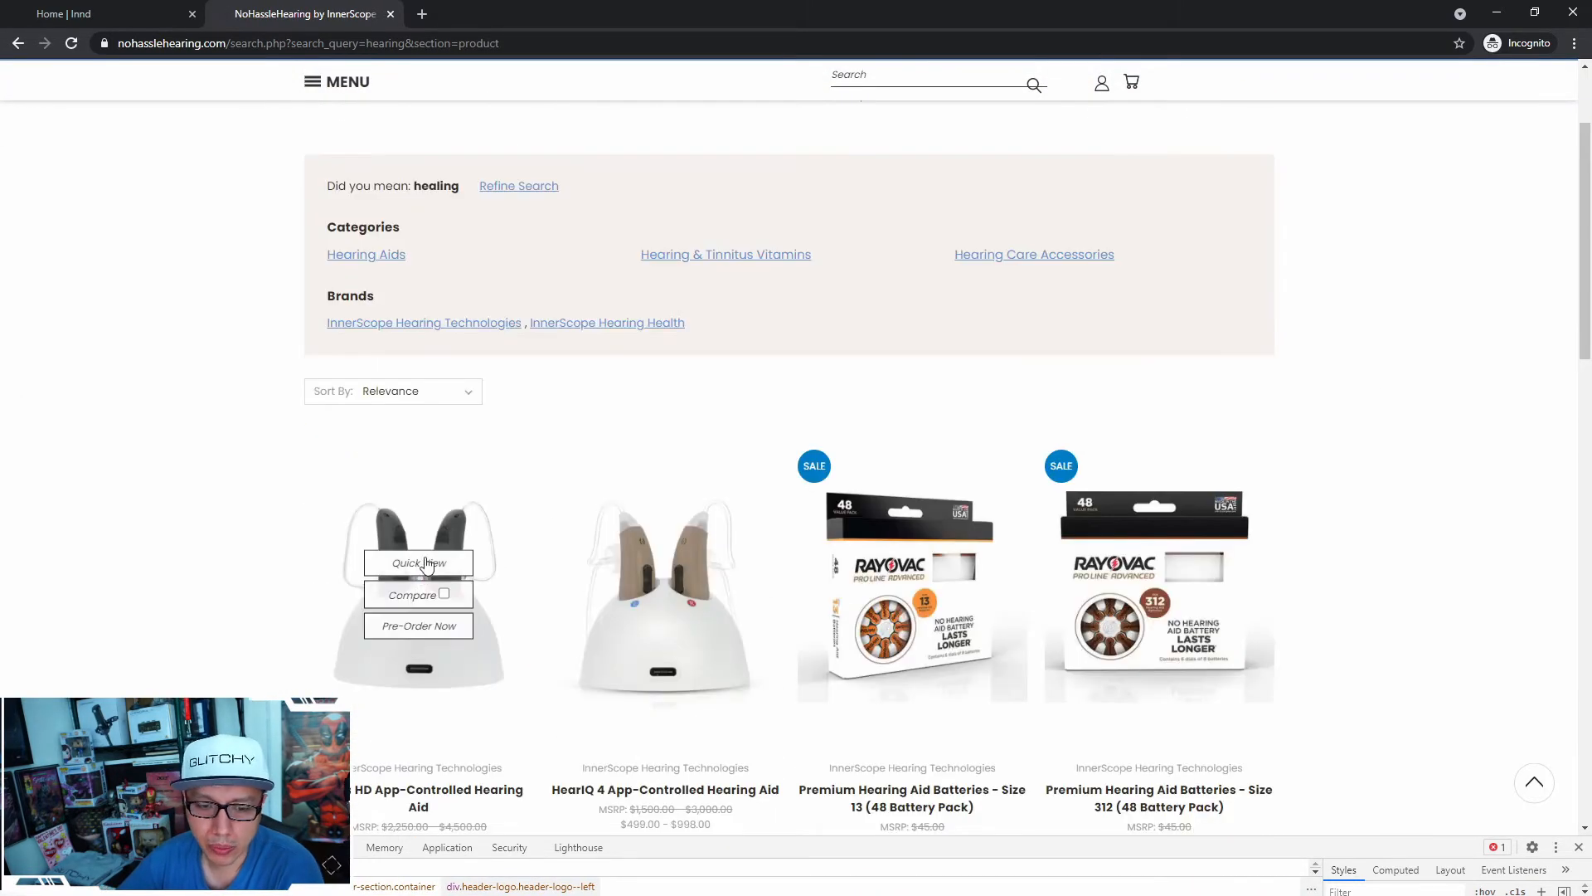
pyautogui.scroll(-3)
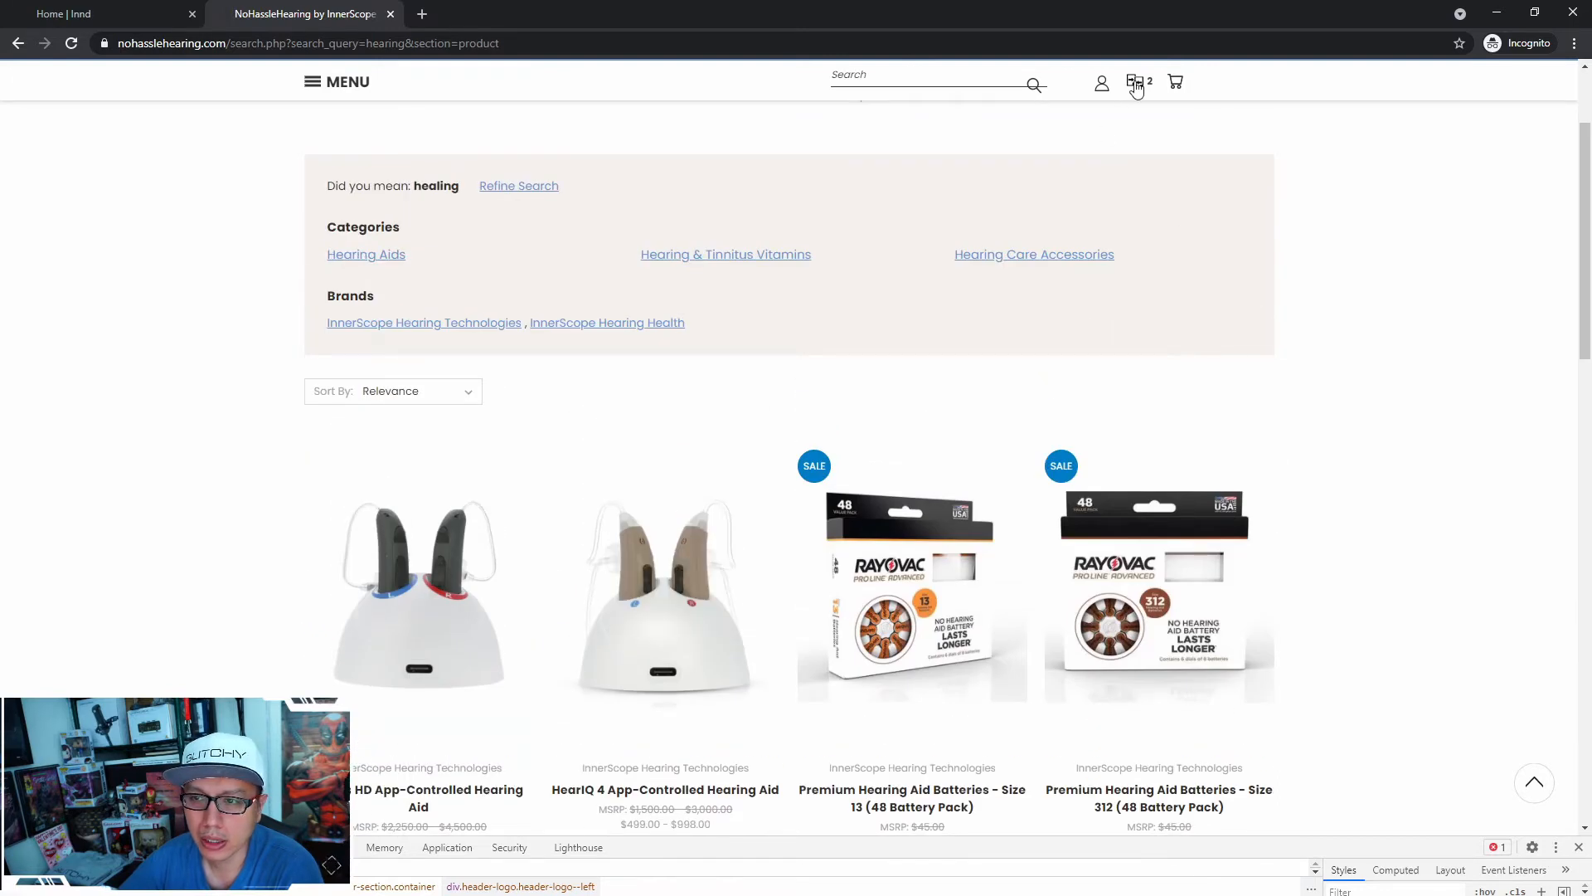
# Open the Nexus HD and HearIQ 4 comparison, testing a duplicate-ID compare URL
pyautogui.click(1134, 82)
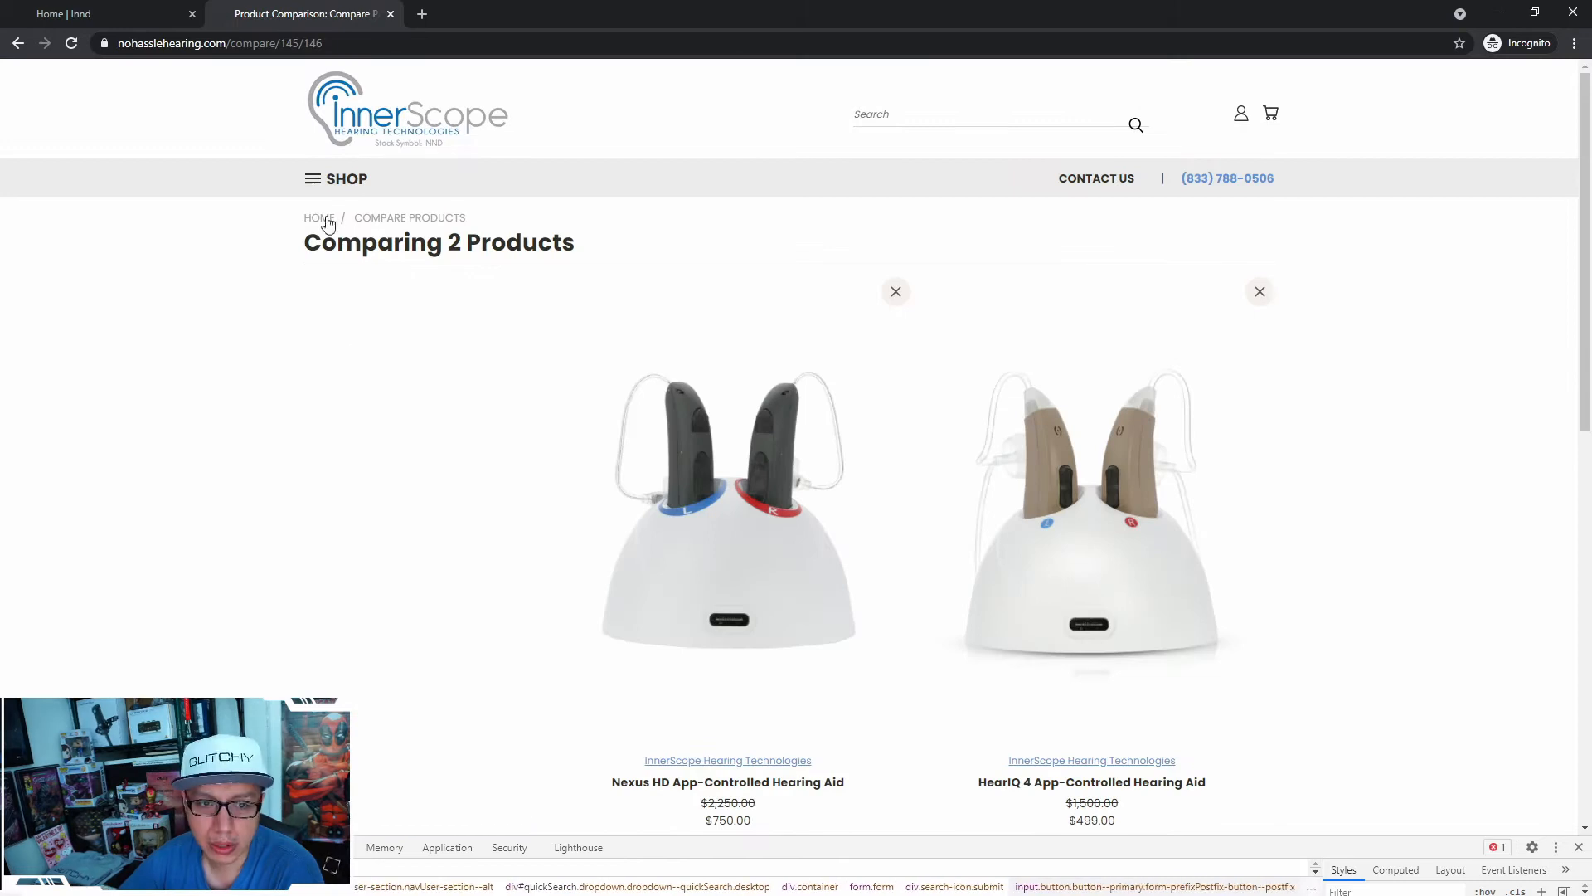
pyautogui.moveTo(412, 244)
pyautogui.write('5')
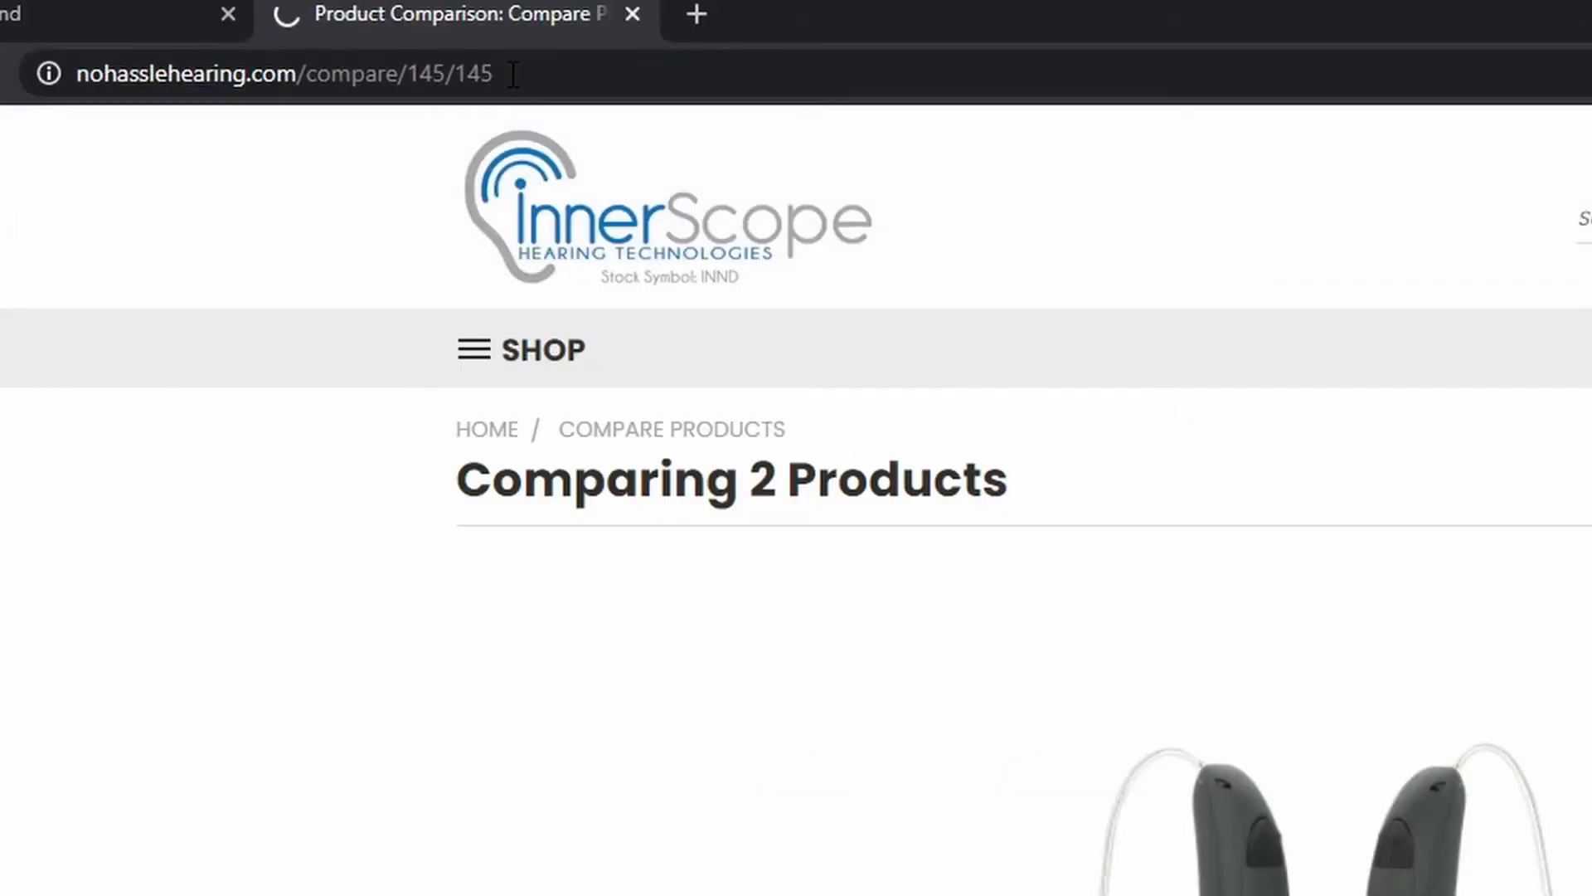
pyautogui.scroll(-3)
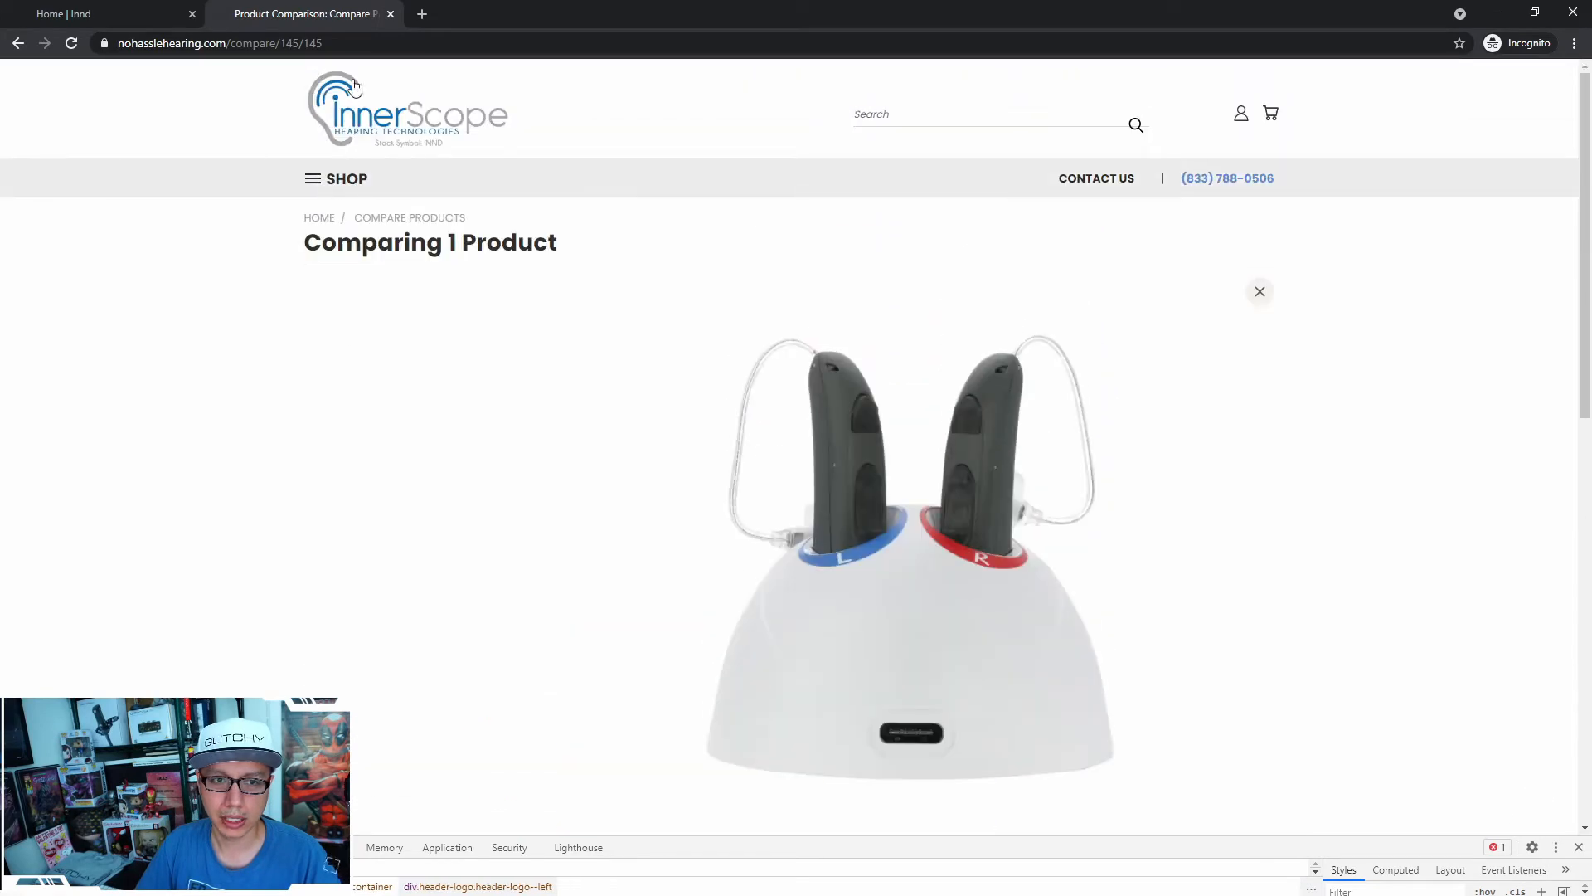
pyautogui.click(254, 43)
pyautogui.write('6')
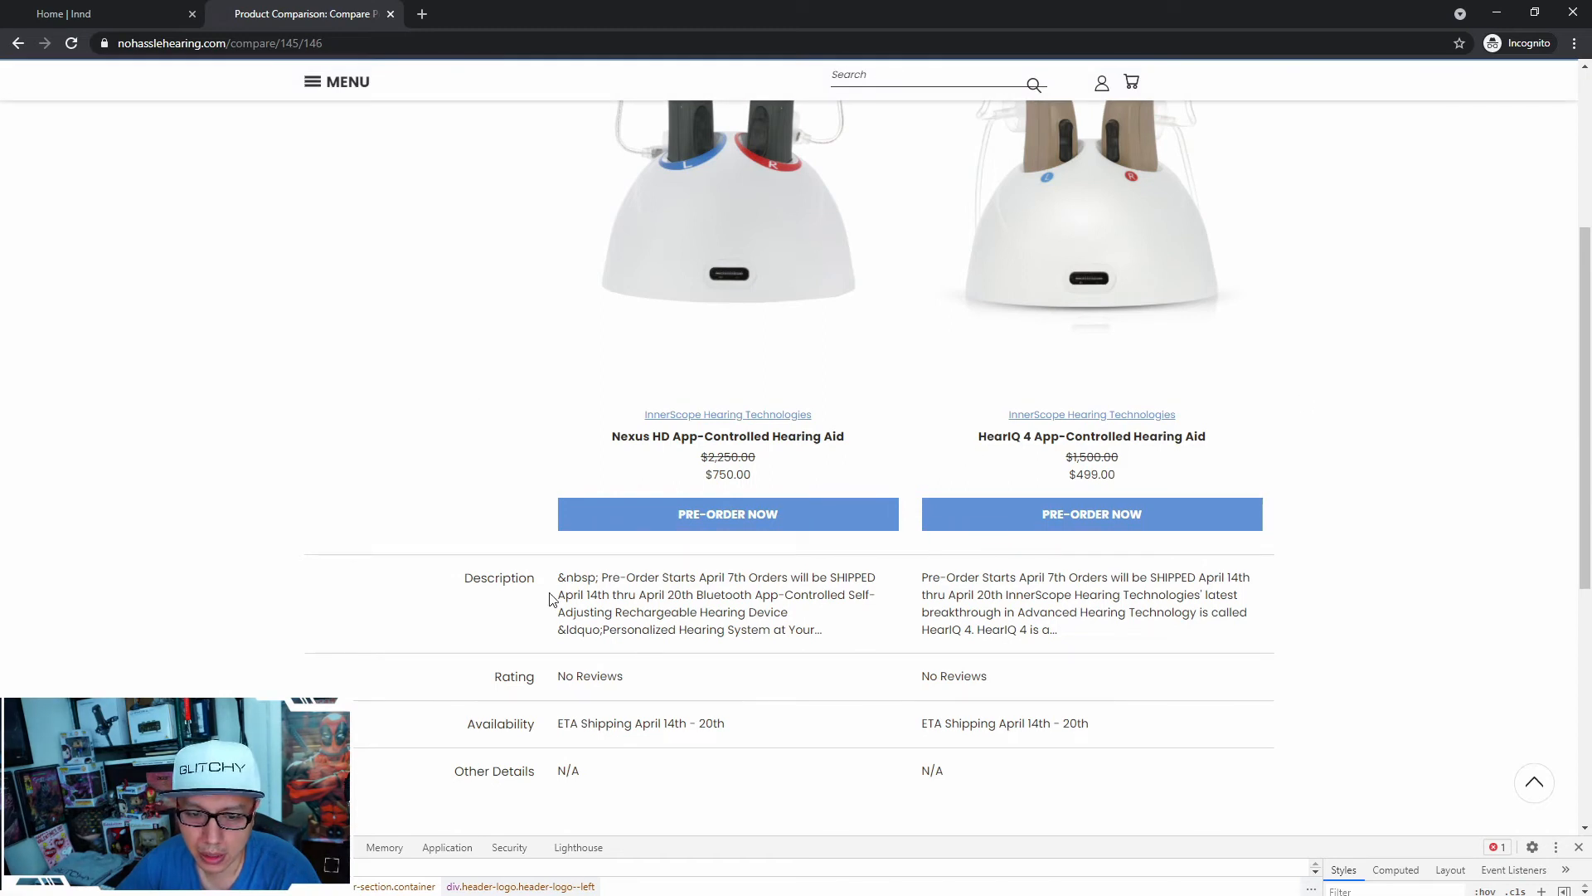
# Highlight Nexus HD description text, including the stray &nbsp; and truncated ending
pyautogui.moveTo(558, 577); pyautogui.dragTo(648, 577)
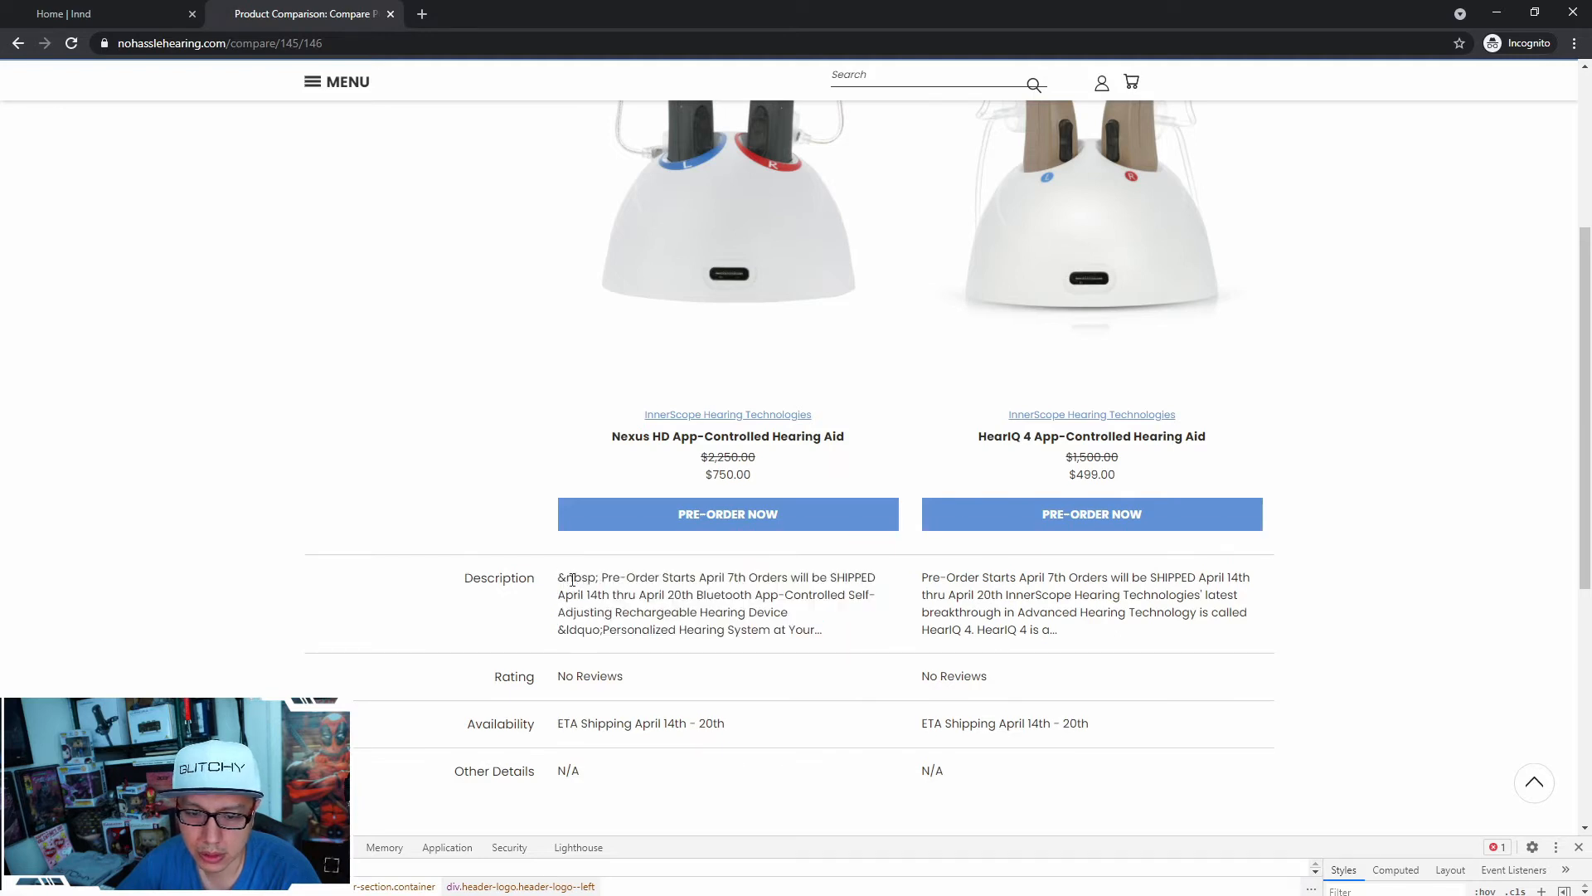
pyautogui.doubleClick(578, 578)
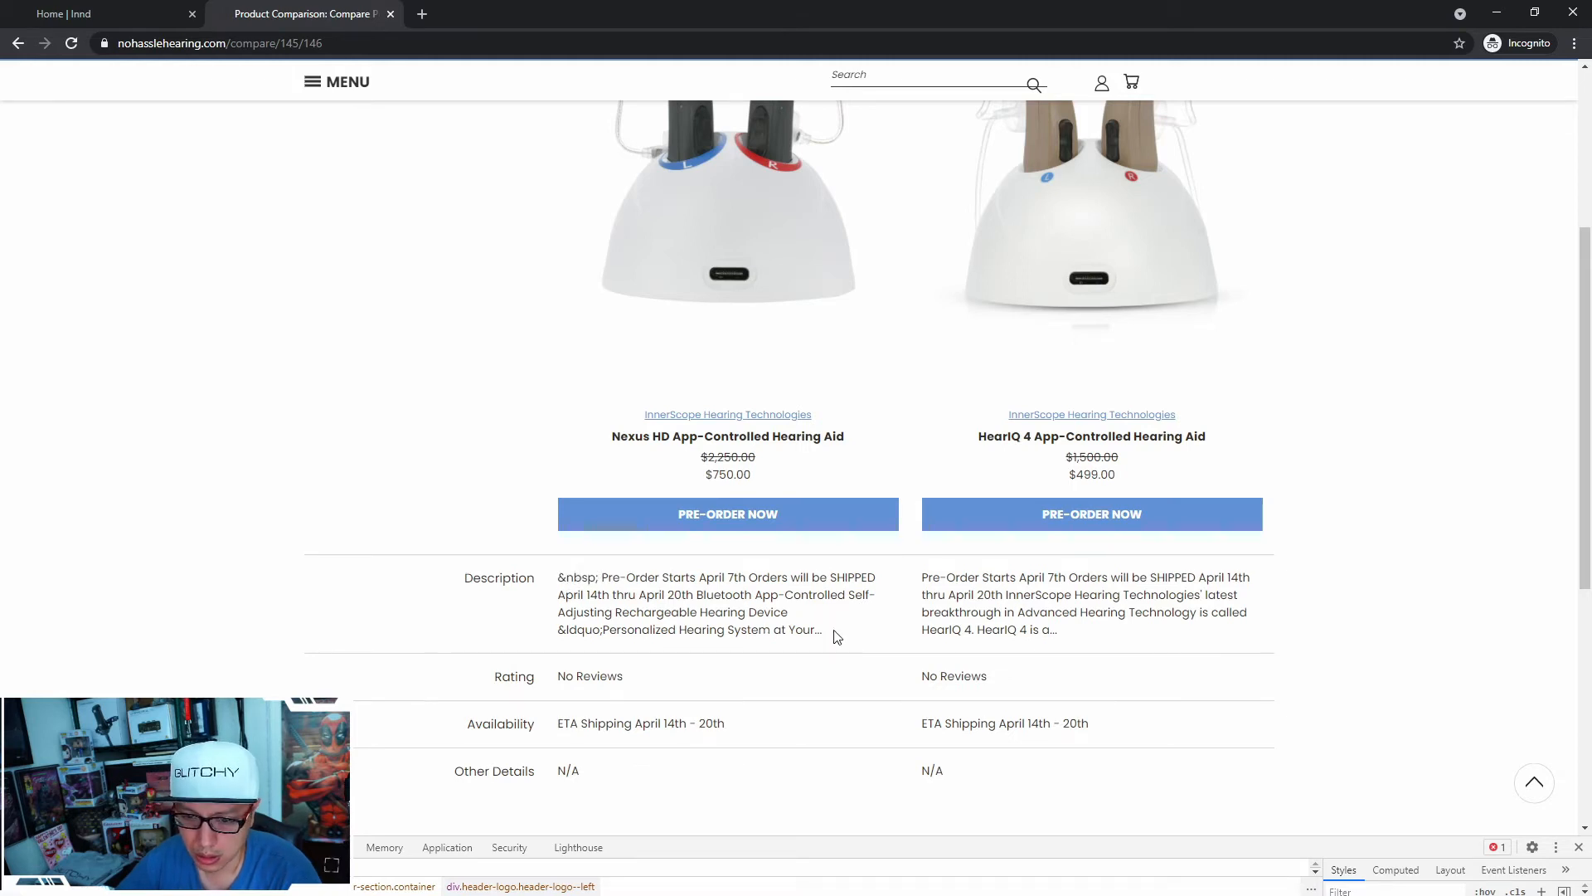
pyautogui.scroll(-3)
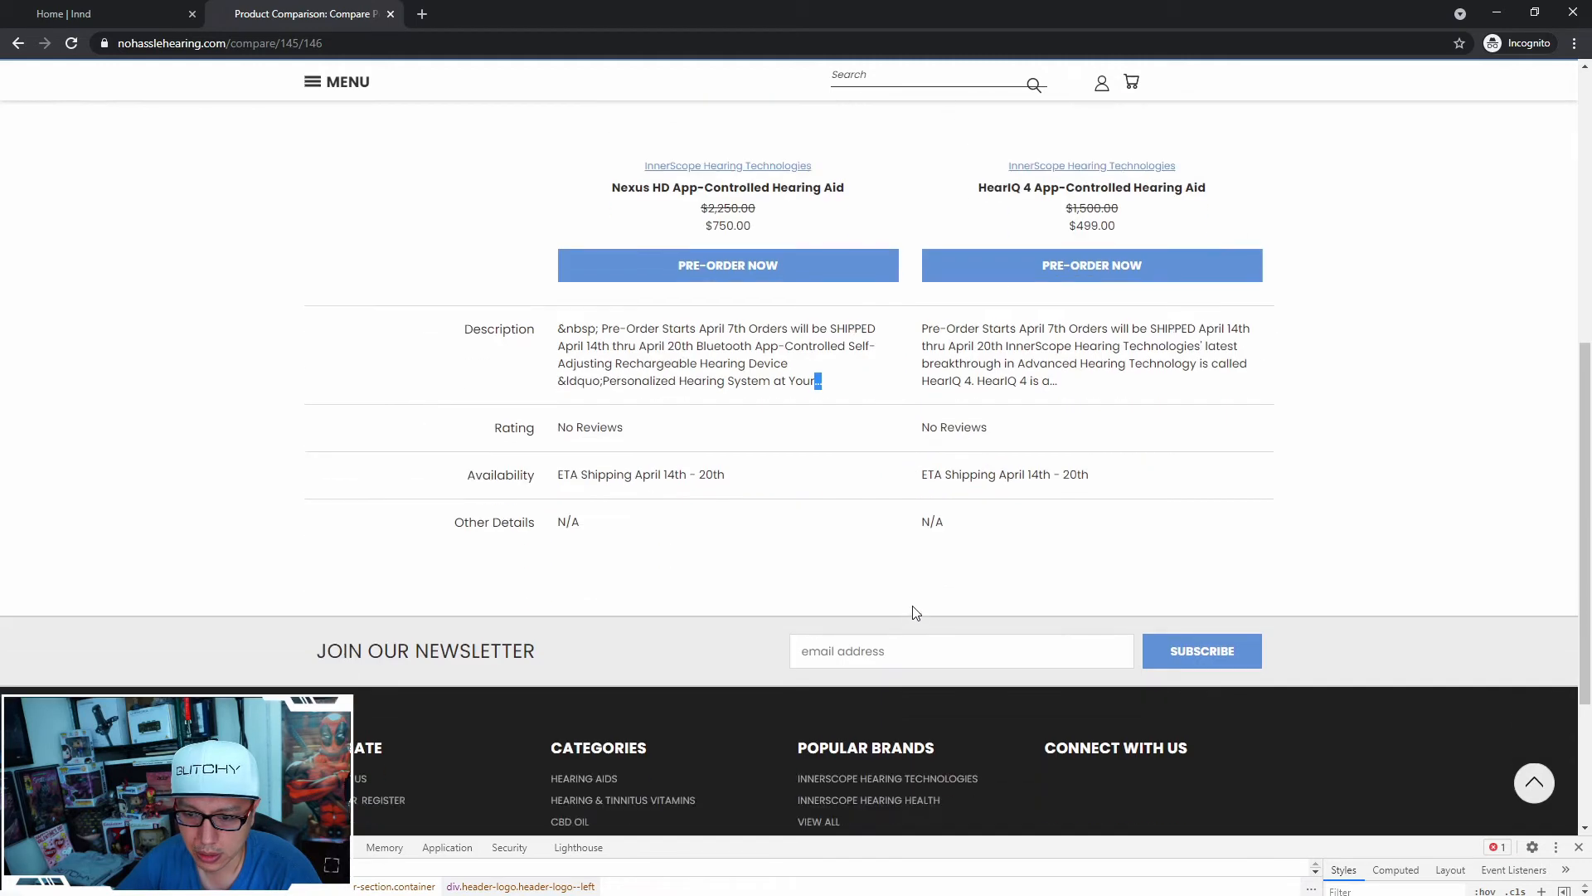
pyautogui.moveTo(557, 328); pyautogui.dragTo(822, 380)
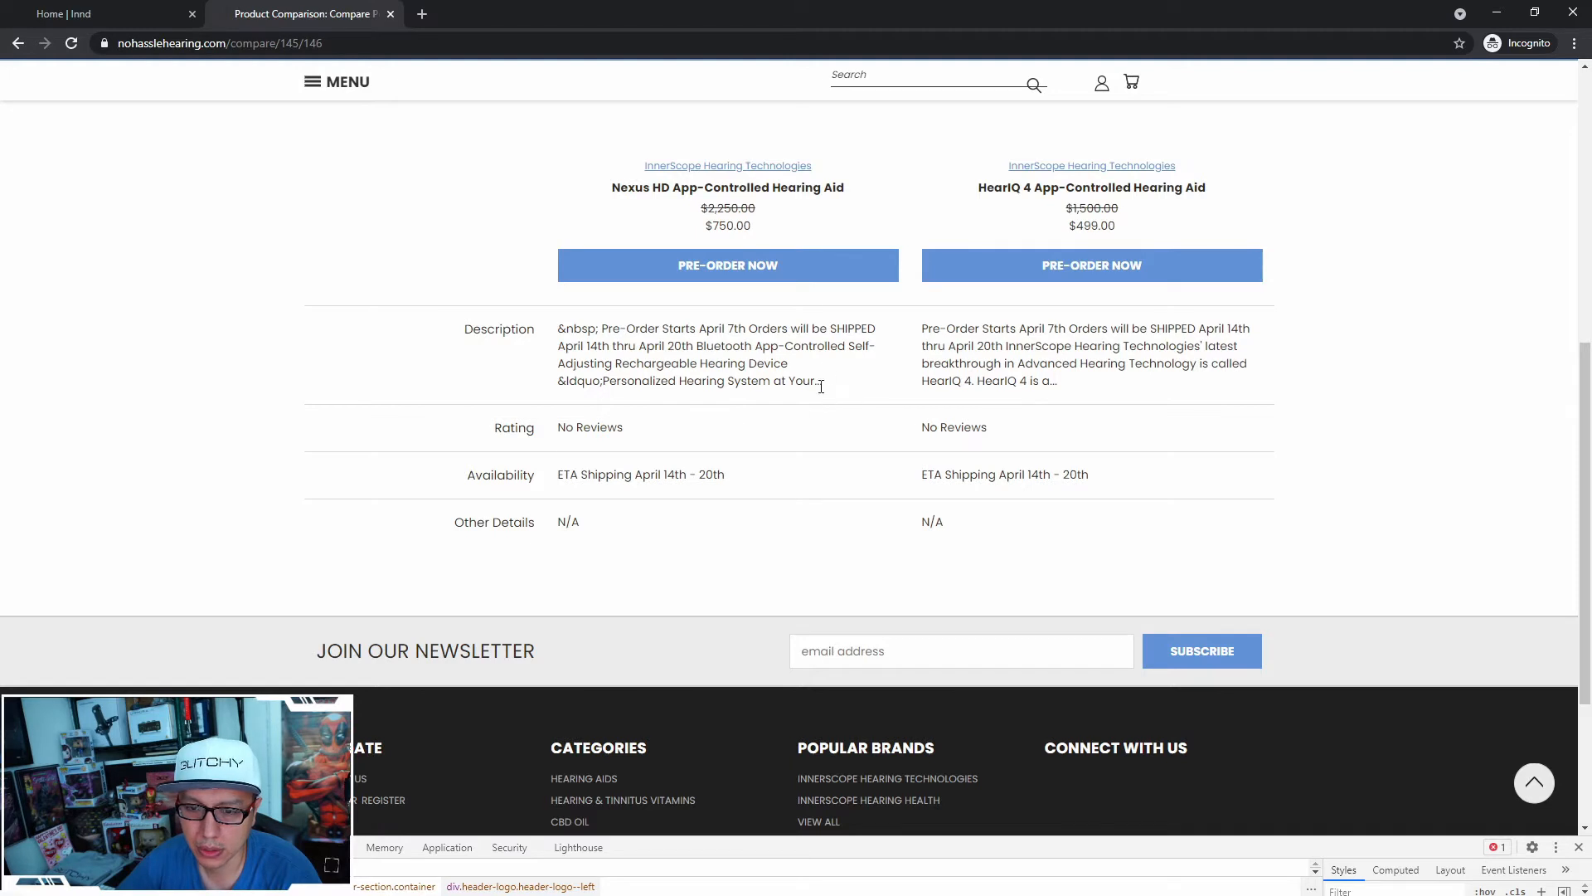
pyautogui.moveTo(802, 362)
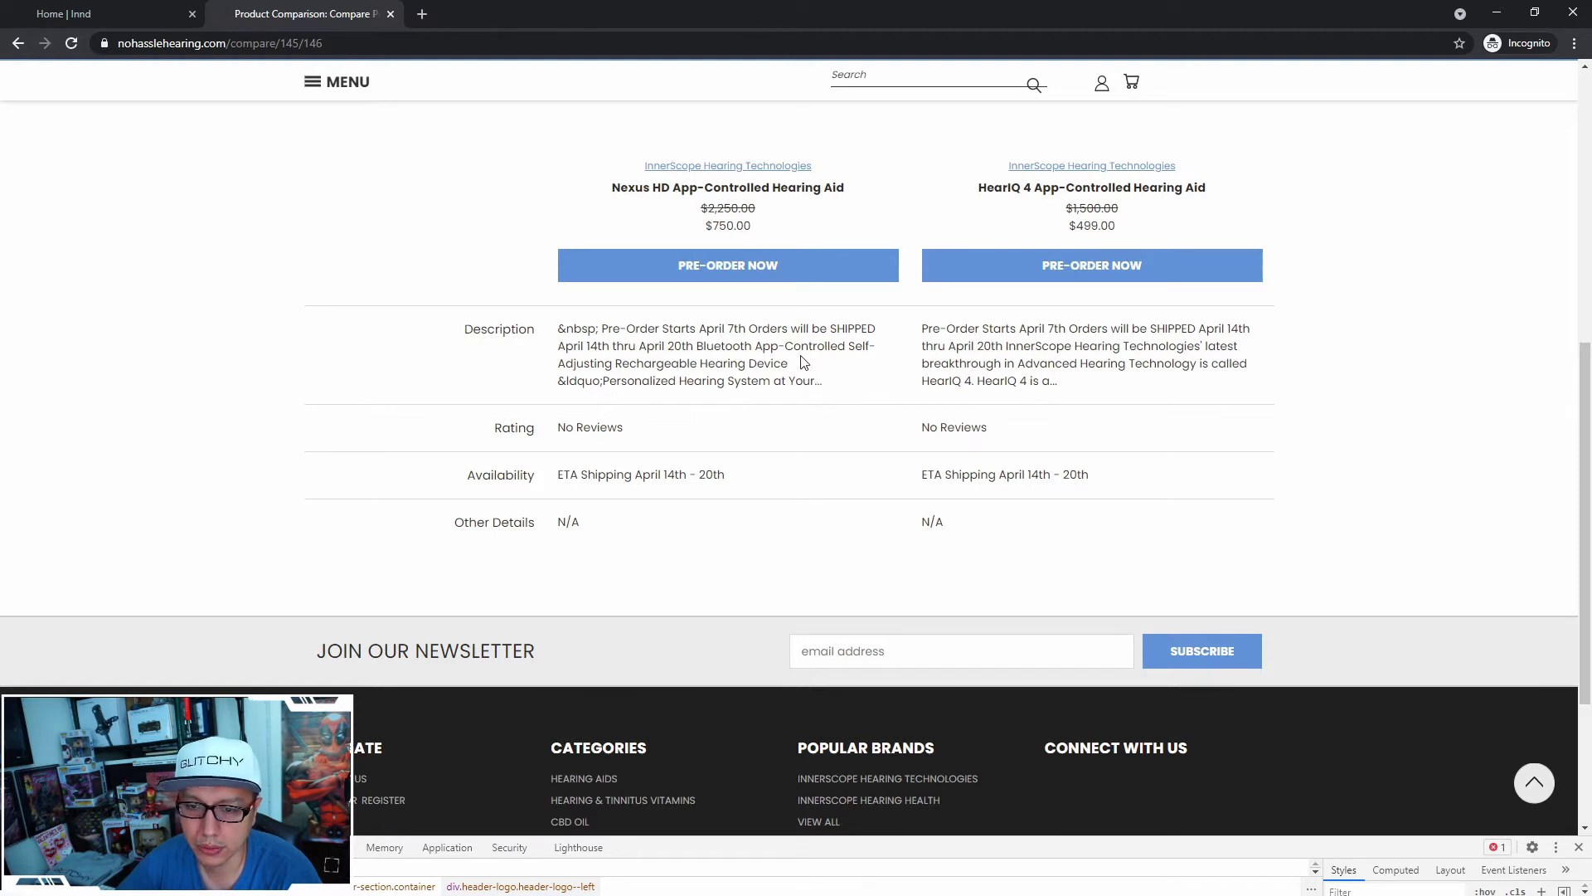
pyautogui.scroll(3)
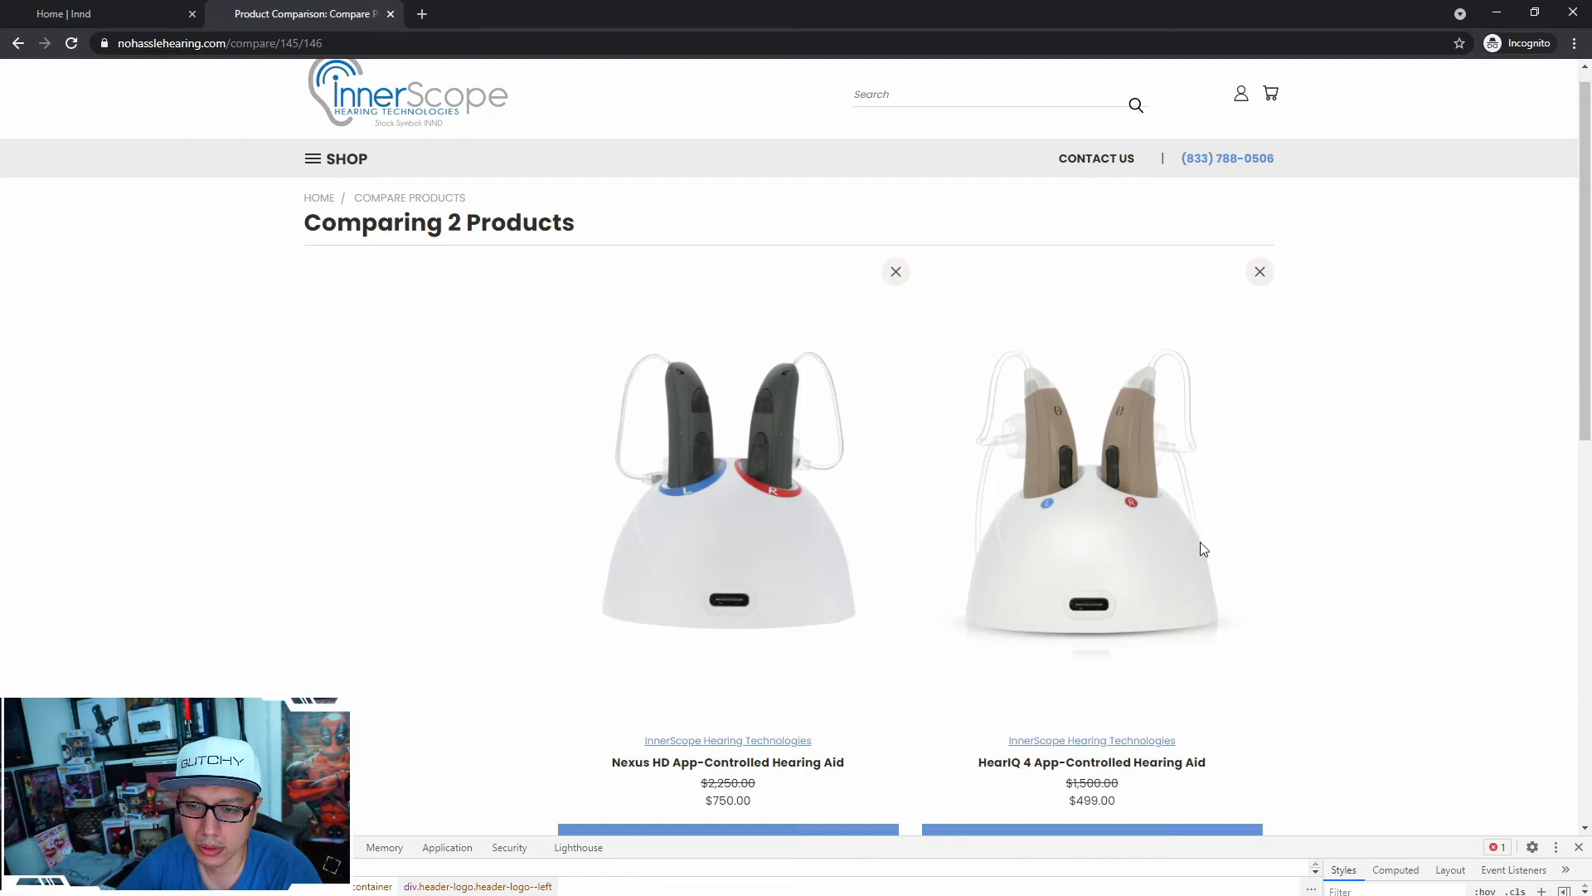
# Visit the InnerScope Hearing Technologies brand page from the comparison, then go back
pyautogui.scroll(-3)
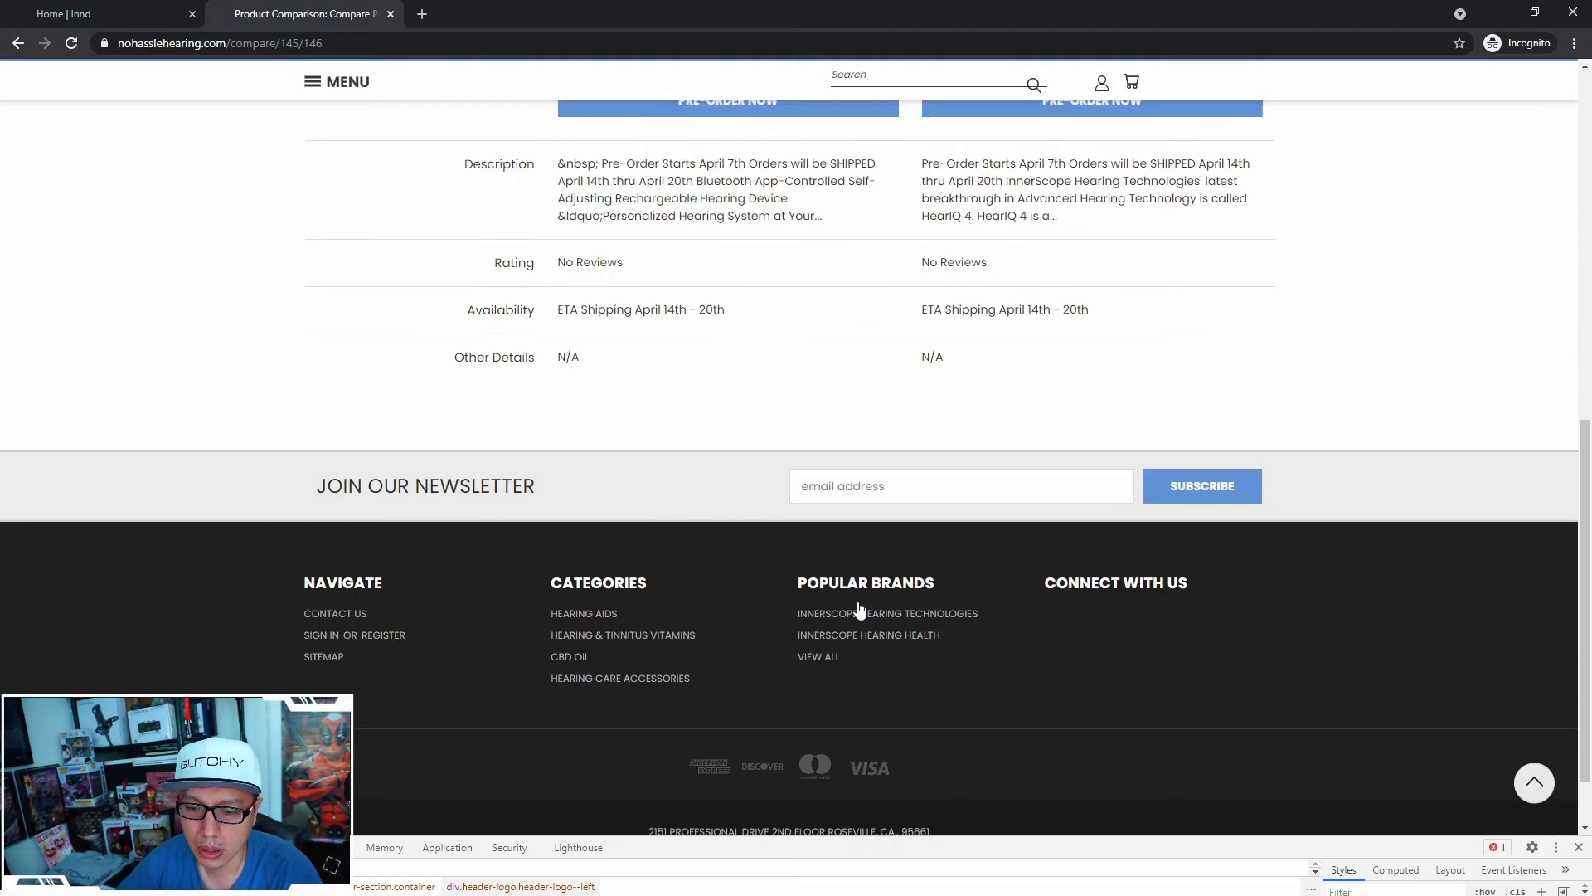
pyautogui.scroll(3)
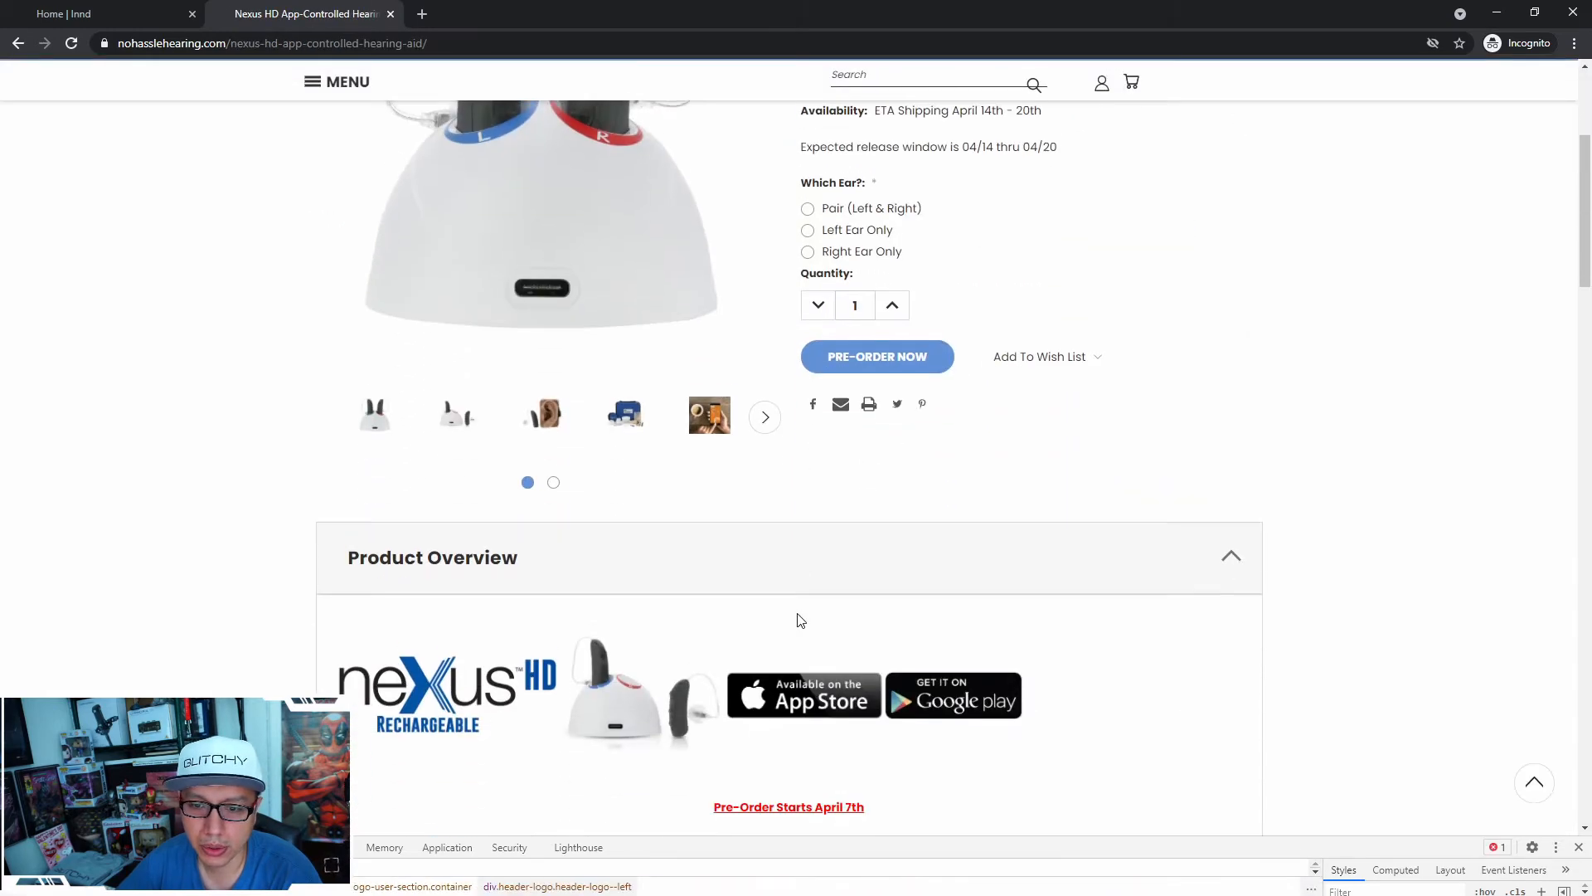
pyautogui.scroll(-3)
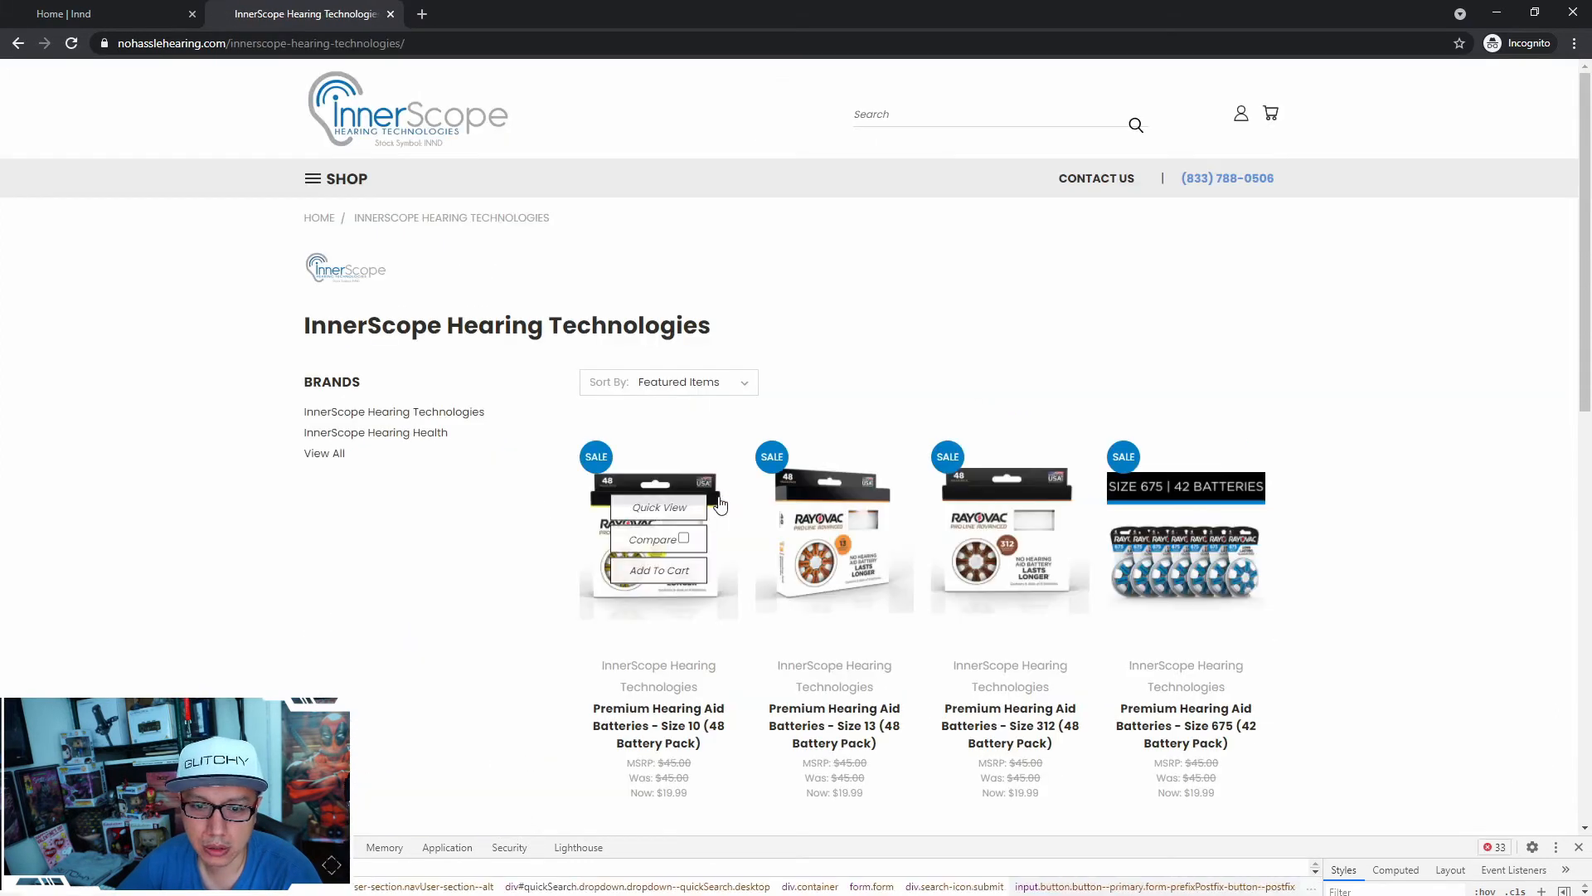
pyautogui.moveTo(481, 497)
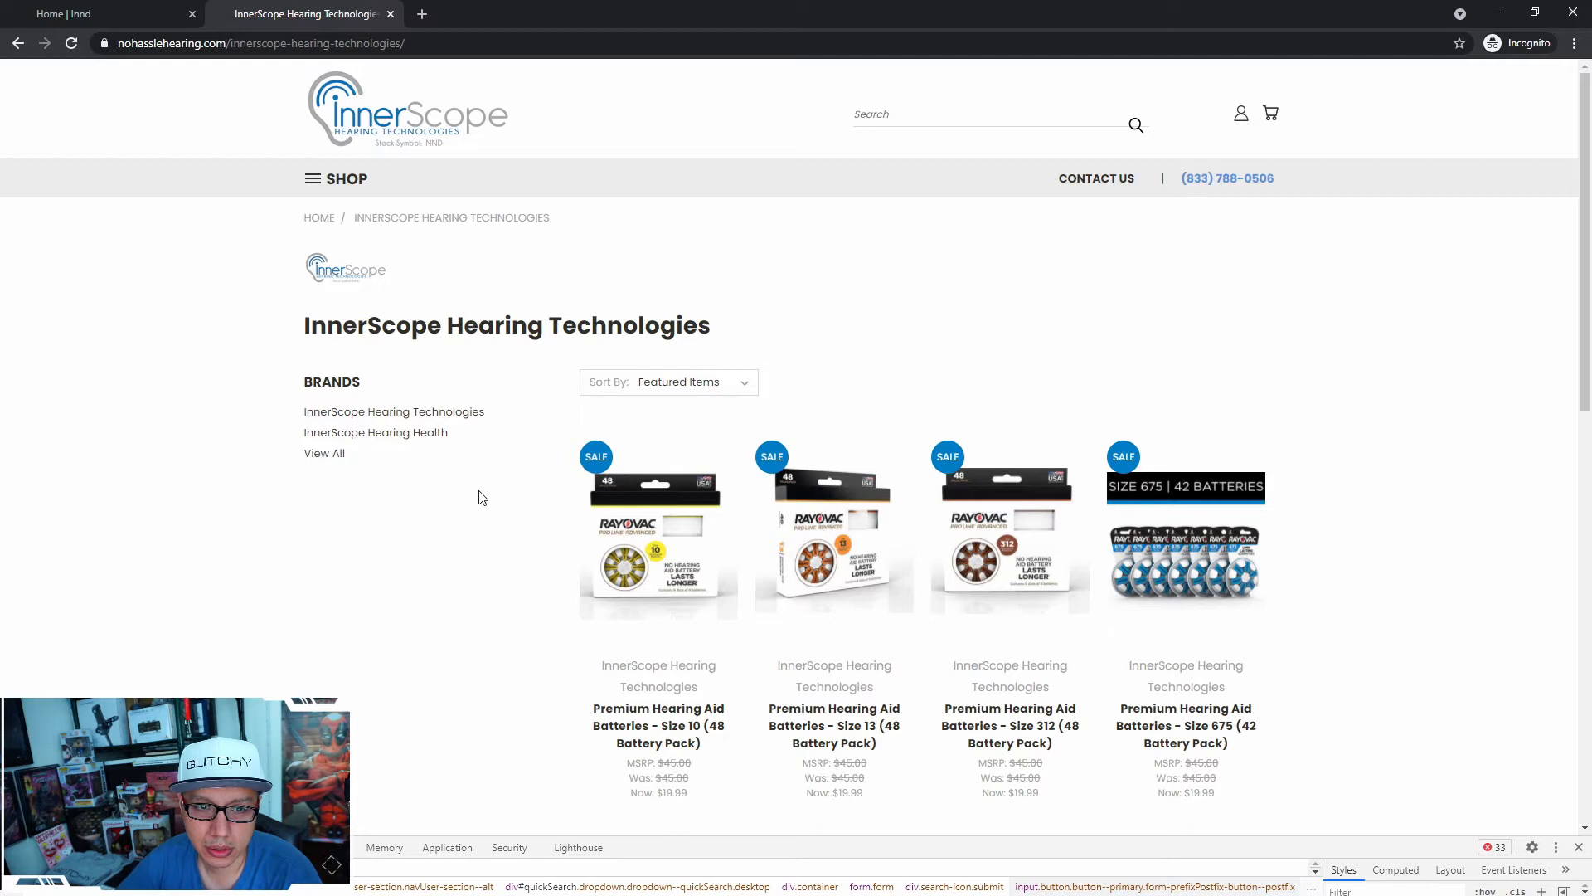
pyautogui.scroll(-3)
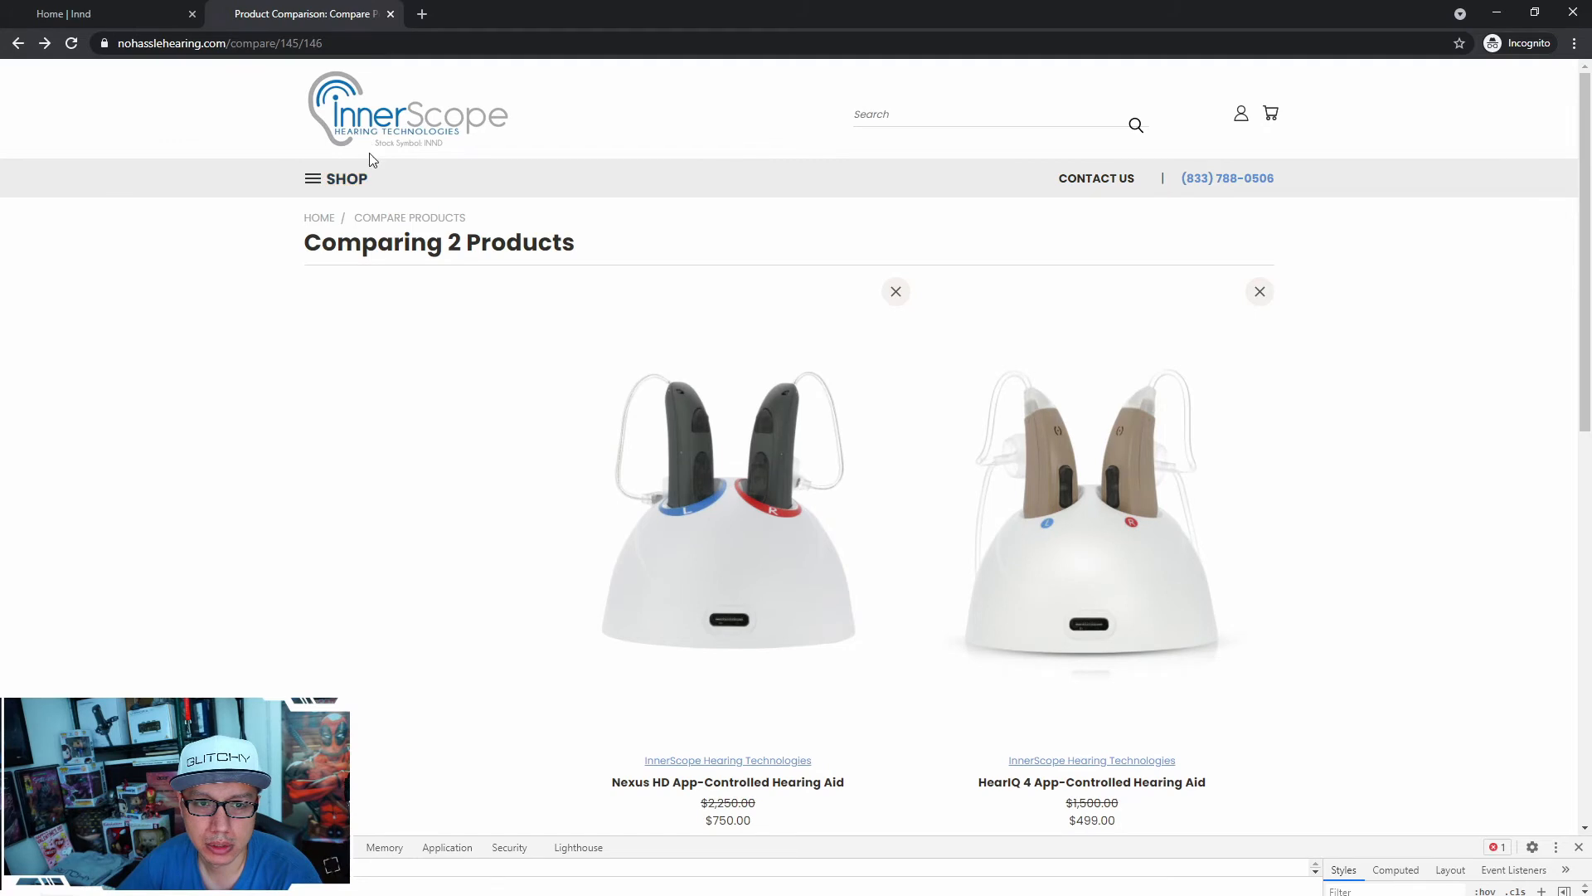
pyautogui.scroll(-3)
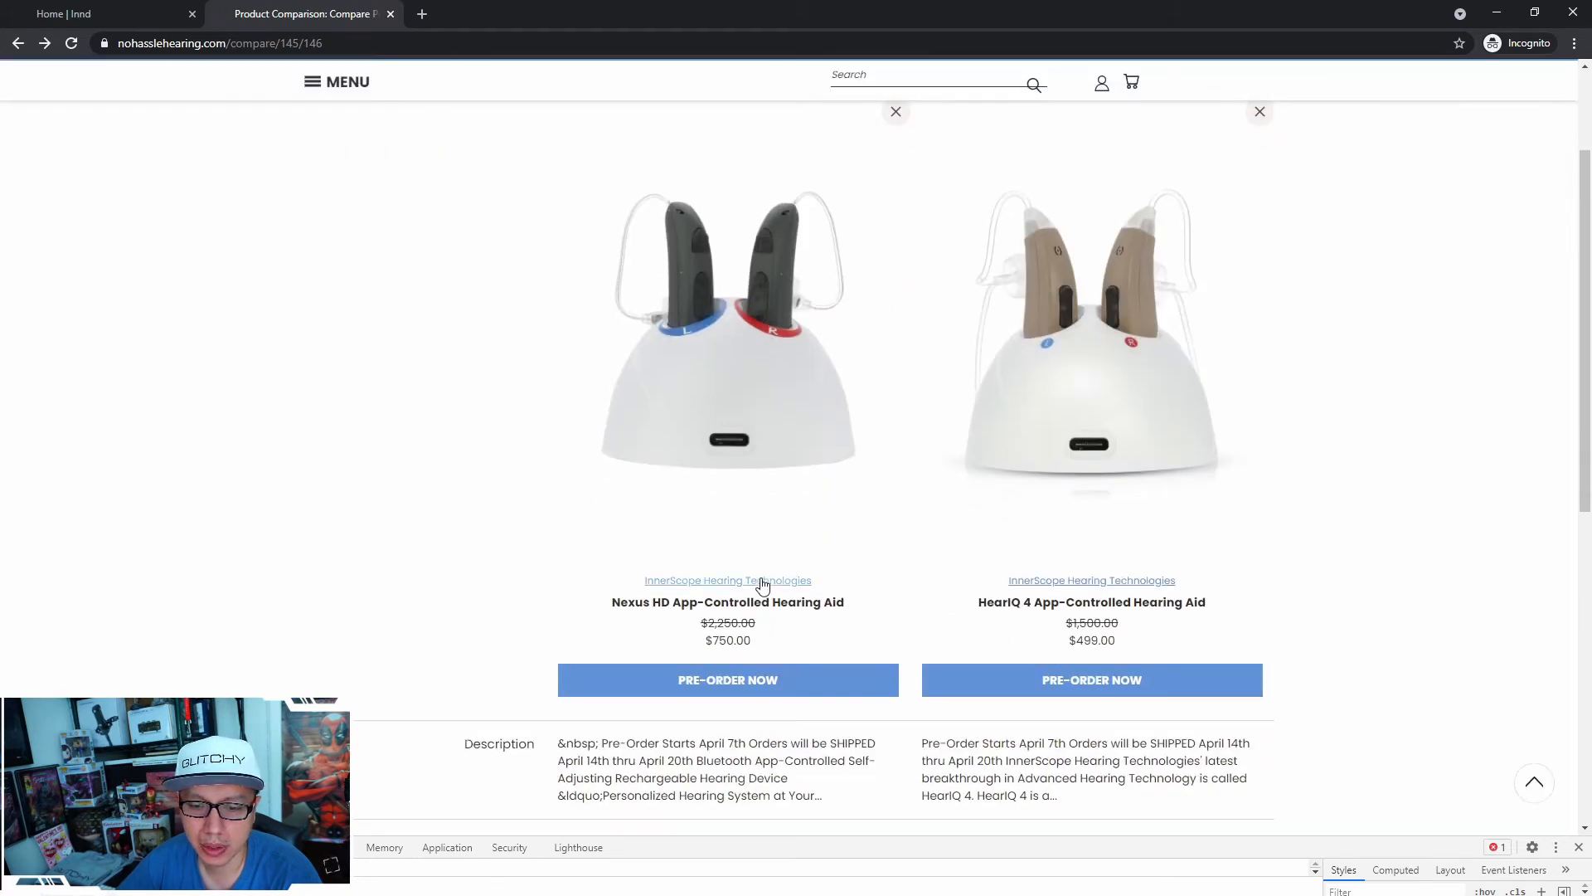
pyautogui.click(727, 580)
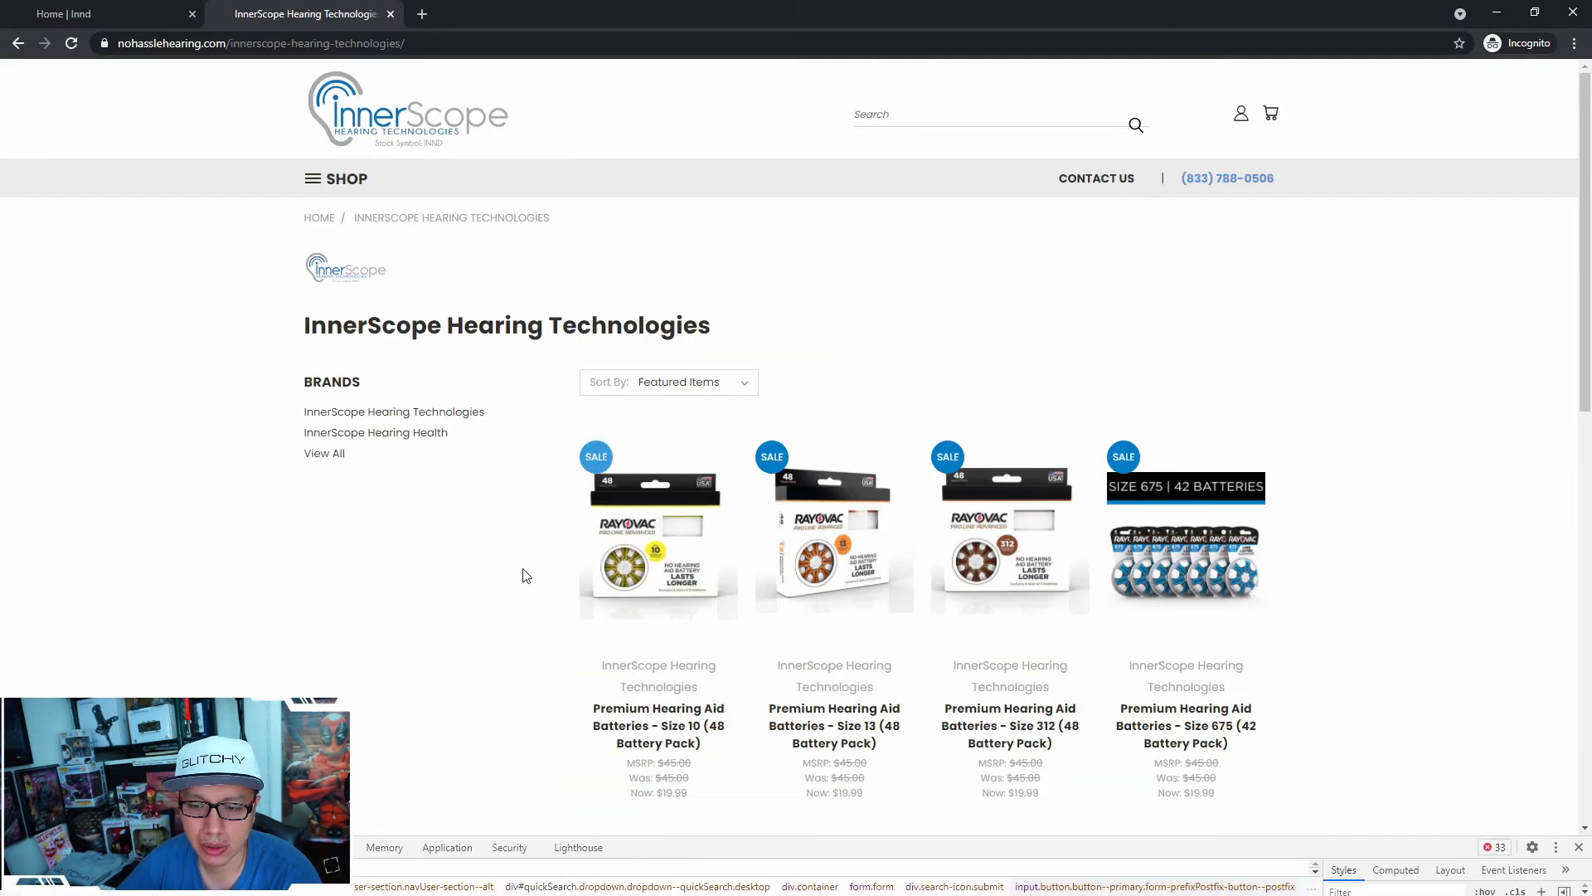
pyautogui.scroll(-3)
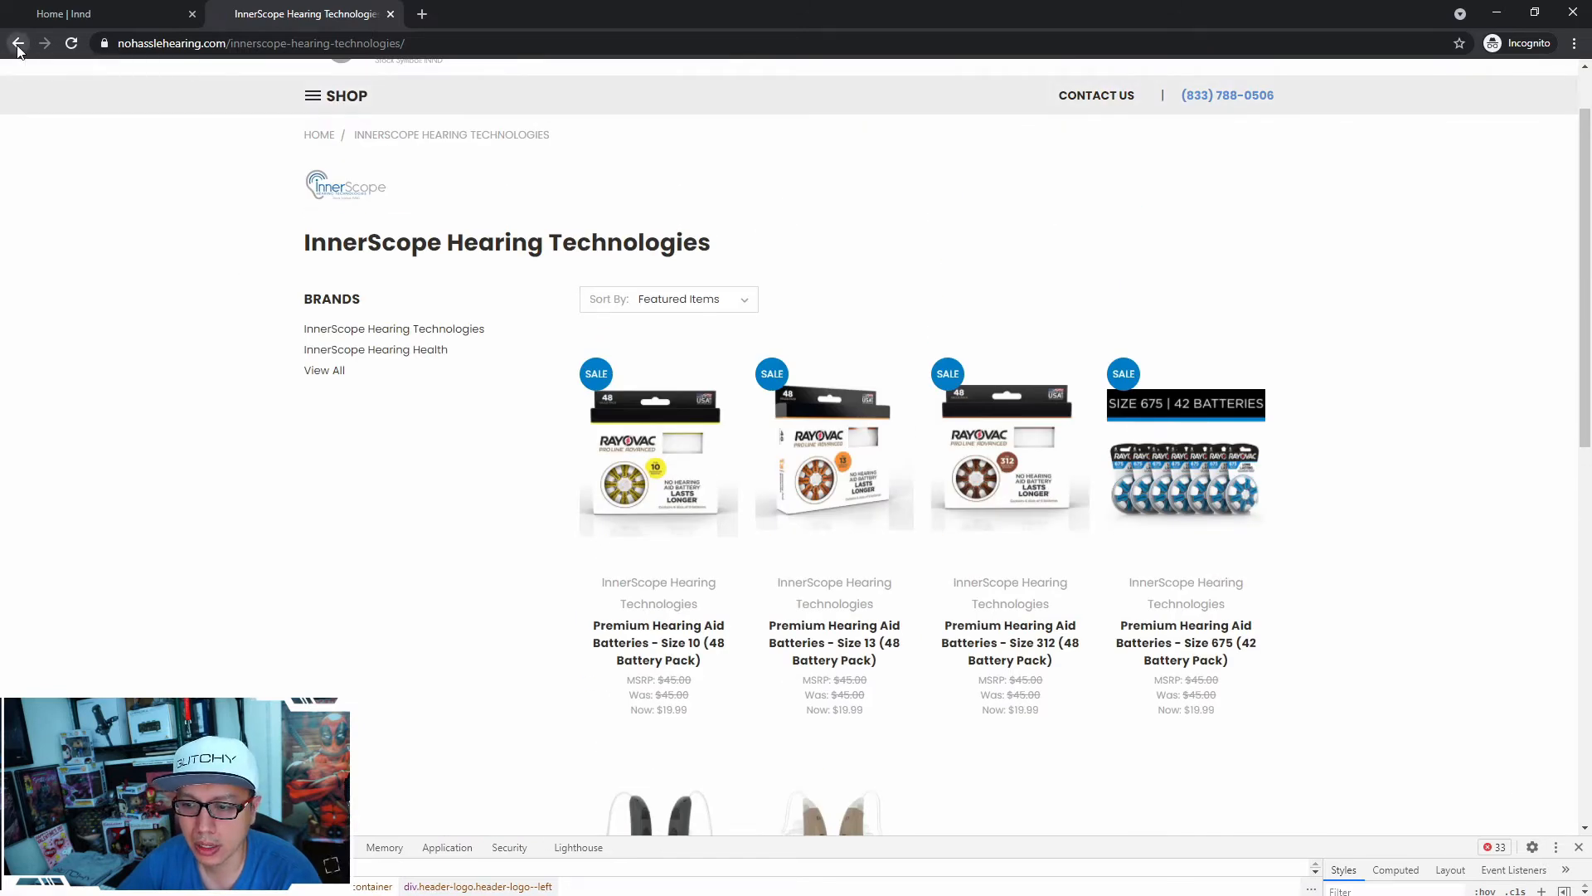
pyautogui.click(45, 42)
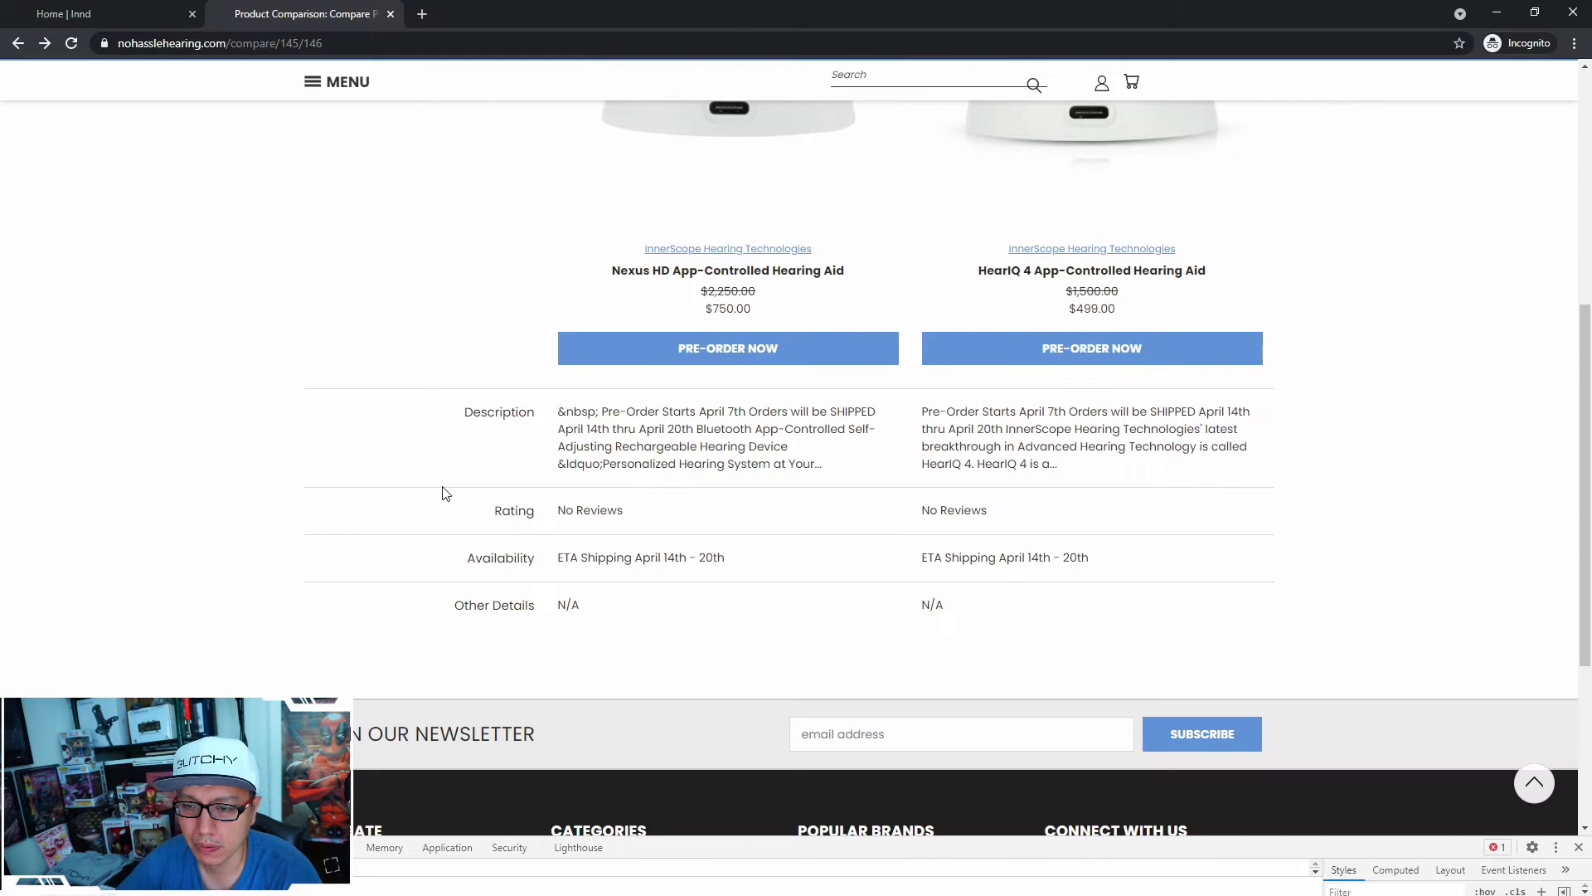
pyautogui.moveTo(714, 256)
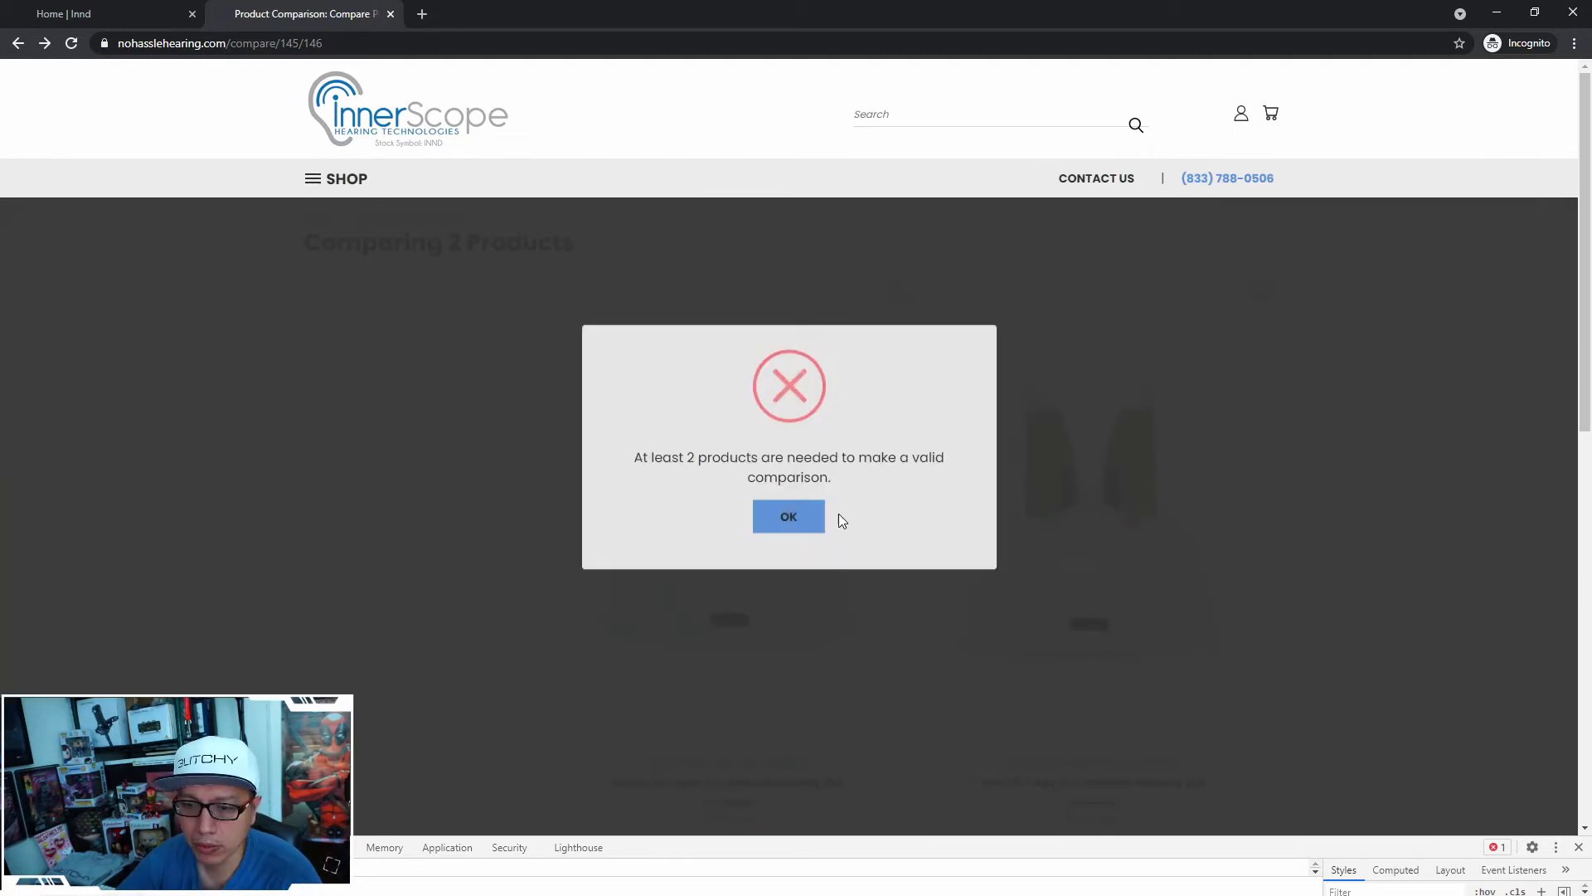
# Dismiss the minimum-products warning and append product IDs 144 and 143 to the compare URL
pyautogui.click(788, 516)
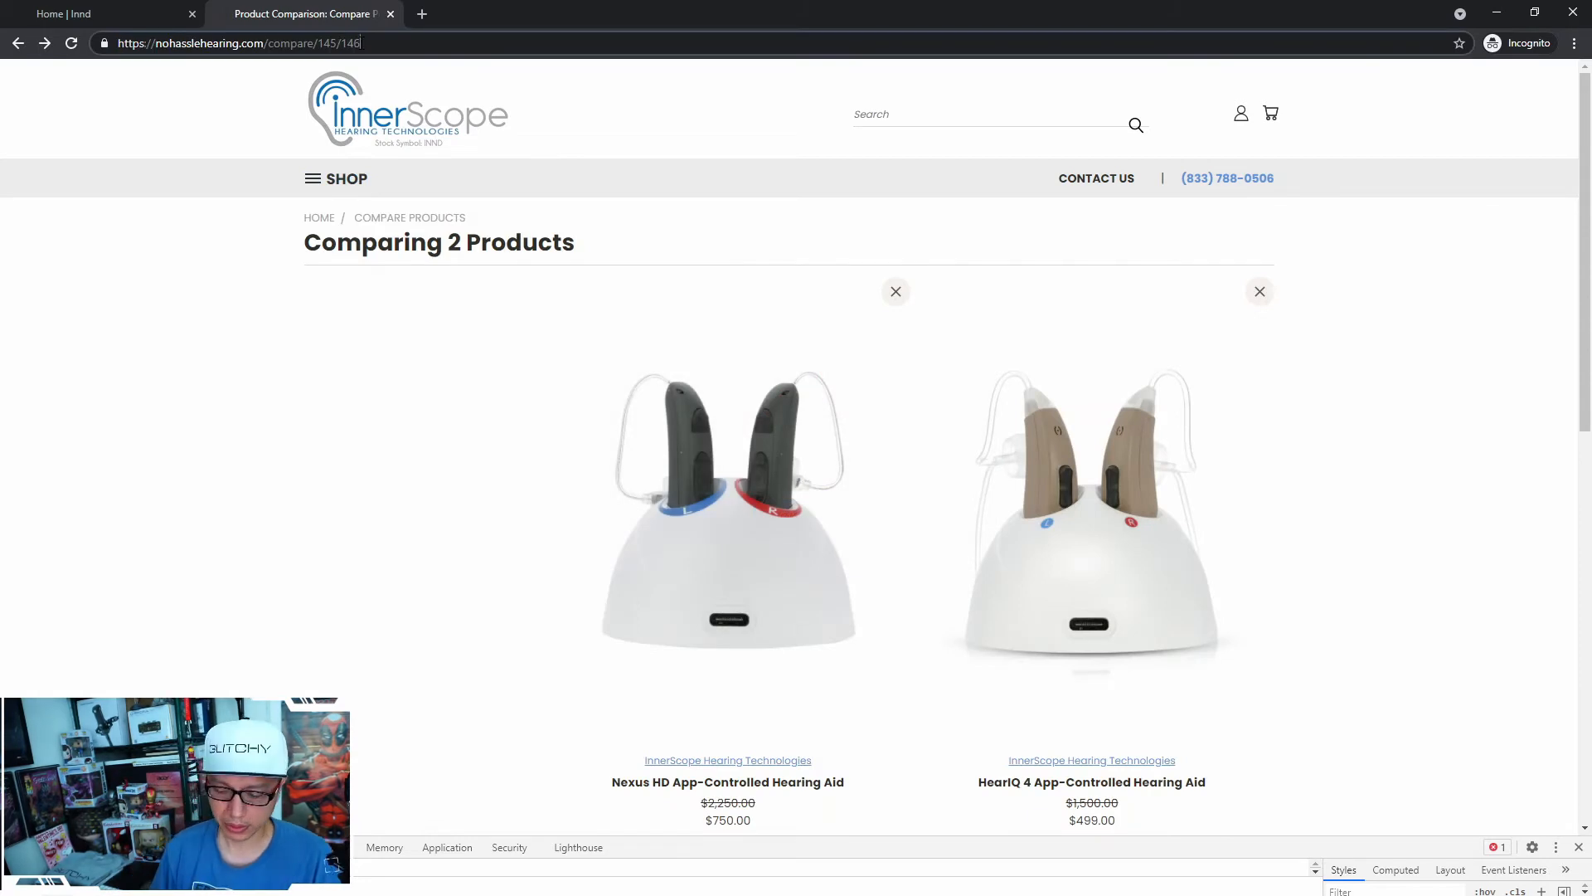
pyautogui.write('/147')
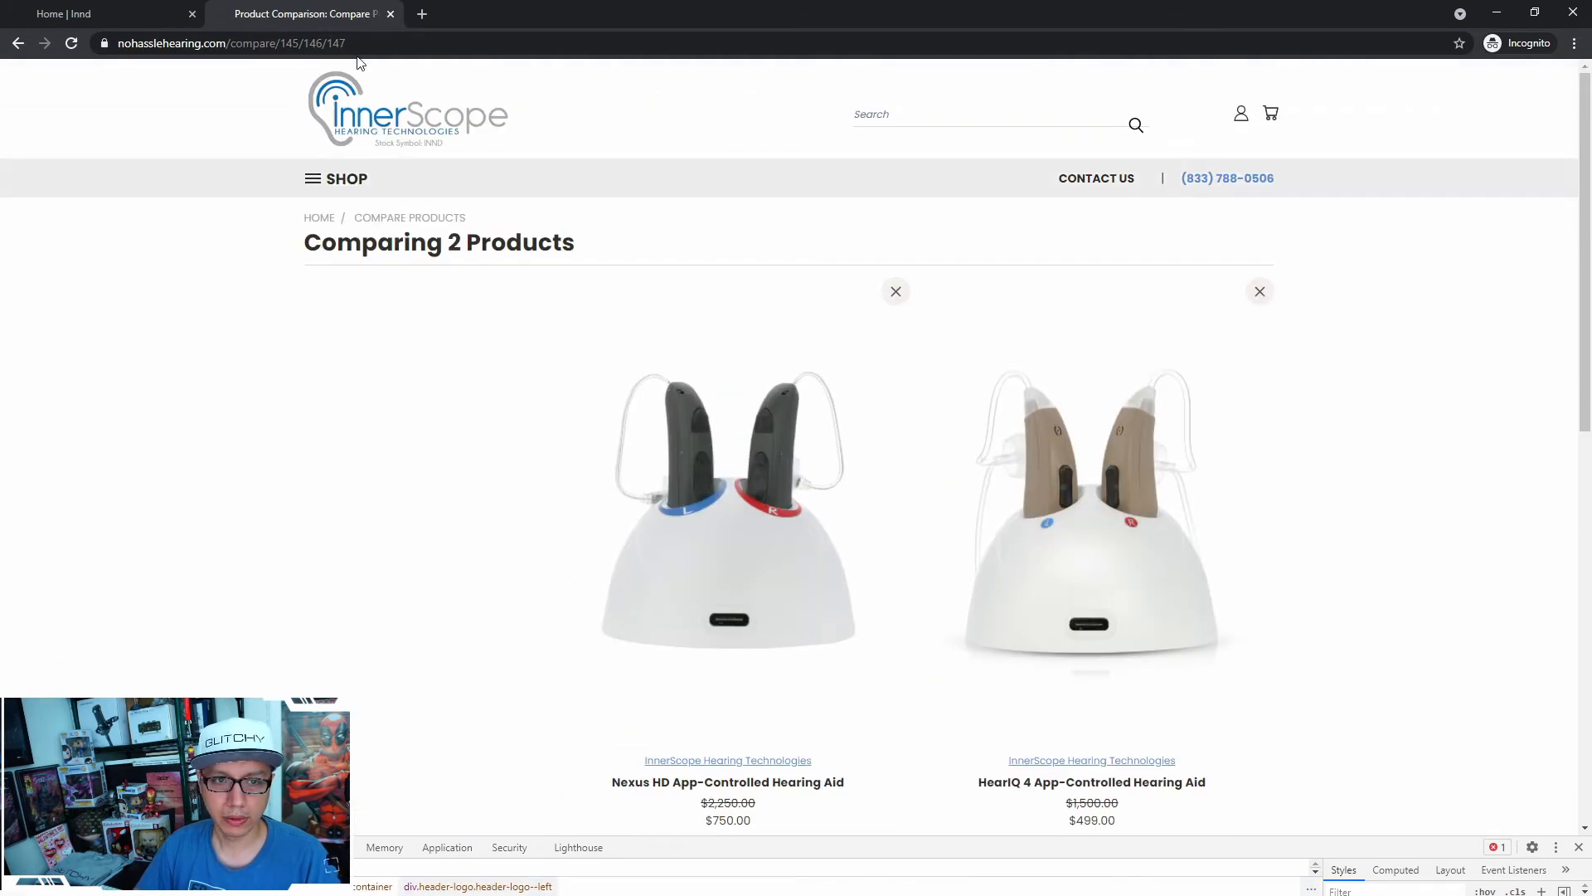
pyautogui.click(254, 42)
pyautogui.write('4')
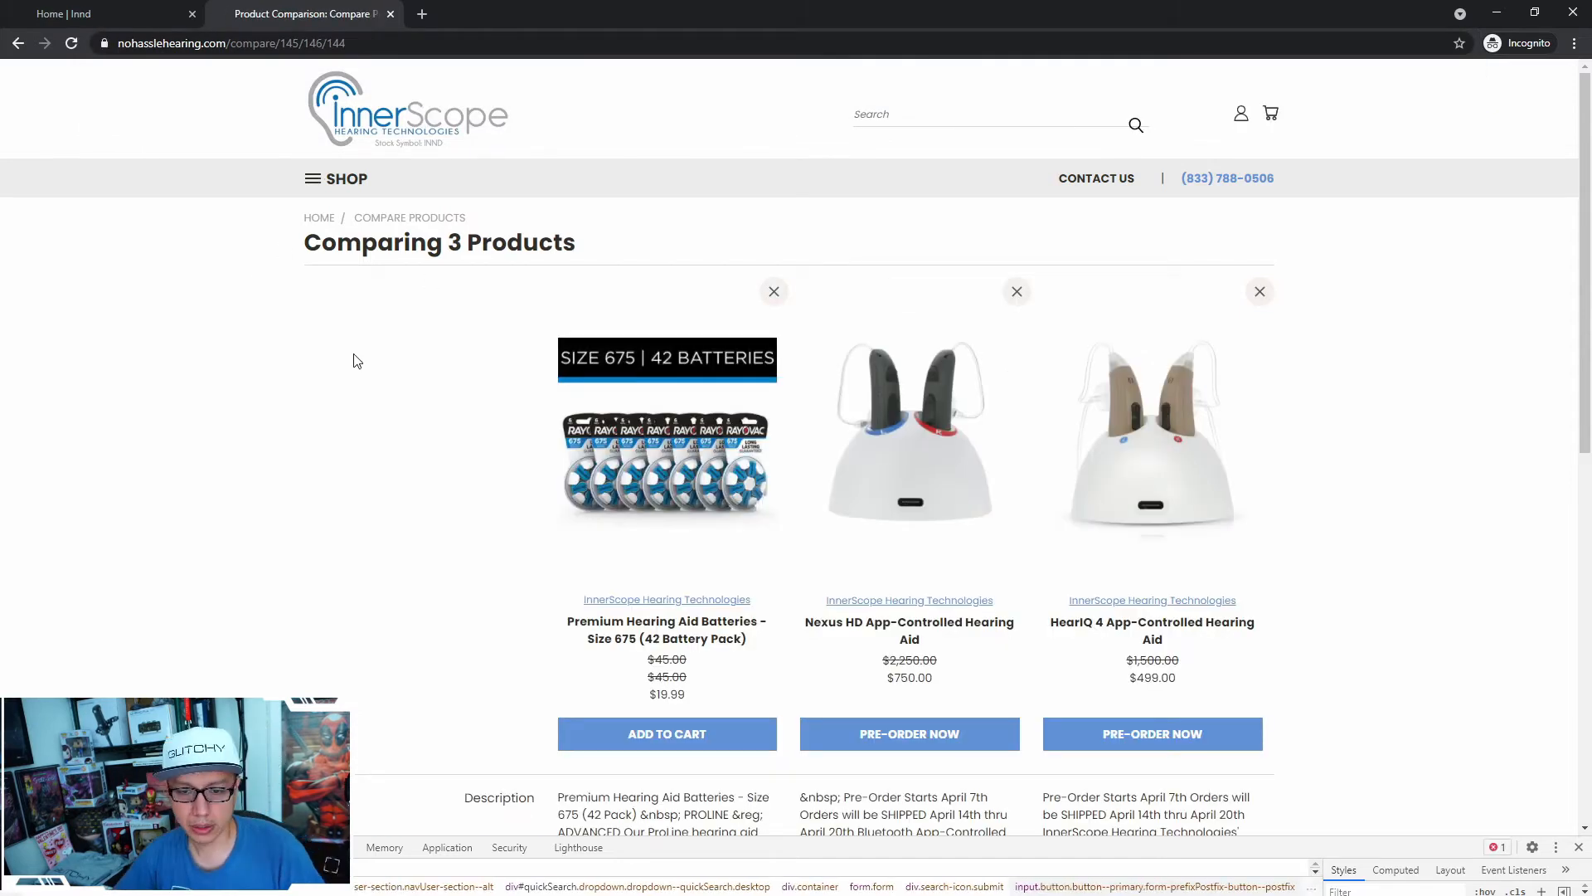
pyautogui.scroll(-3)
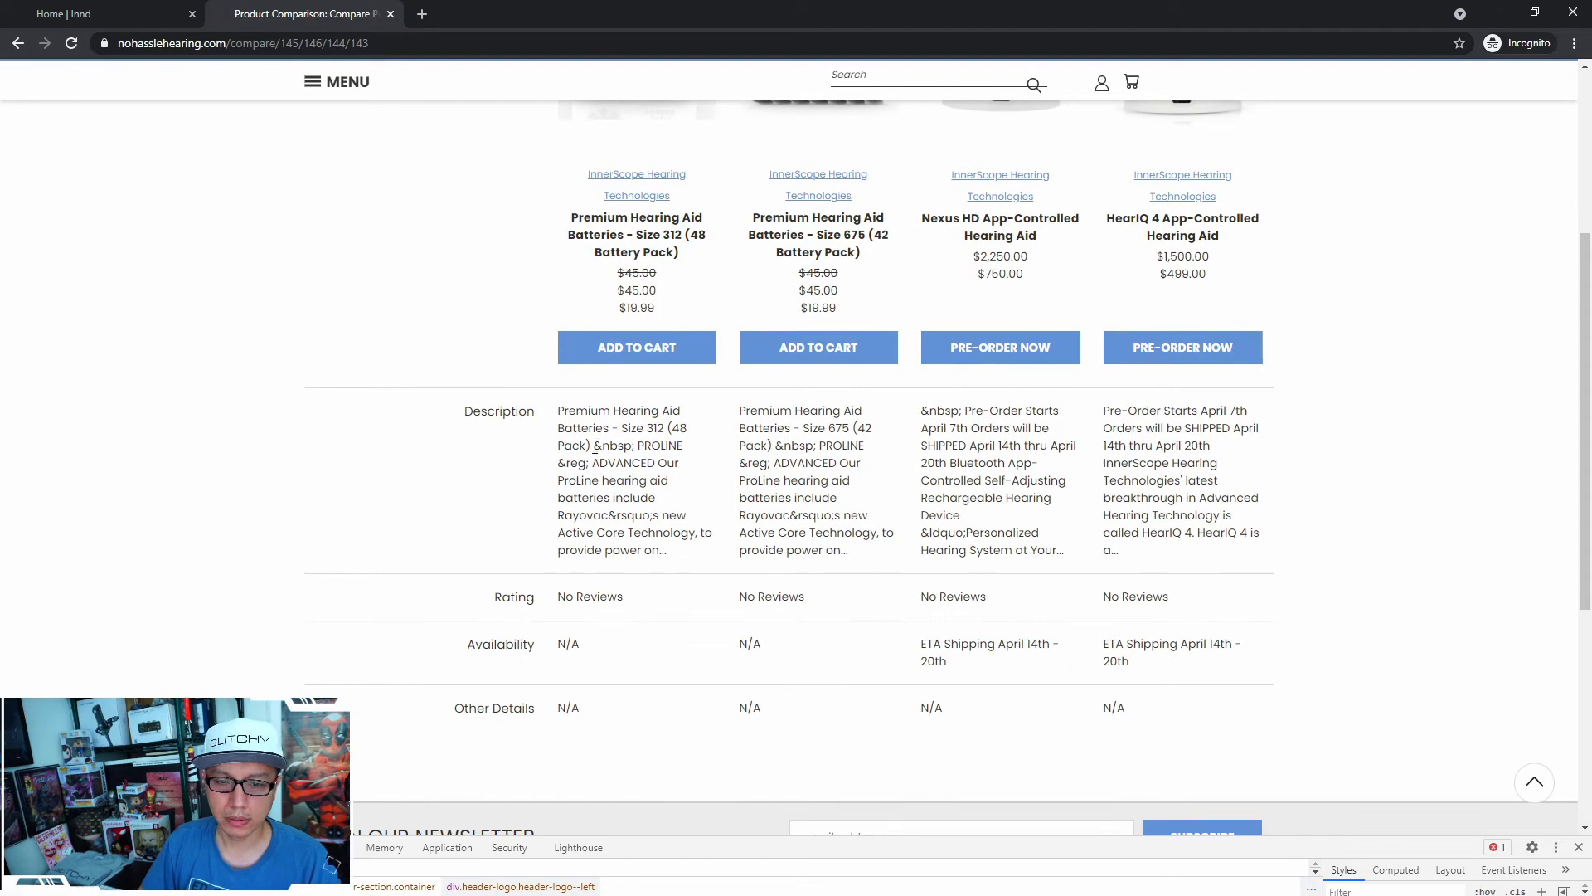
# Add the Size 312 48-pack hearing aid batteries to the cart from the comparison
pyautogui.doubleClick(612, 445)
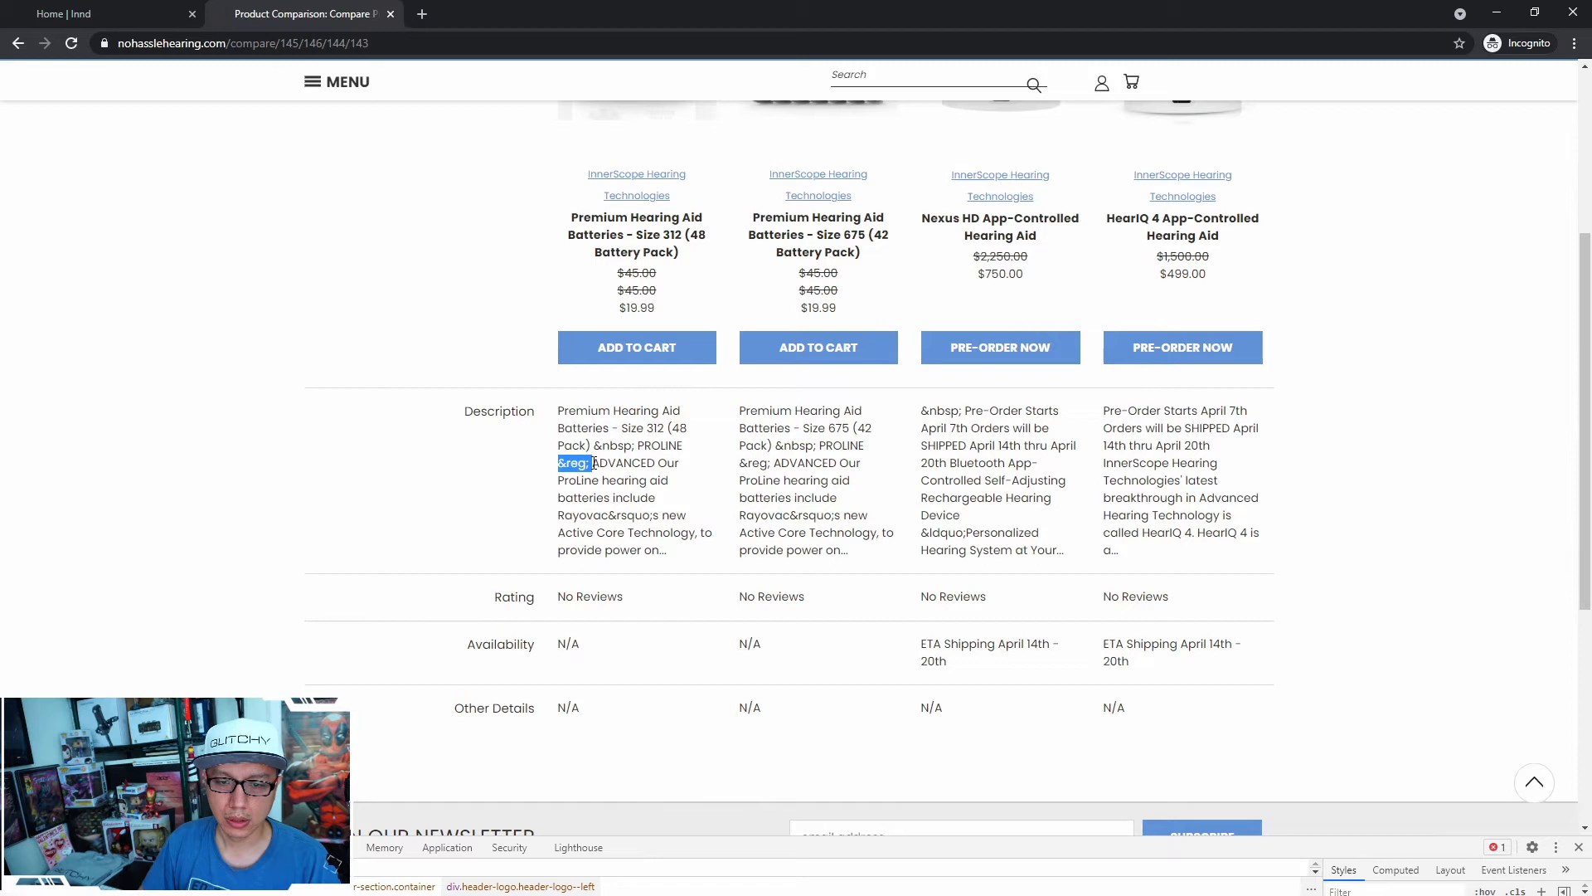
pyautogui.moveTo(1148, 528)
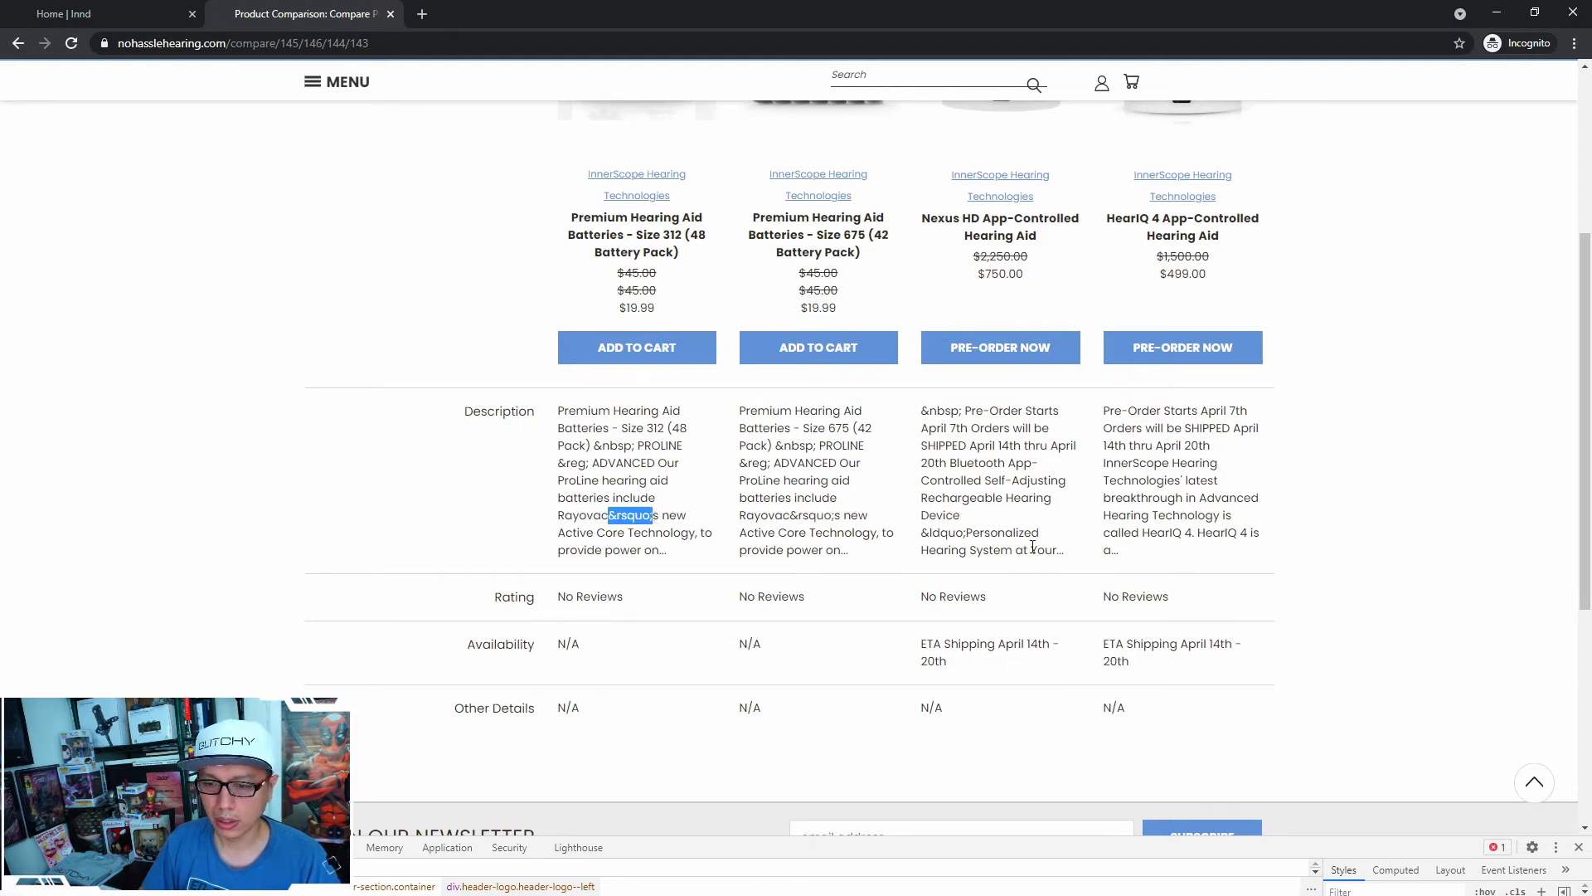
pyautogui.scroll(-3)
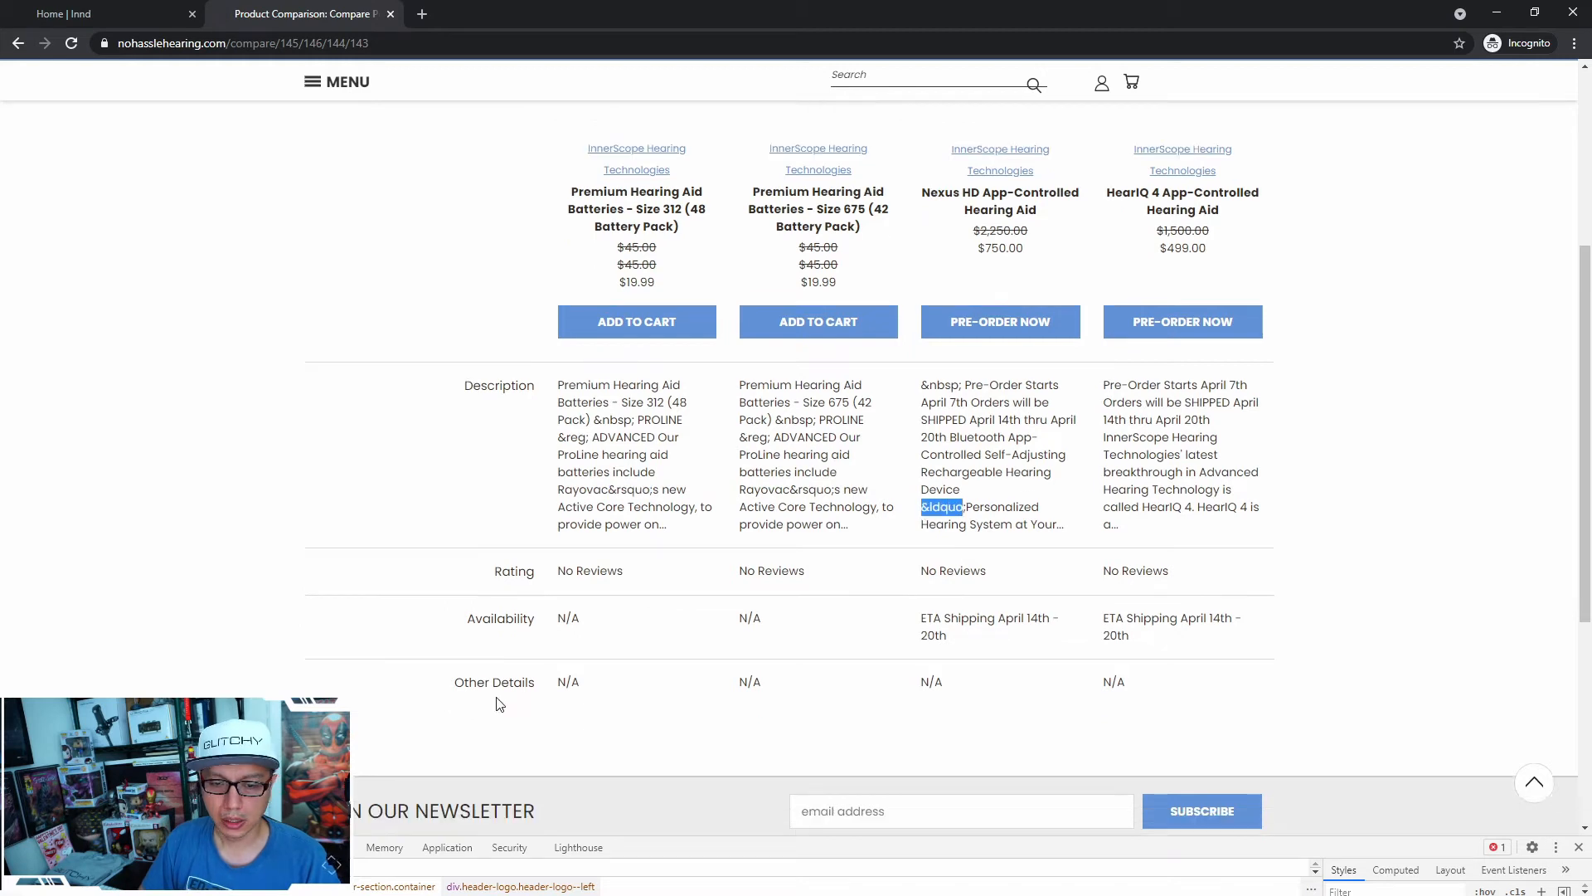
pyautogui.scroll(-3)
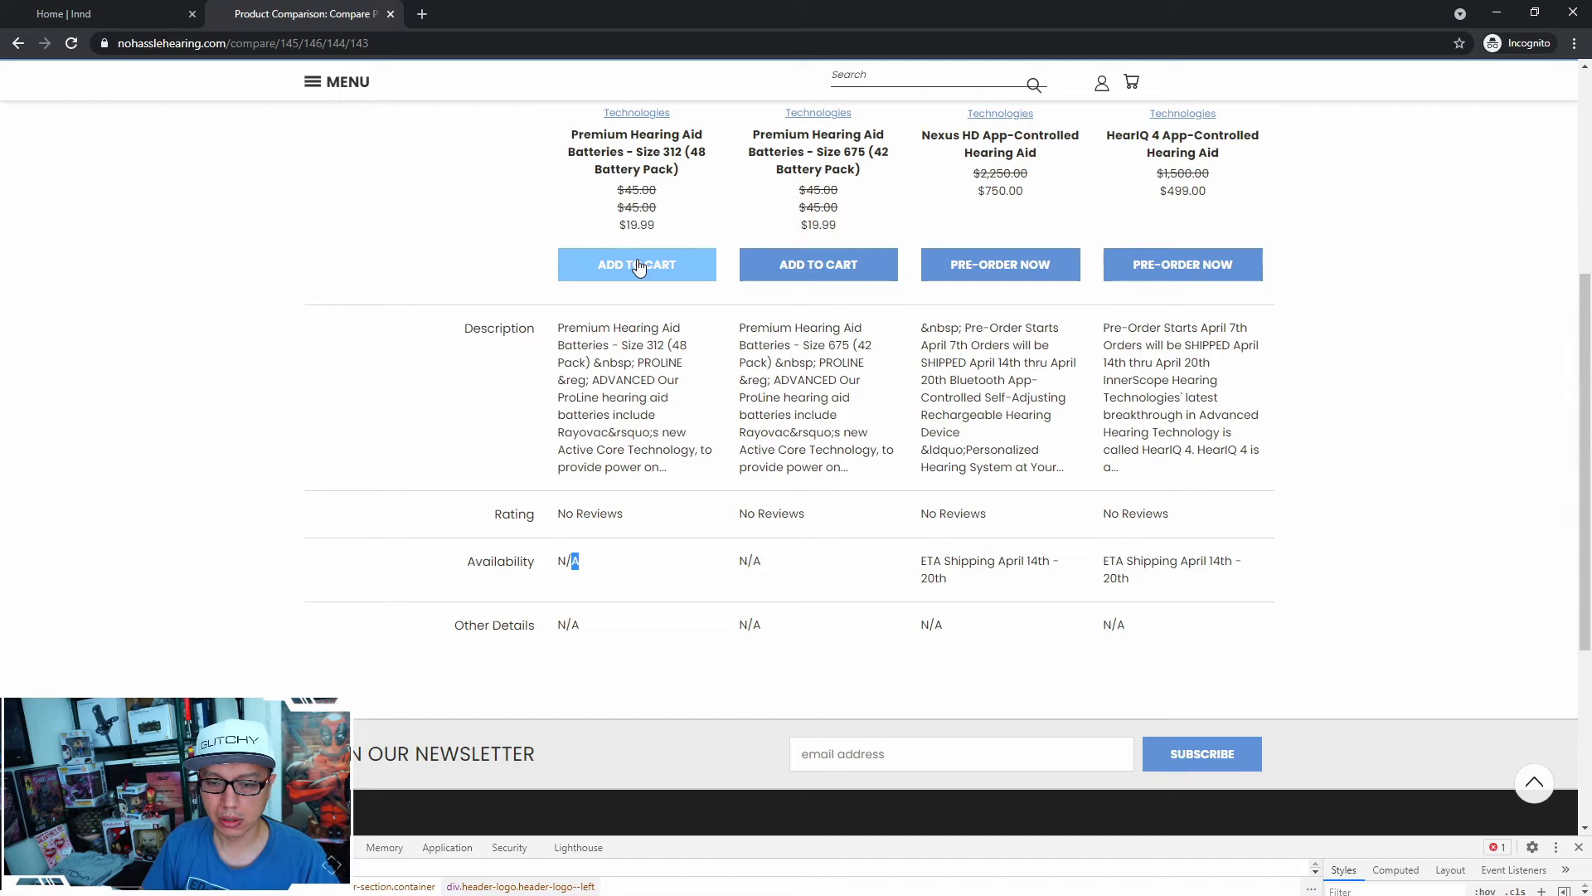
pyautogui.click(637, 264)
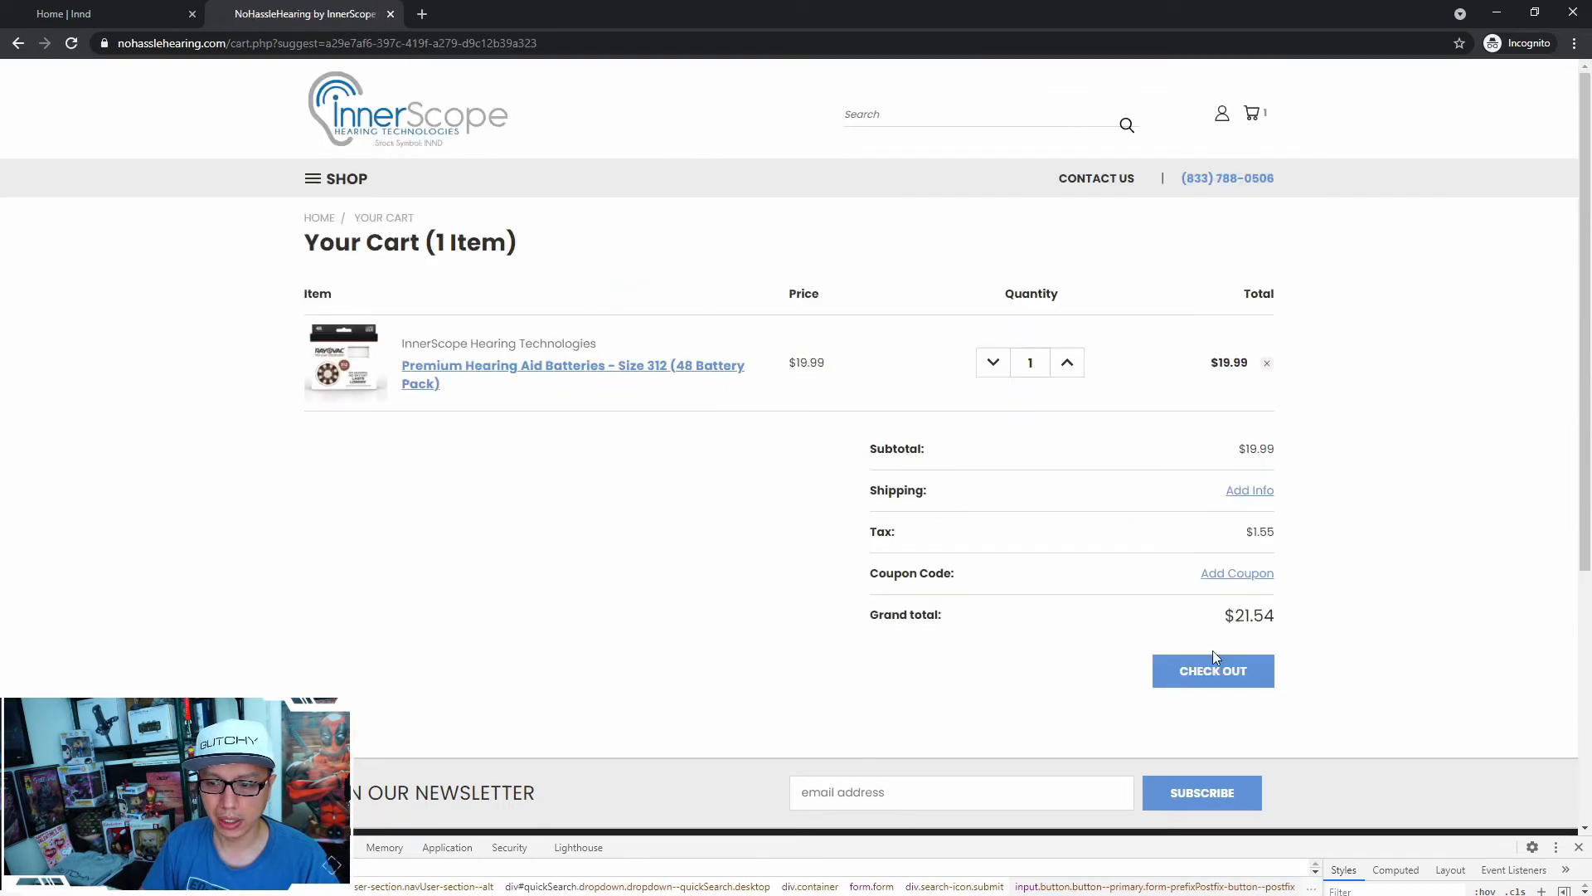
pyautogui.moveTo(533, 300)
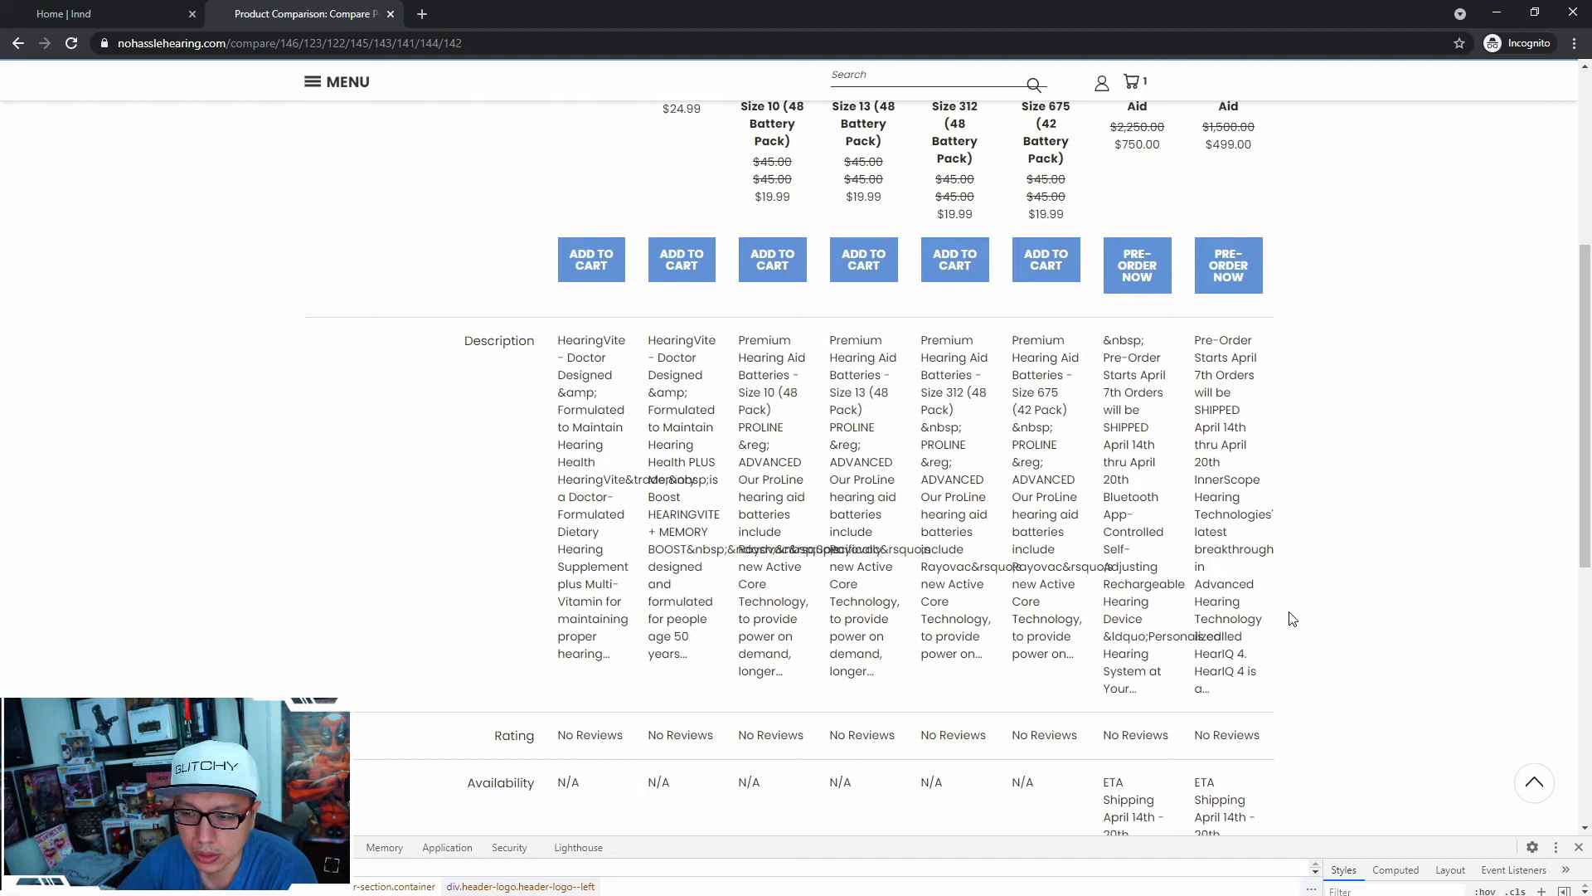
# Scroll through the eight-product comparison to reach the HearIQ 4 App-Controlled Hearing Aid
pyautogui.scroll(-3)
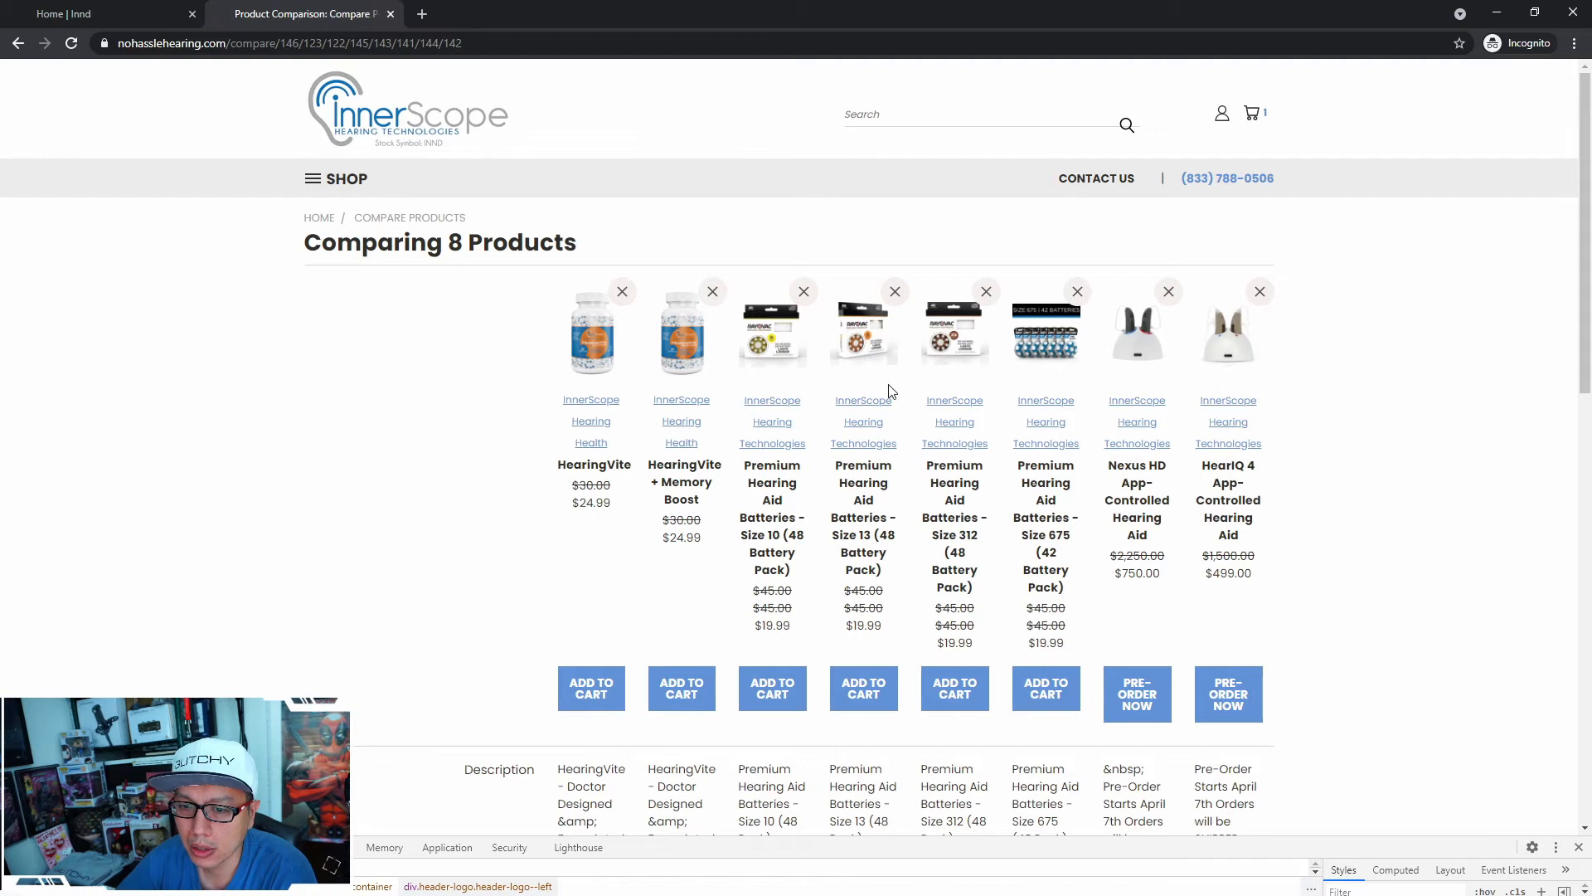
pyautogui.moveTo(366, 374)
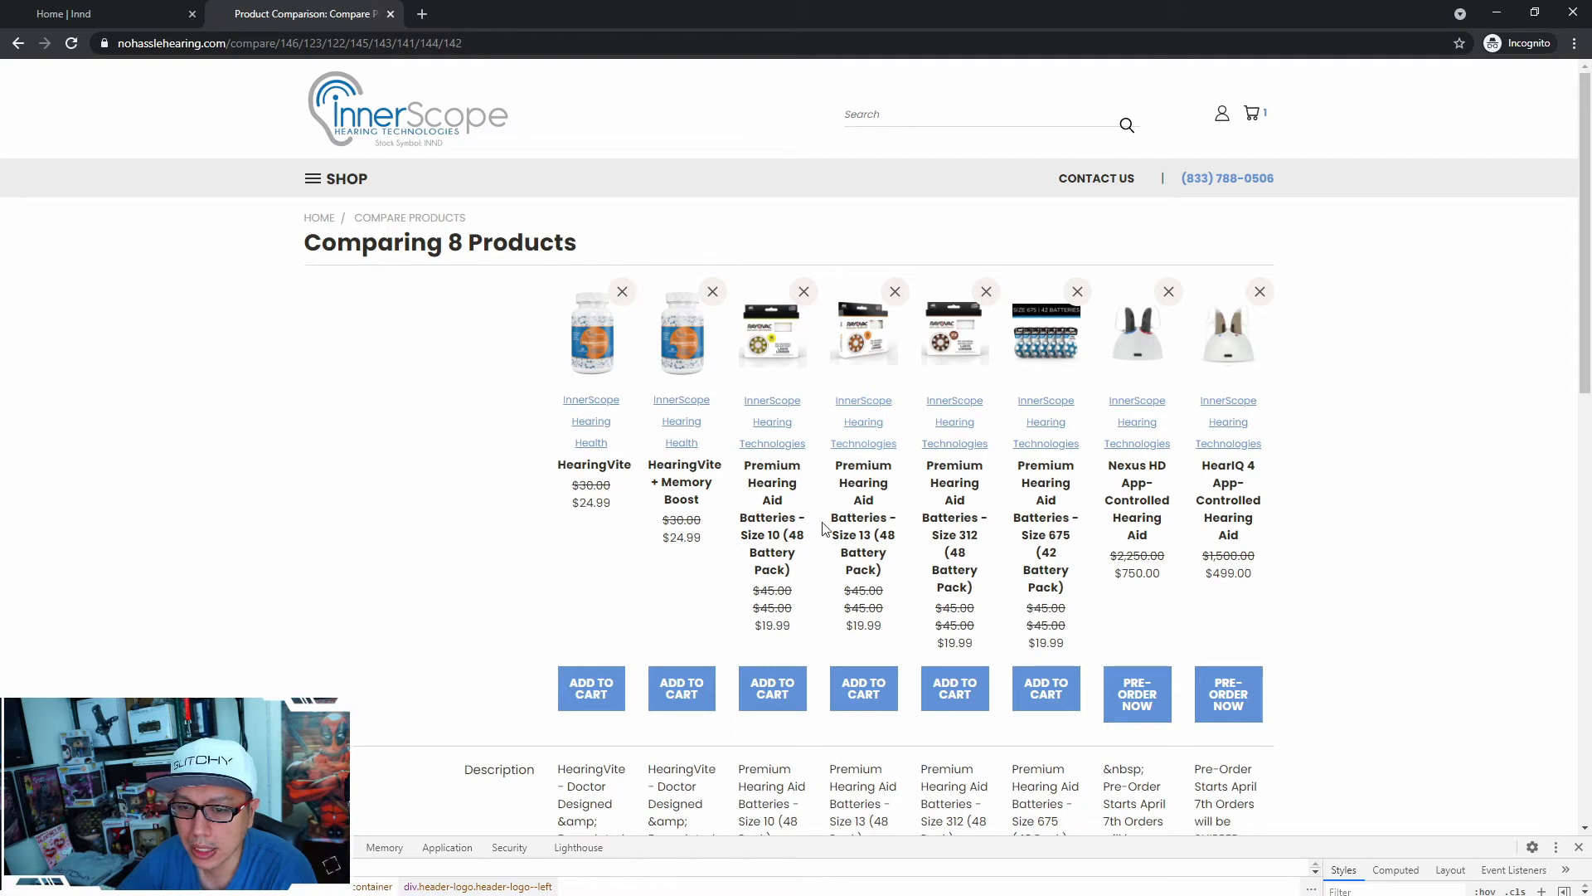
pyautogui.scroll(-3)
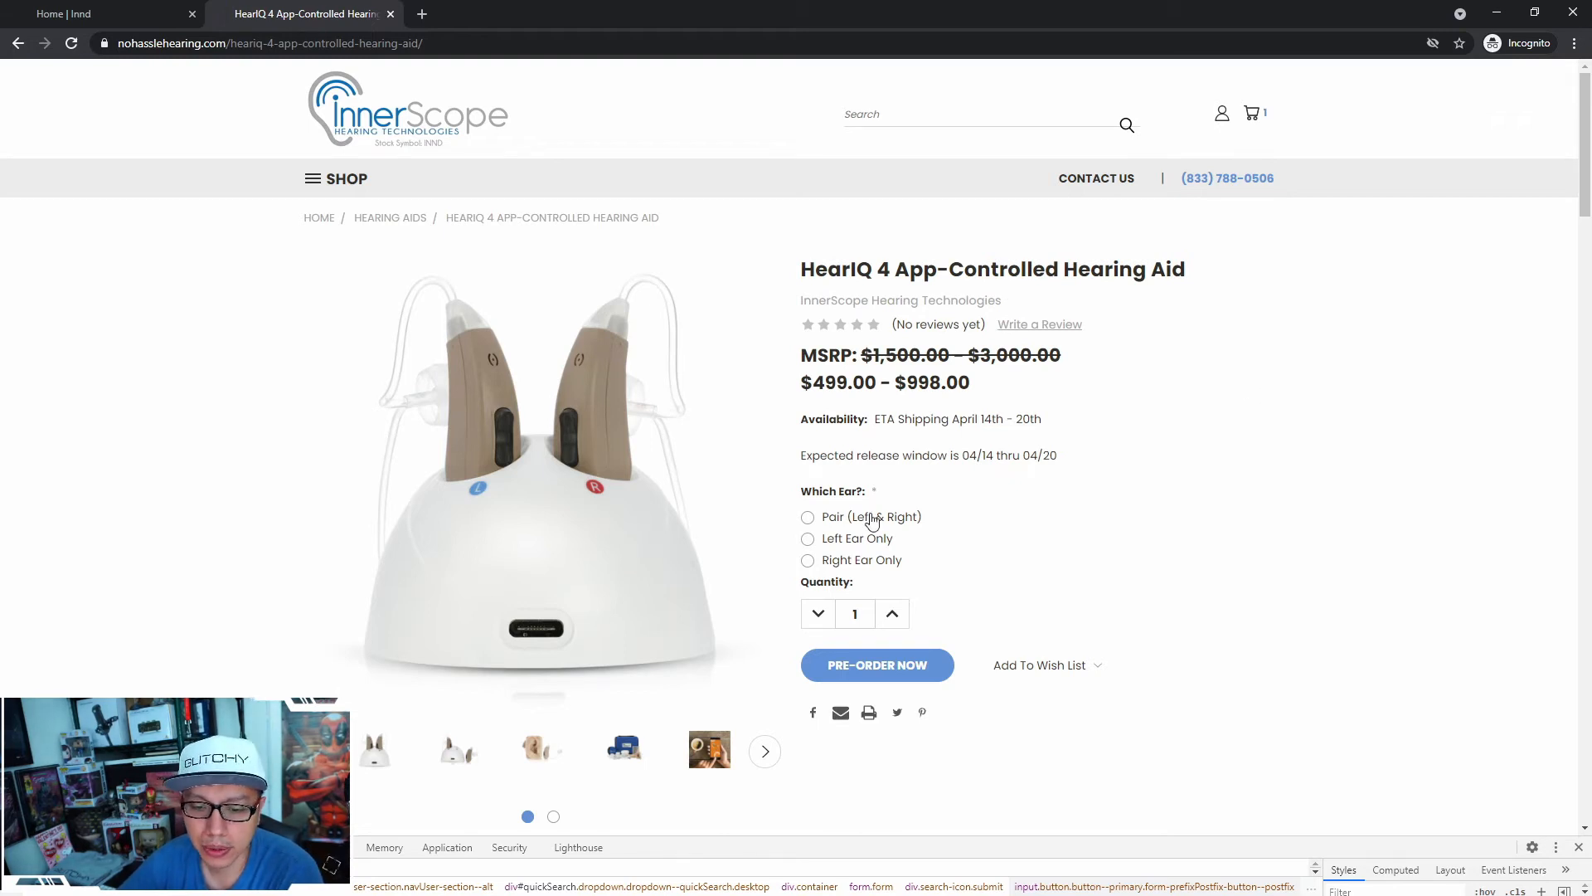
# Advance the thumbnail carousel and show the app screenshots image with App Store and Google Play badges
pyautogui.click(710, 750)
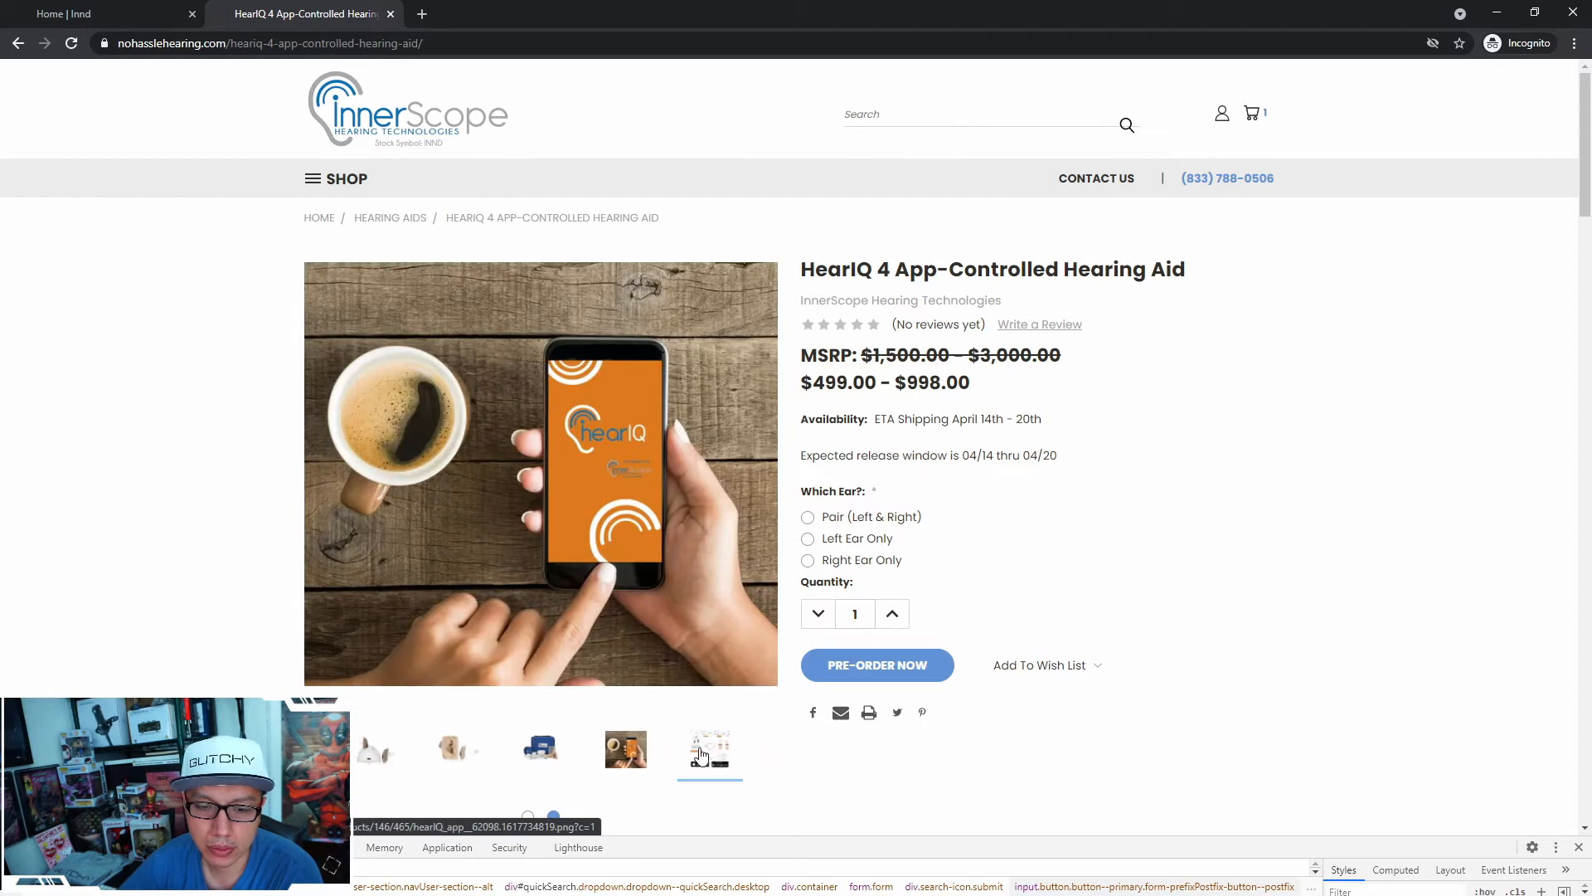
pyautogui.click(709, 751)
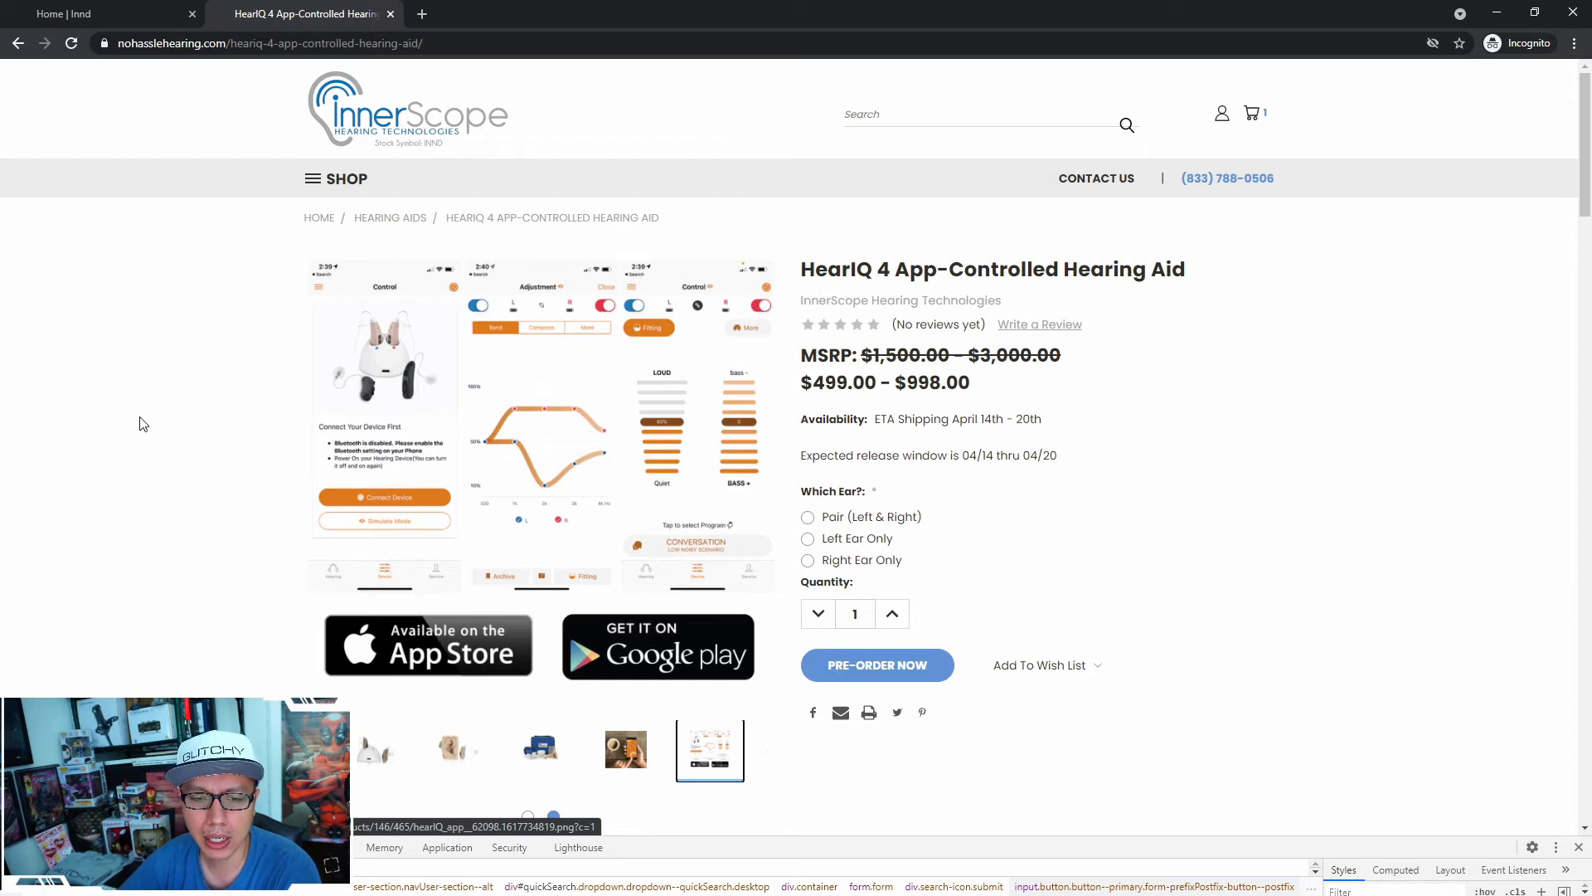
pyautogui.moveTo(200, 403)
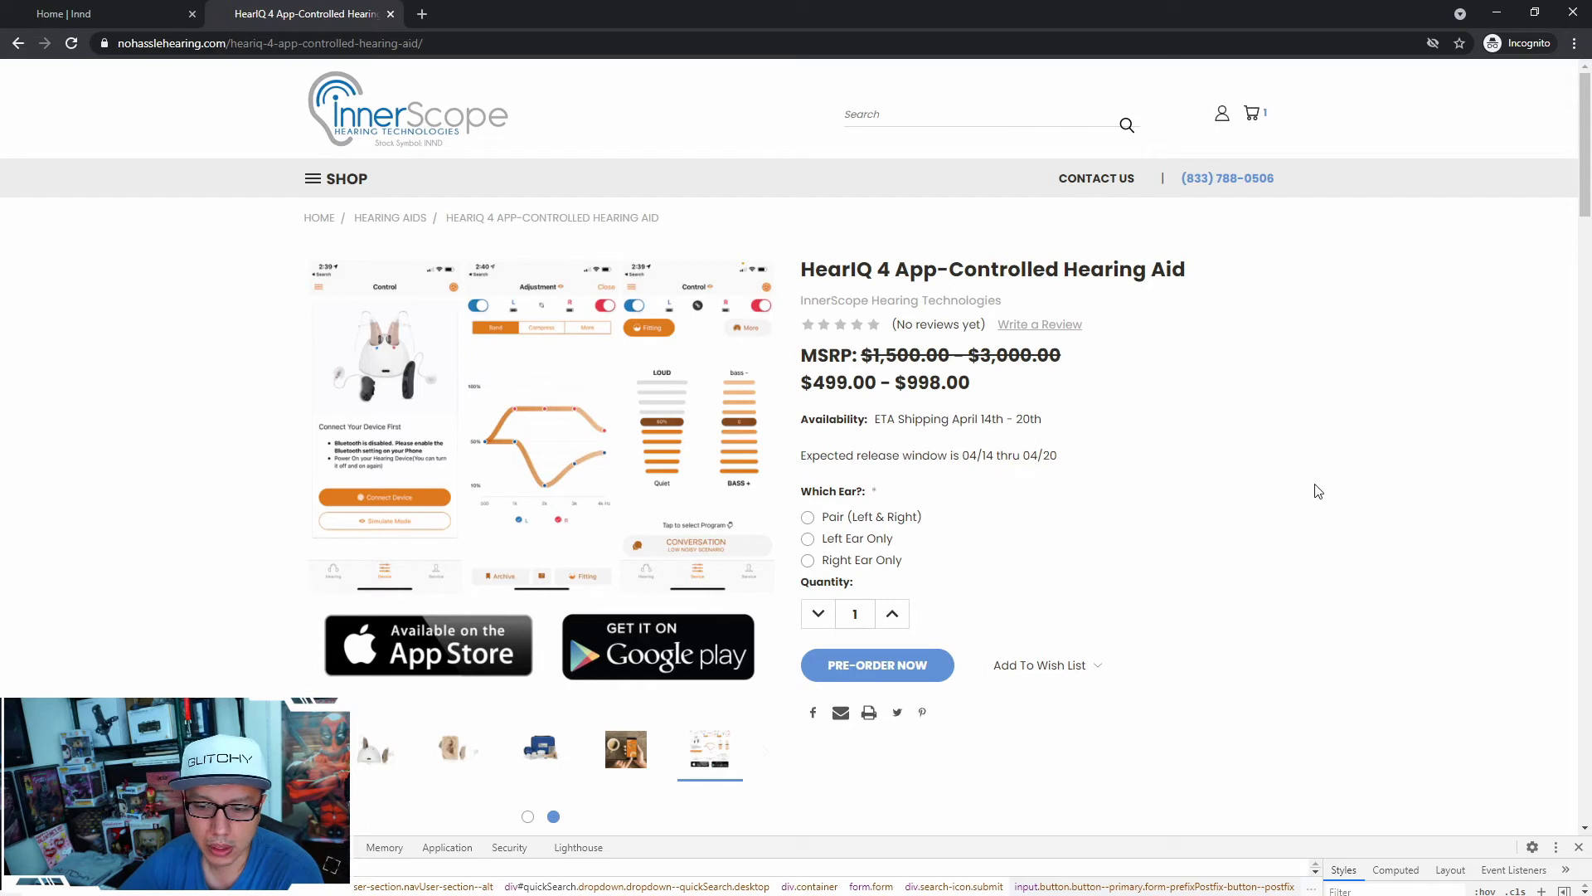
# Browse the Nexus HD gallery thumbnails, ending on the app screenshots image
pyautogui.click(377, 750)
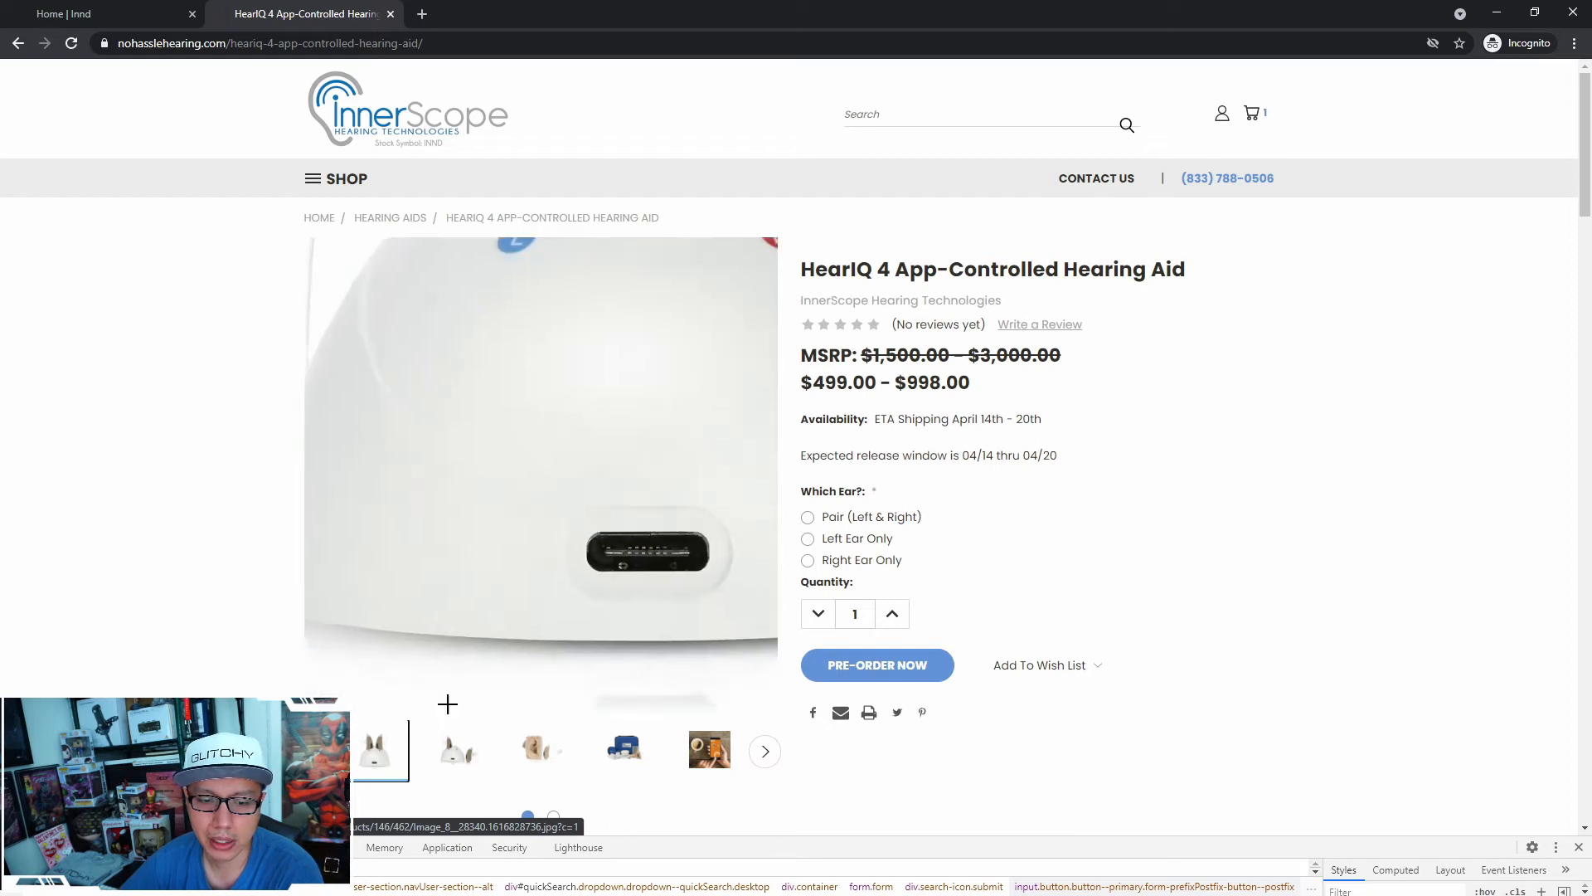
pyautogui.click(458, 750)
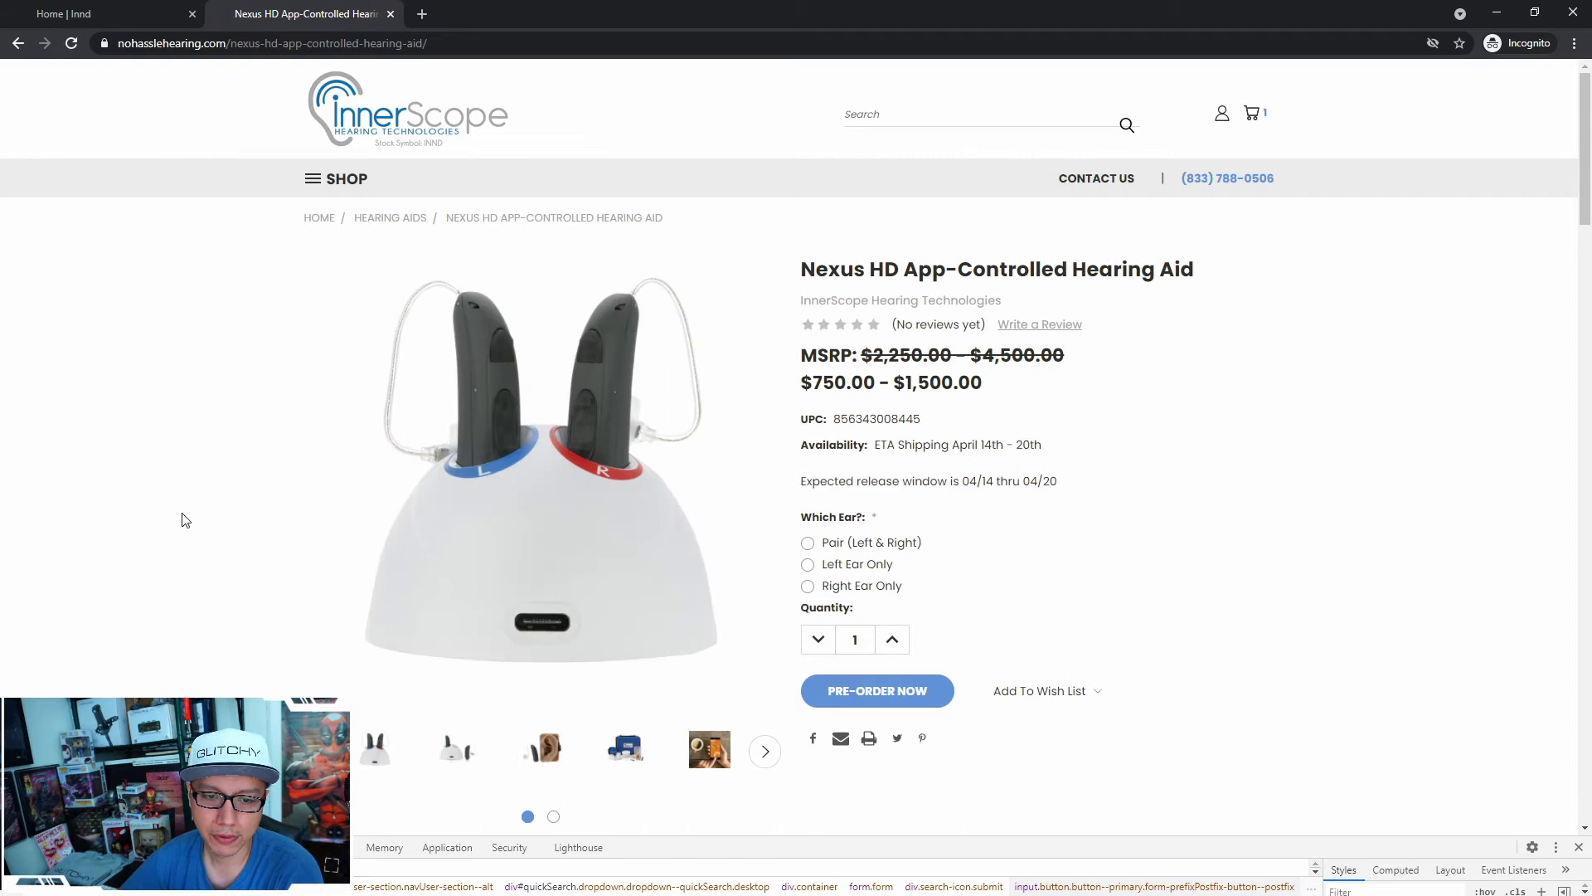
pyautogui.moveTo(117, 506)
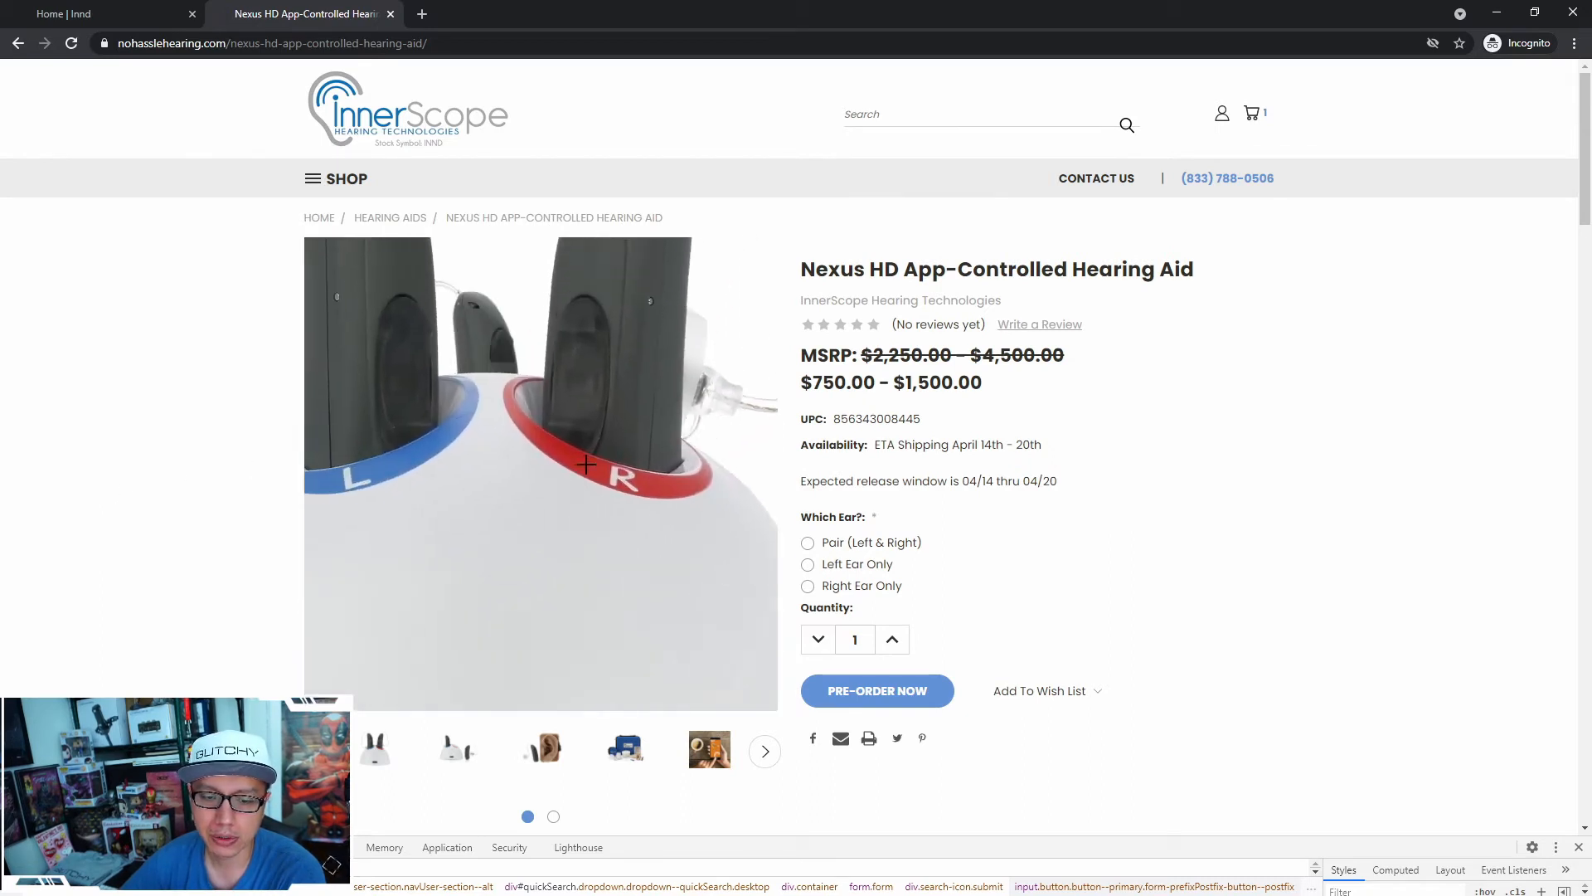
pyautogui.click(541, 749)
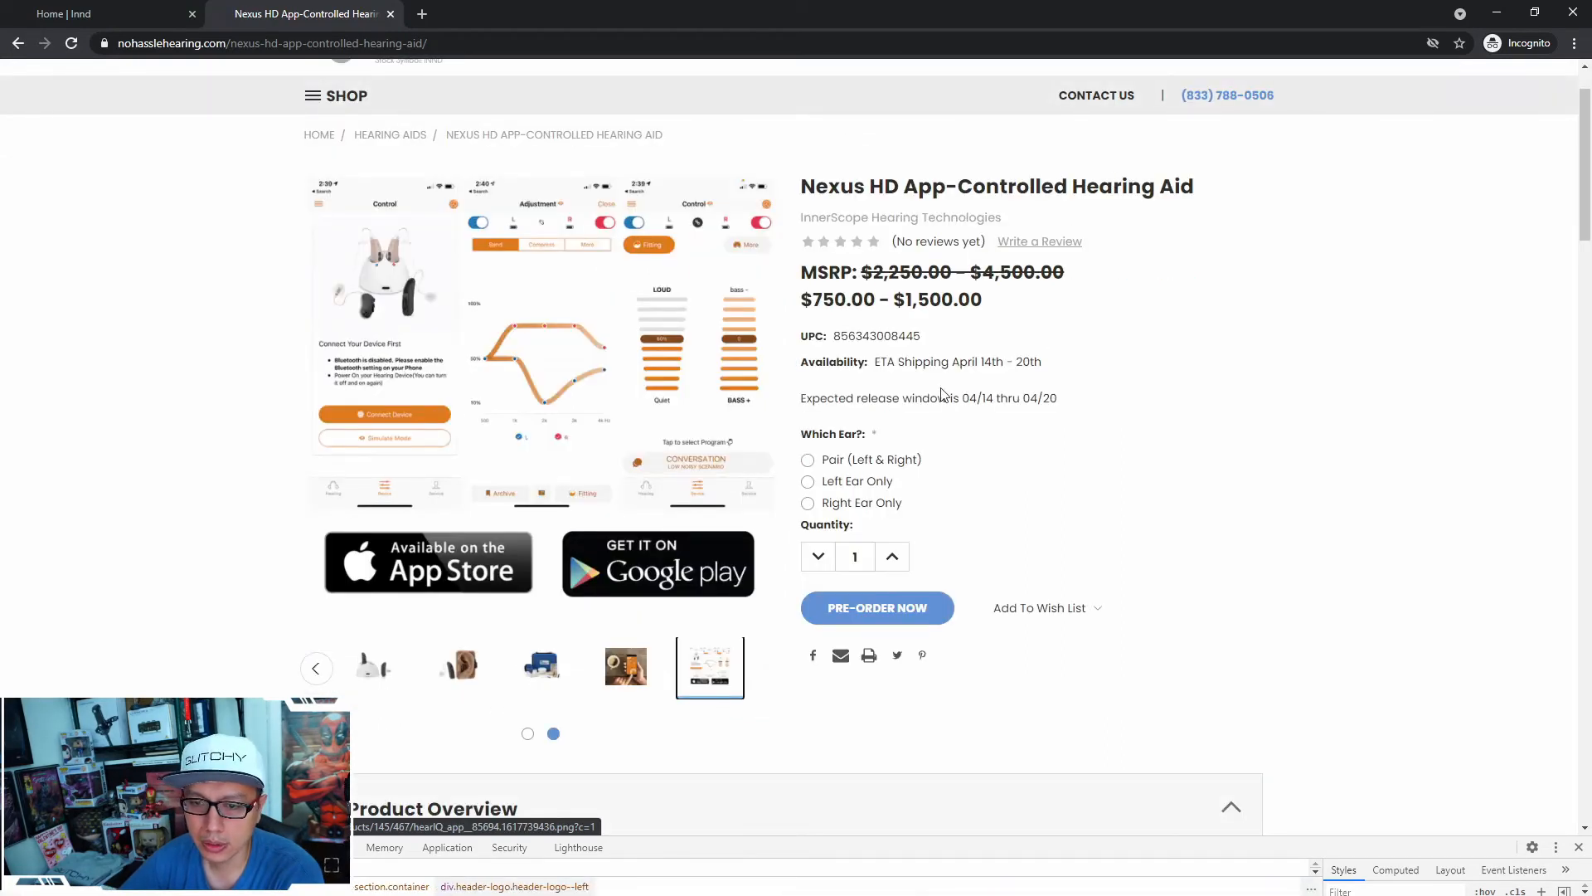
# Cycle through the Which Ear options, finishing on Pair (Left & Right) at $1,500.00
pyautogui.click(807, 458)
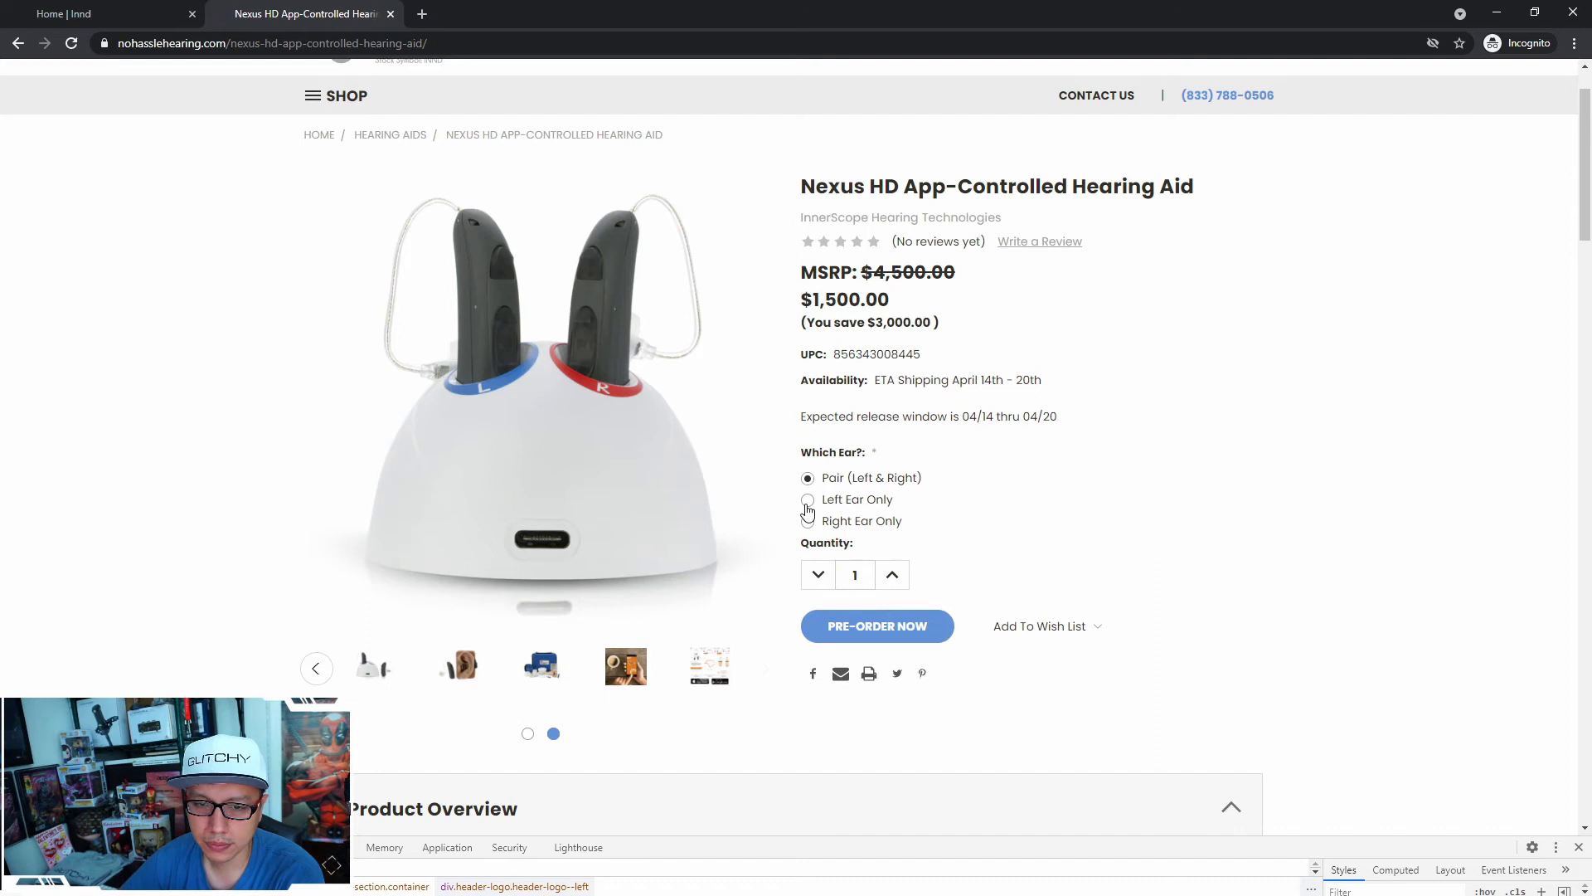
pyautogui.click(807, 499)
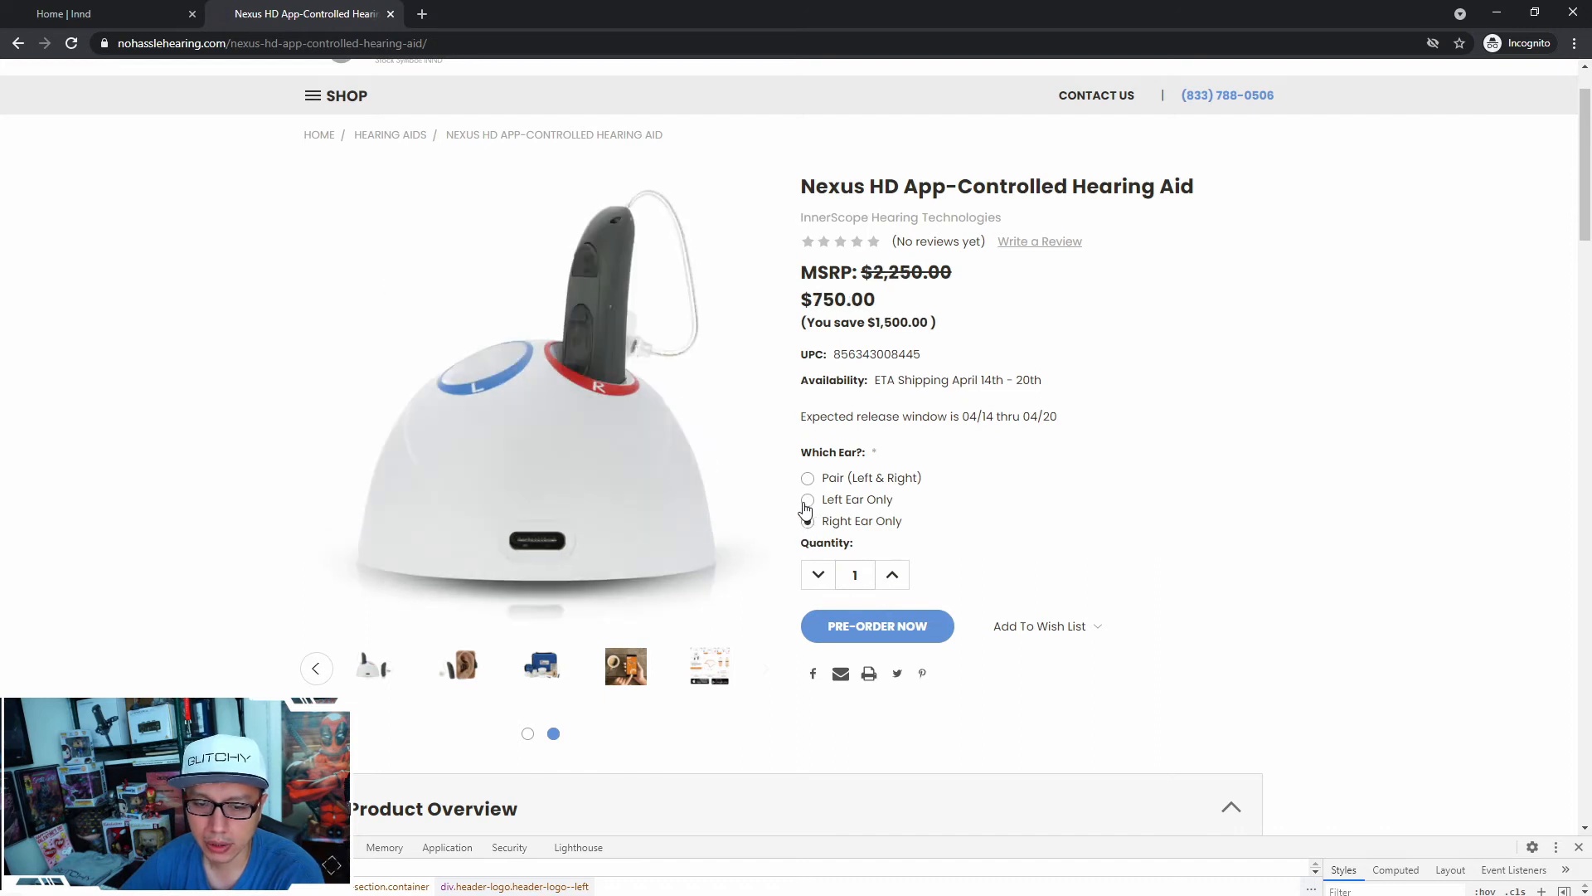
pyautogui.click(807, 521)
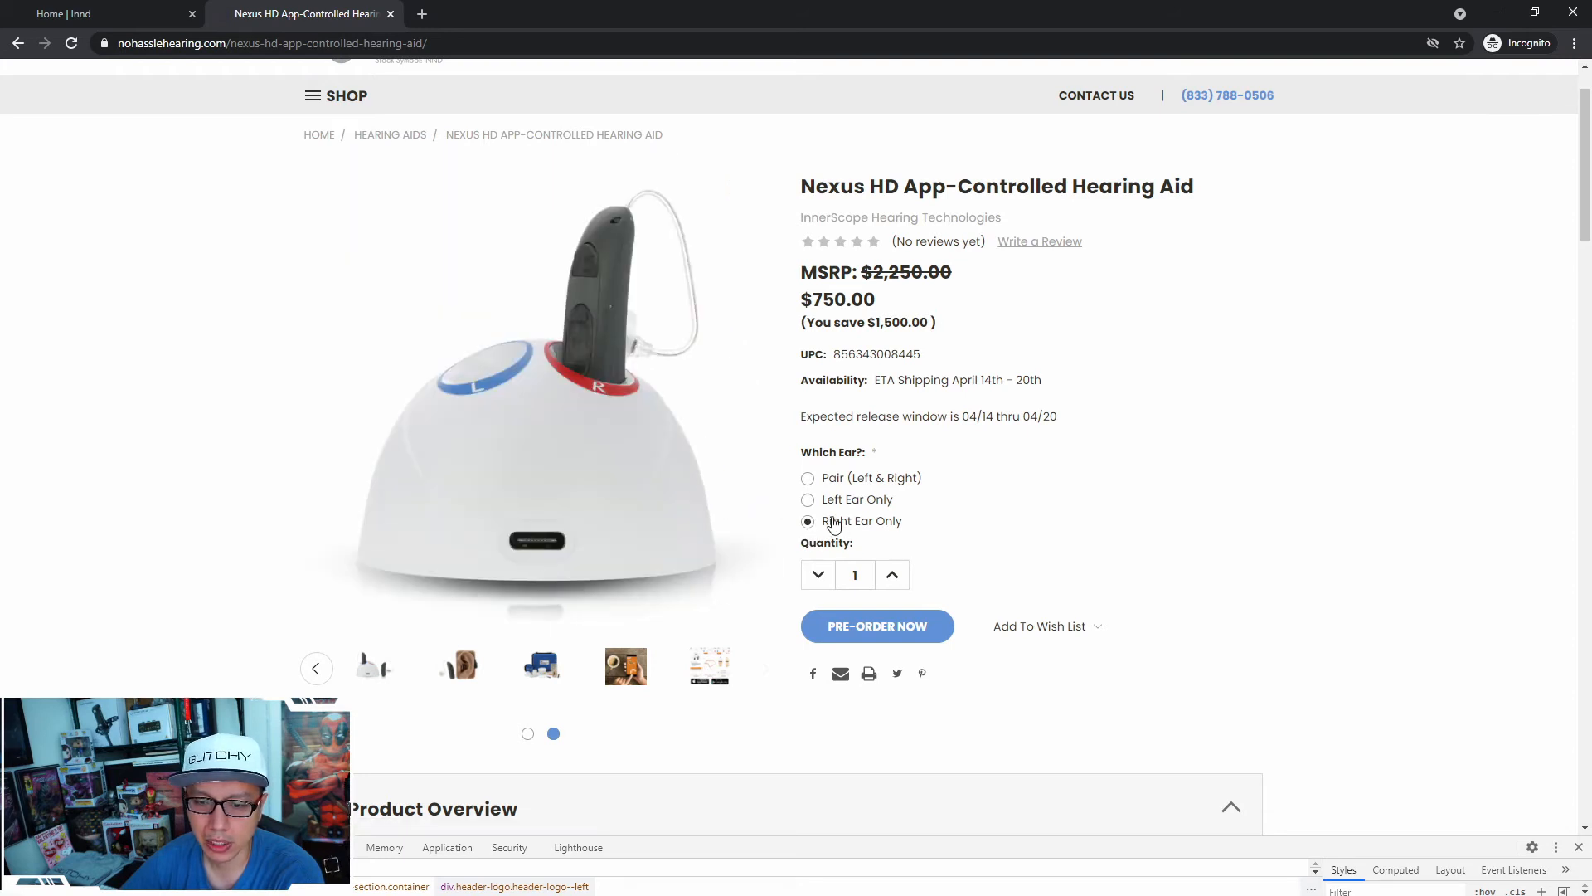
pyautogui.click(807, 500)
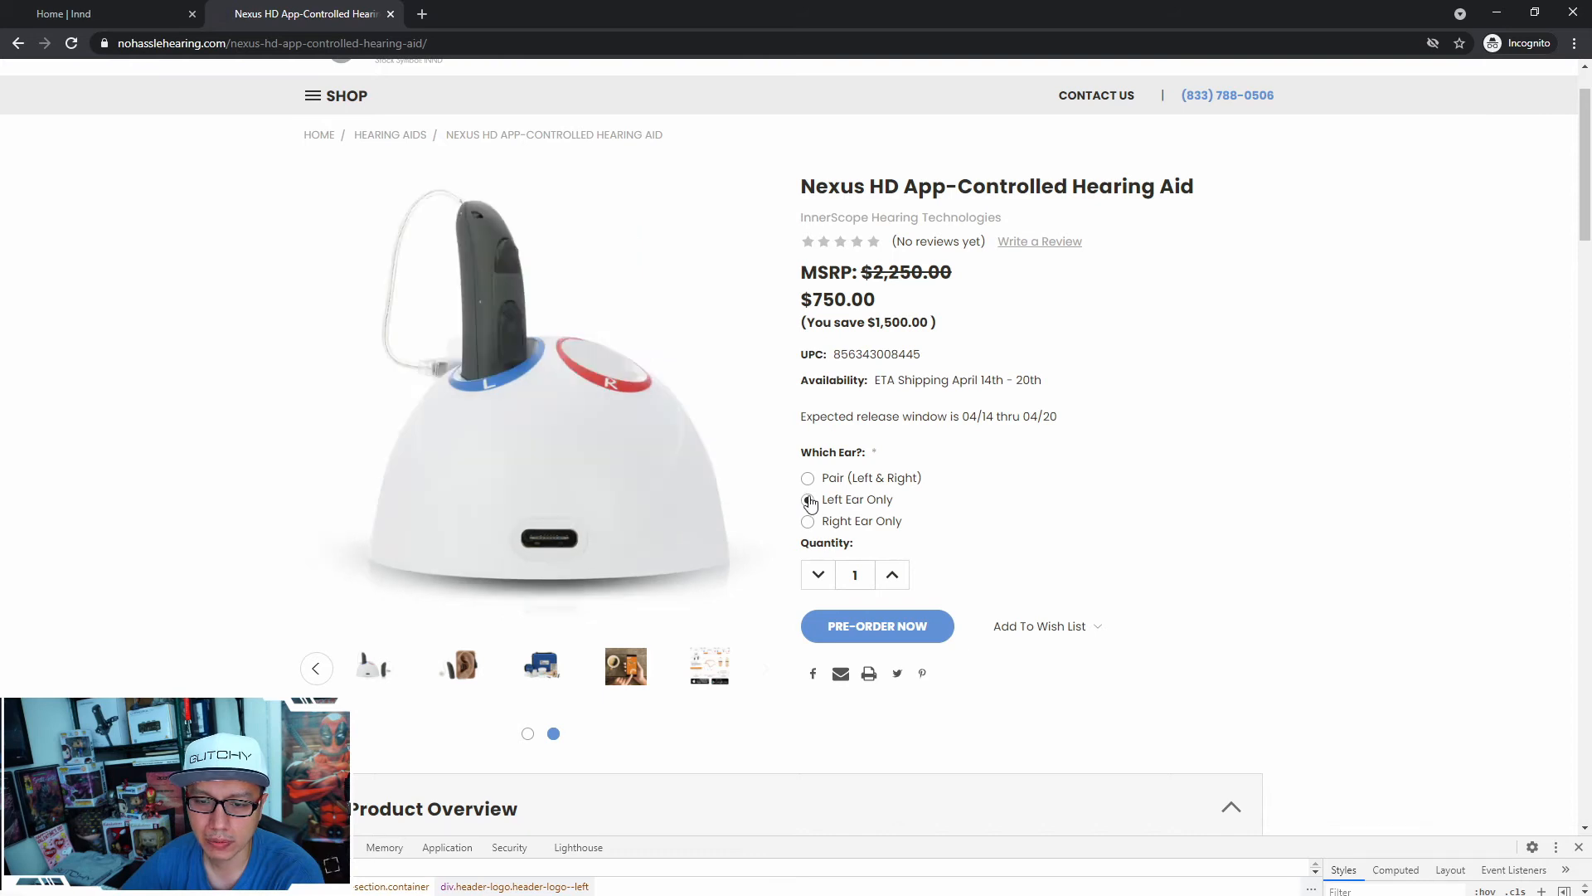
pyautogui.click(807, 498)
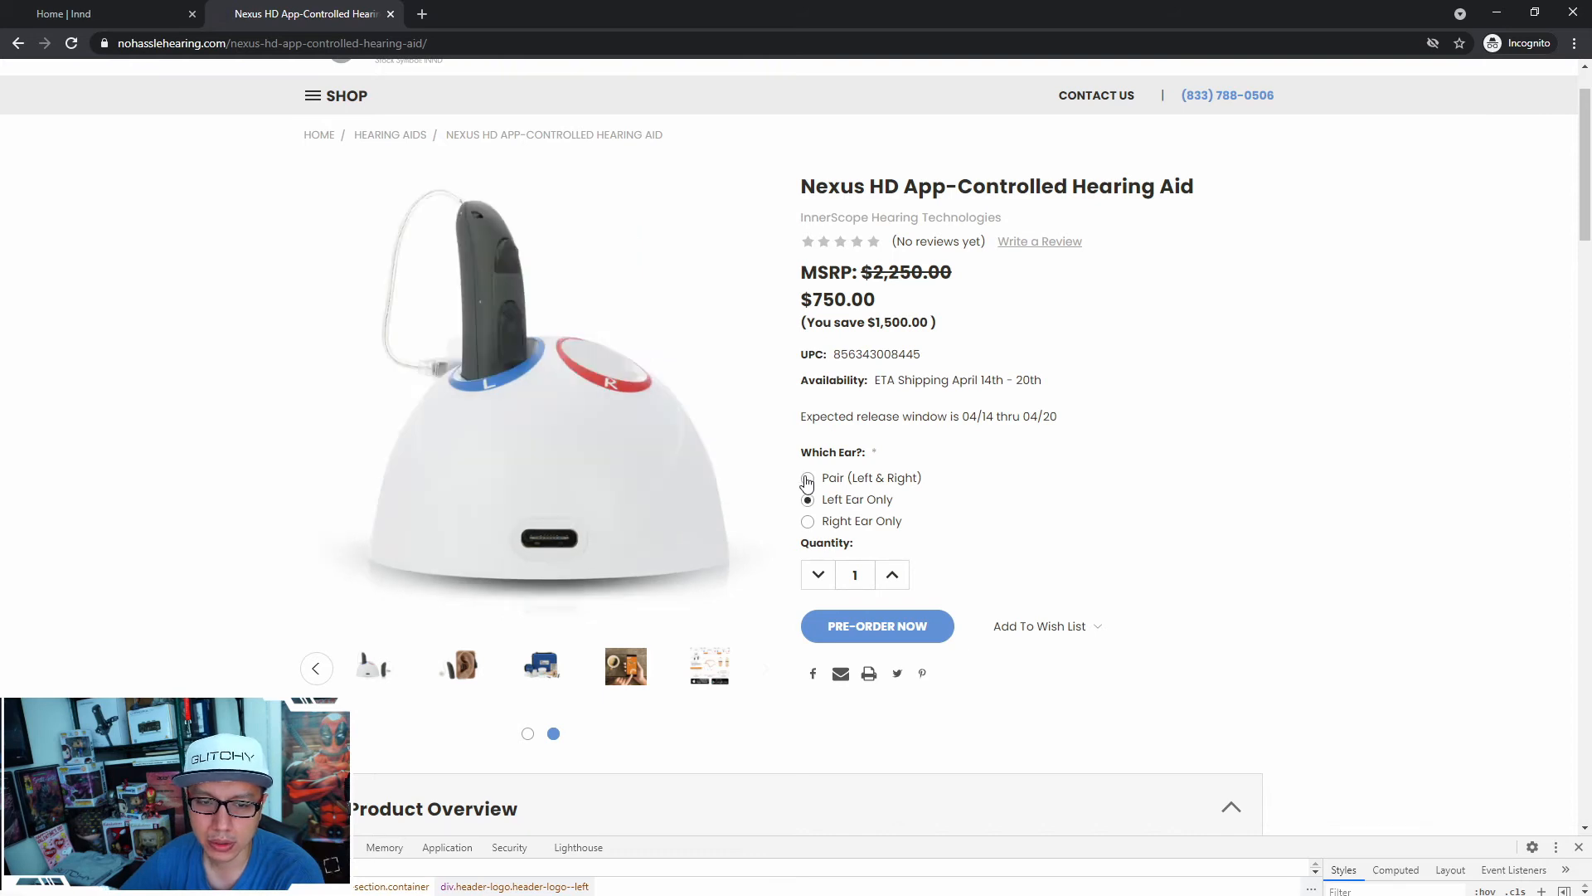
pyautogui.click(807, 499)
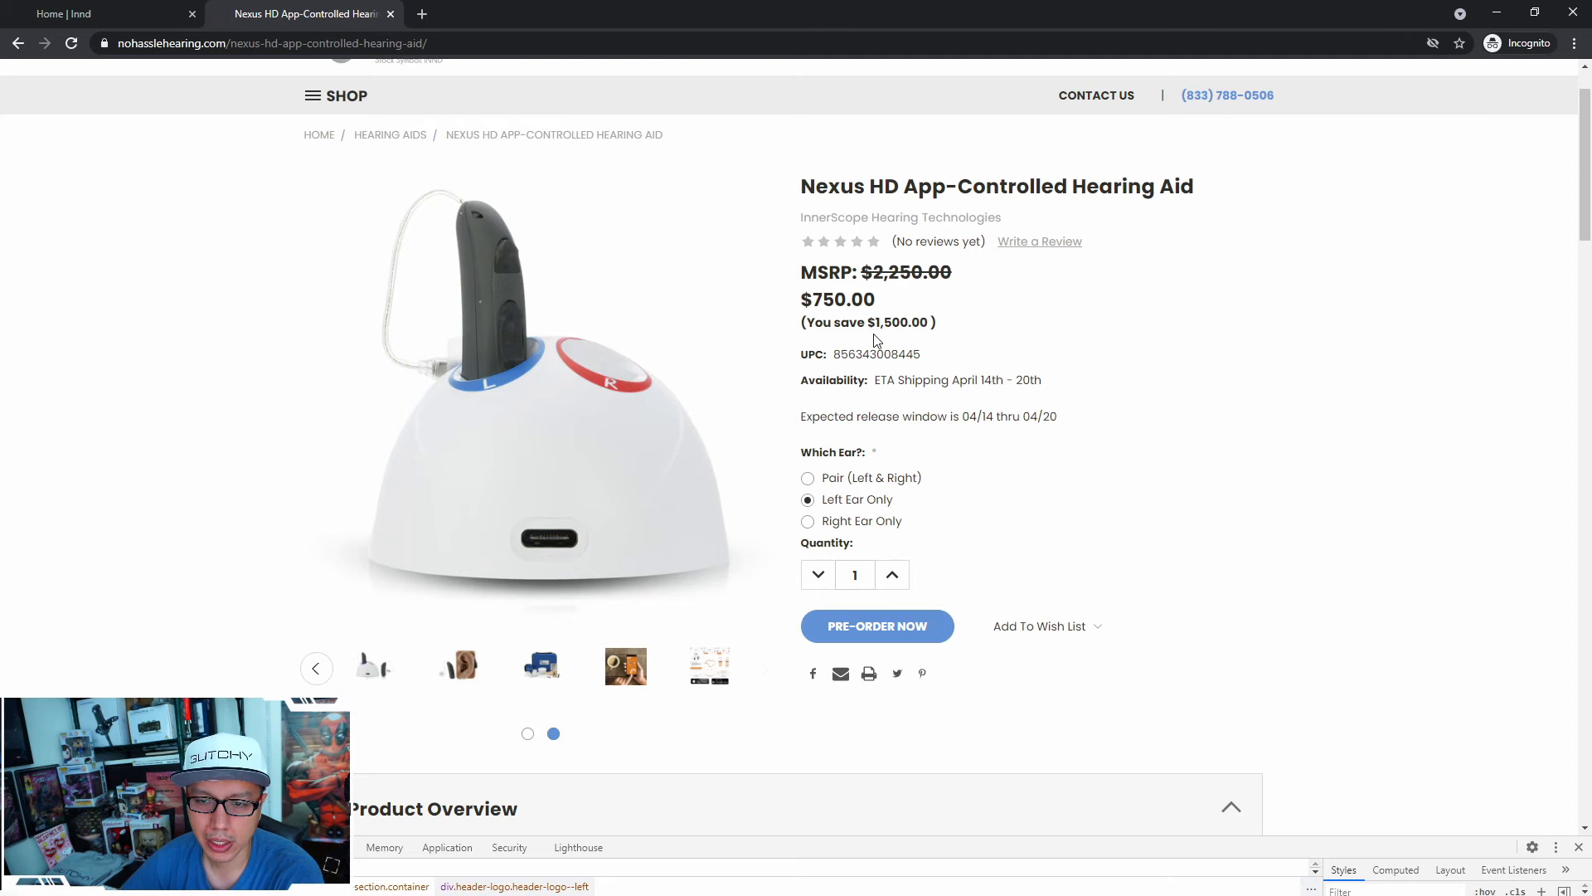
pyautogui.click(807, 521)
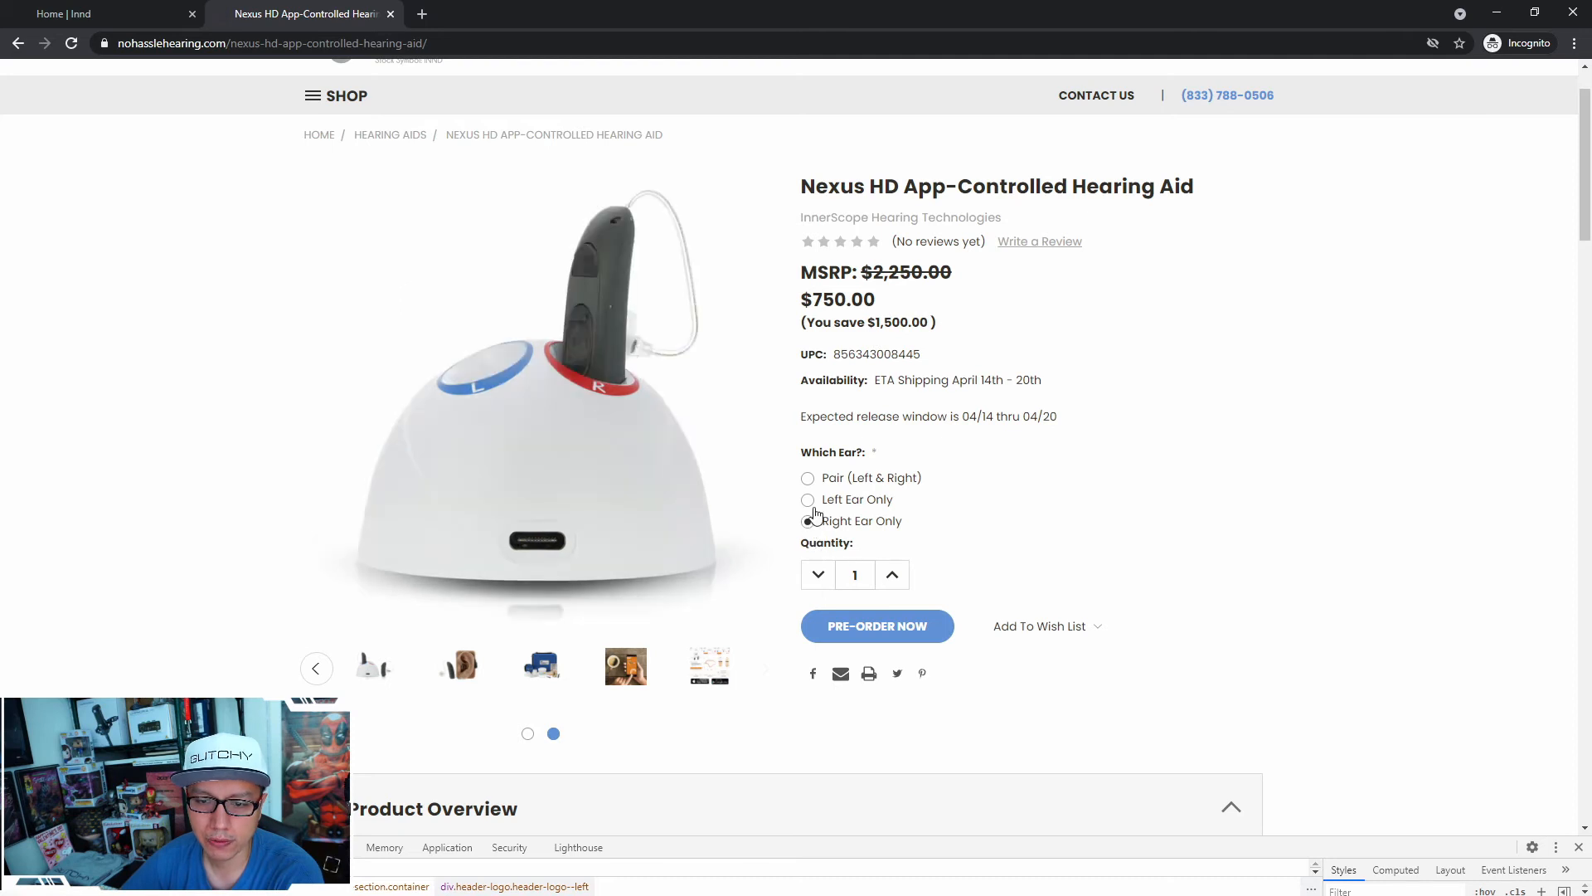
pyautogui.click(807, 478)
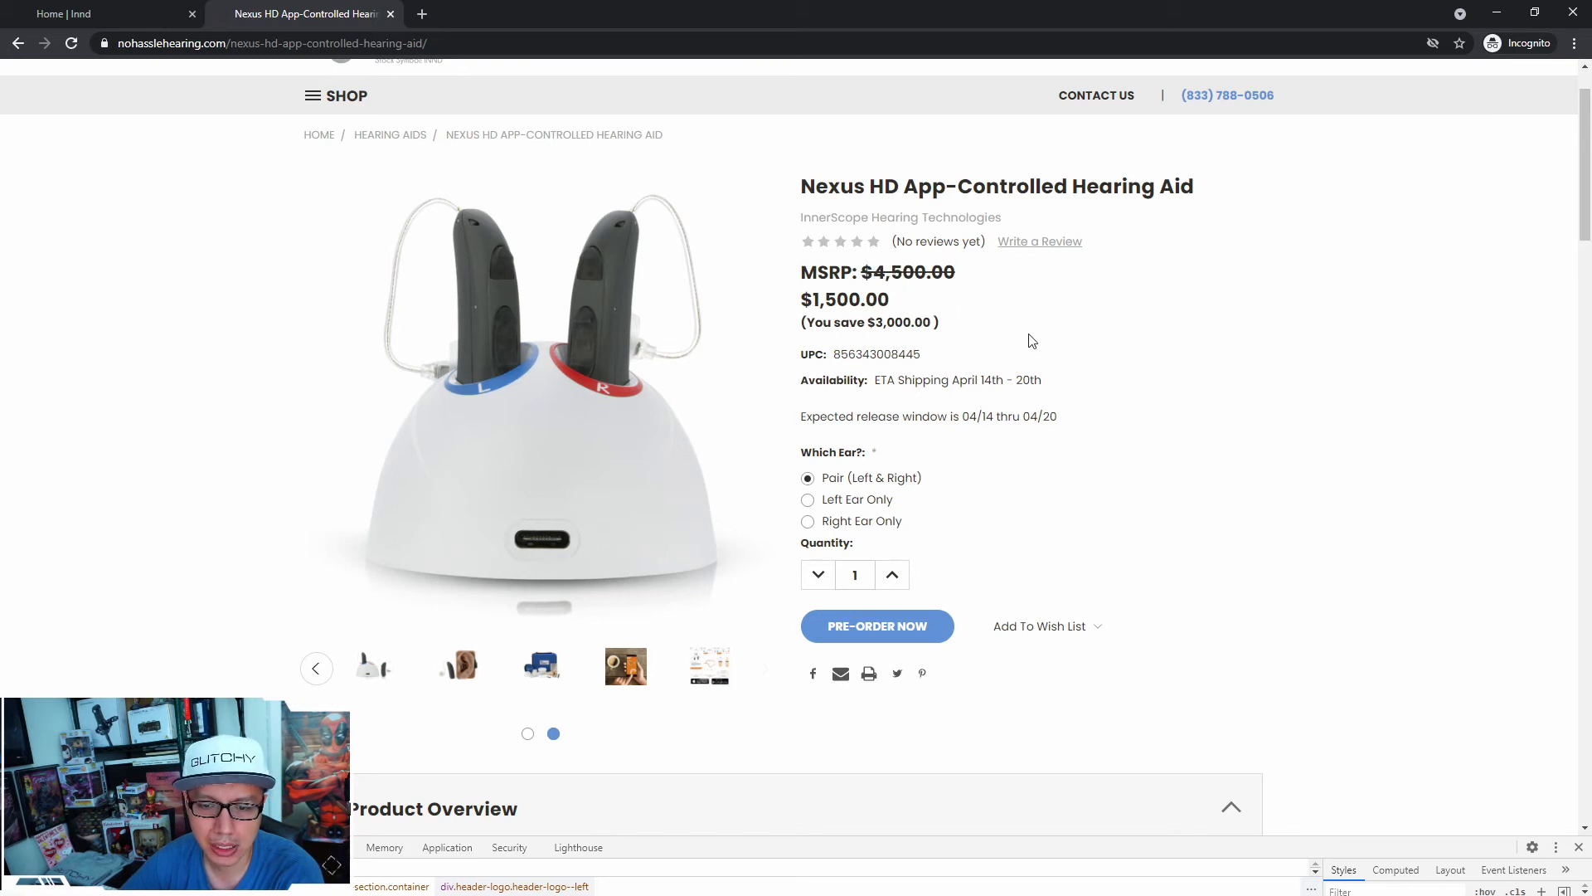
pyautogui.scroll(-3)
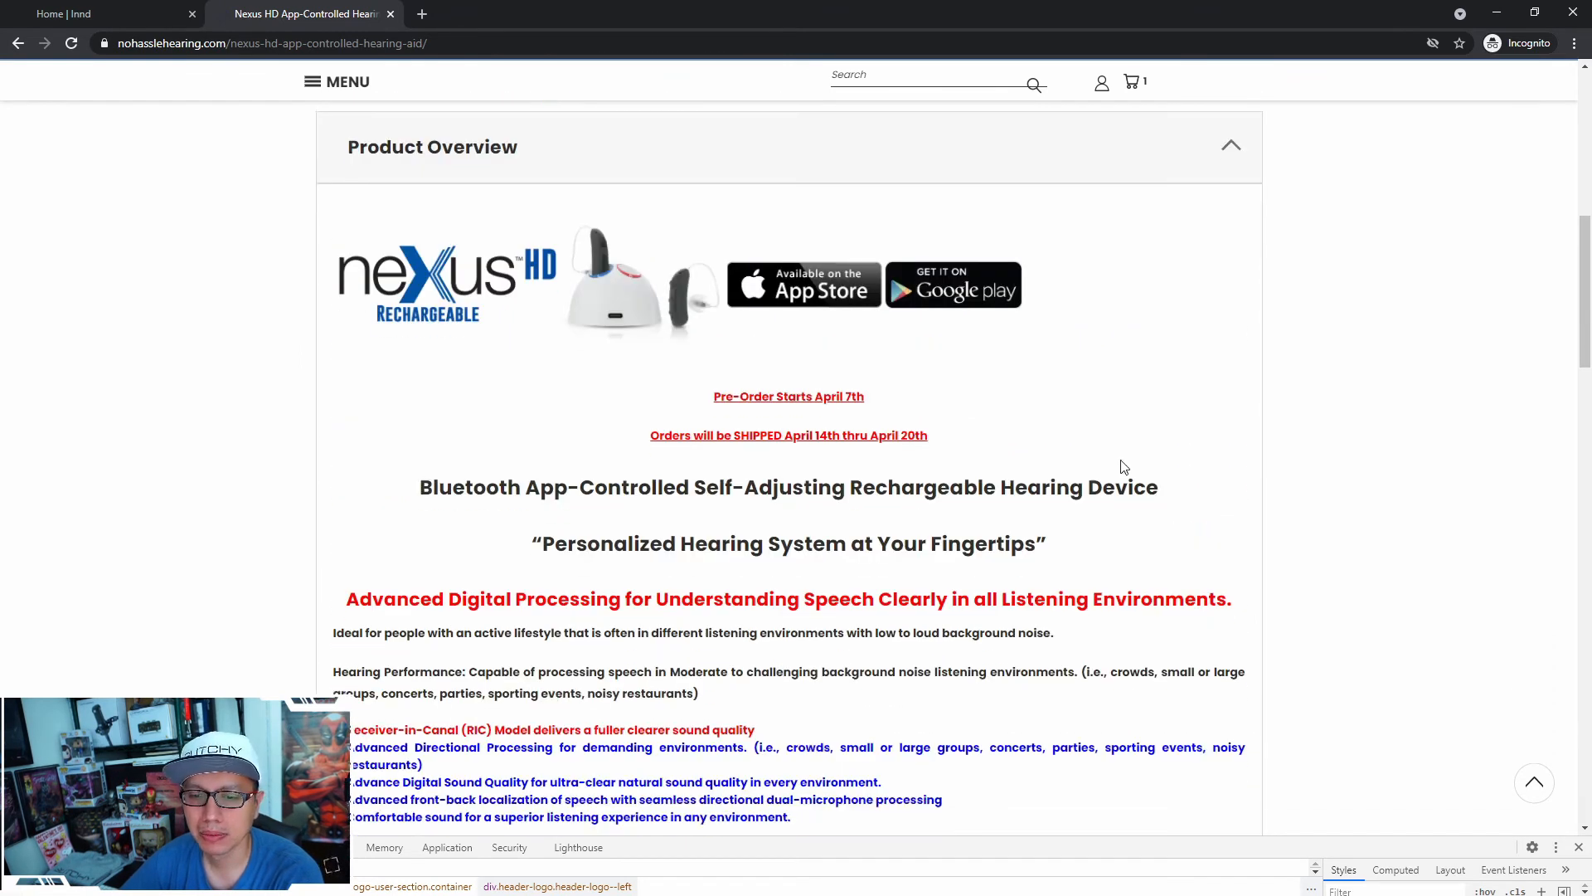
pyautogui.scroll(-3)
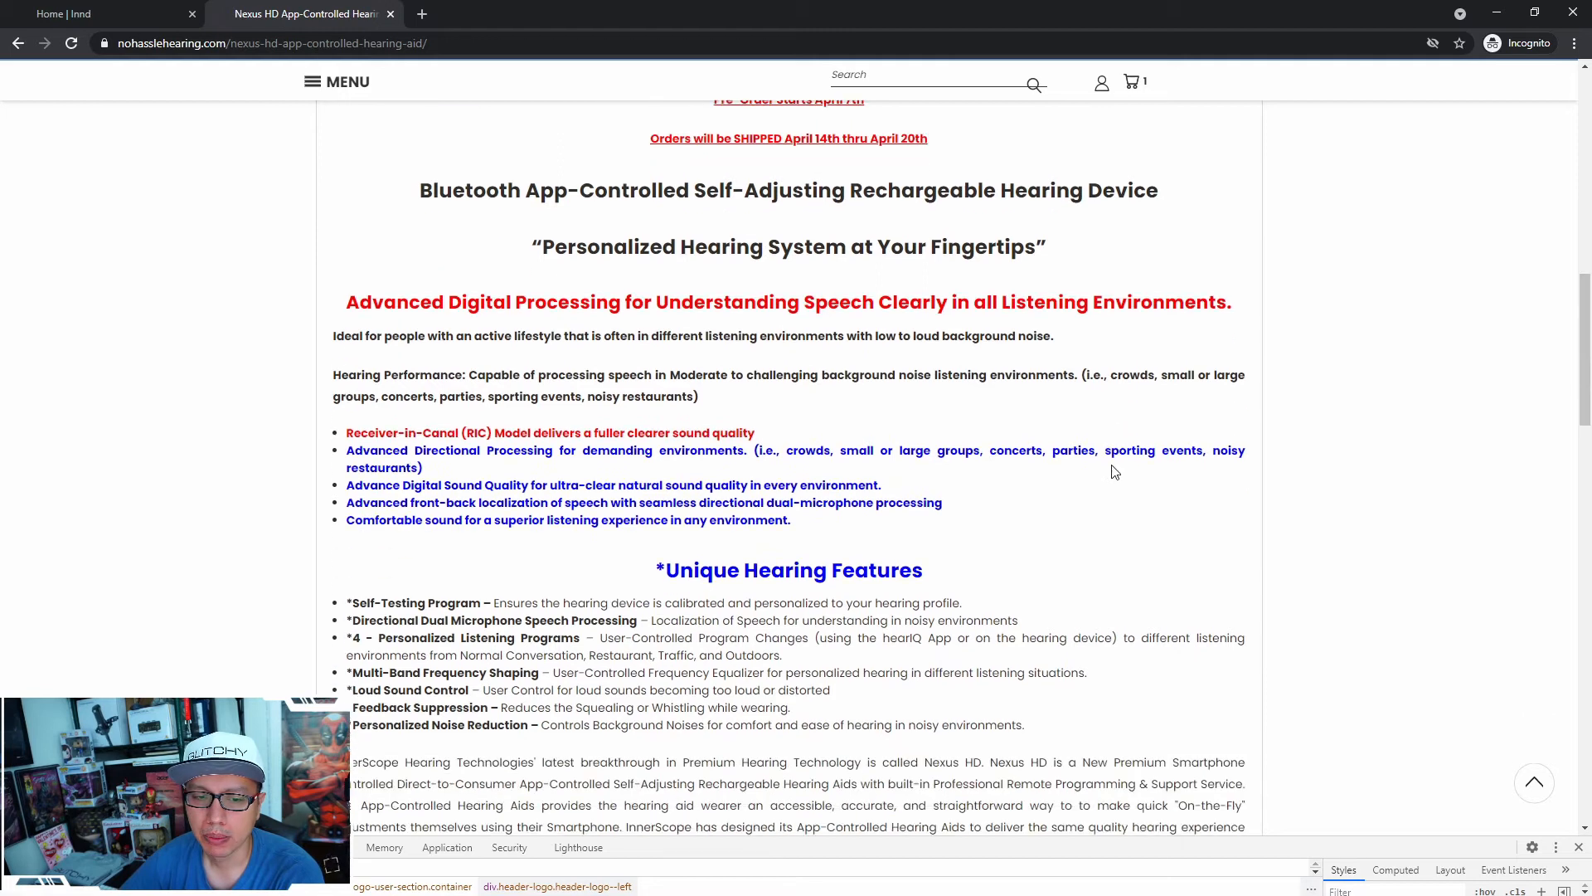
pyautogui.scroll(-3)
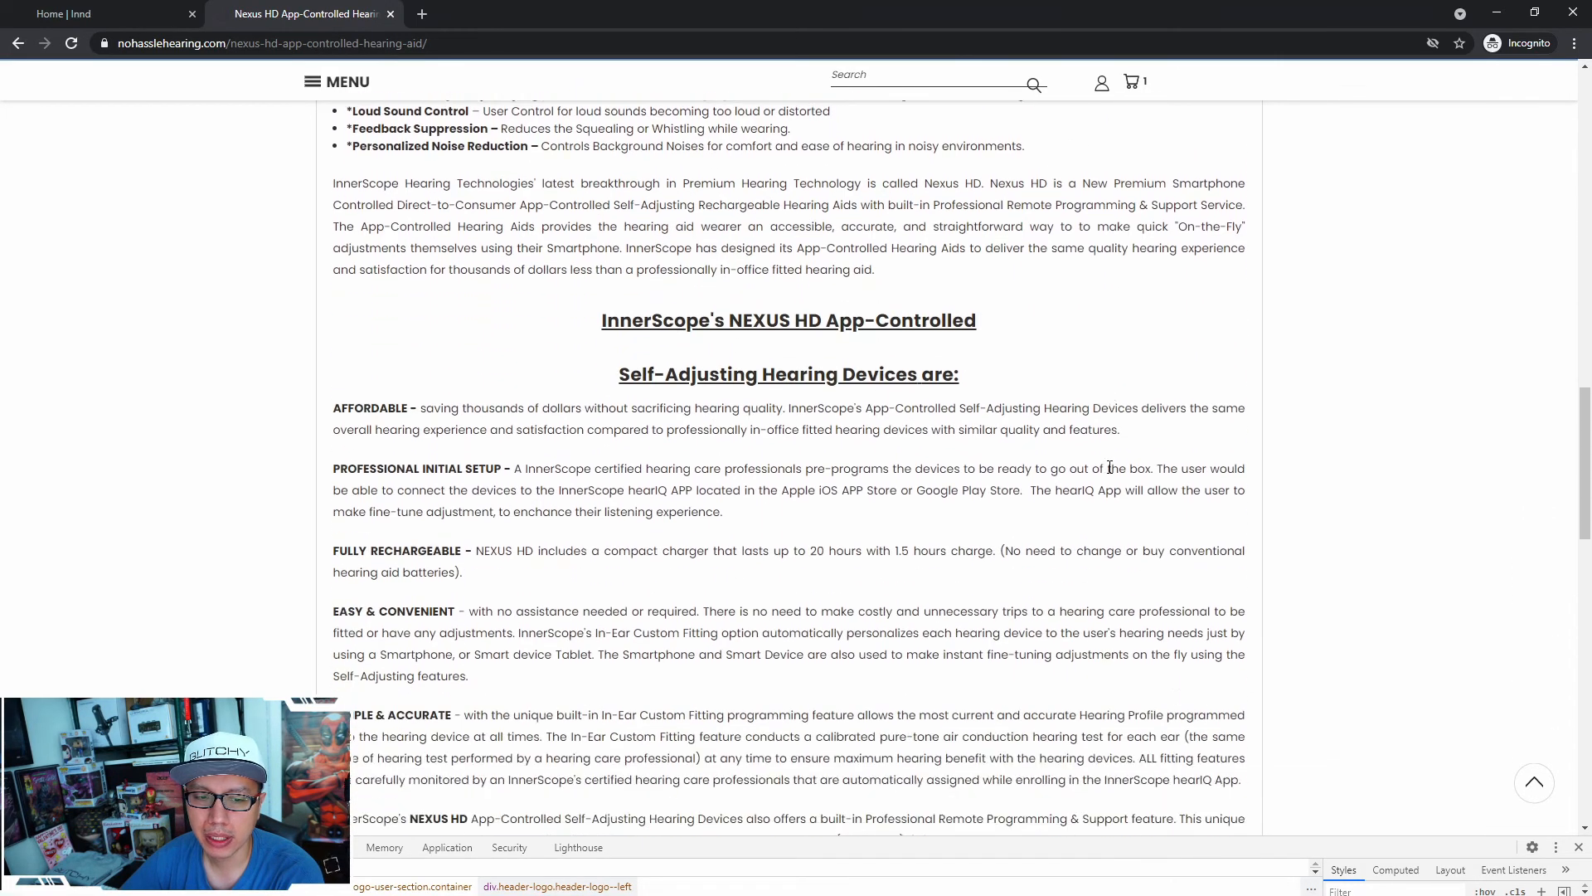
pyautogui.scroll(-3)
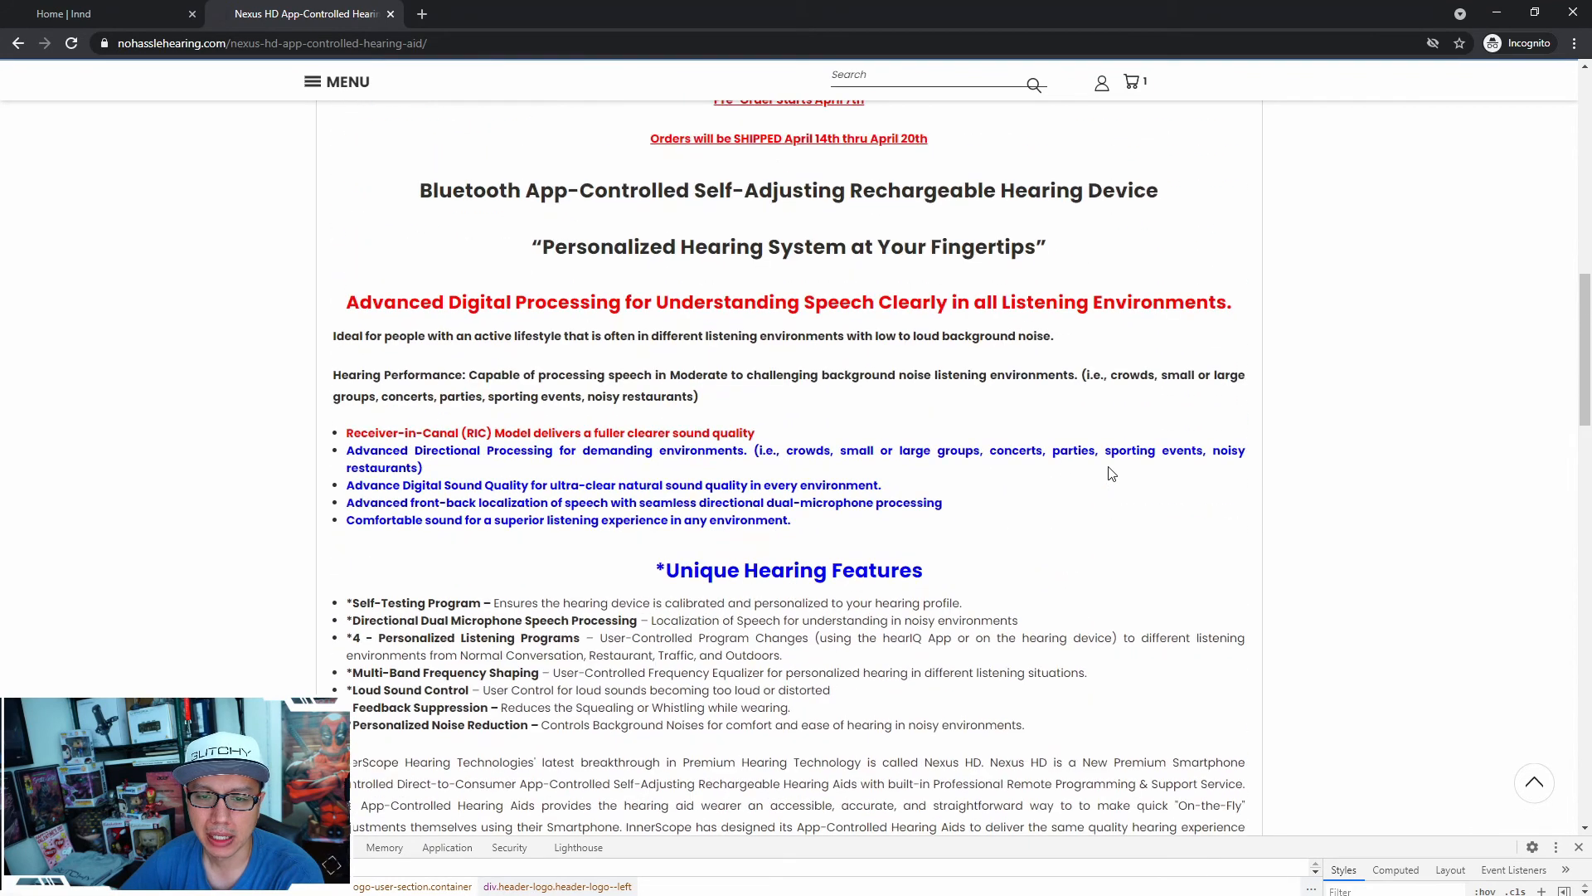
pyautogui.scroll(3)
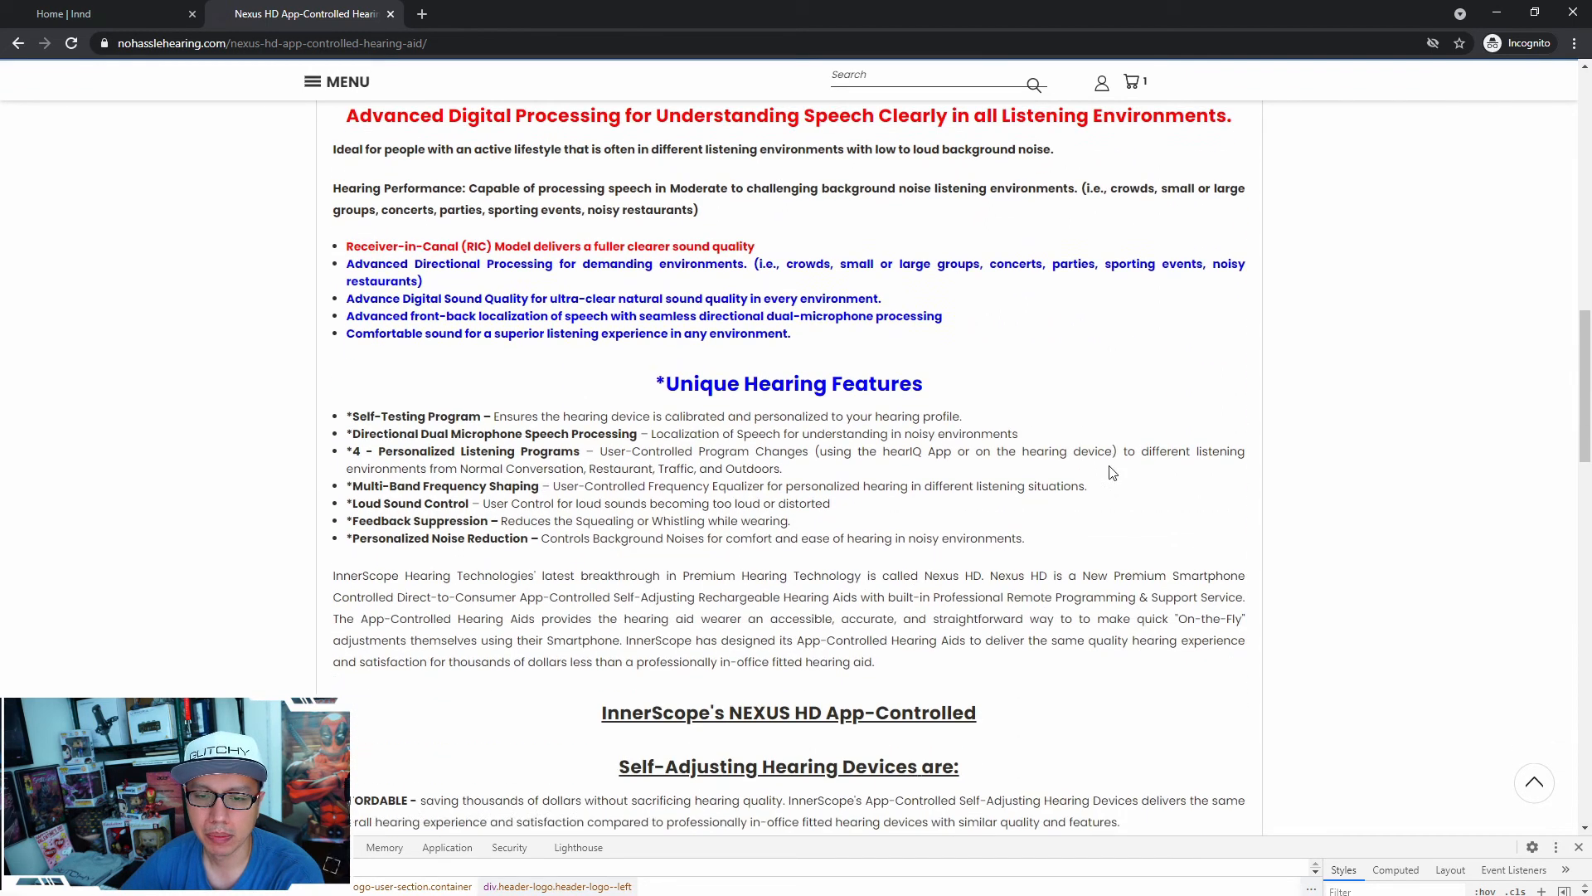
pyautogui.scroll(-3)
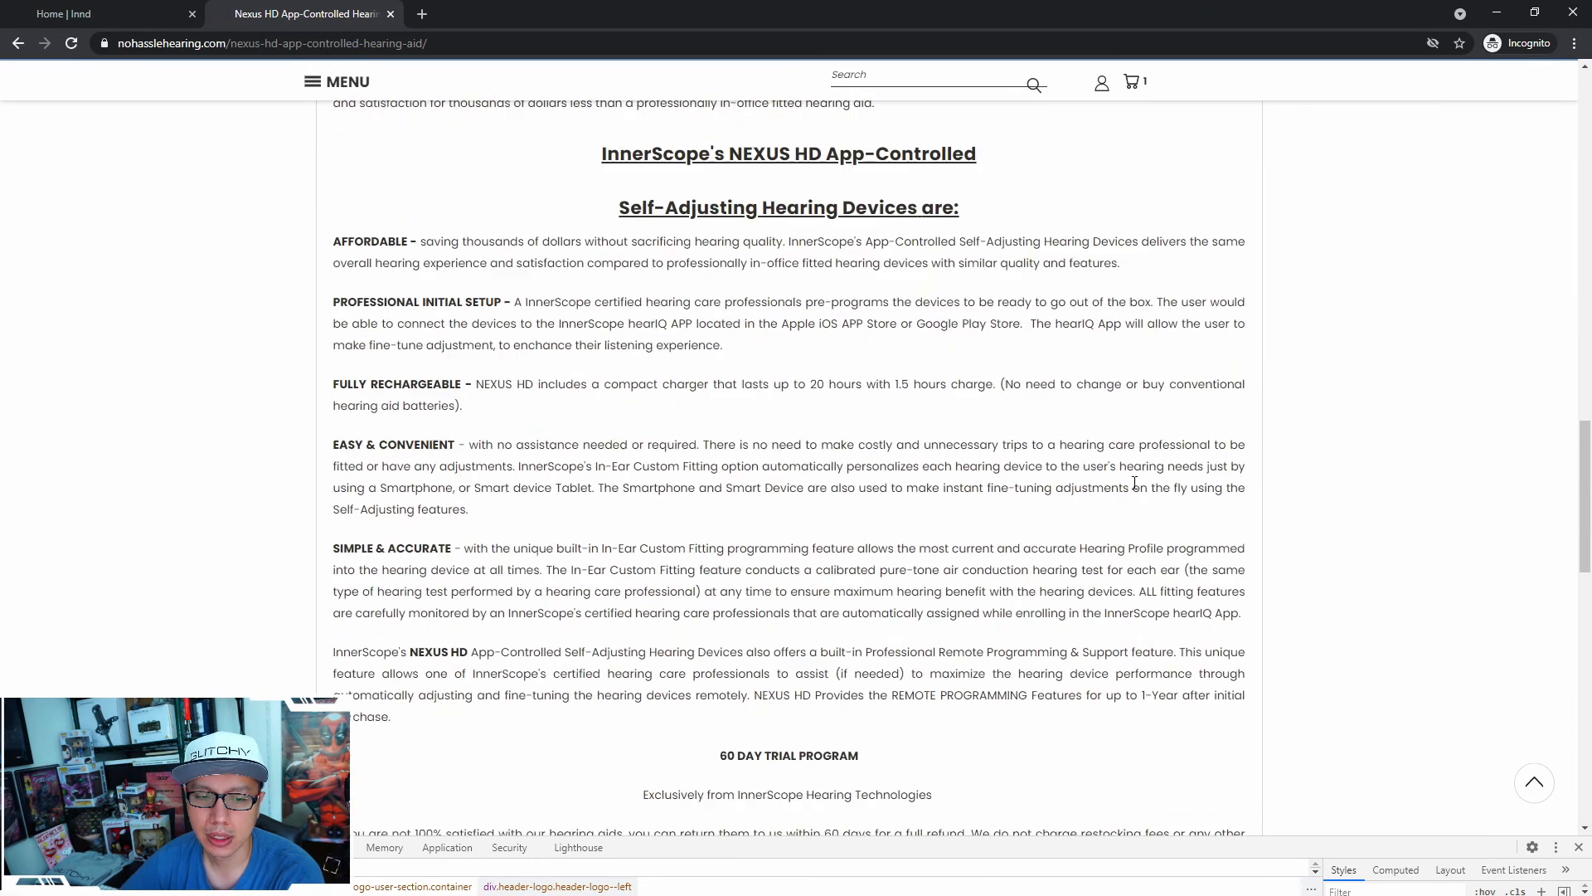
pyautogui.scroll(-3)
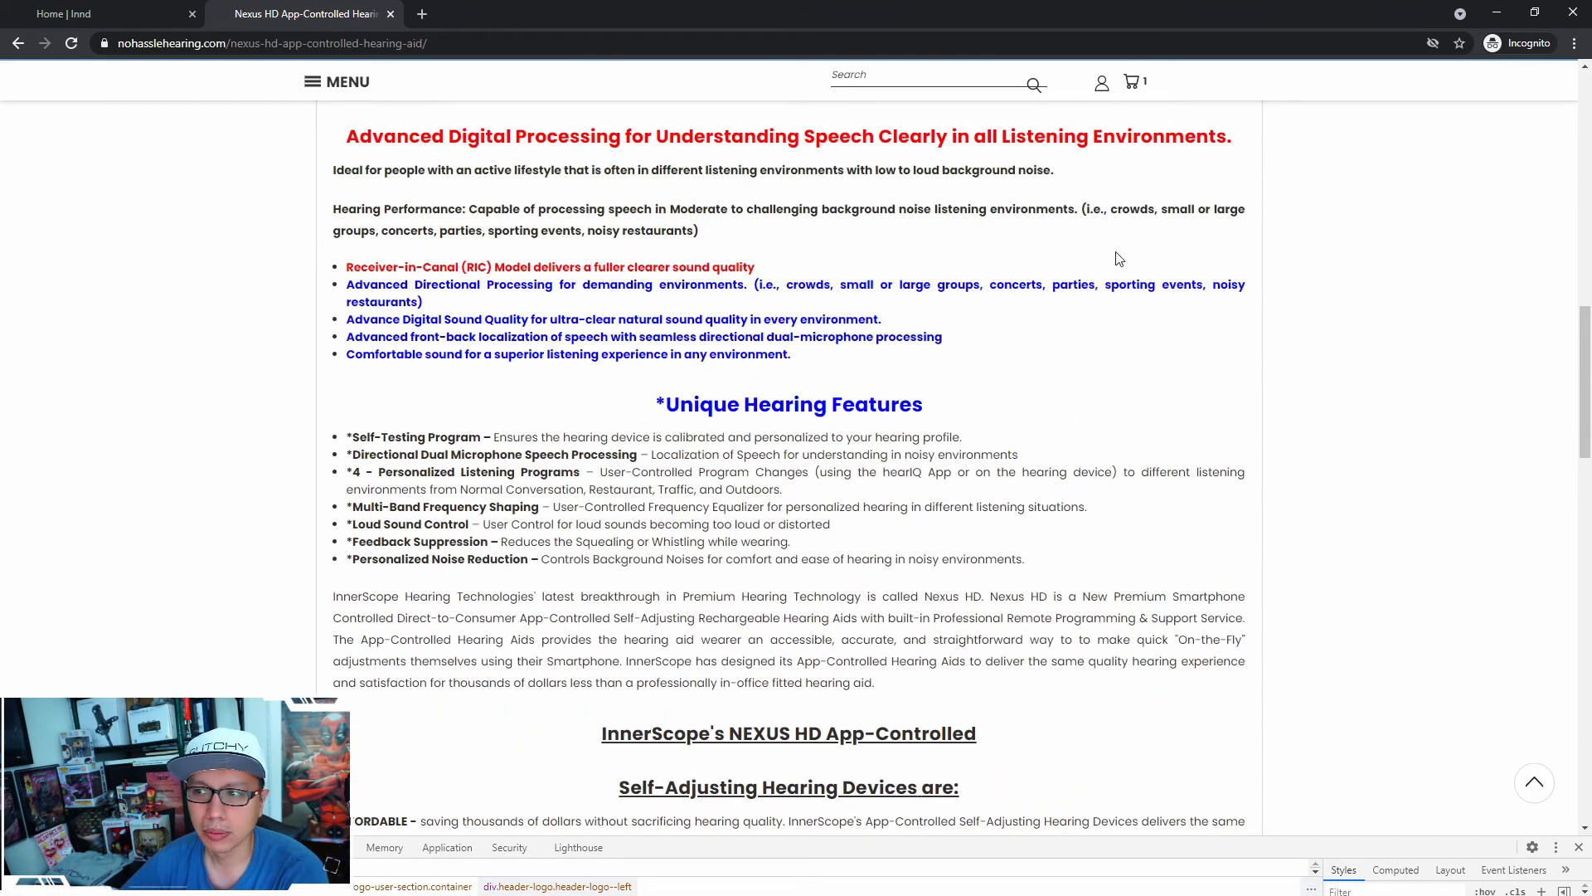
pyautogui.click(1574, 42)
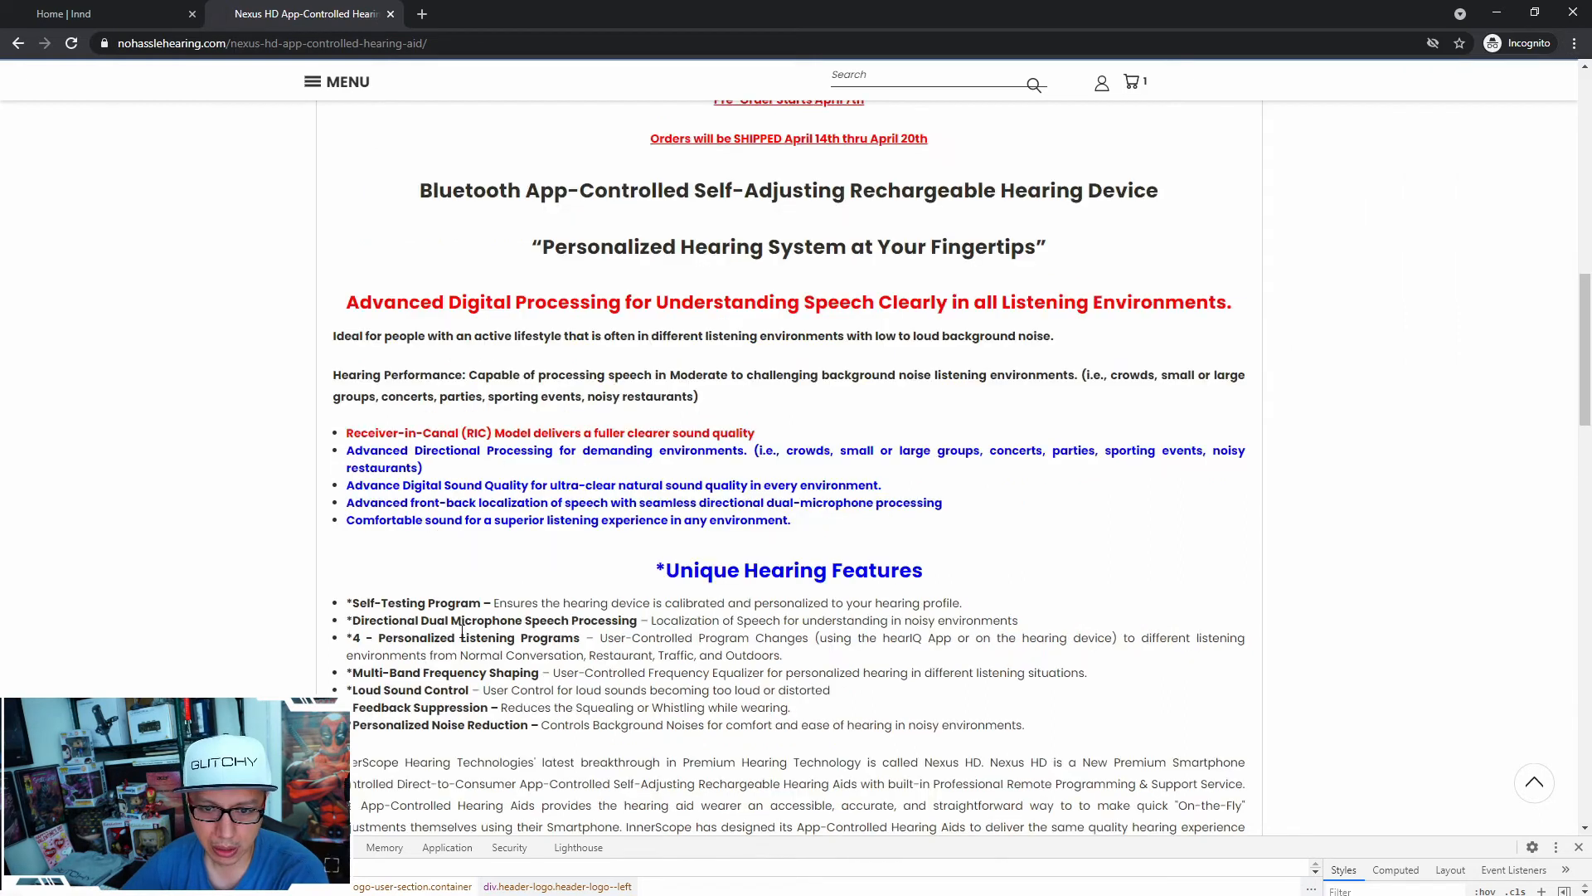
pyautogui.scroll(-3)
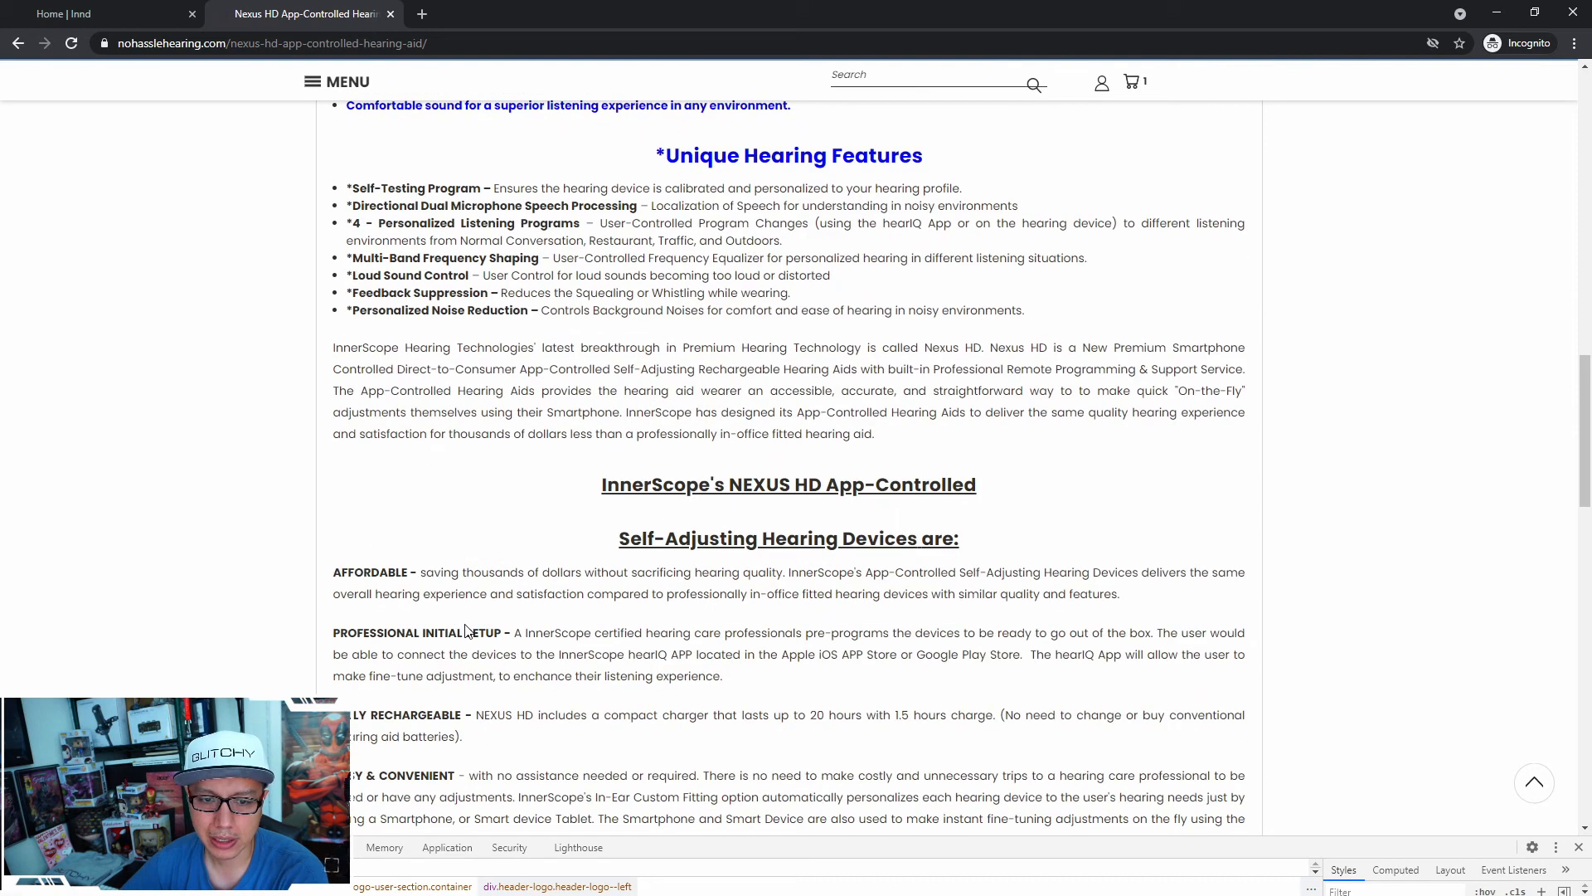
pyautogui.scroll(-3)
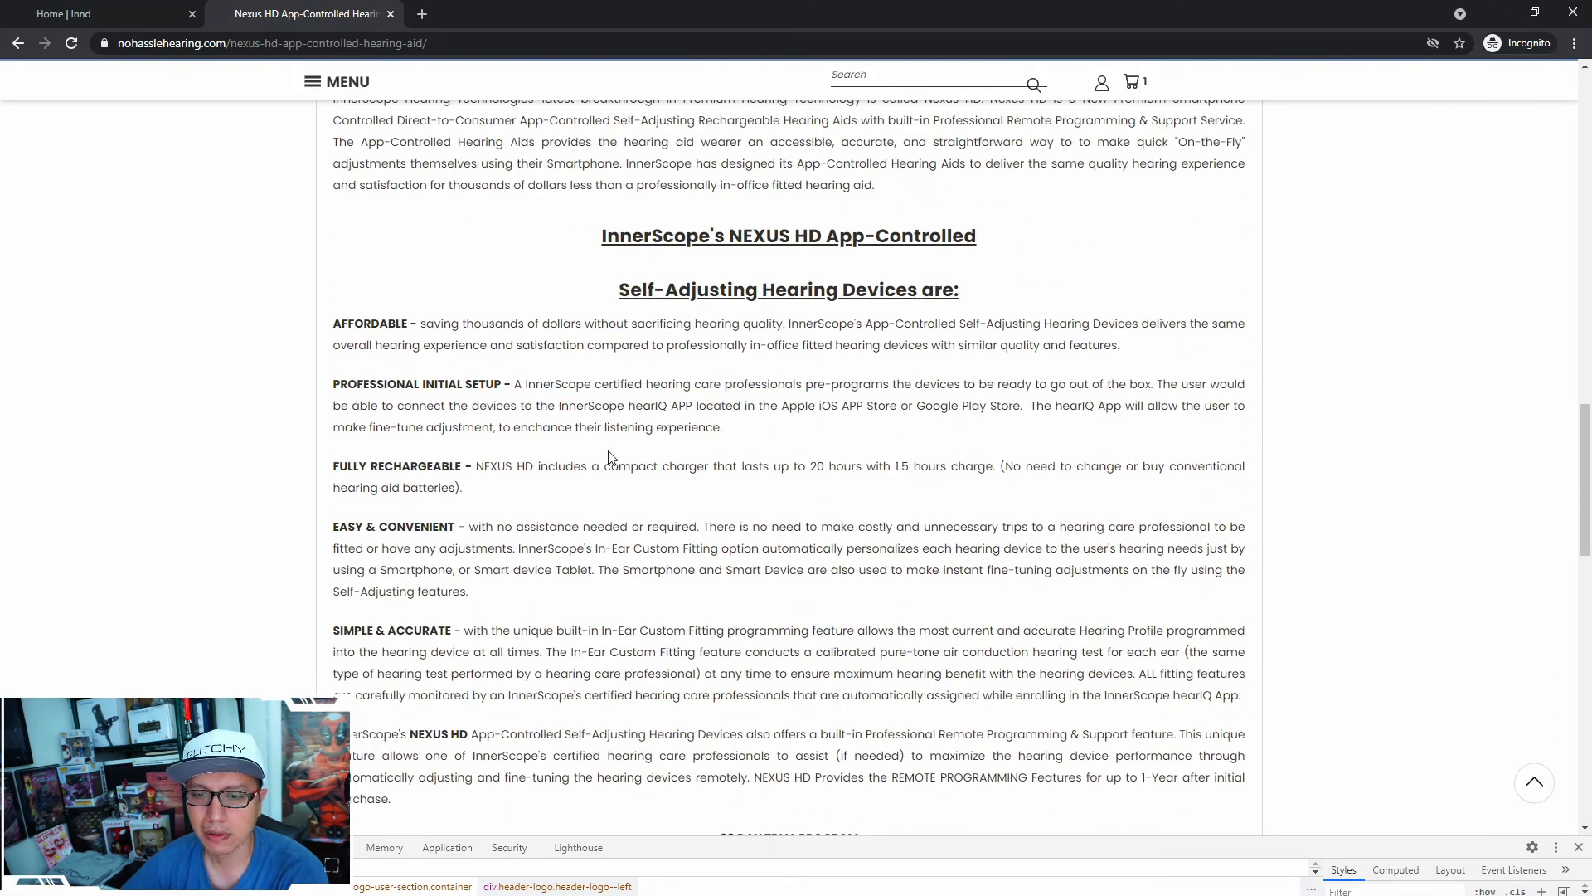
pyautogui.scroll(3)
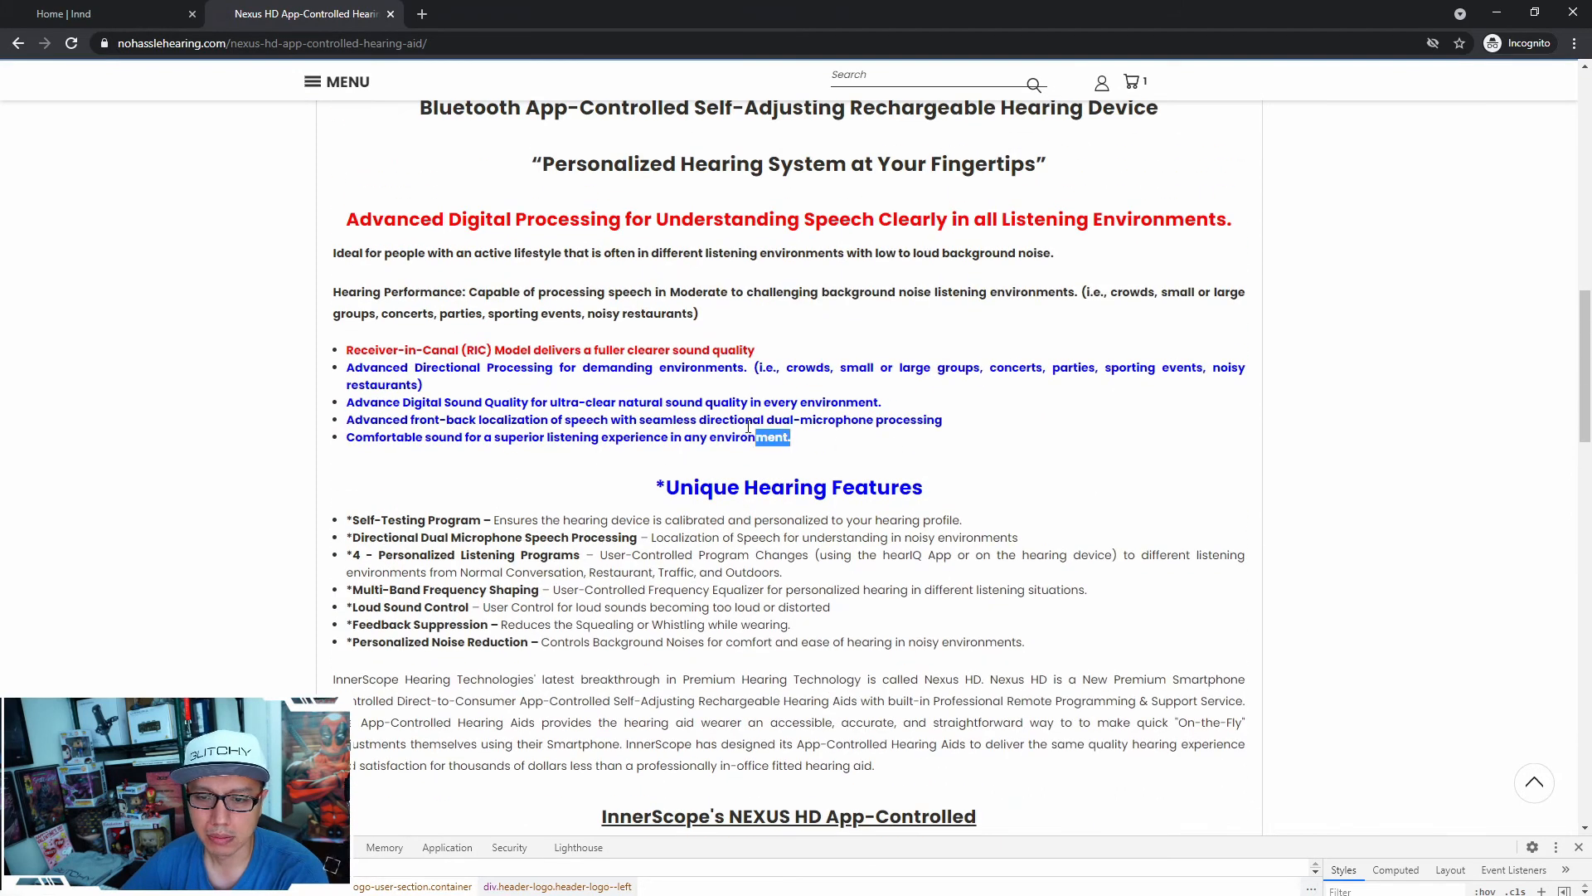
pyautogui.click(890, 440)
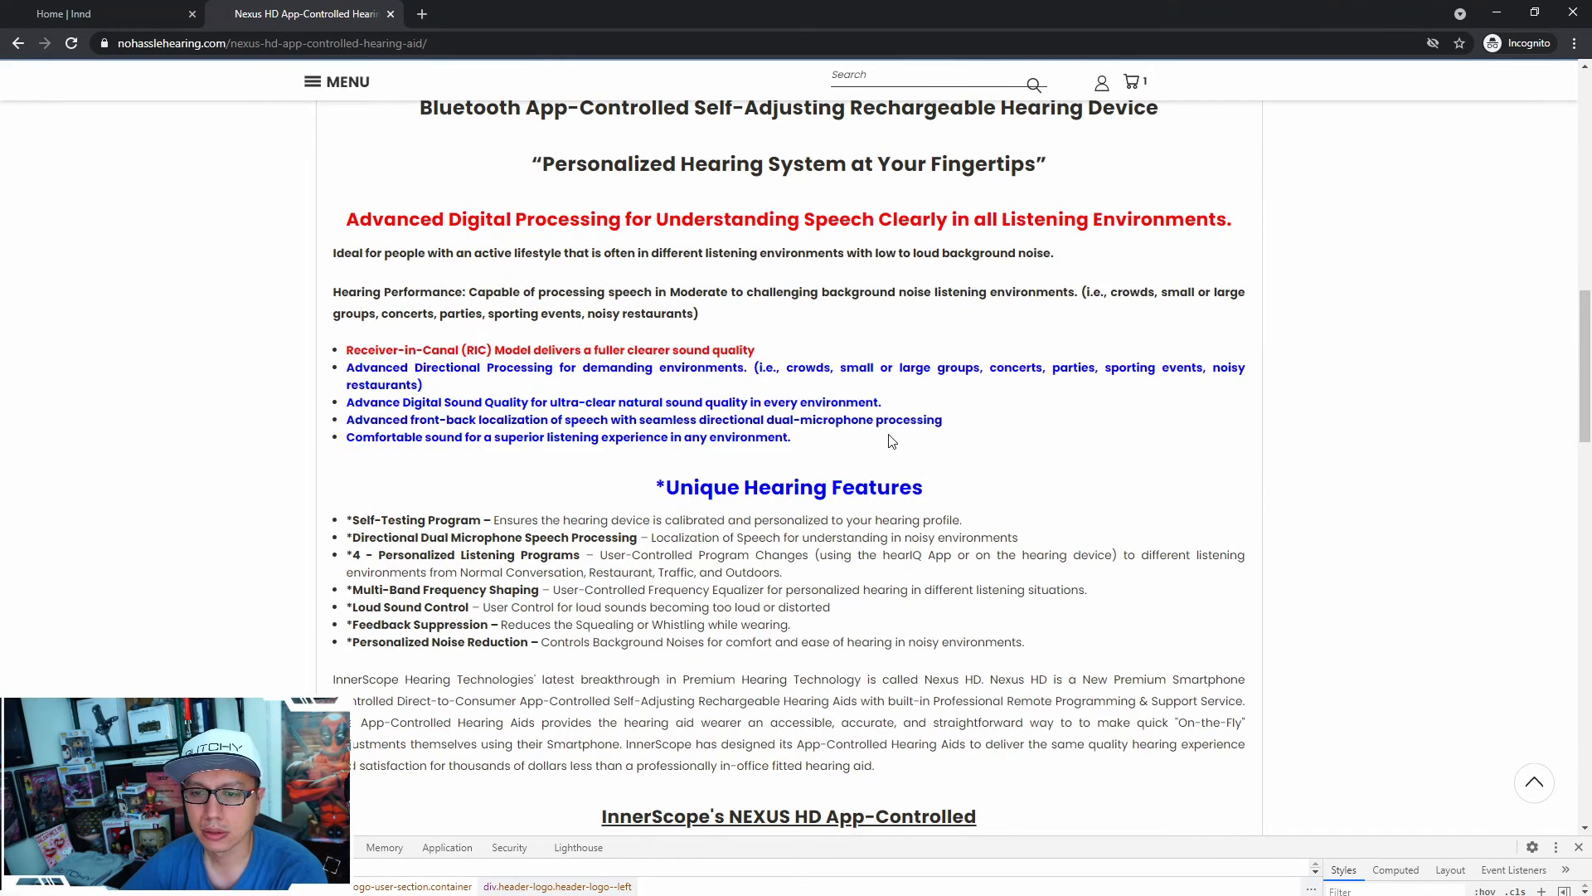
pyautogui.scroll(3)
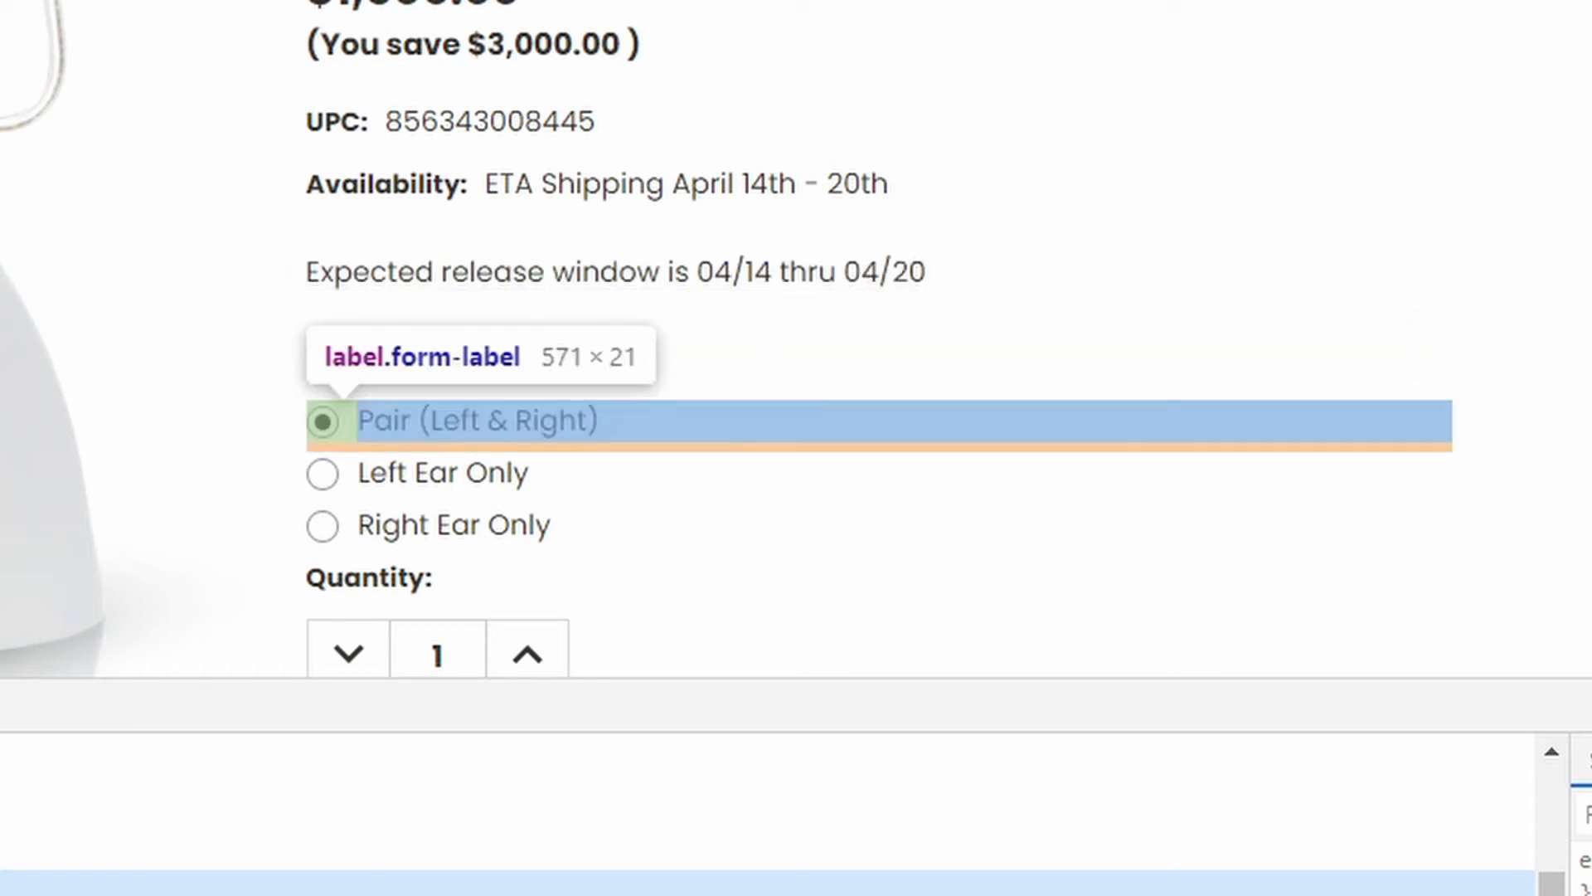
# Toggle Which Ear between Left Ear Only and Pair, finishing on Left Ear Only
pyautogui.click(323, 472)
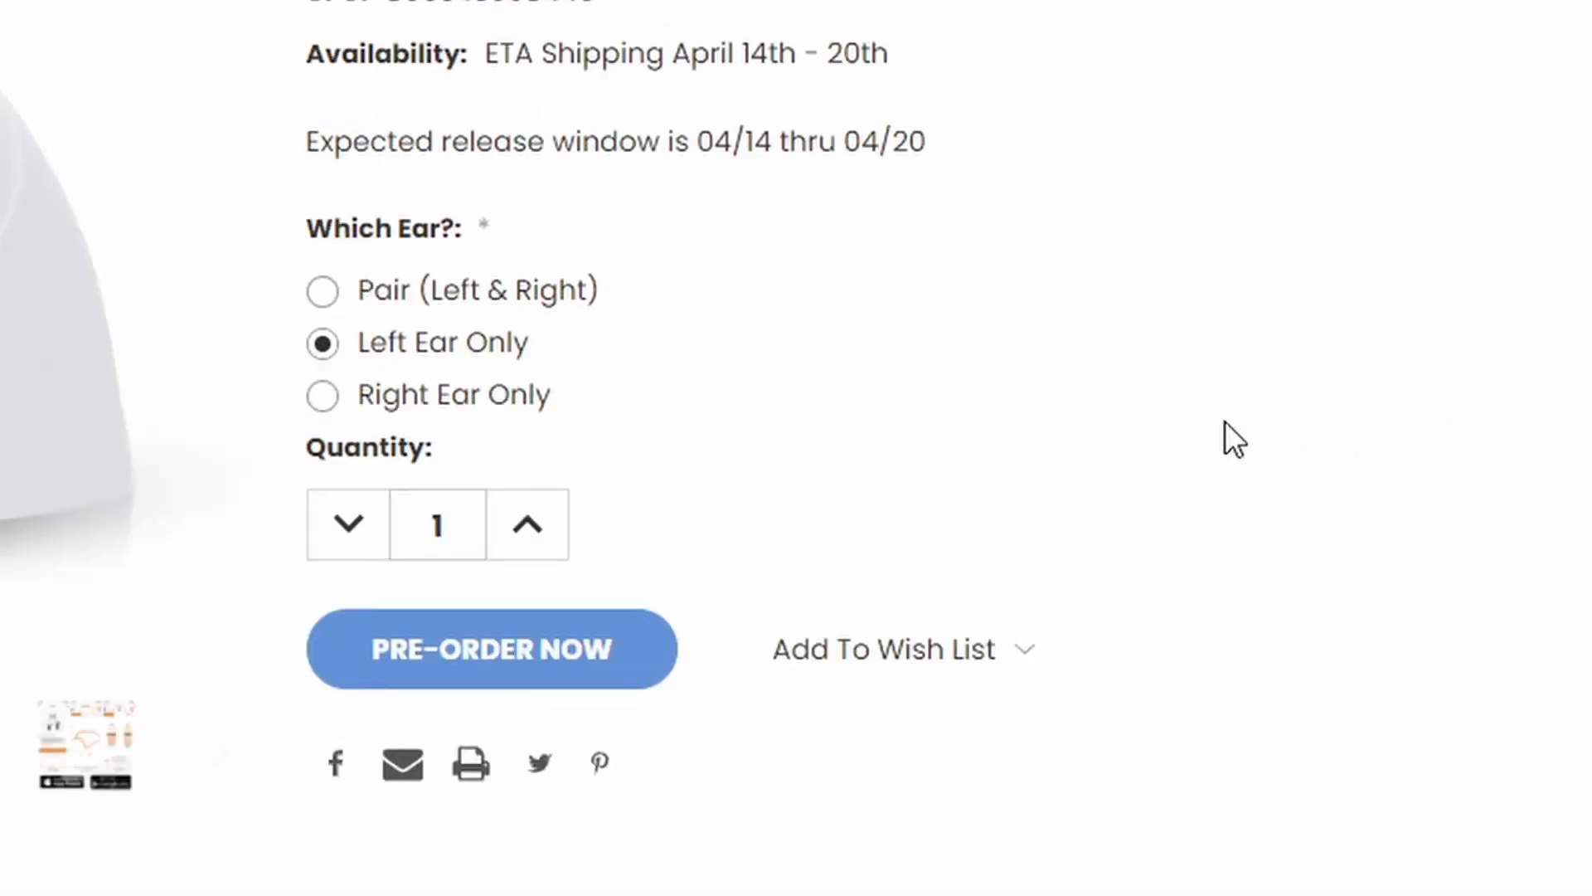
pyautogui.click(322, 291)
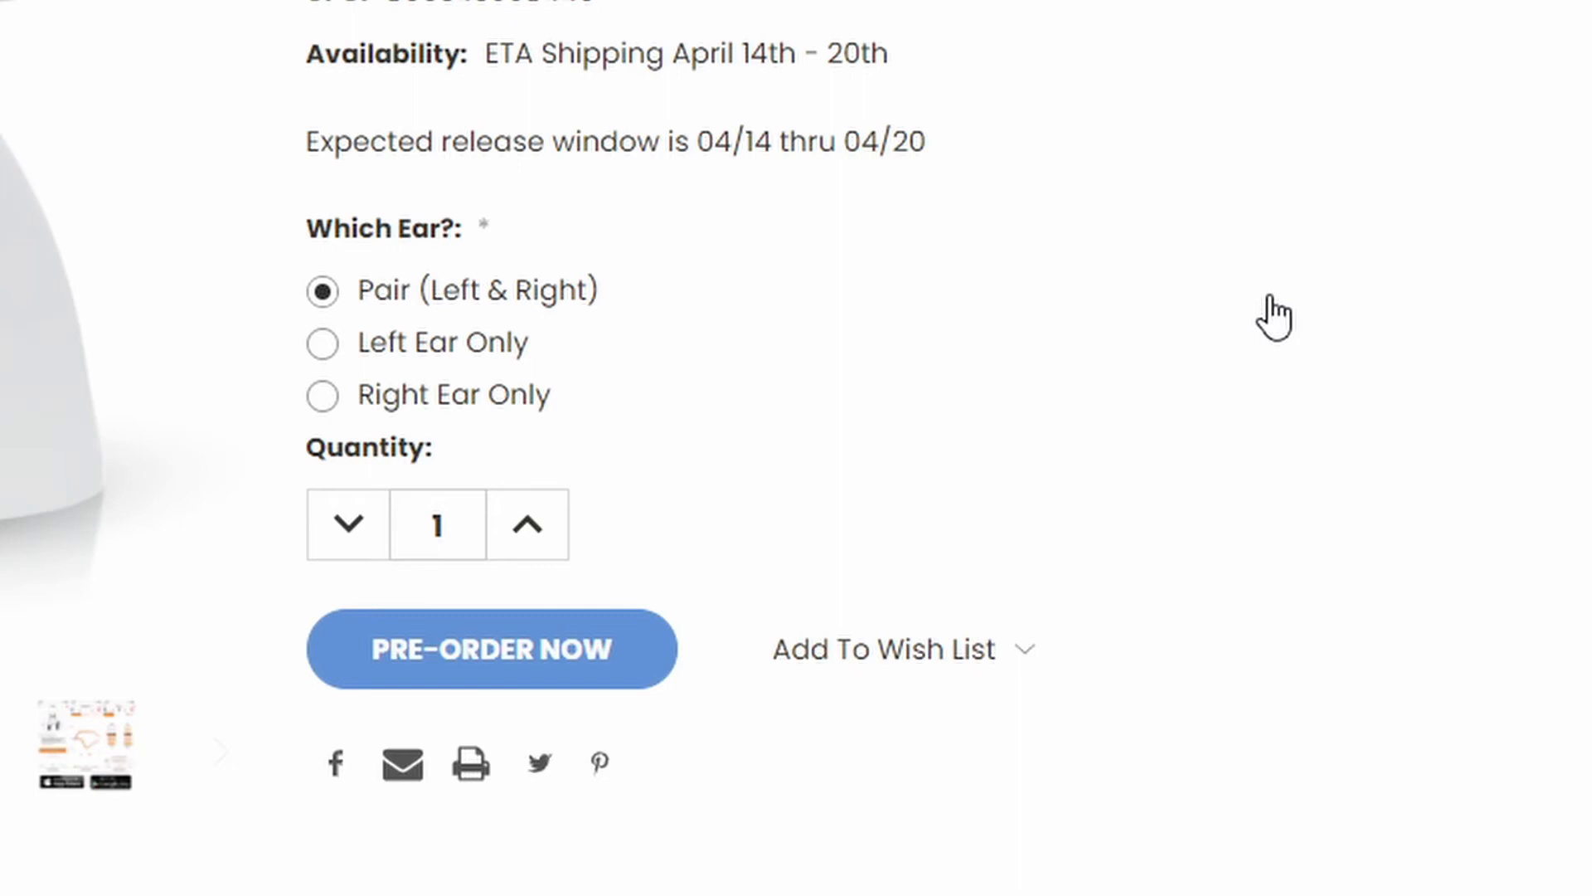
pyautogui.scroll(3)
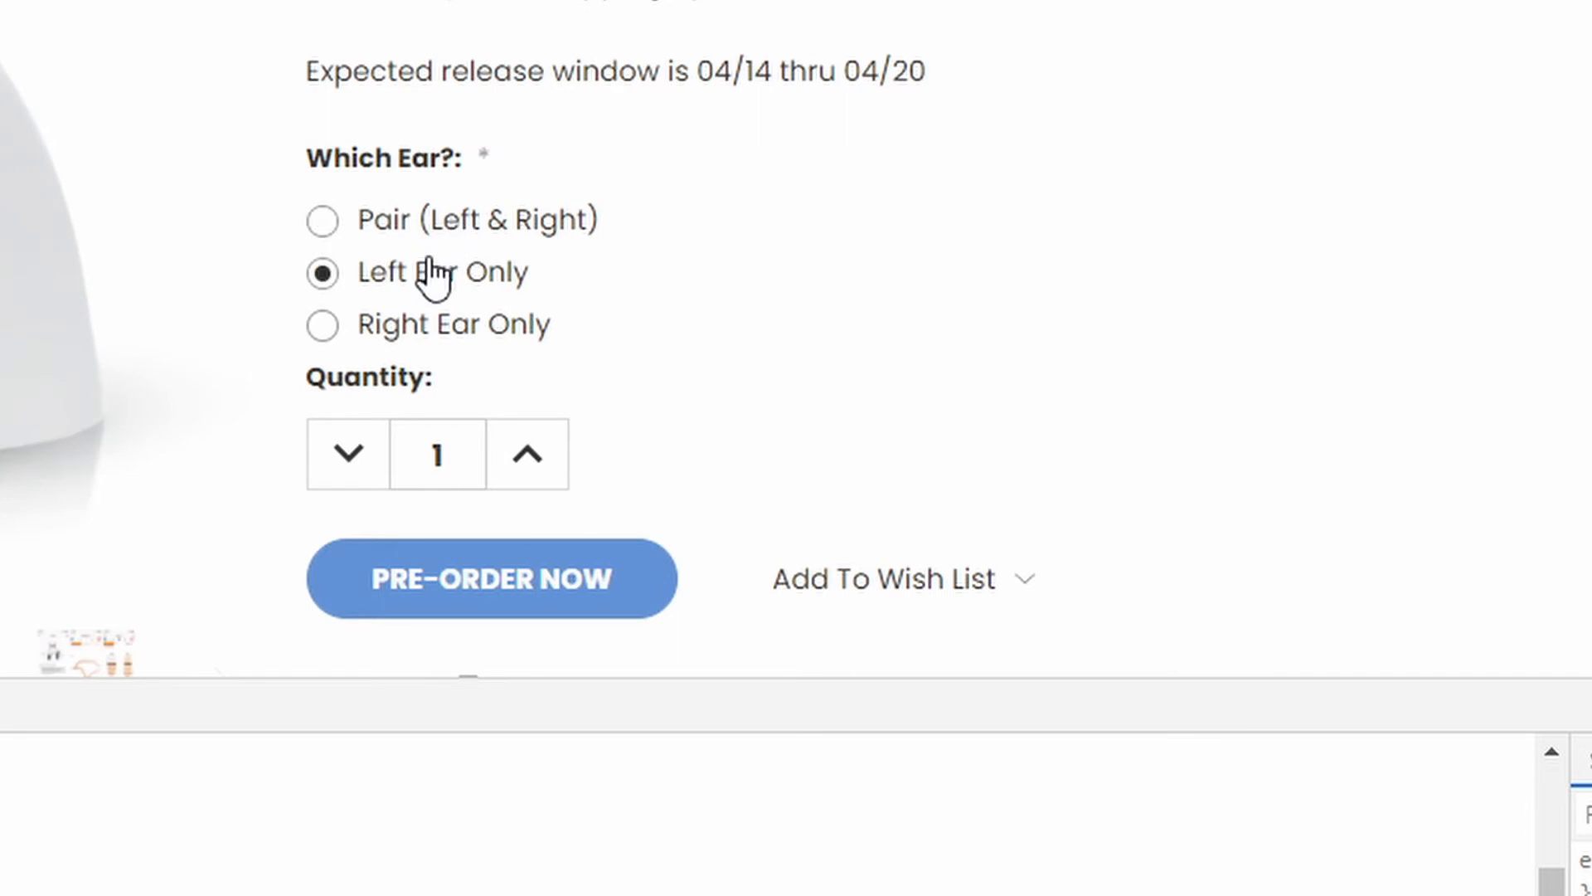
pyautogui.click(322, 219)
pyautogui.write('-1')
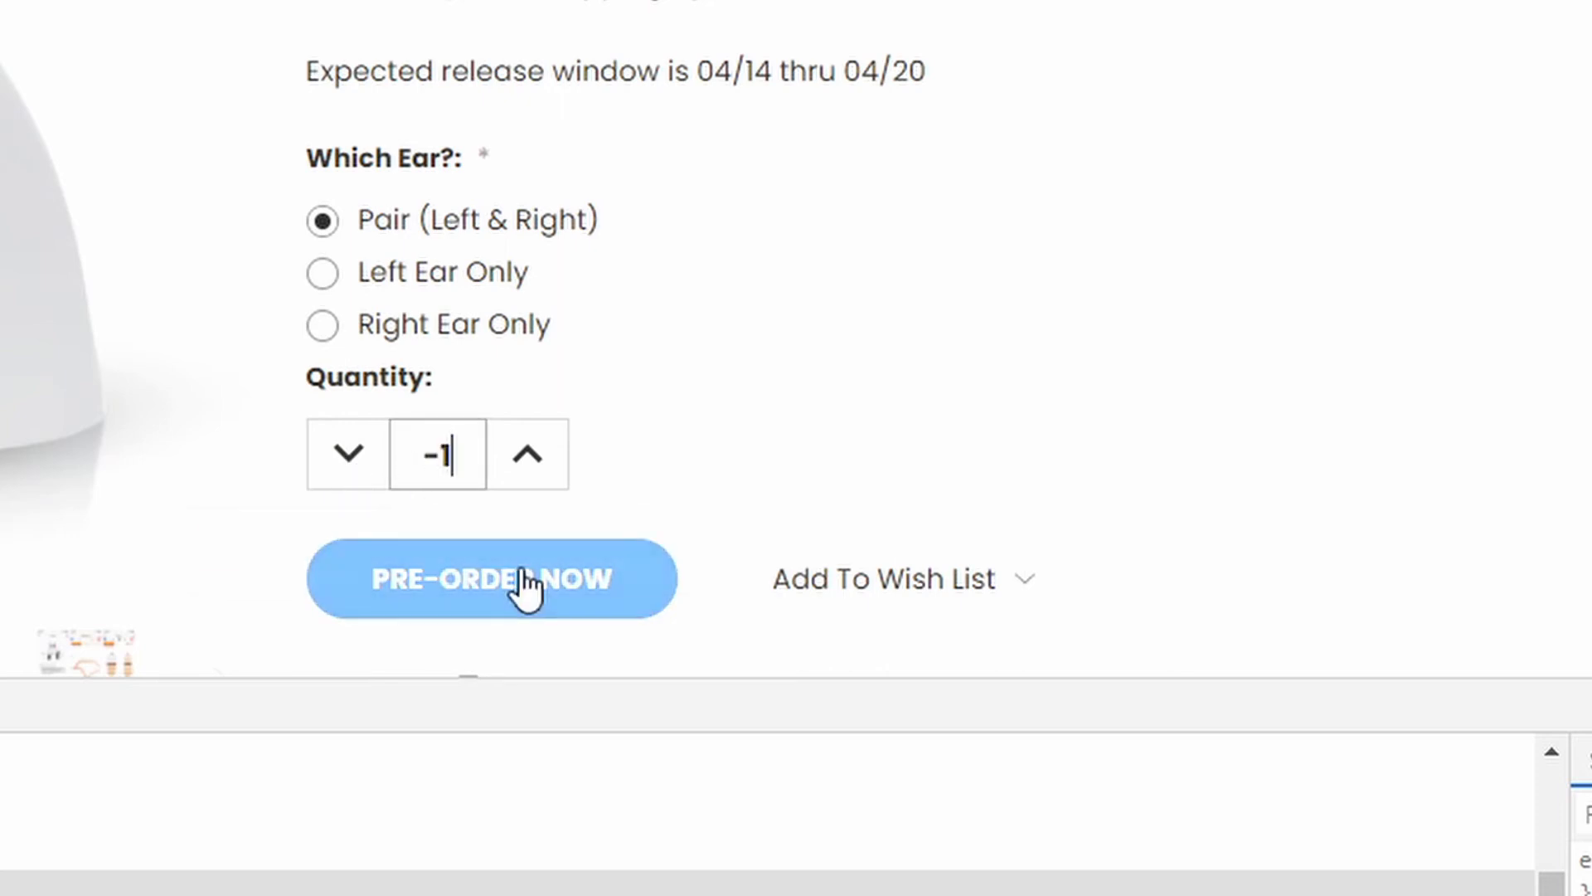
# Pre-order the pair with quantity -1 twice, then set quantity 1 and pre-order
pyautogui.click(492, 578)
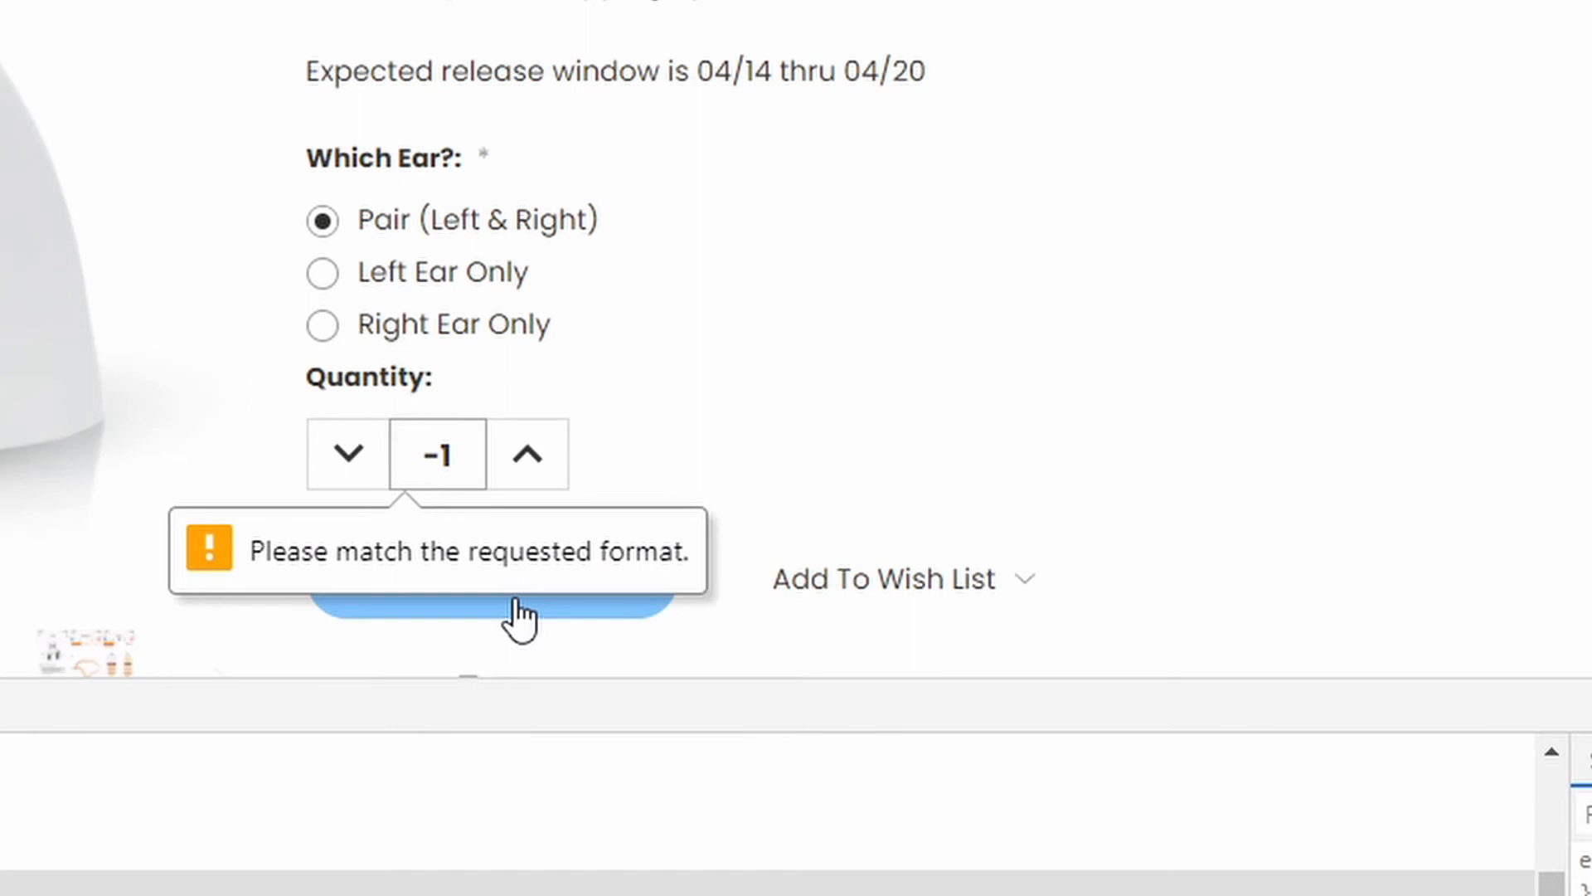
pyautogui.scroll(-3)
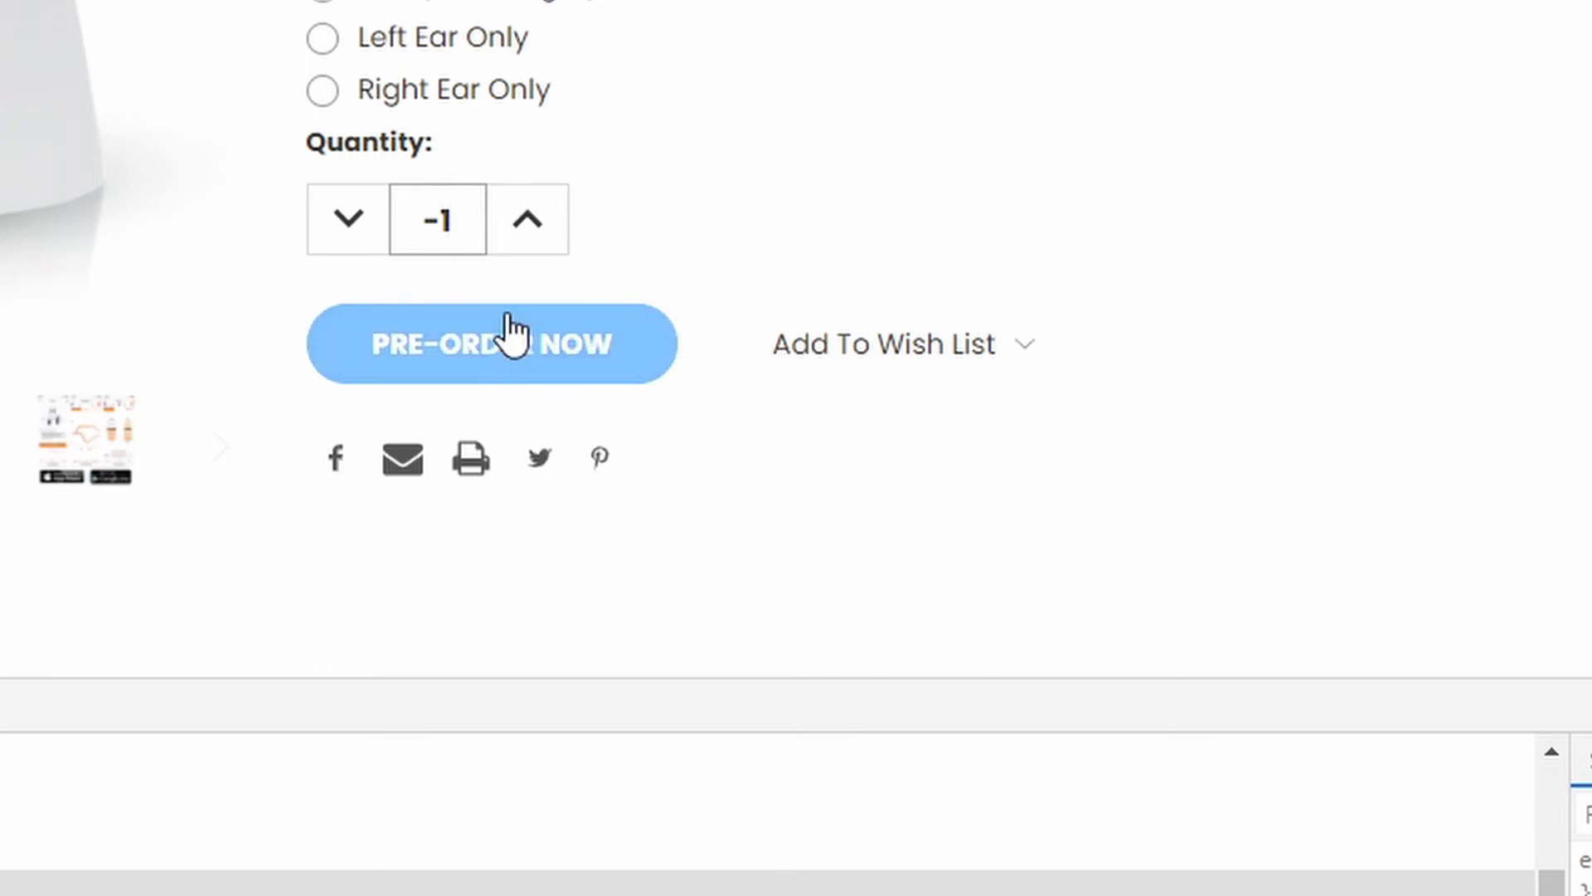
pyautogui.click(492, 343)
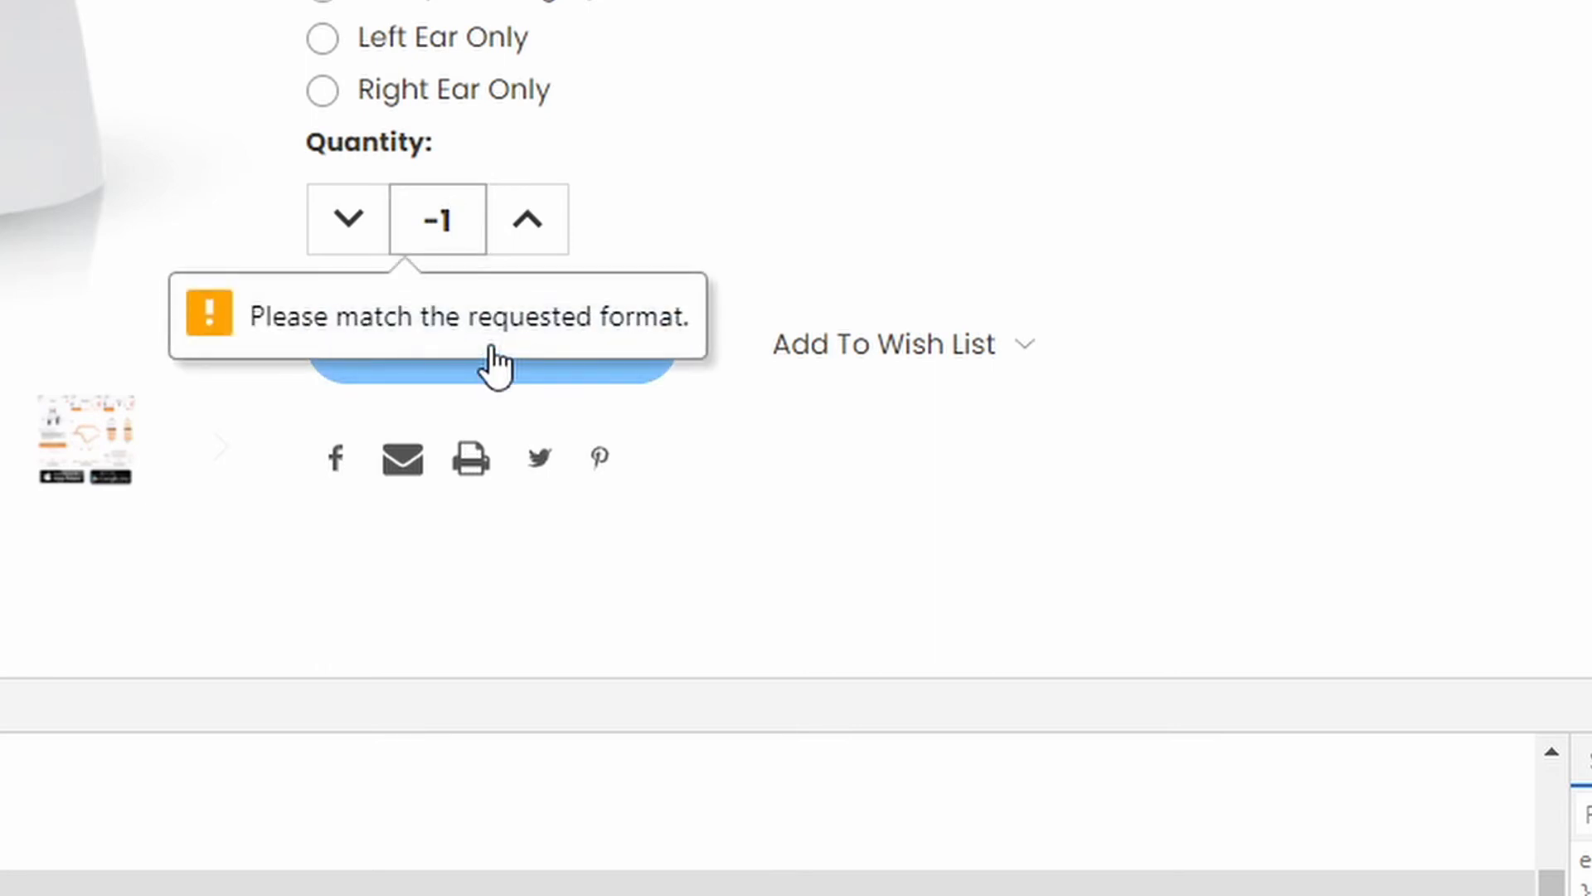
pyautogui.click(437, 219)
pyautogui.write('1')
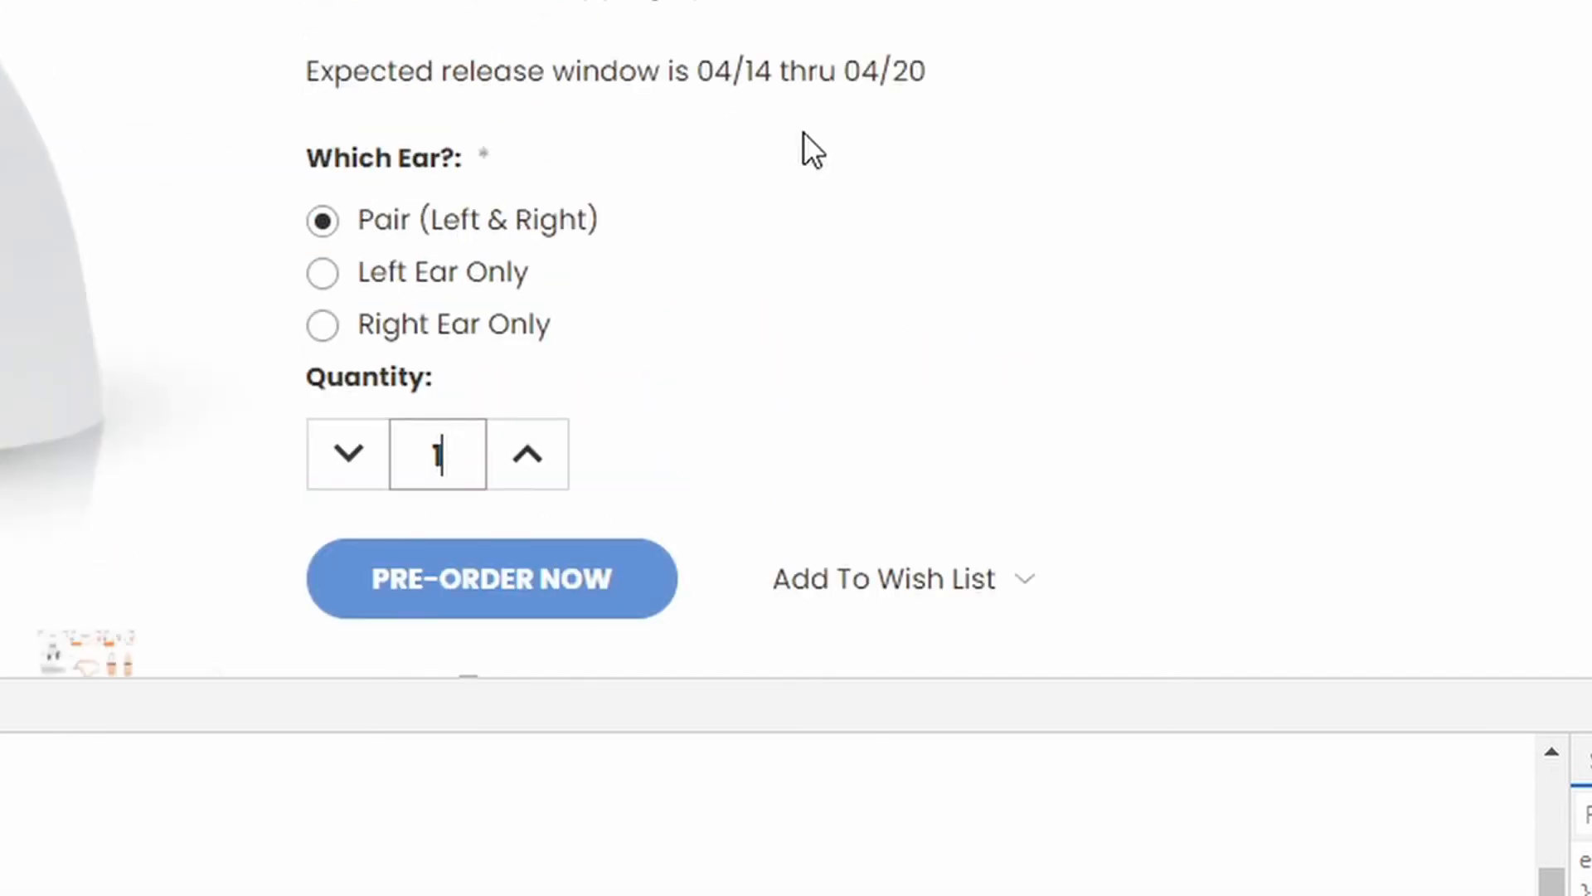
pyautogui.click(492, 578)
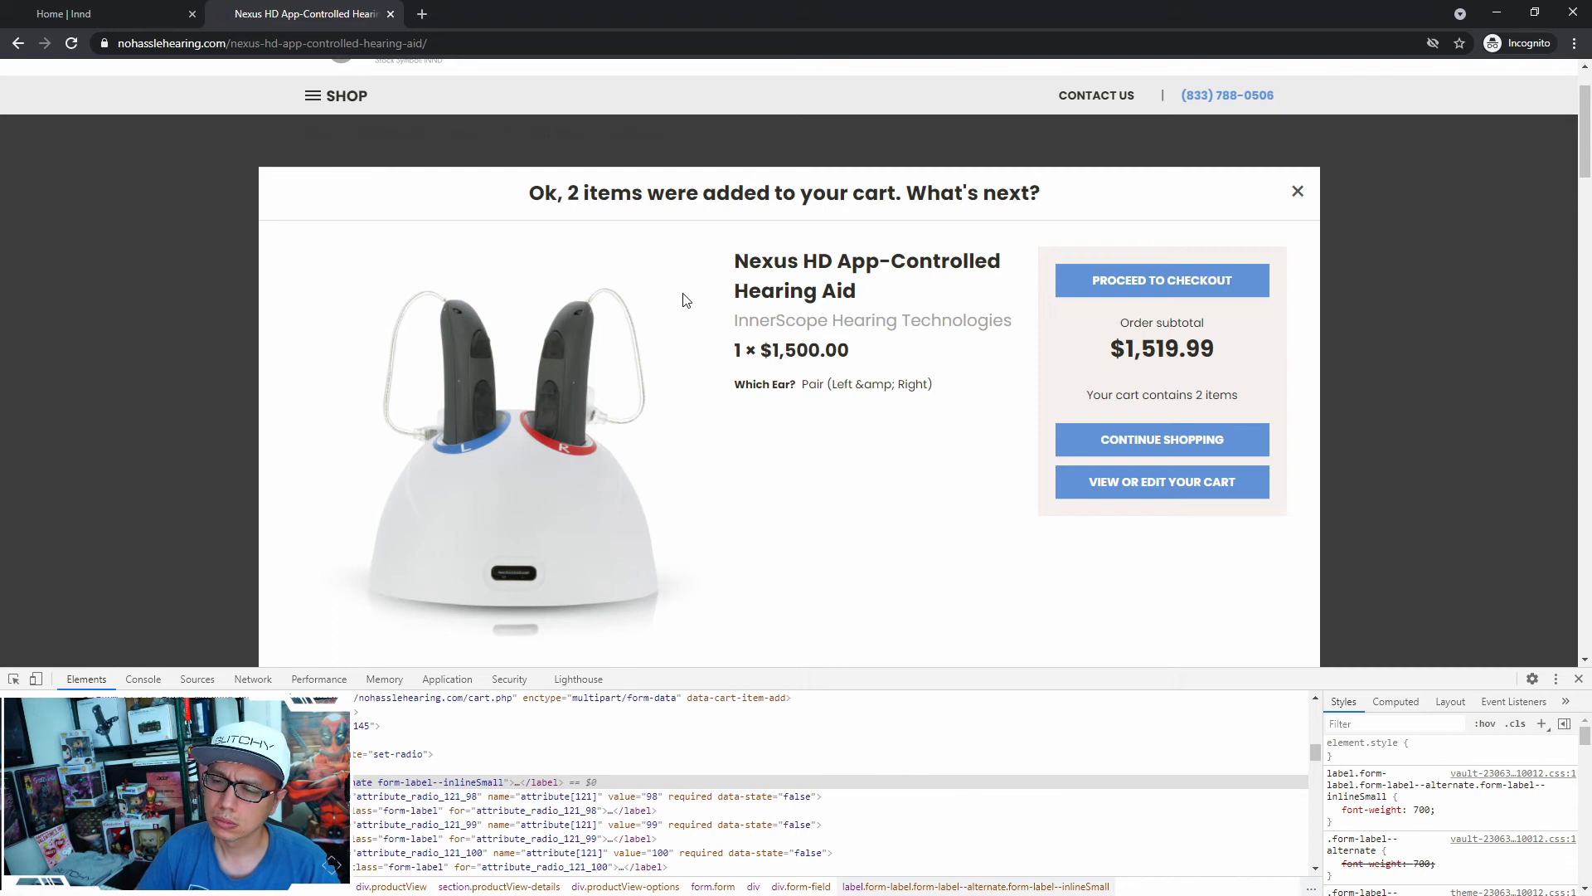
pyautogui.moveTo(851, 388)
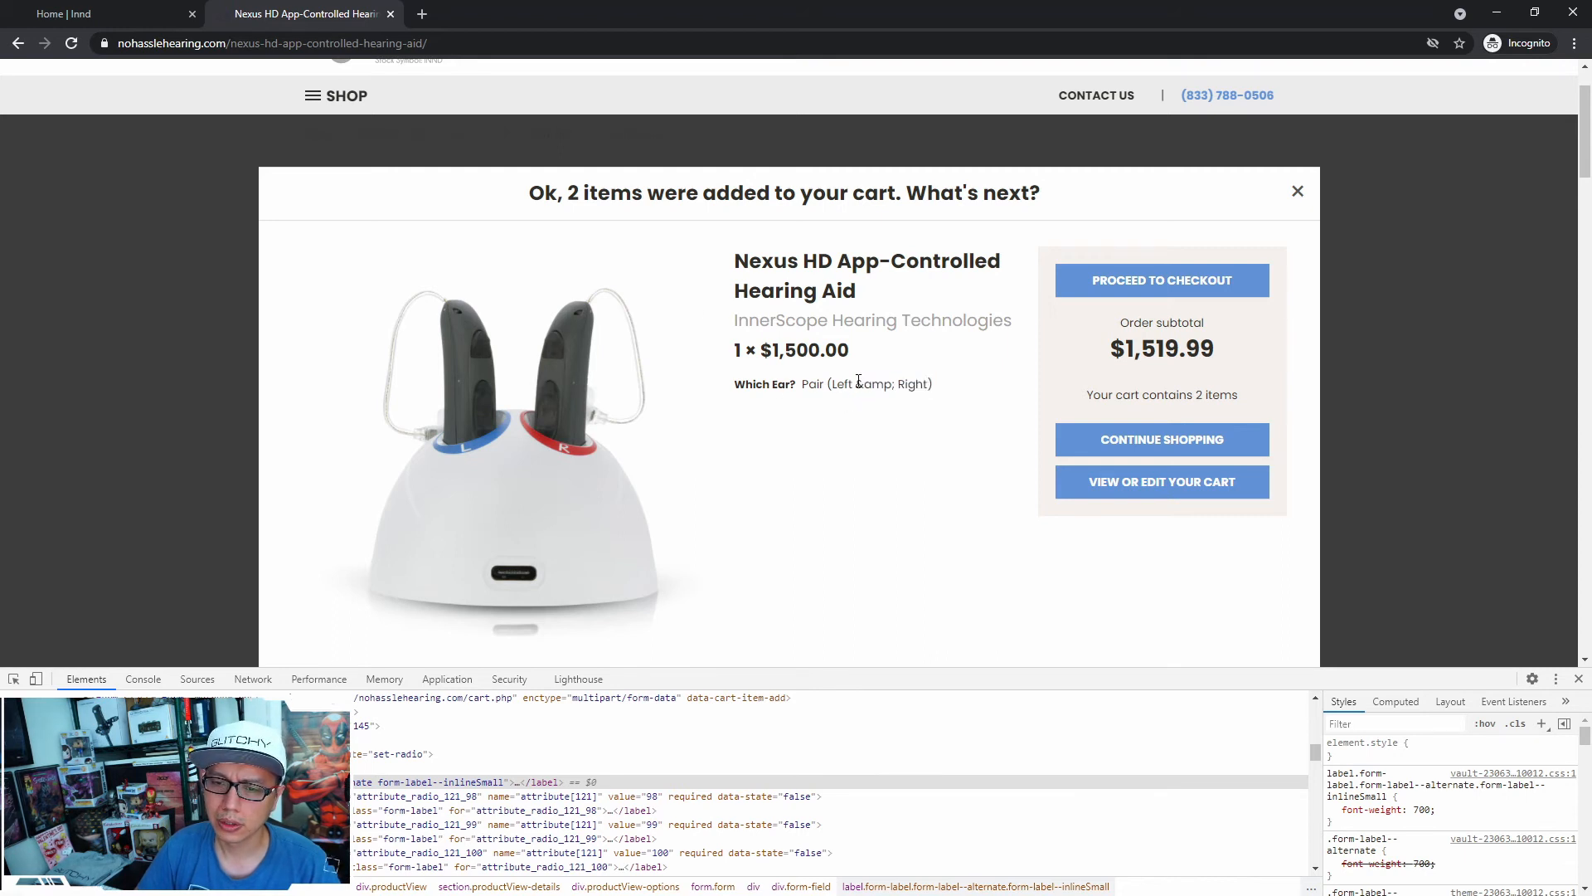
# Highlight the stray &amp; in the modal, then pre-order a second Nexus HD pair
pyautogui.doubleClick(872, 384)
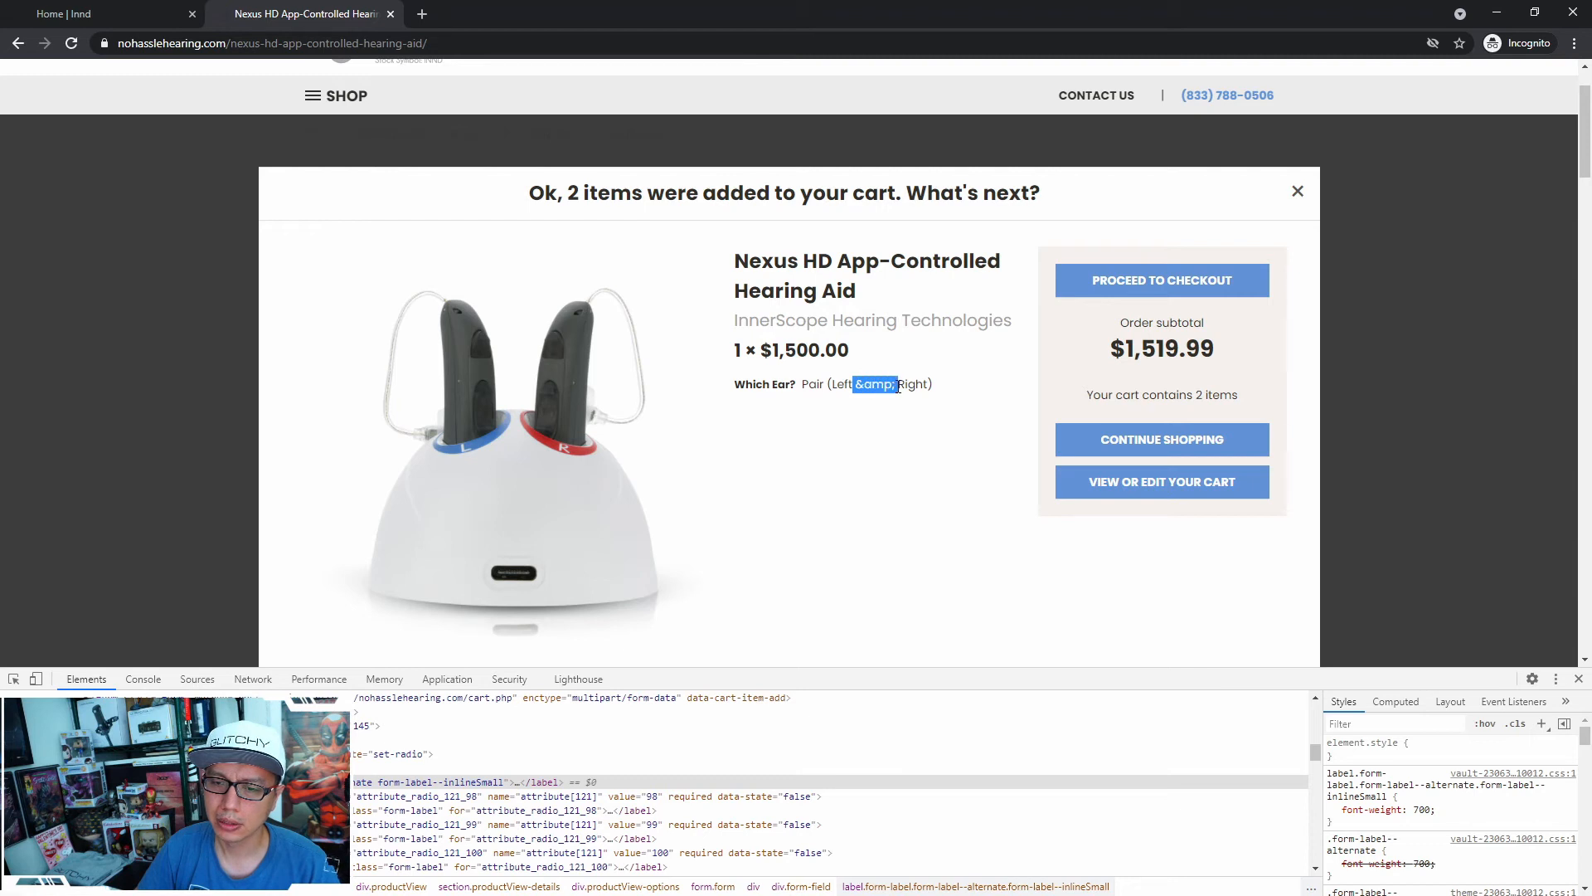
pyautogui.moveTo(877, 454)
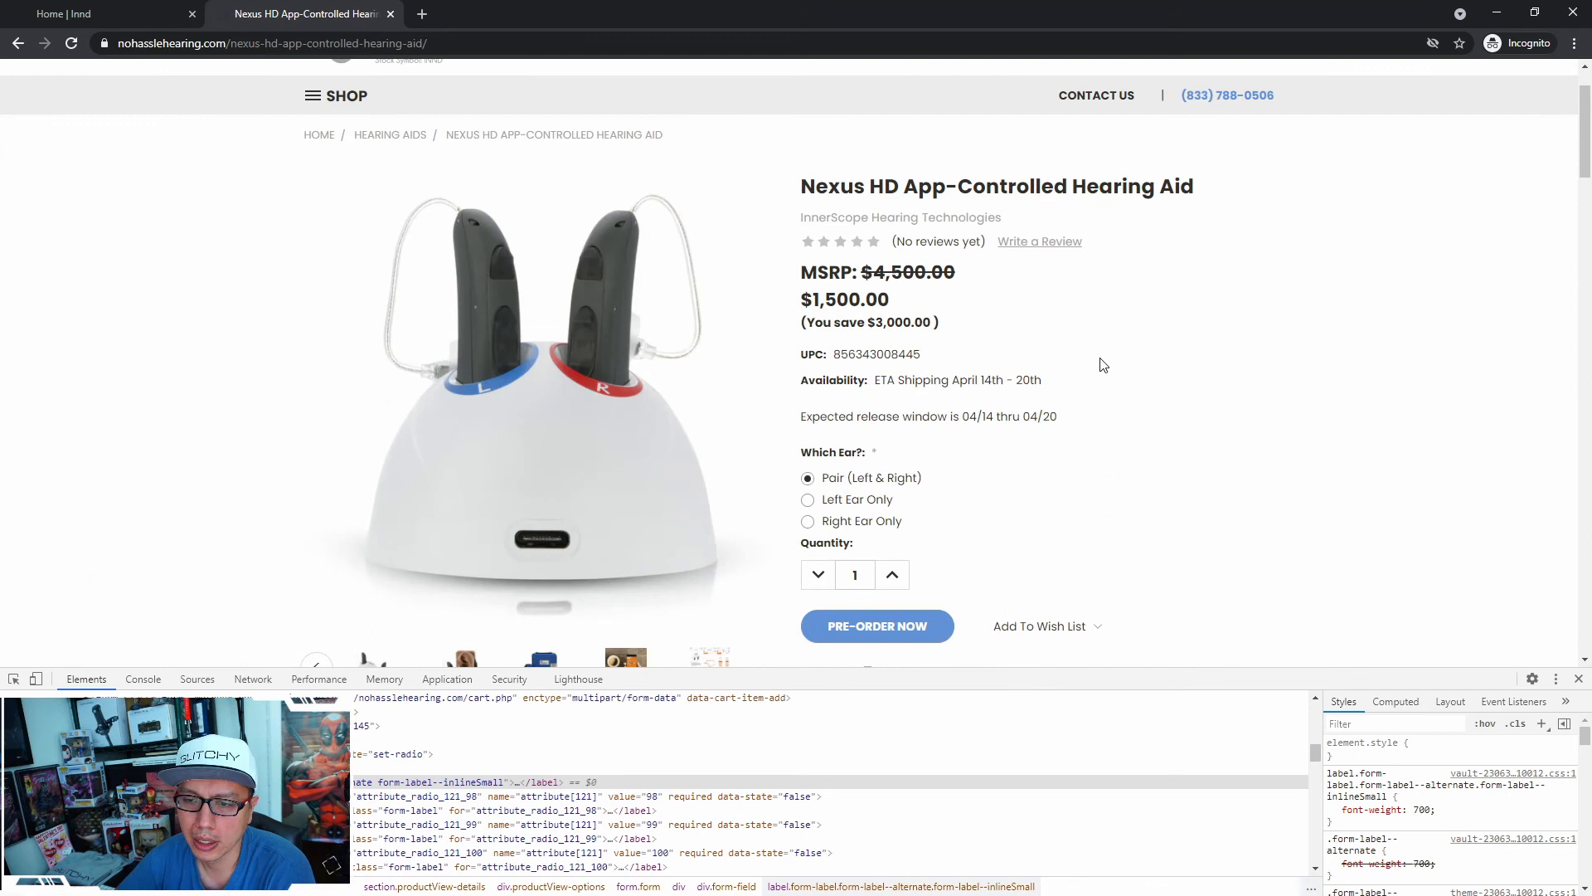
pyautogui.click(876, 626)
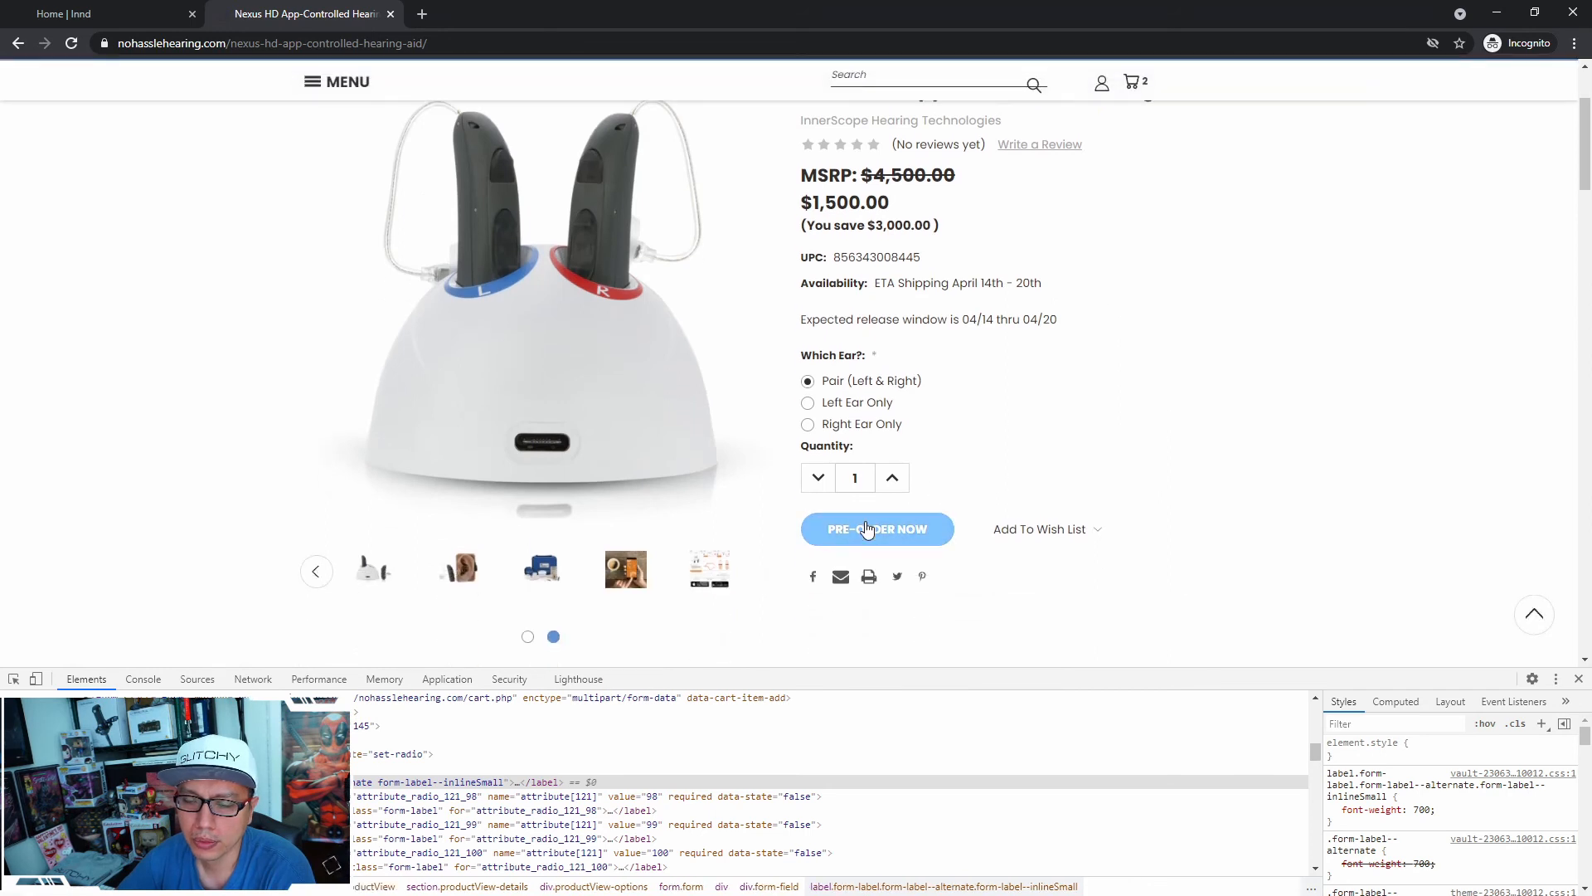
pyautogui.click(877, 529)
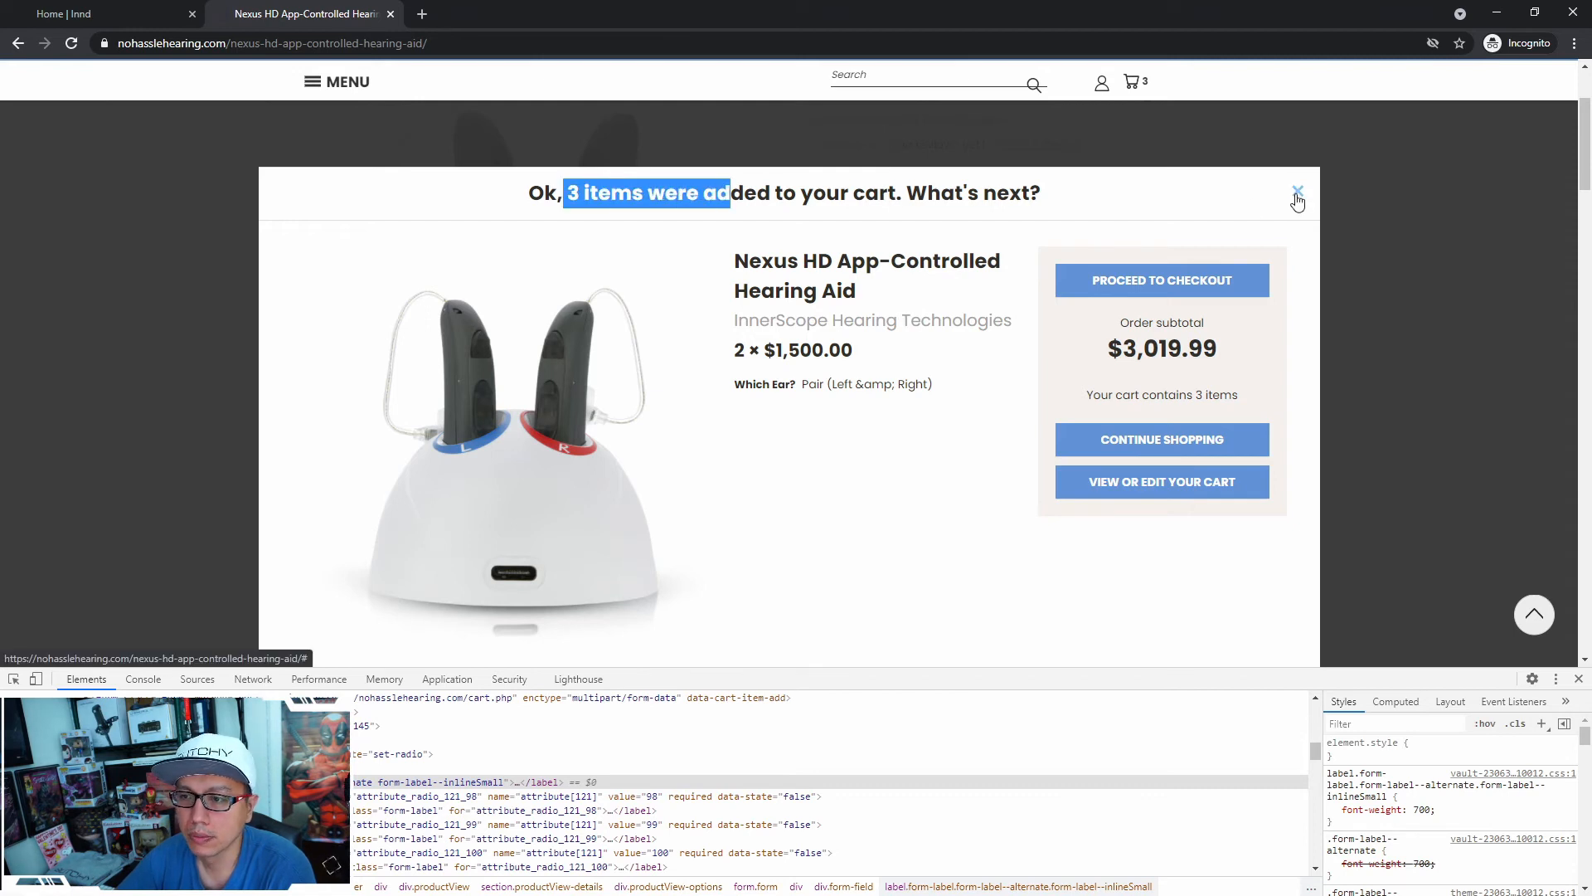
pyautogui.click(1297, 193)
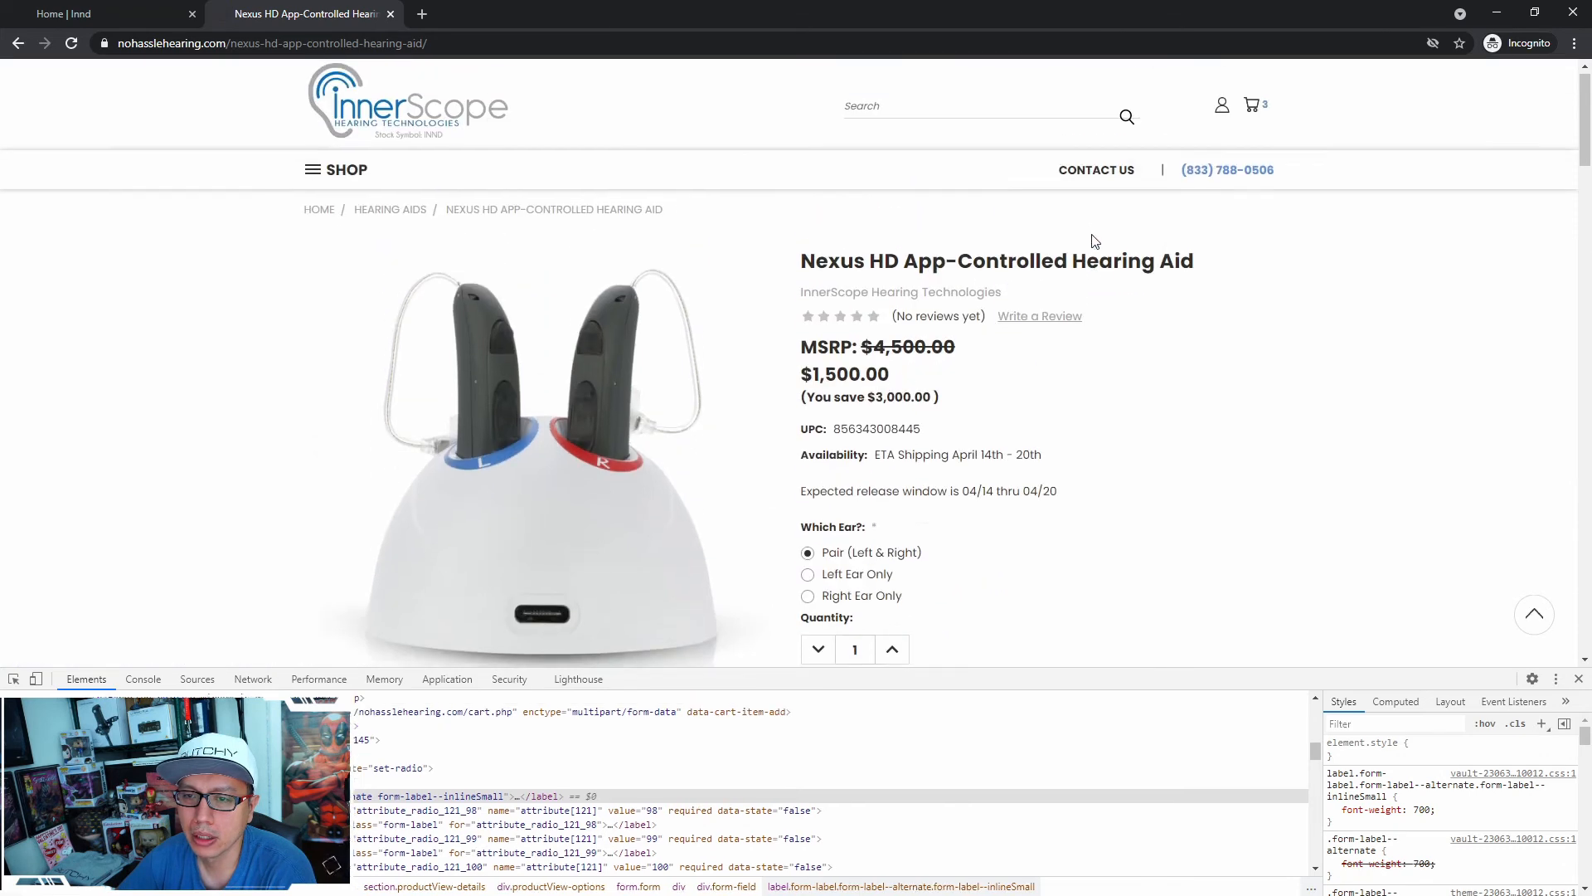
pyautogui.click(1252, 104)
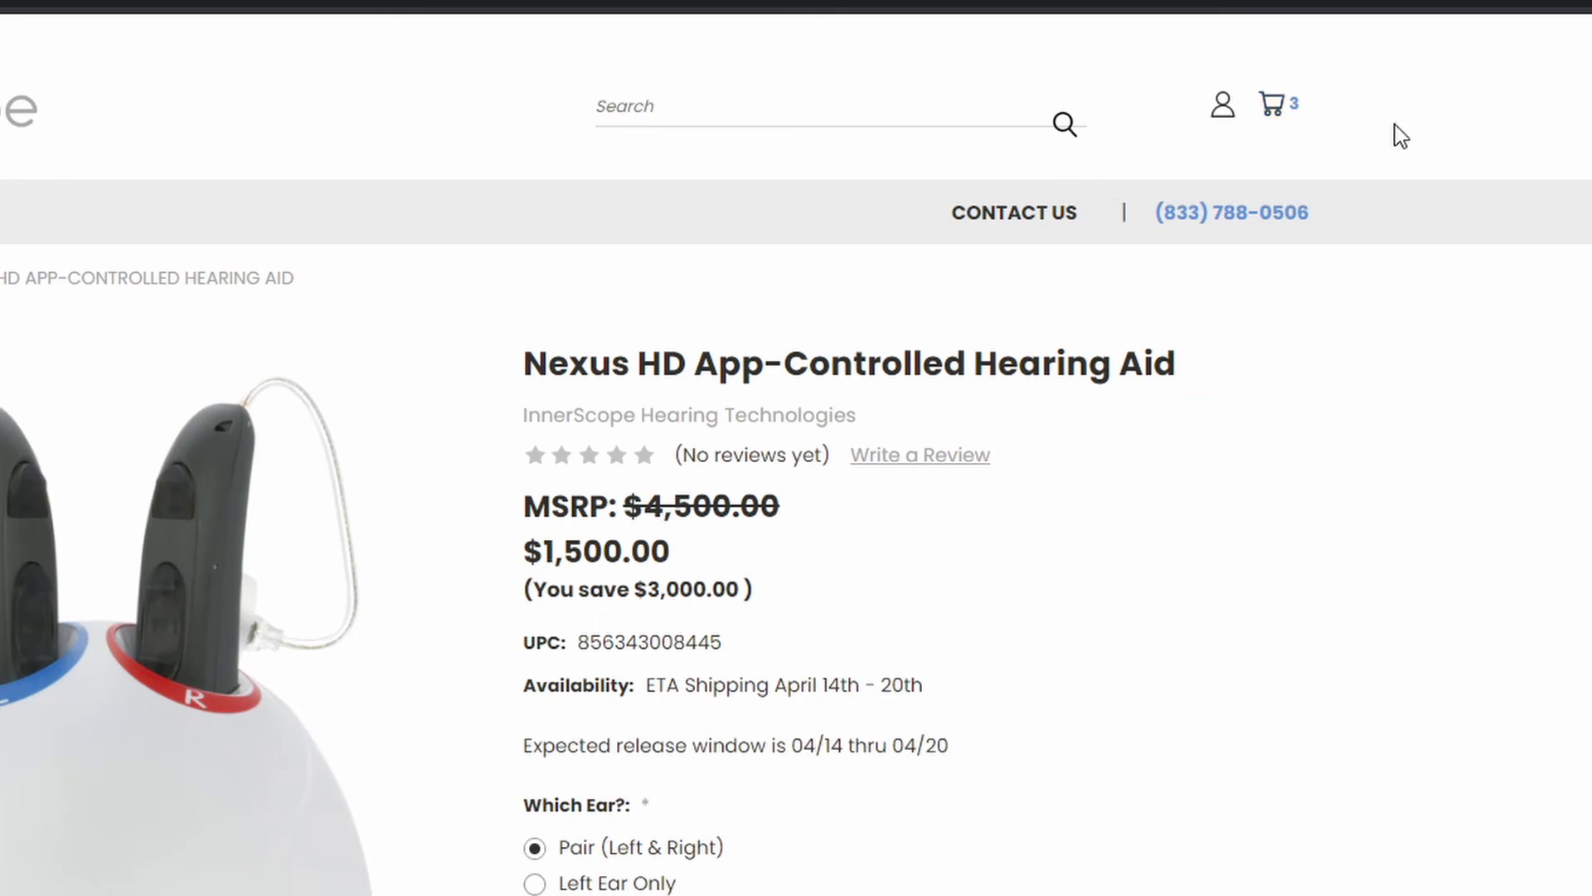
# Open the header mini-cart listing the Size 312 battery pack and 2 × Nexus HD pairs
pyautogui.click(1272, 104)
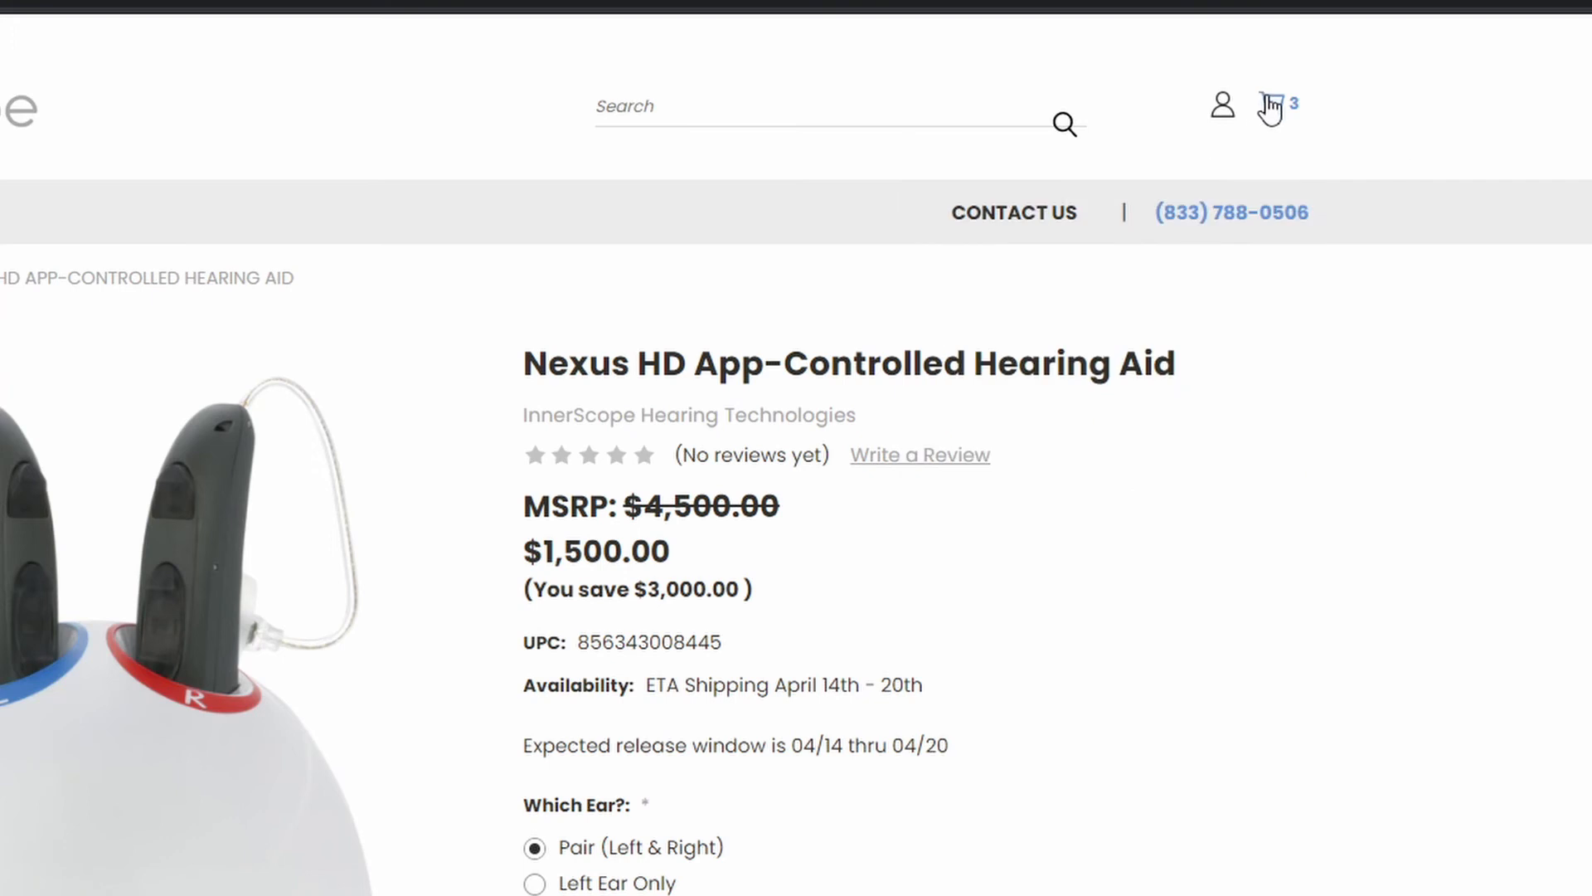
pyautogui.click(1272, 104)
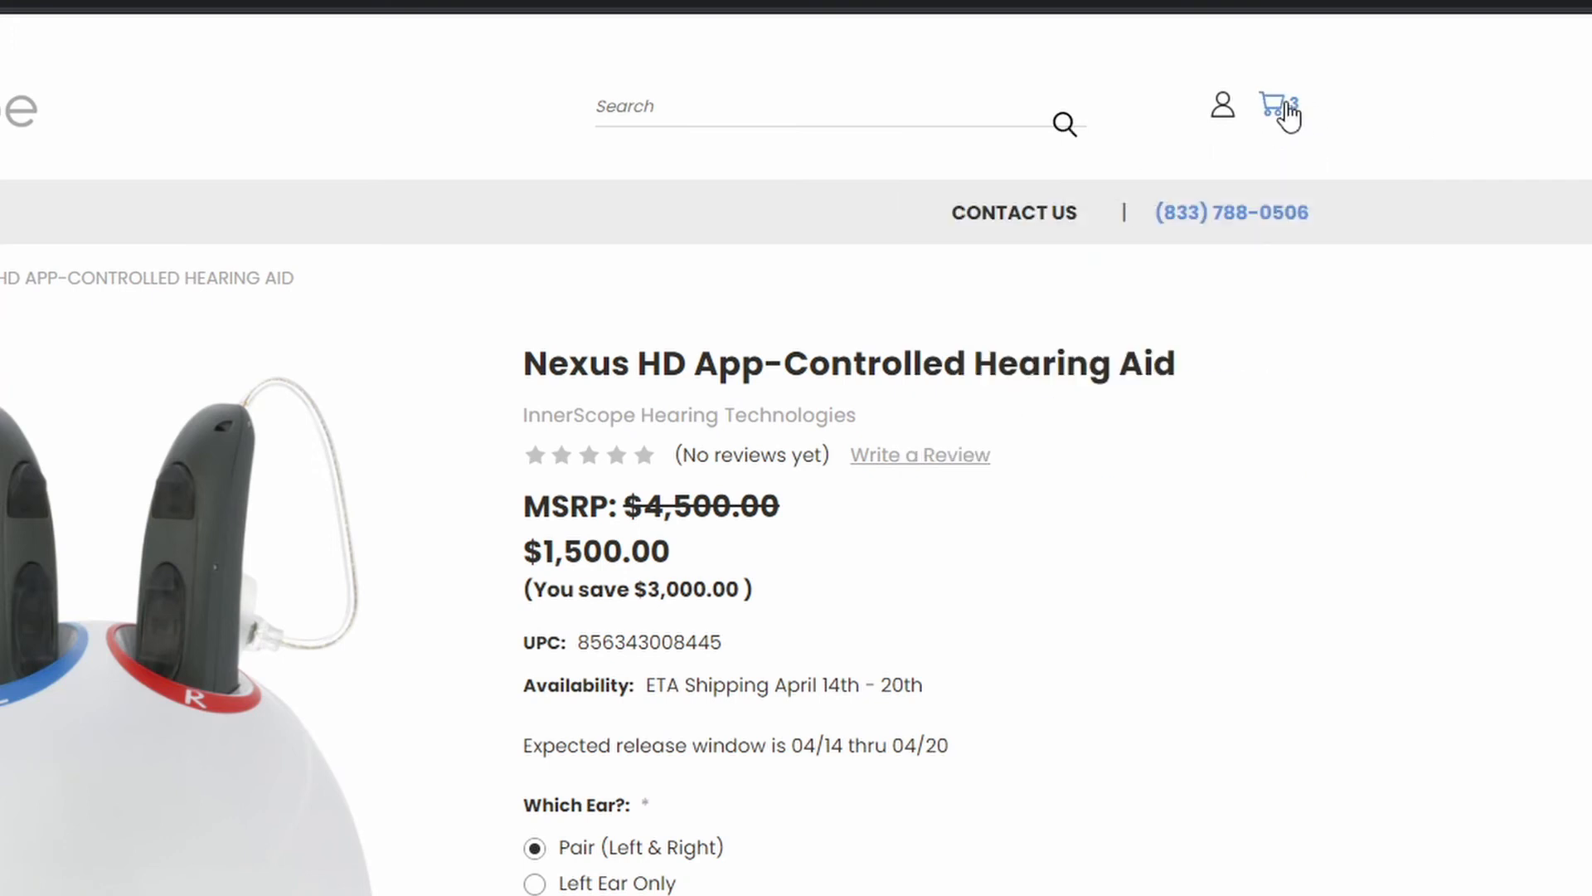
pyautogui.click(1277, 104)
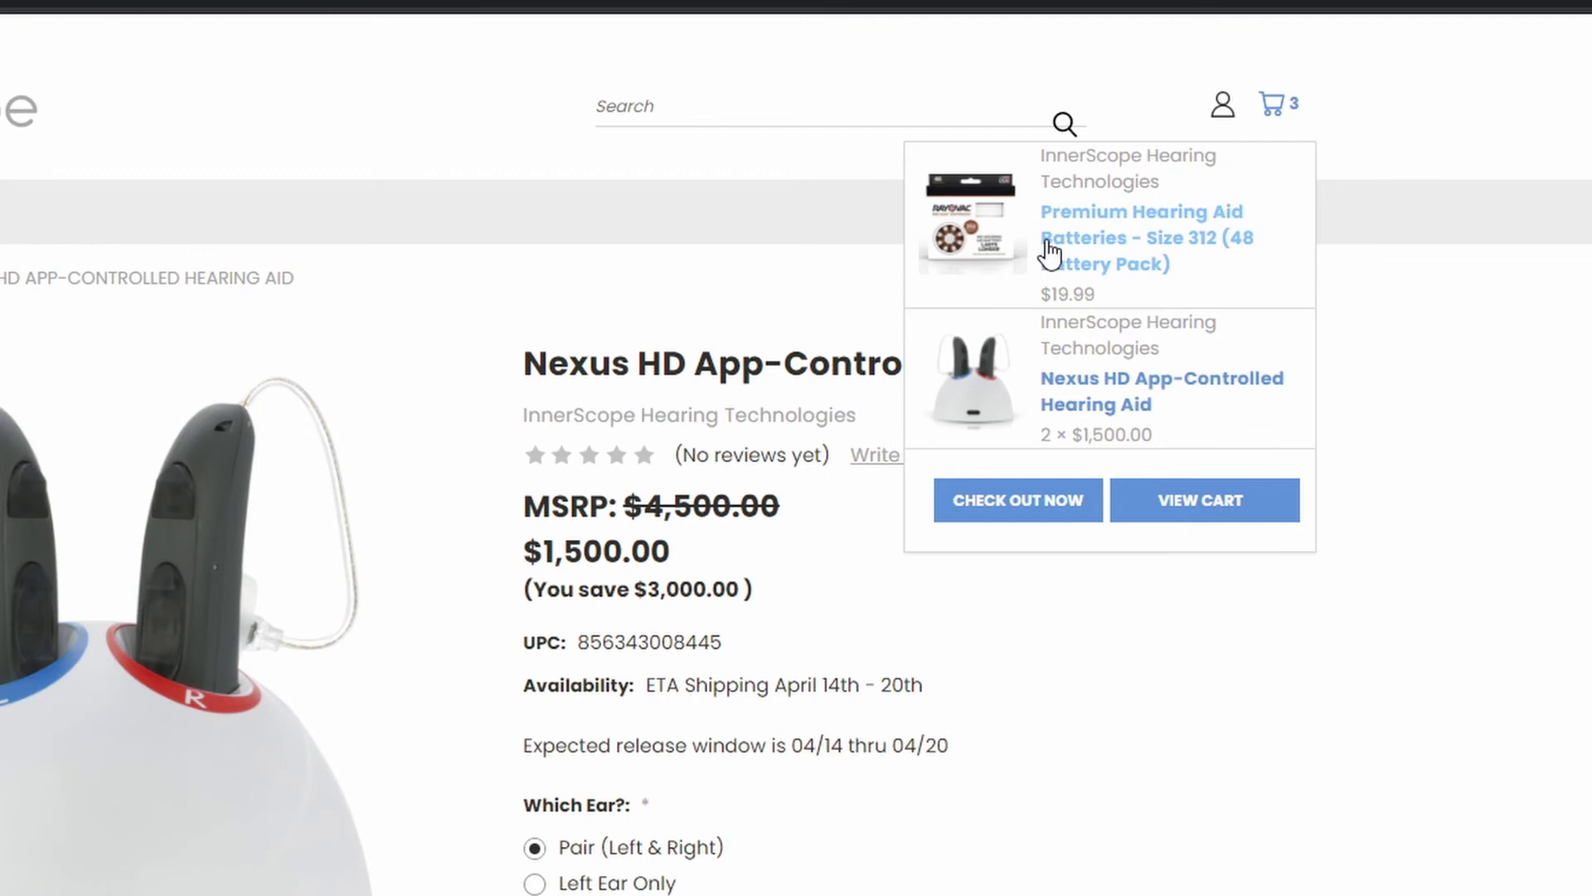
pyautogui.moveTo(1114, 404)
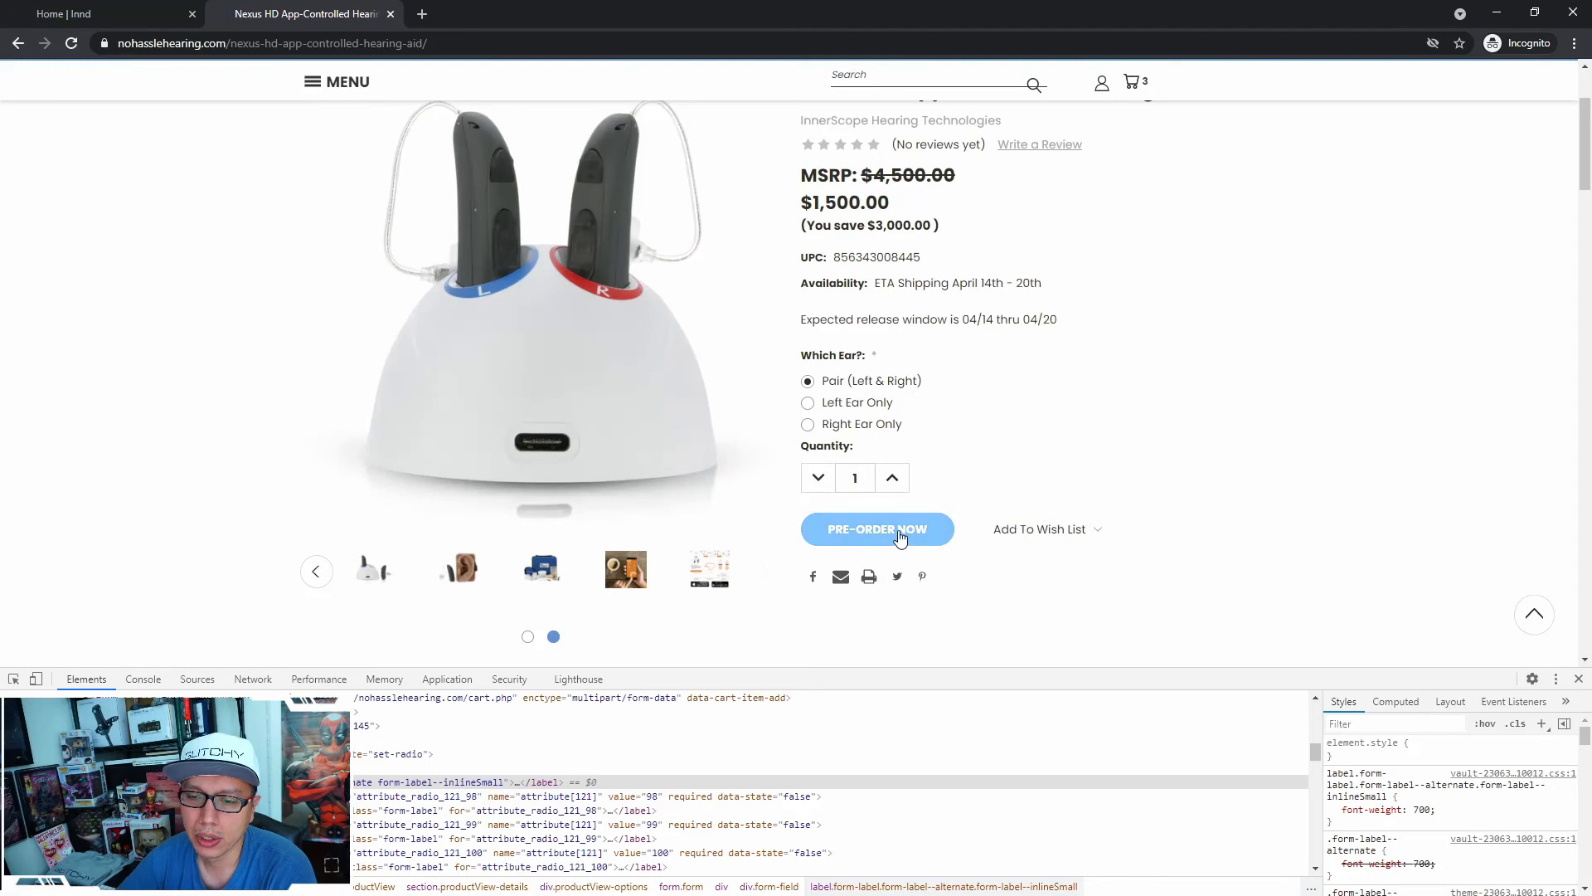
# Pre-order a third Nexus HD pair and highlight the 3 × quantity and 4 items count
pyautogui.click(877, 529)
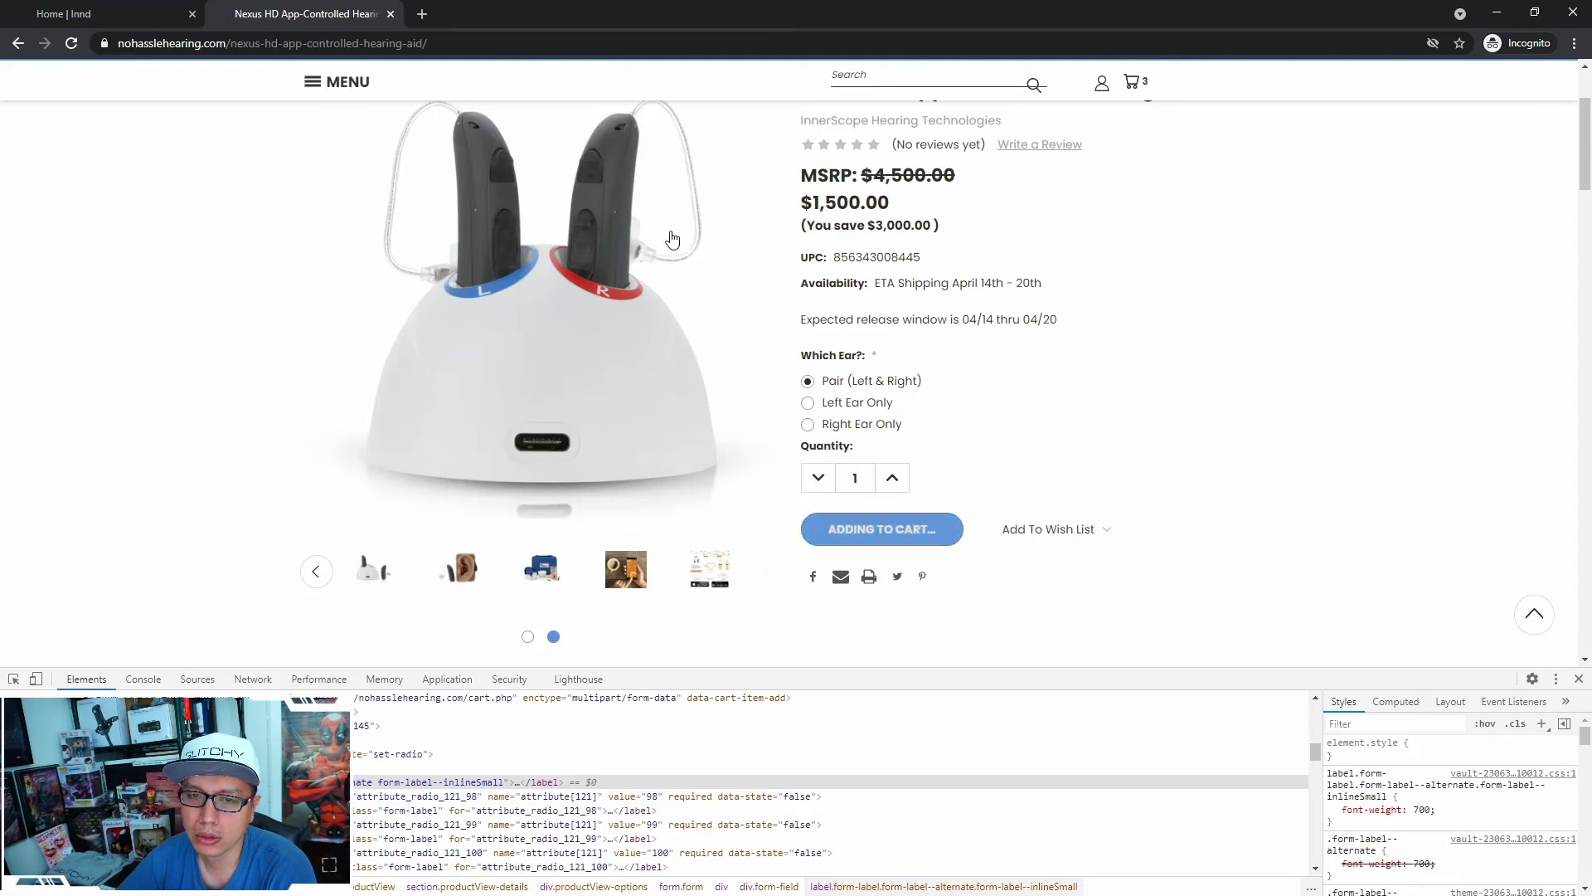
pyautogui.click(881, 529)
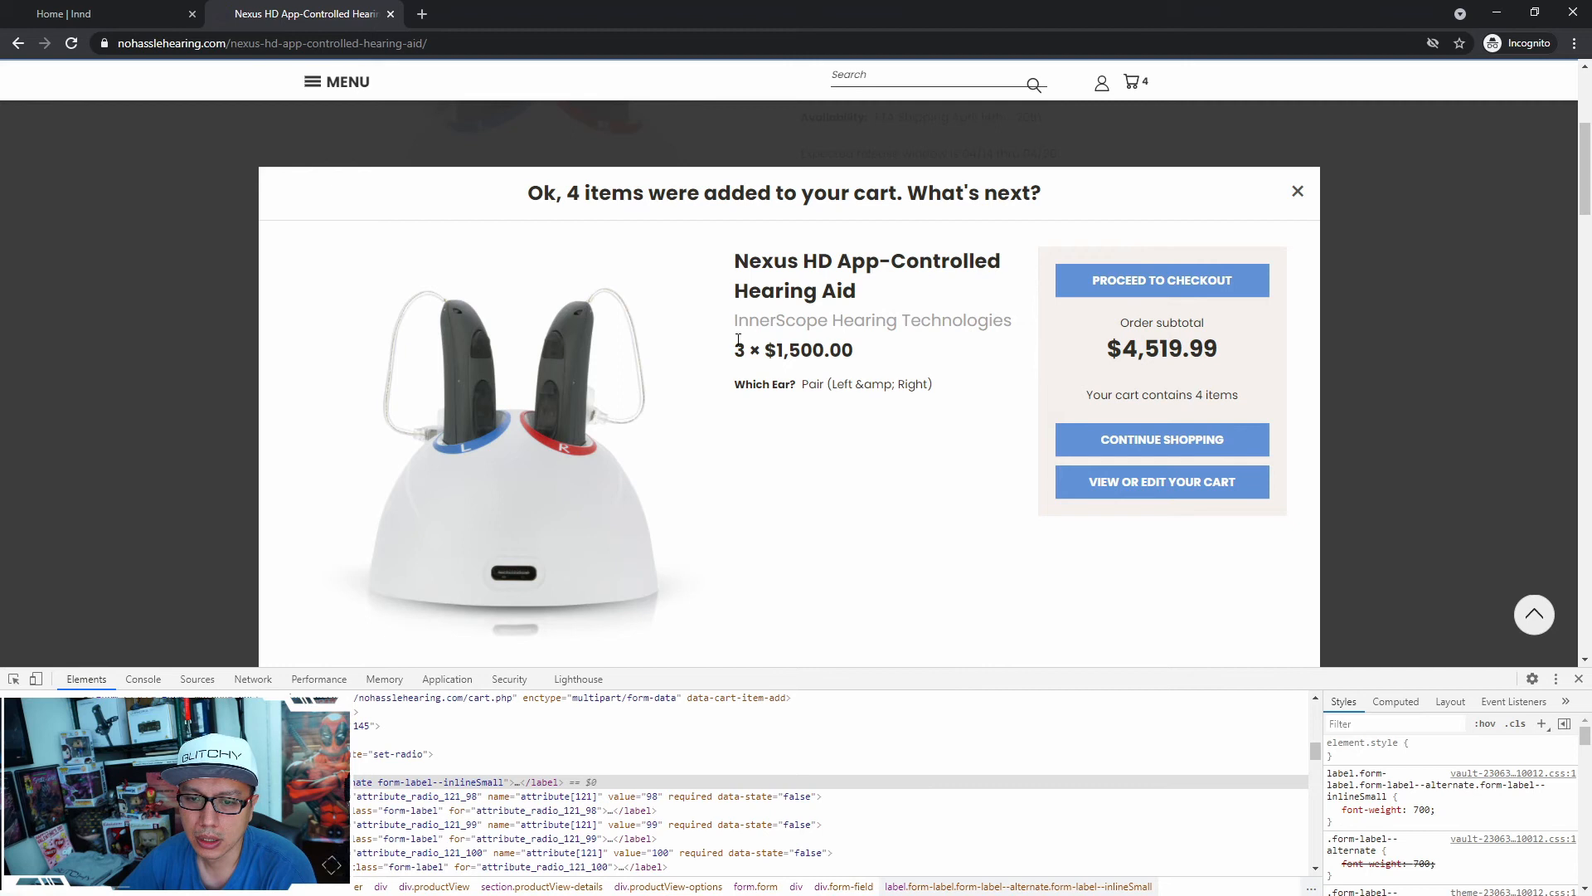
pyautogui.doubleClick(741, 349)
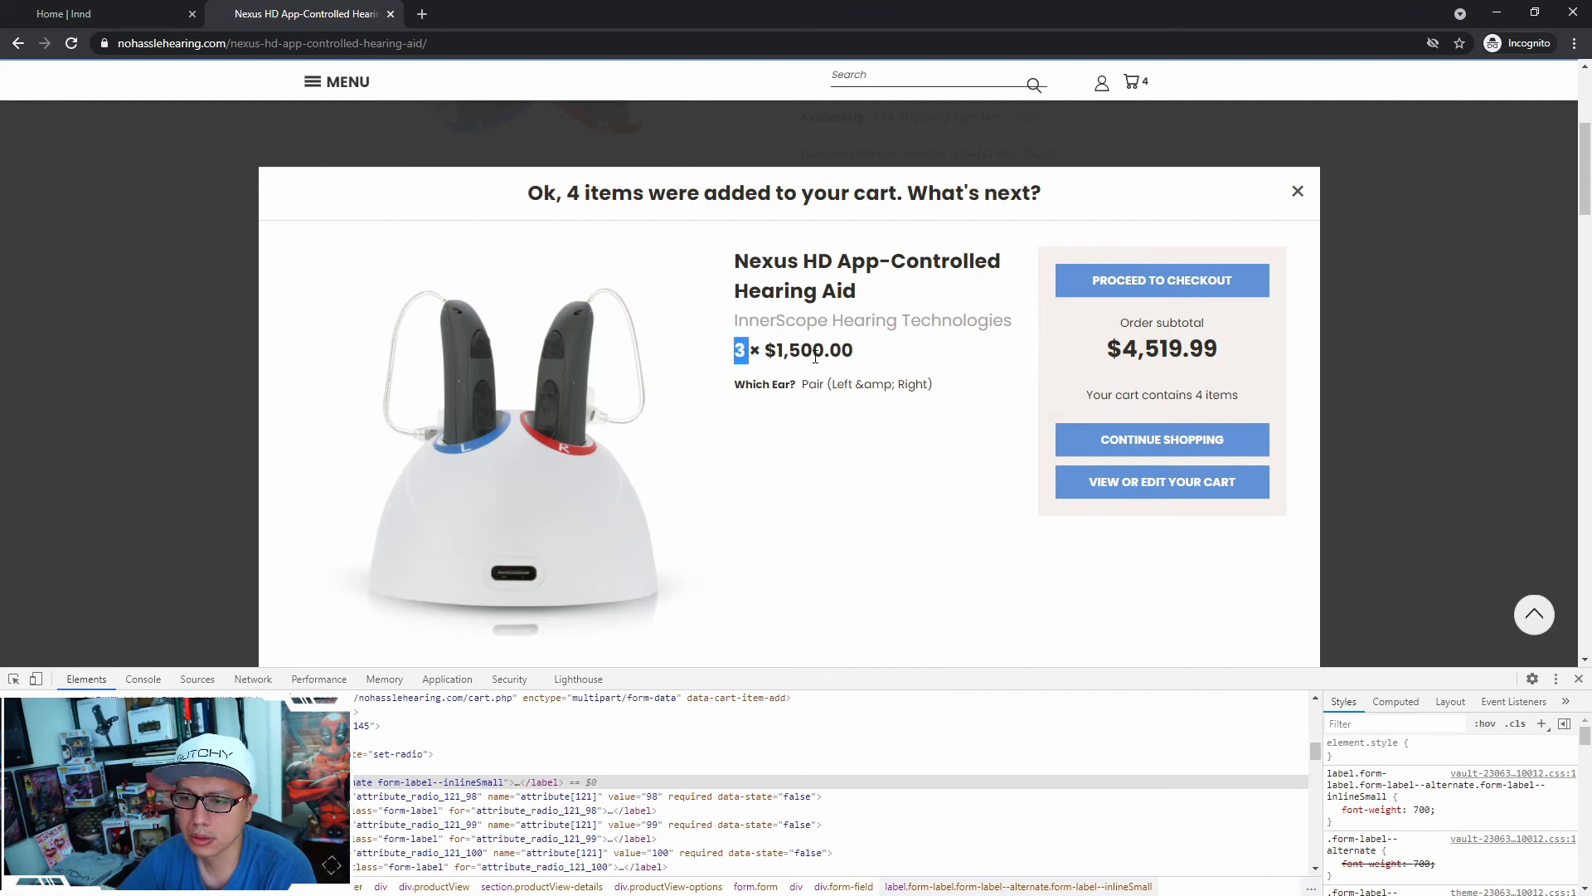
pyautogui.moveTo(895, 564)
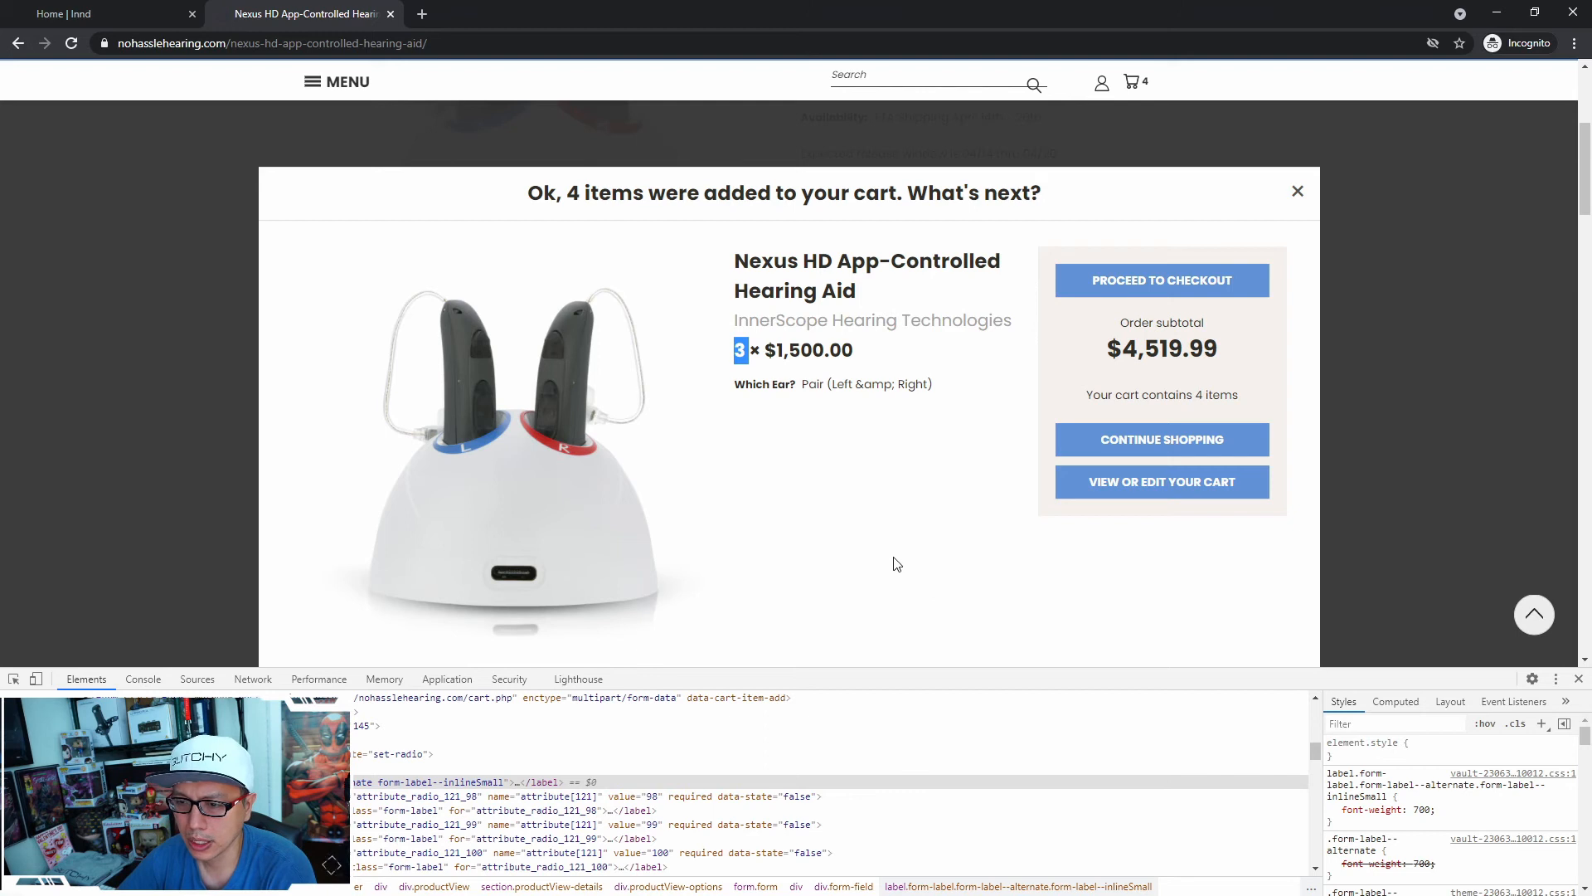
pyautogui.moveTo(868, 405)
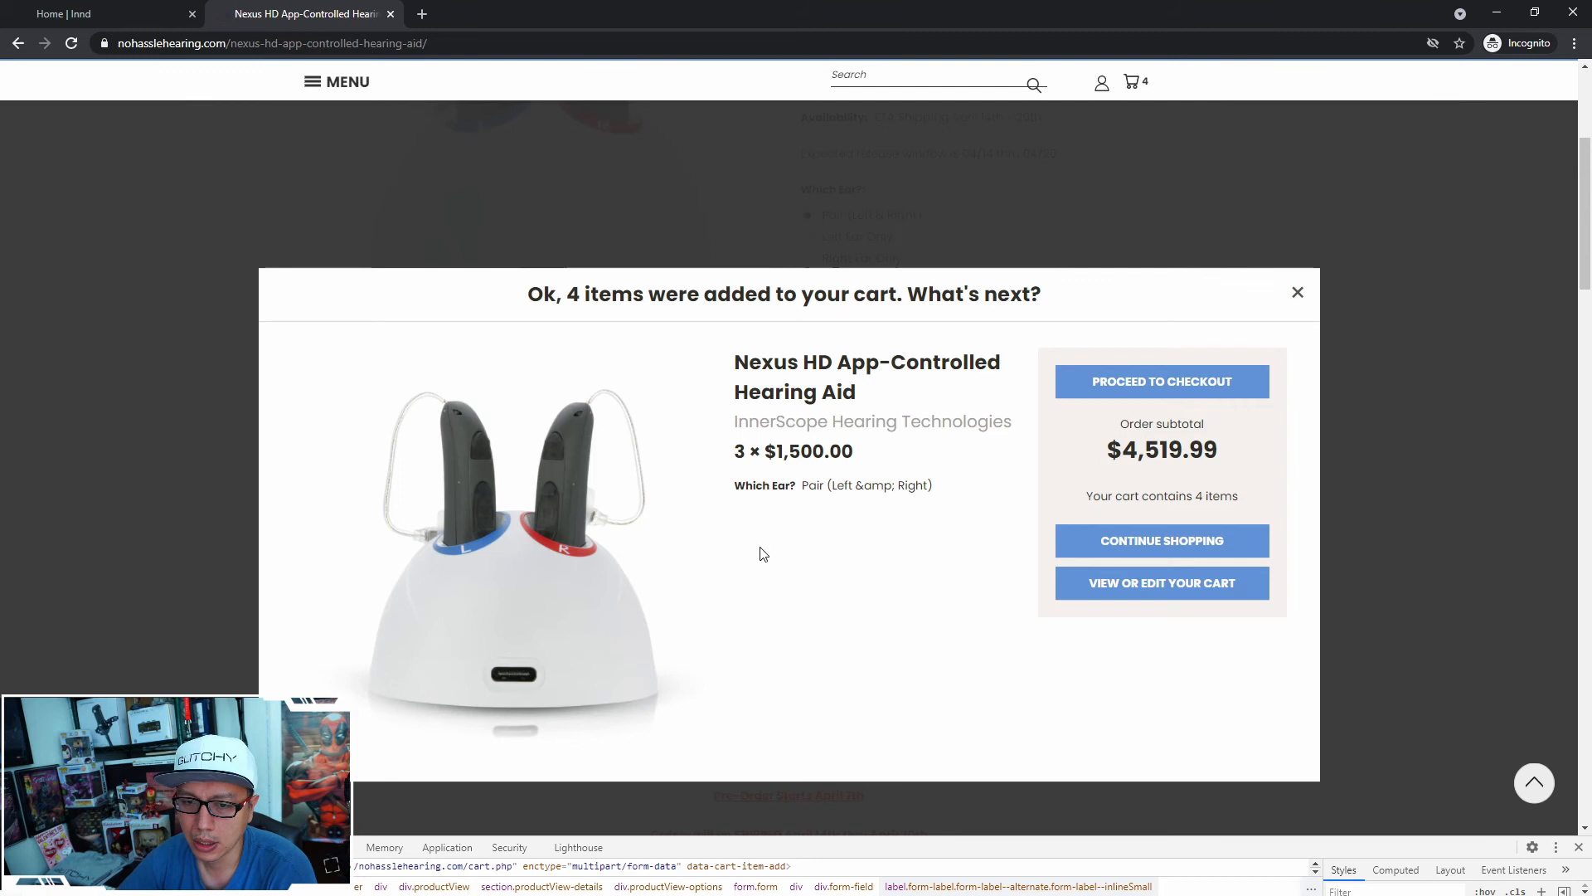
pyautogui.doubleClick(738, 452)
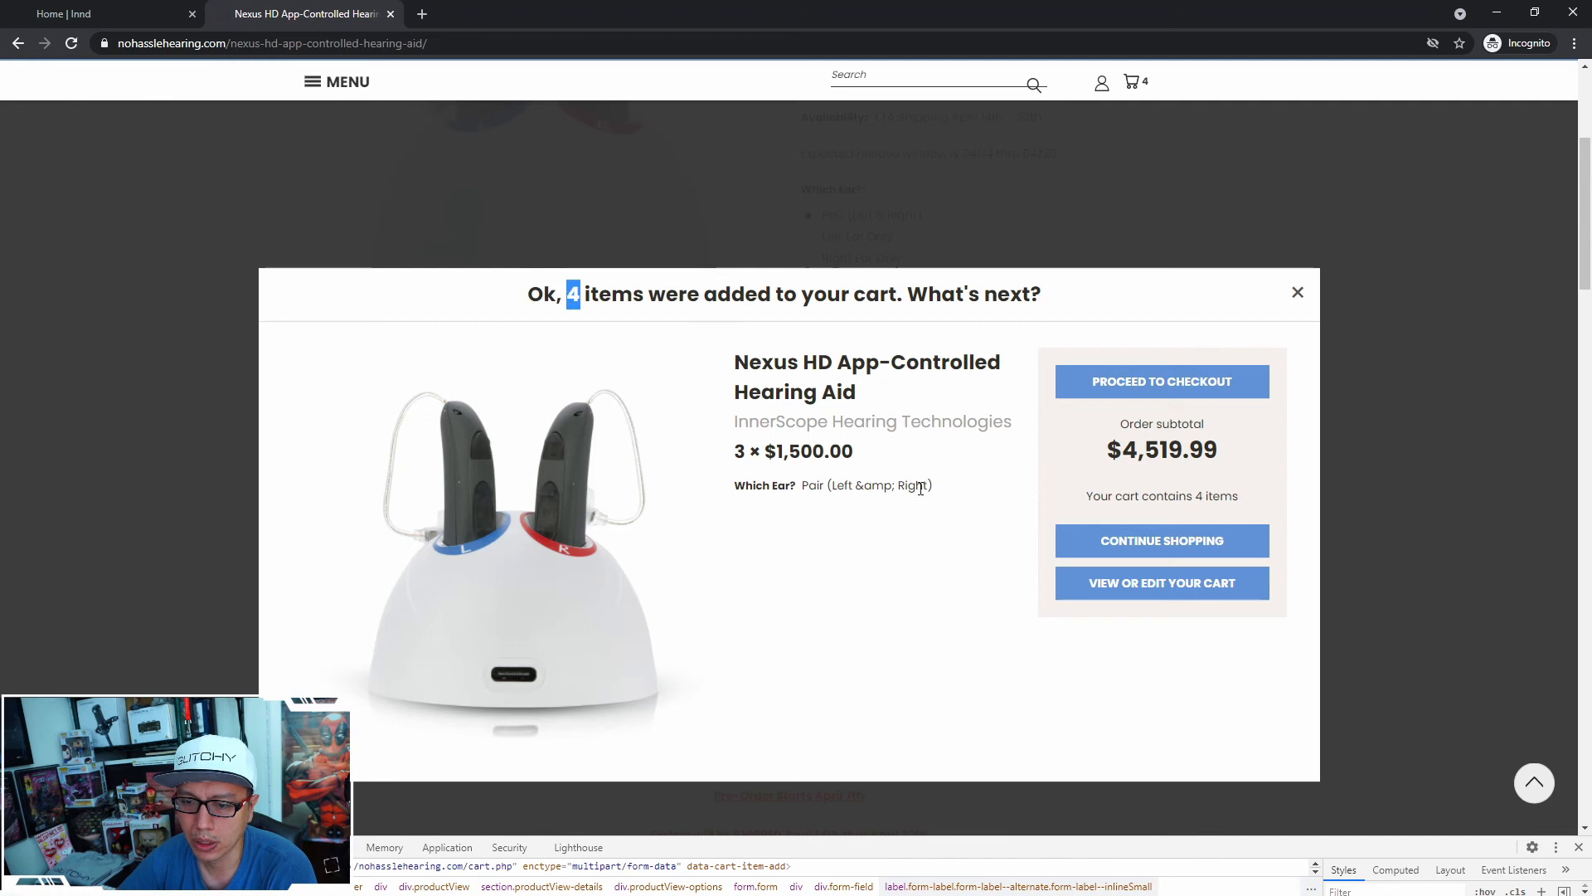
# Pre-order bulk quantities of Nexus HD pairs, dismissing each confirmation, reaching 1584 items
pyautogui.click(1298, 293)
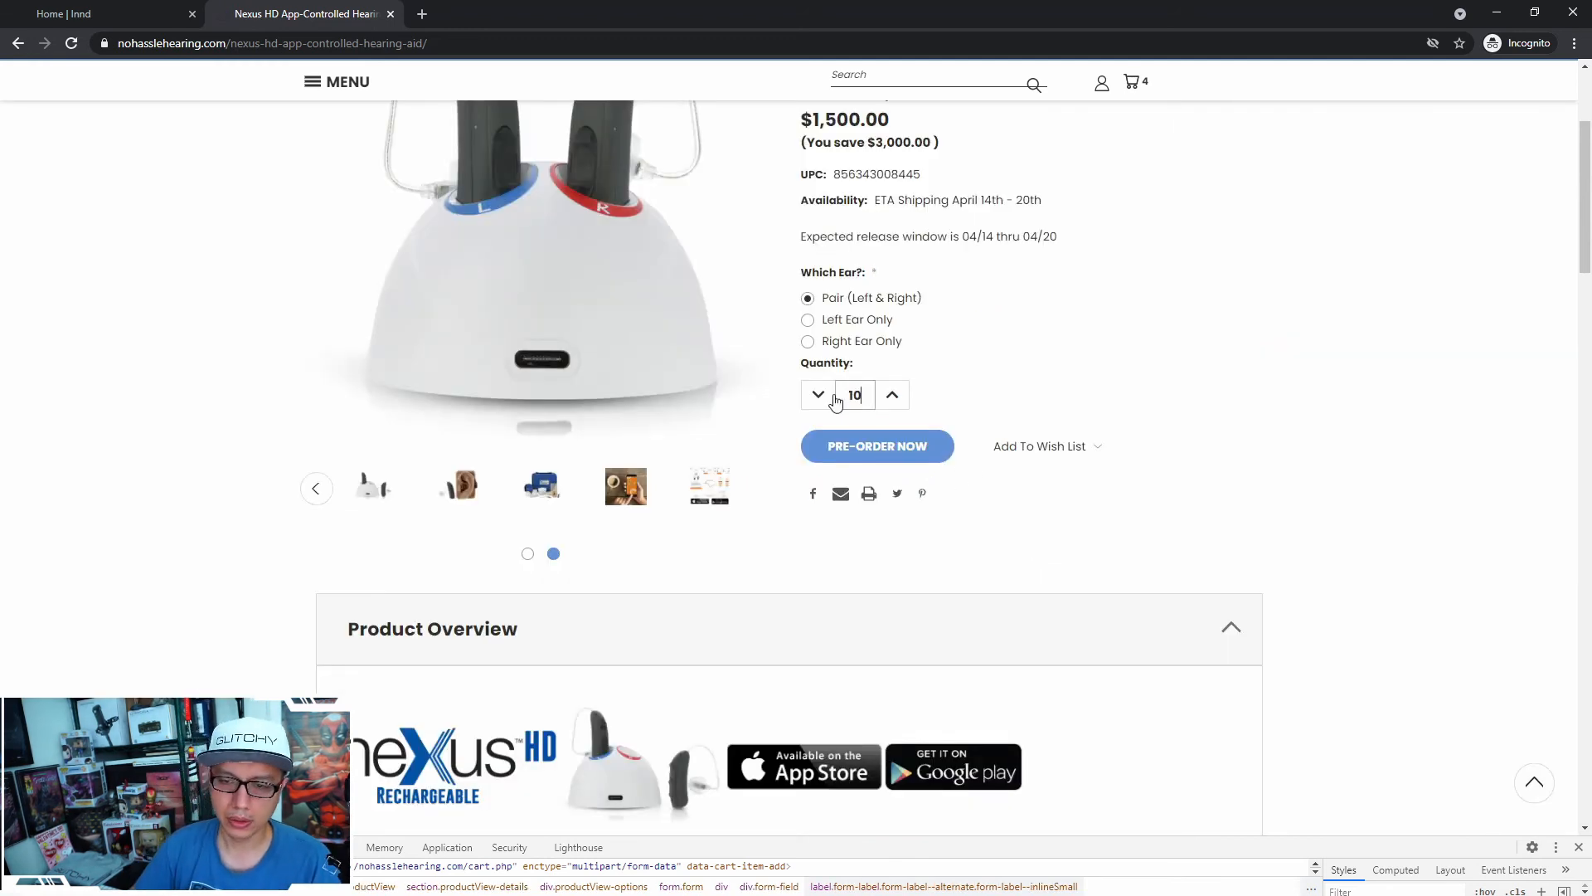
pyautogui.click(877, 446)
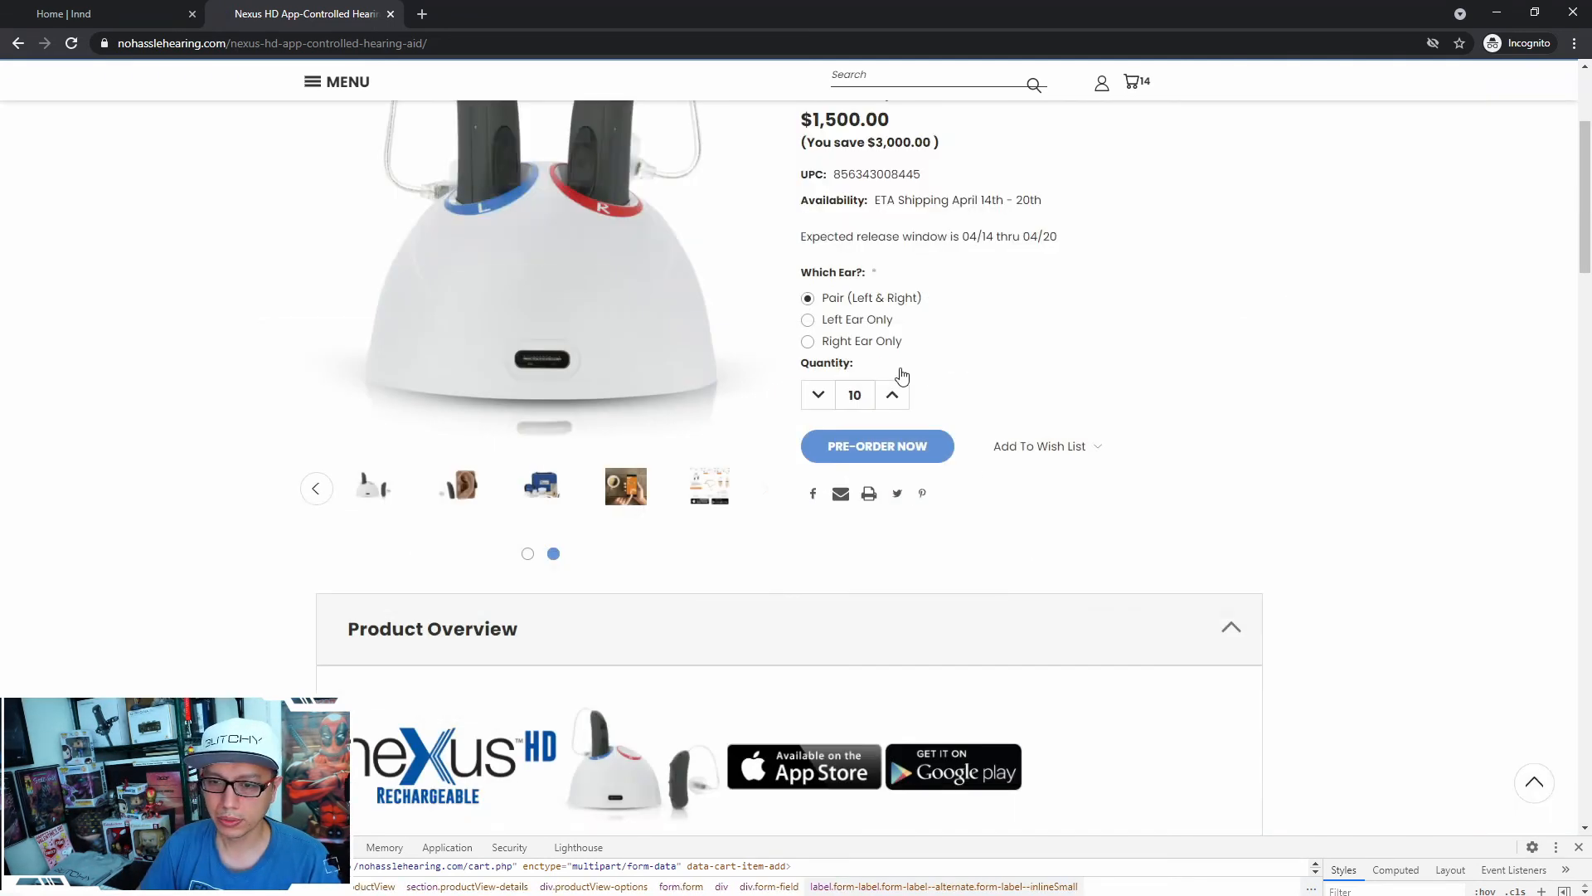
pyautogui.click(875, 446)
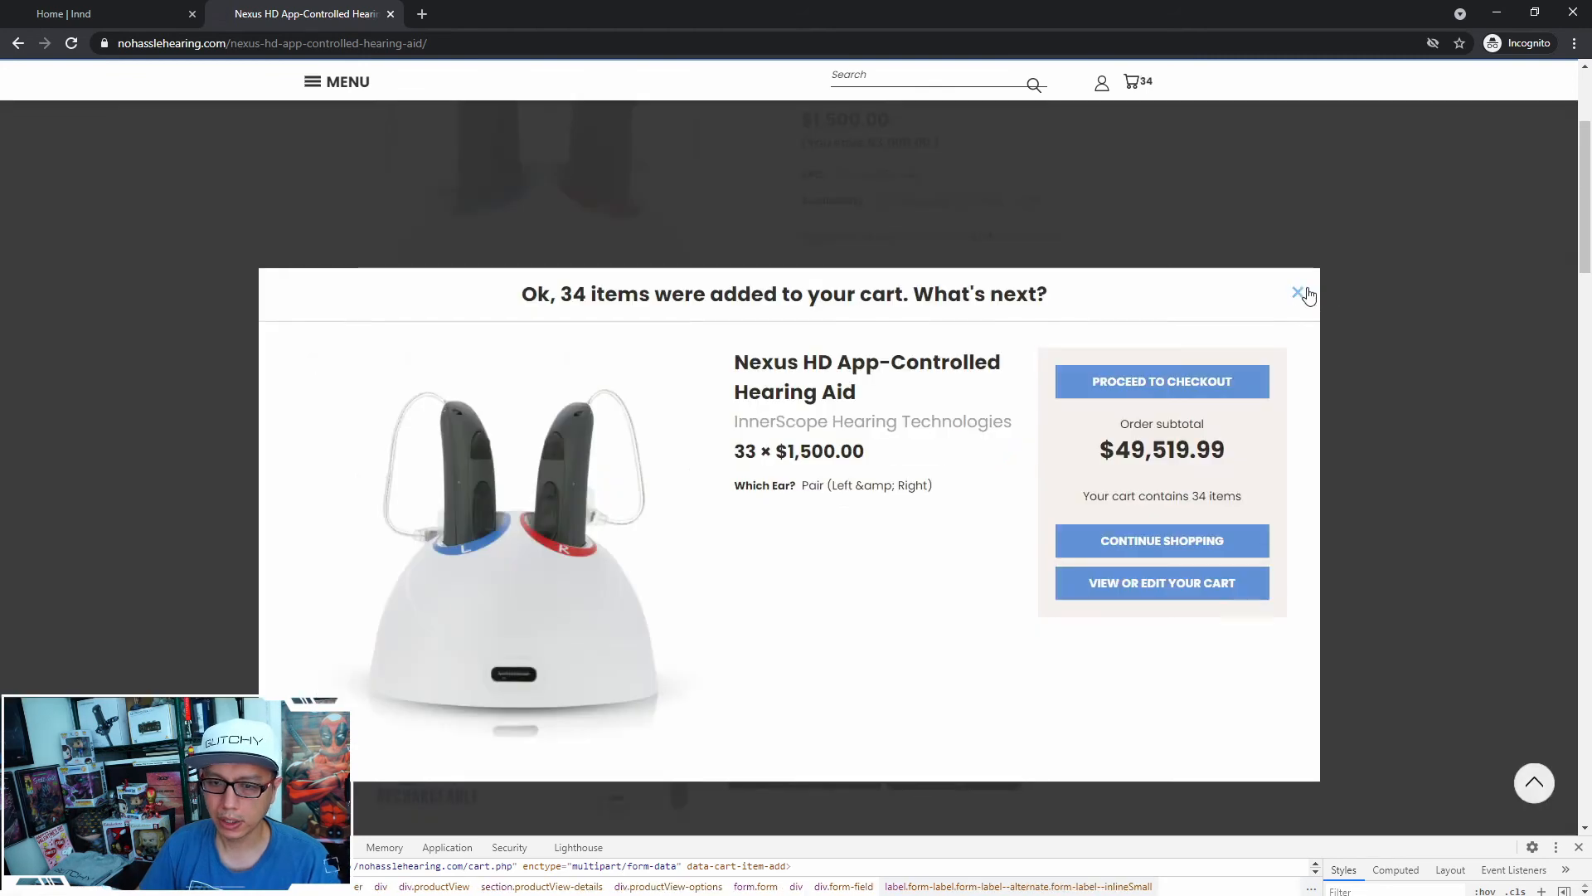
pyautogui.click(1298, 294)
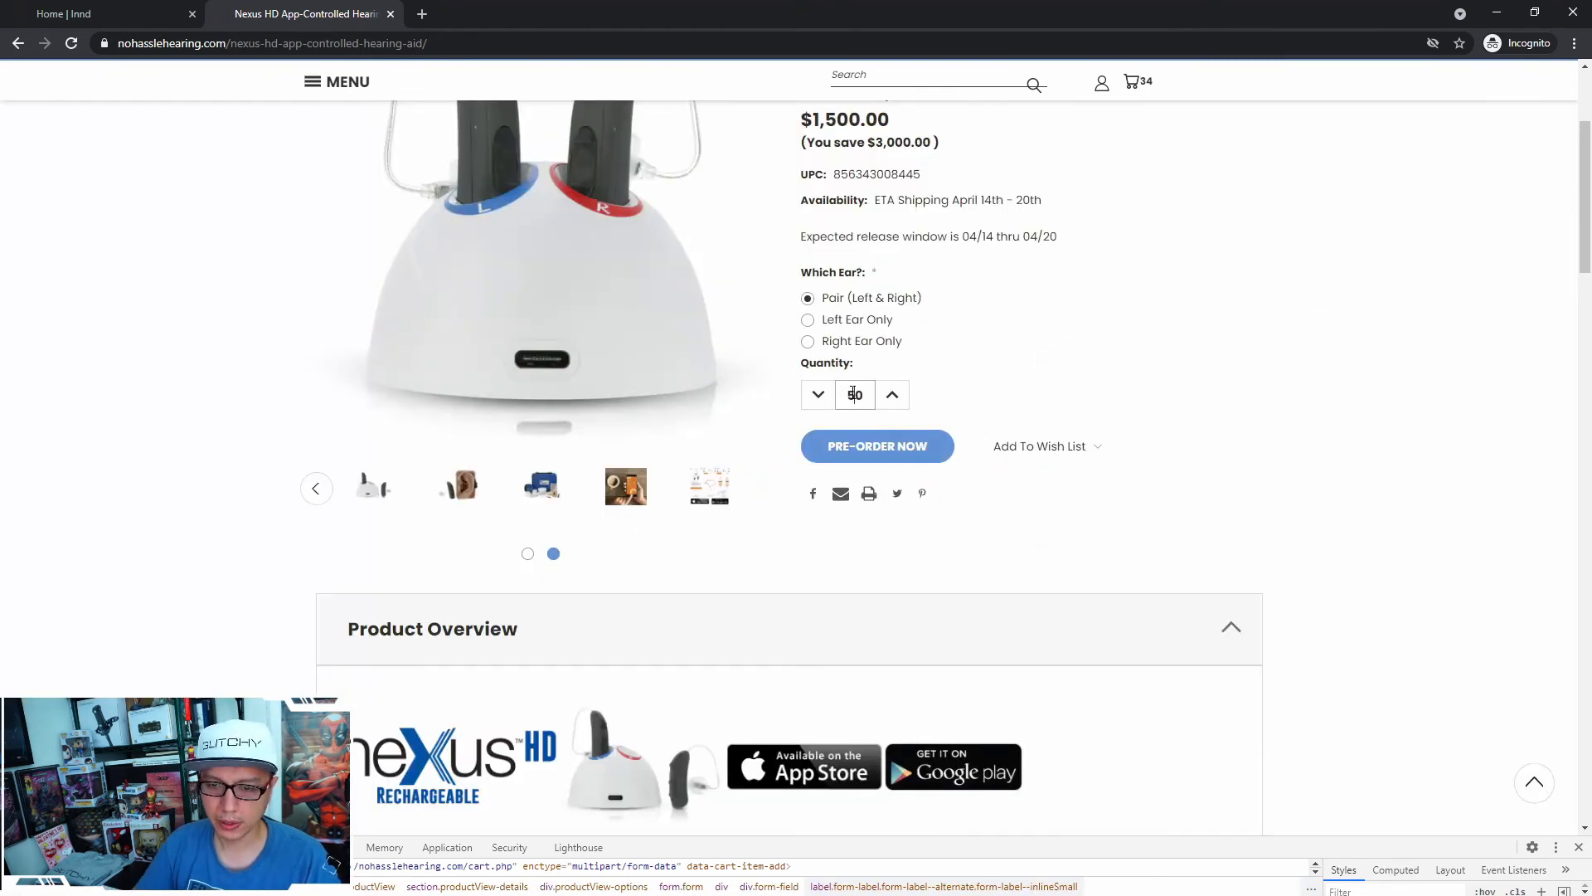
pyautogui.click(876, 446)
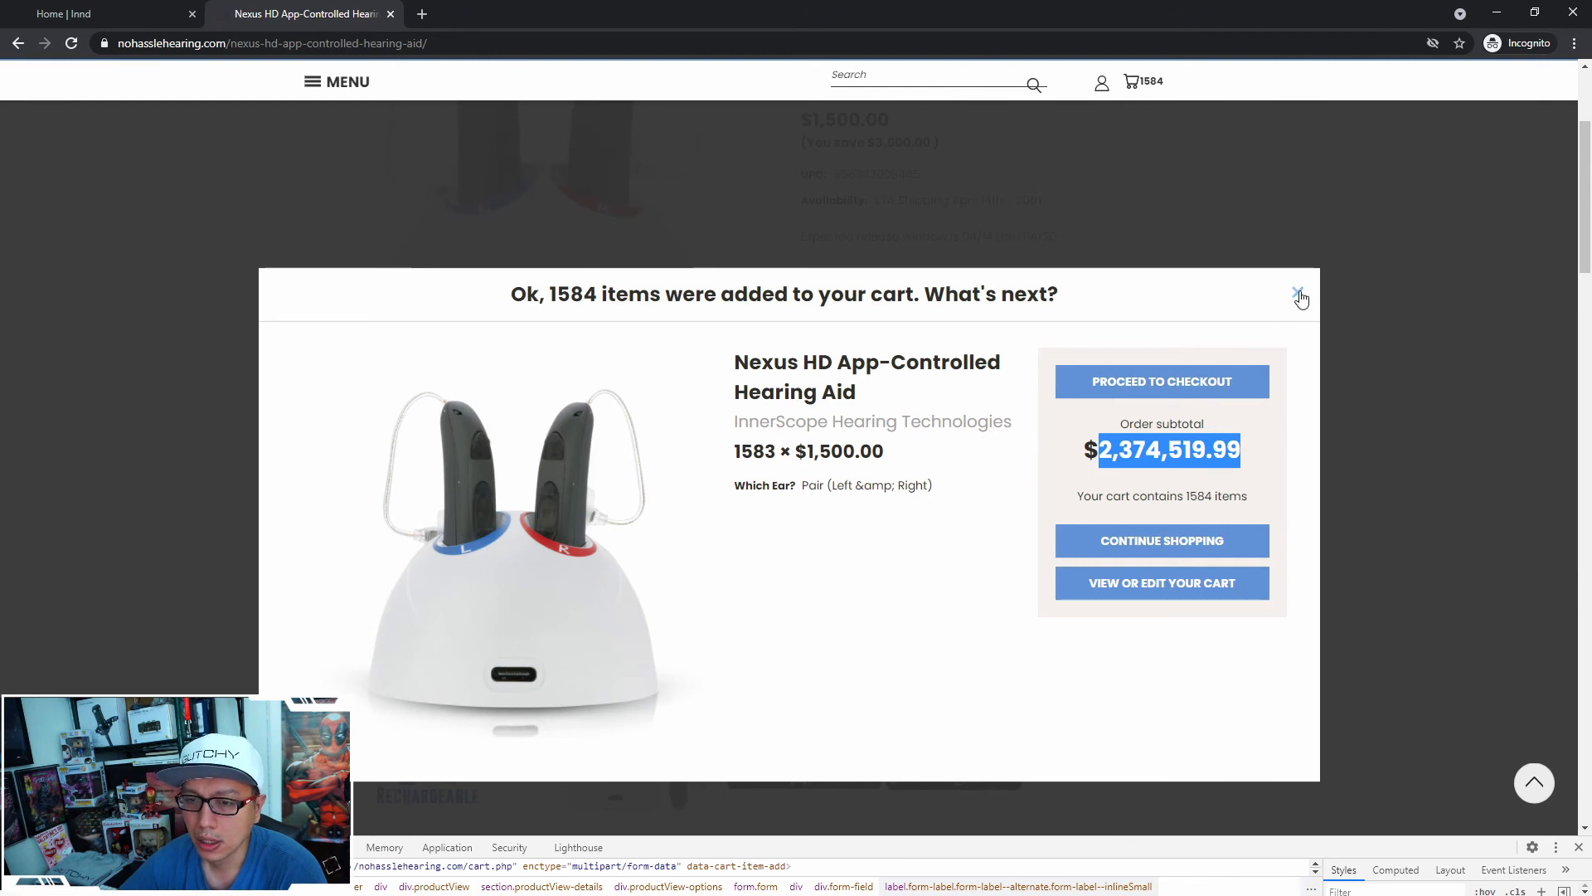
pyautogui.click(1298, 294)
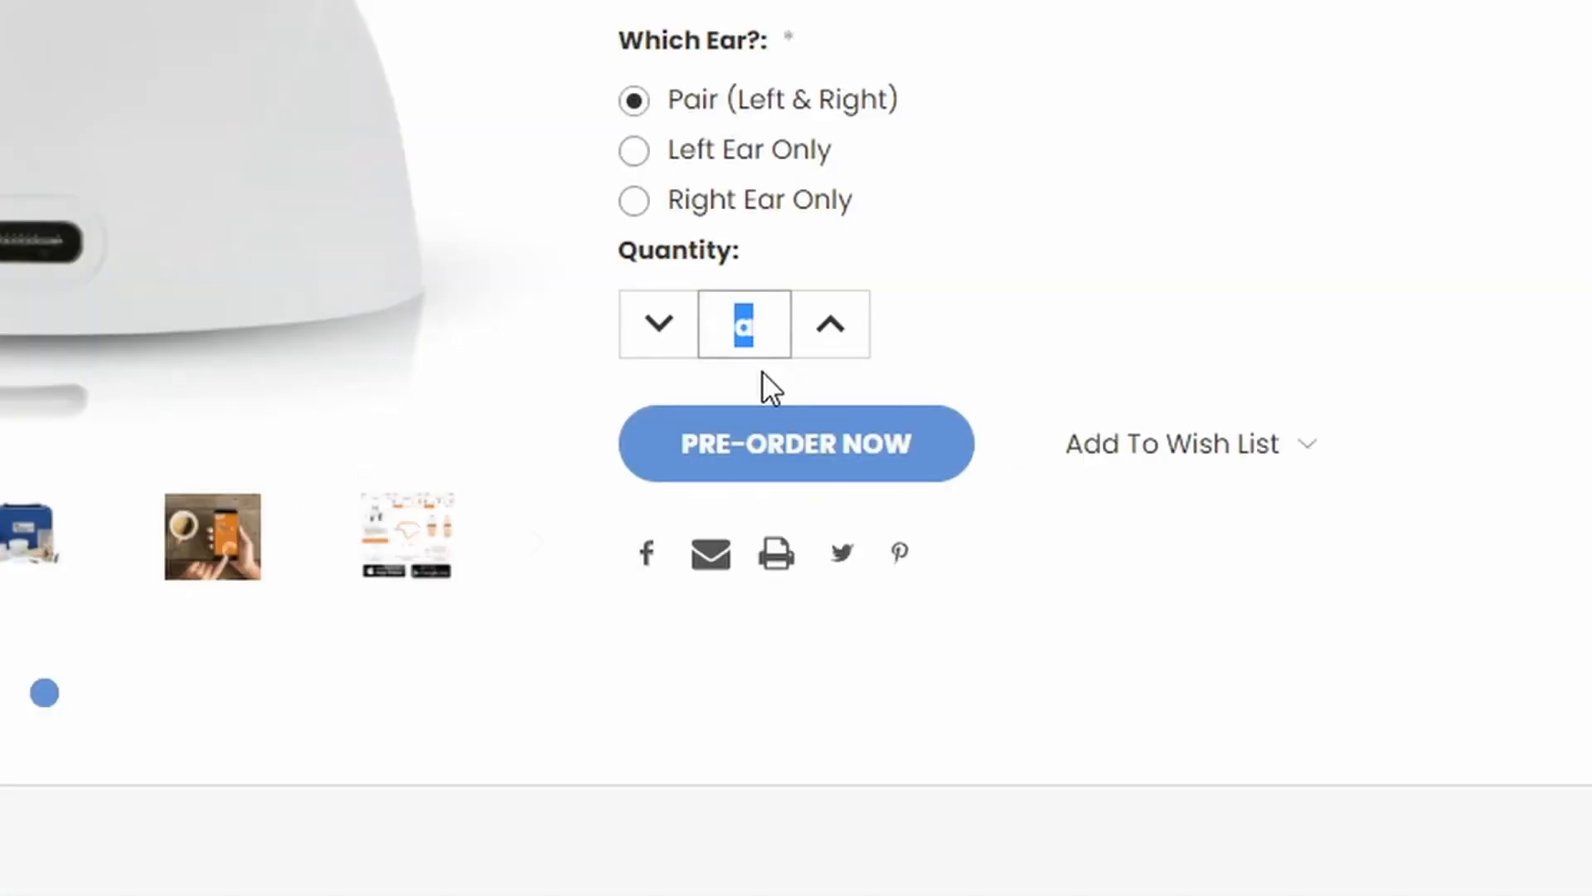
# Try the letter 's' as quantity, delete it, and attempt a pre-order without a valid quantity
pyautogui.write('s')
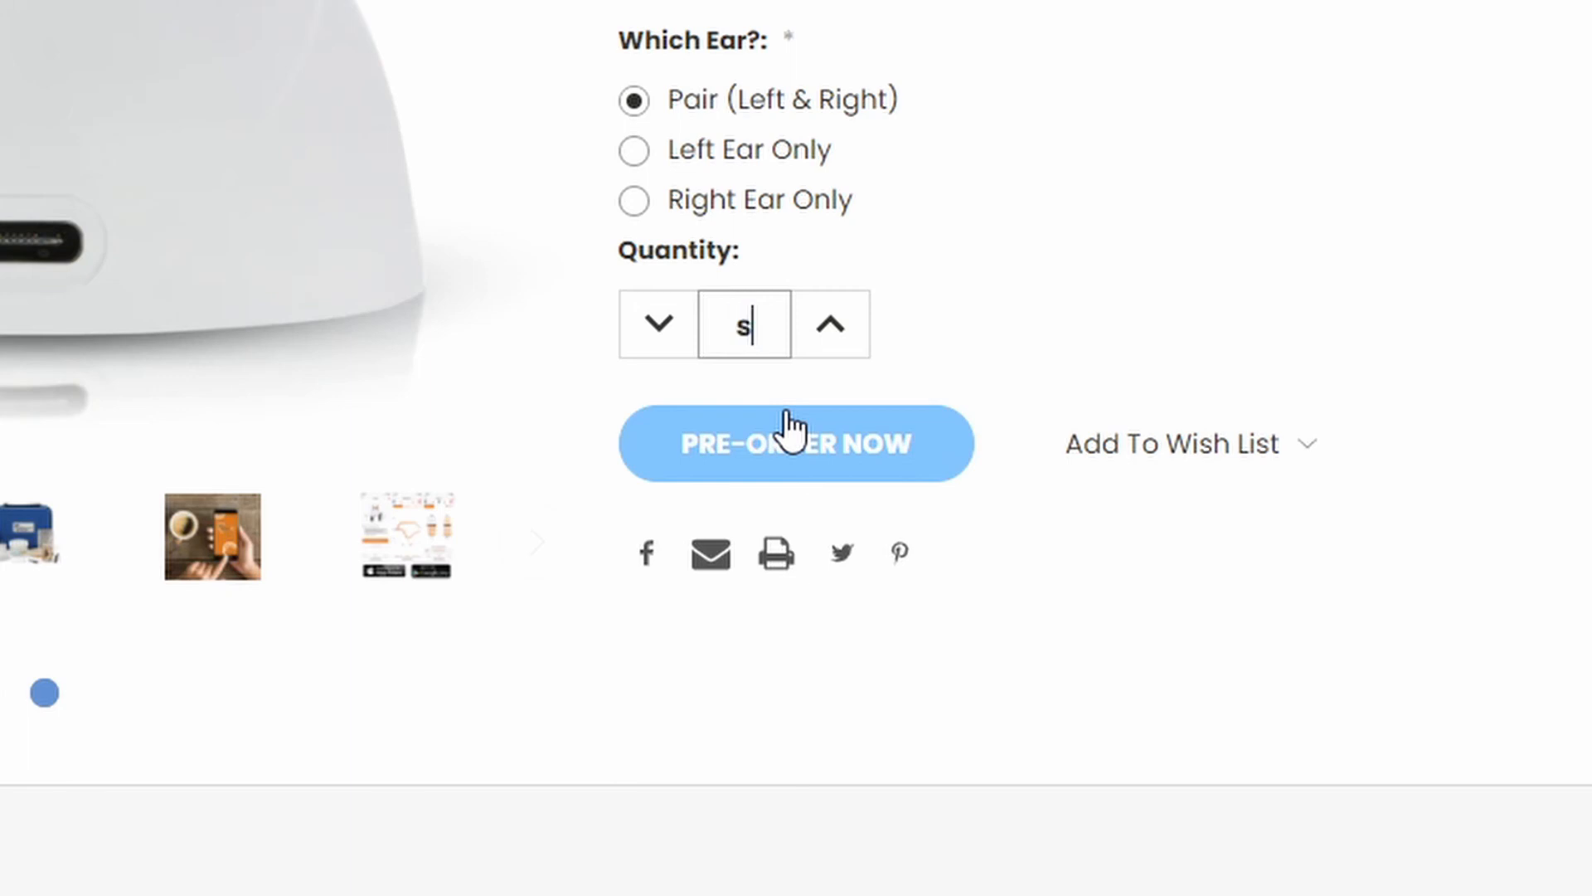
pyautogui.press('Backspace')
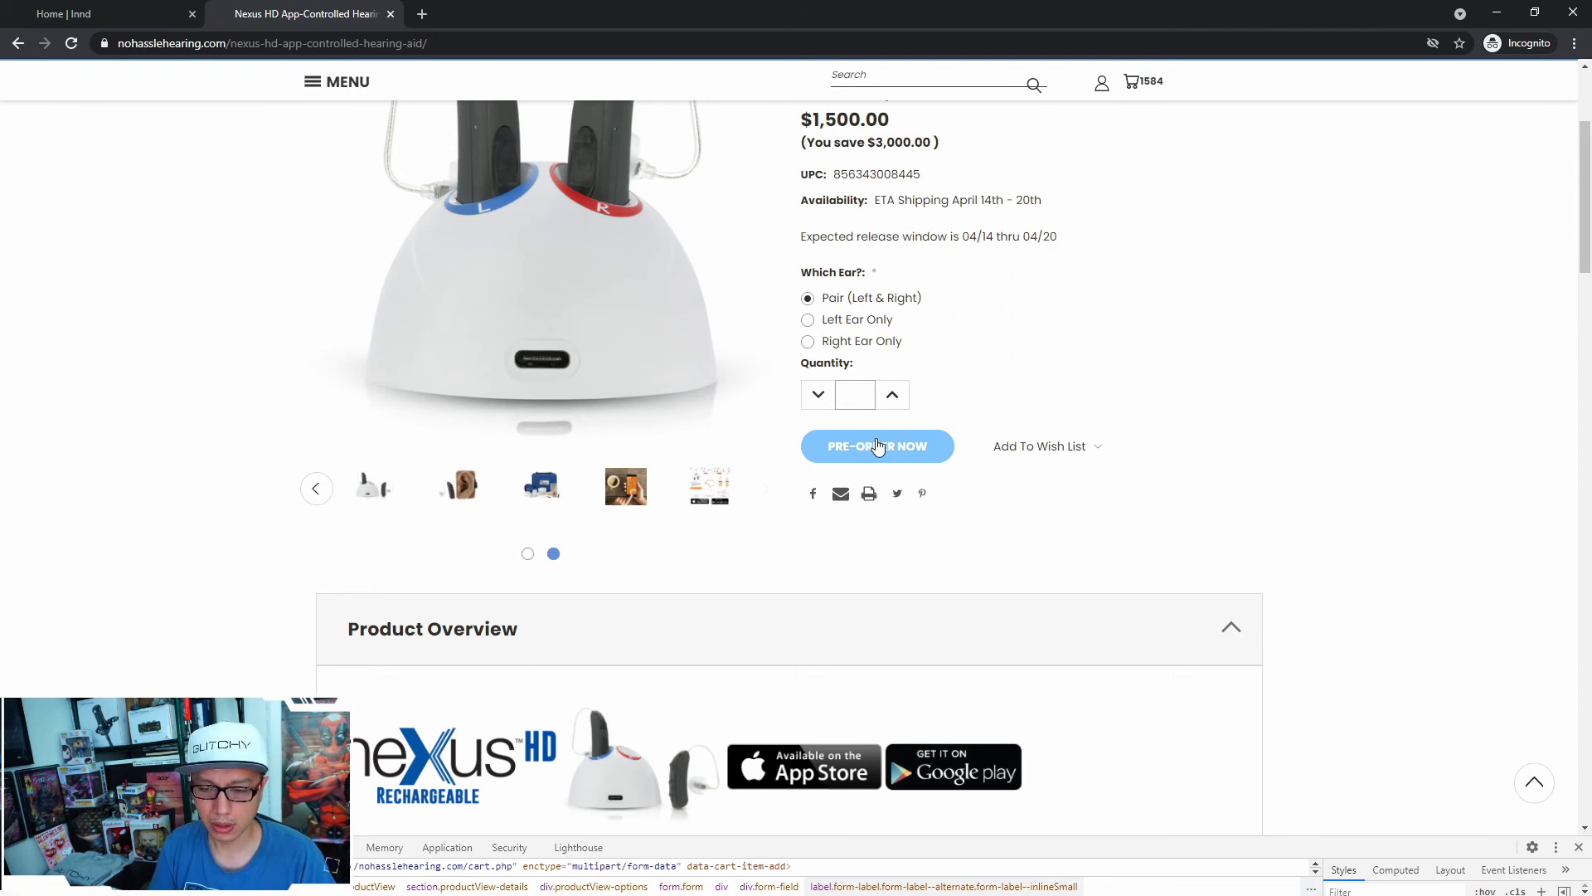
pyautogui.click(875, 446)
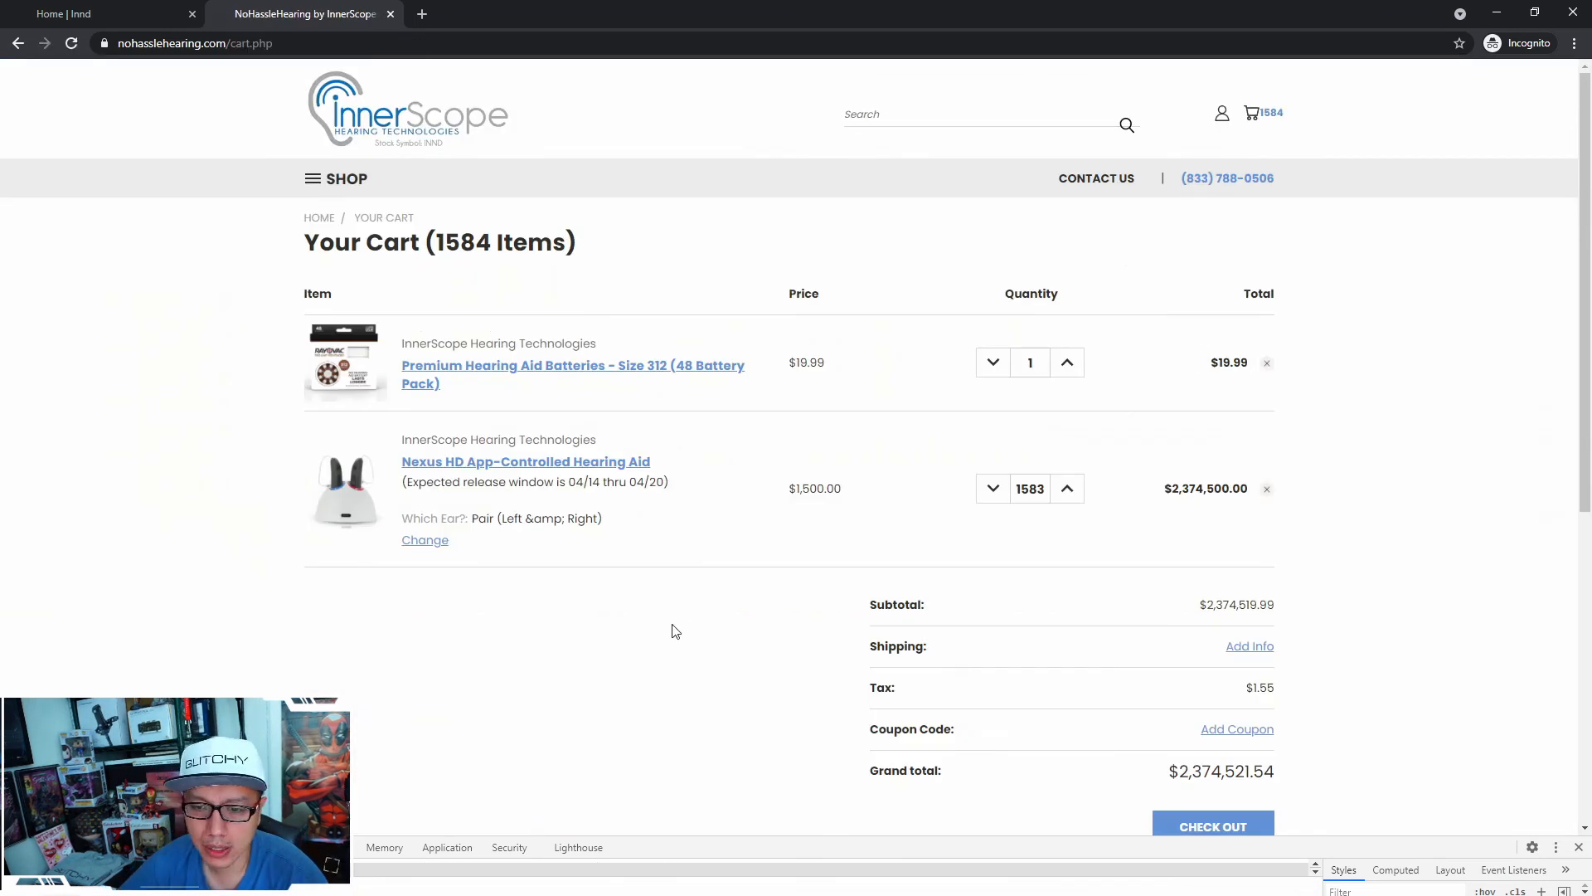
# Cut the hearing aid quantity from 1583 to 1 and remove the battery pack
pyautogui.click(1029, 488)
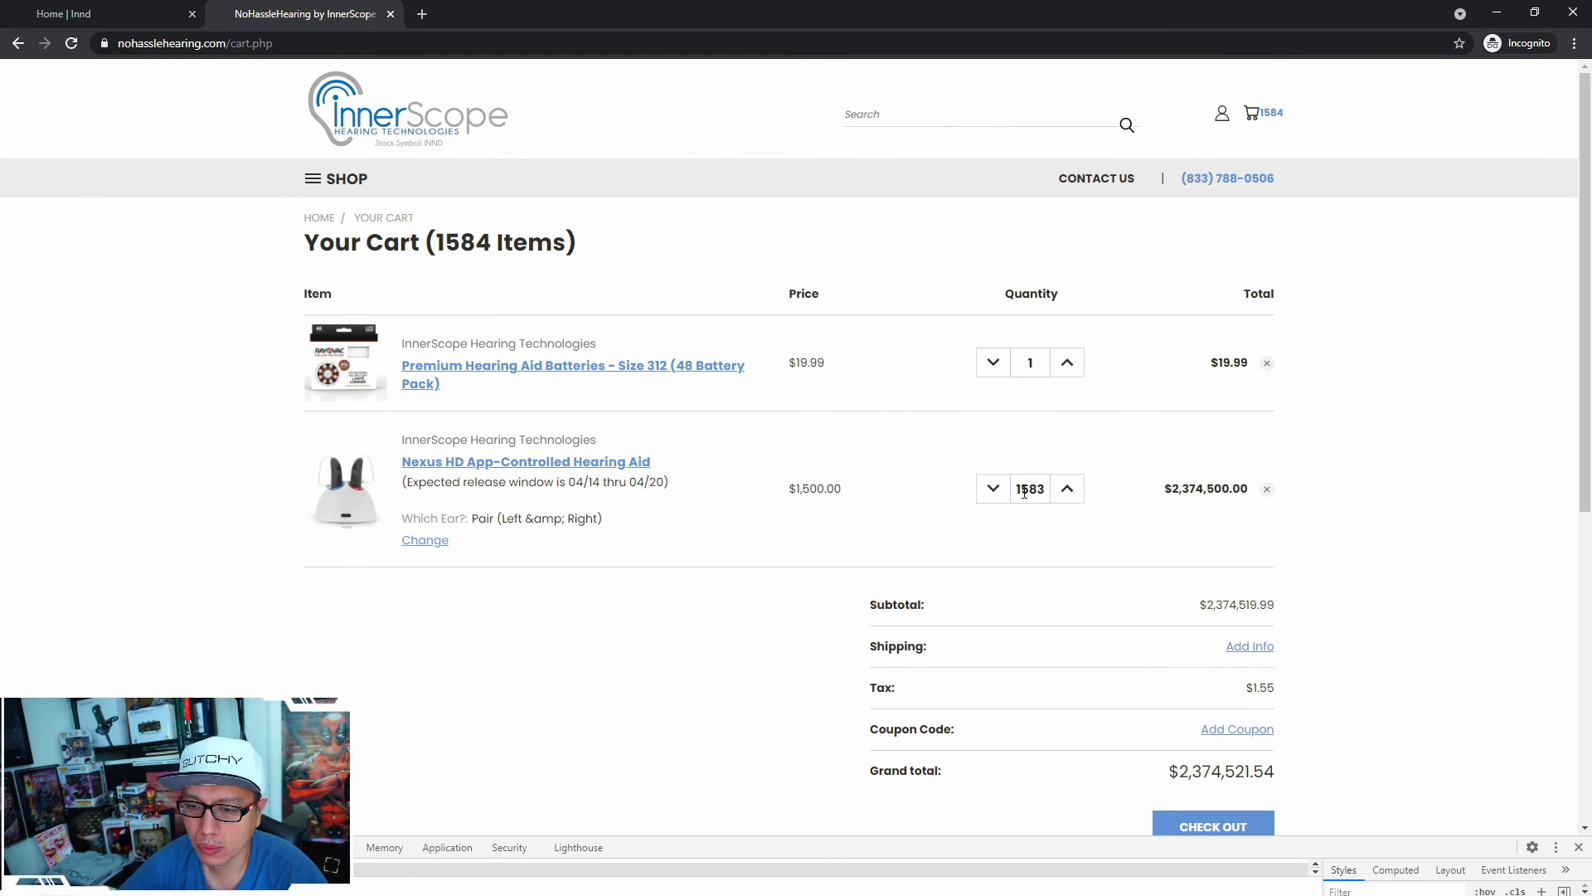
pyautogui.write('1')
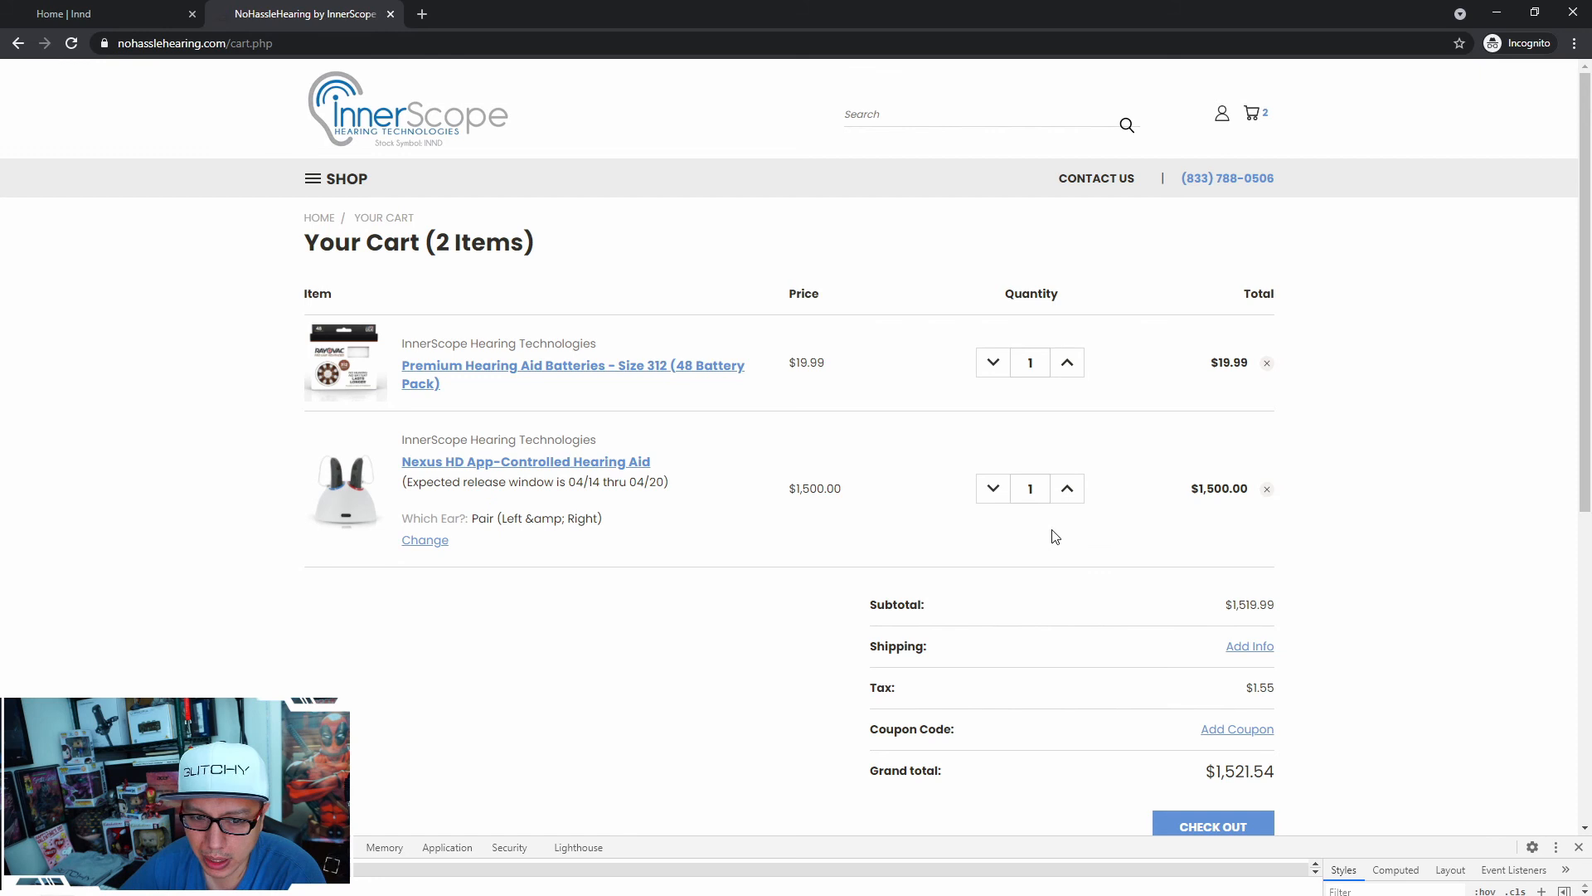
pyautogui.moveTo(1000, 531)
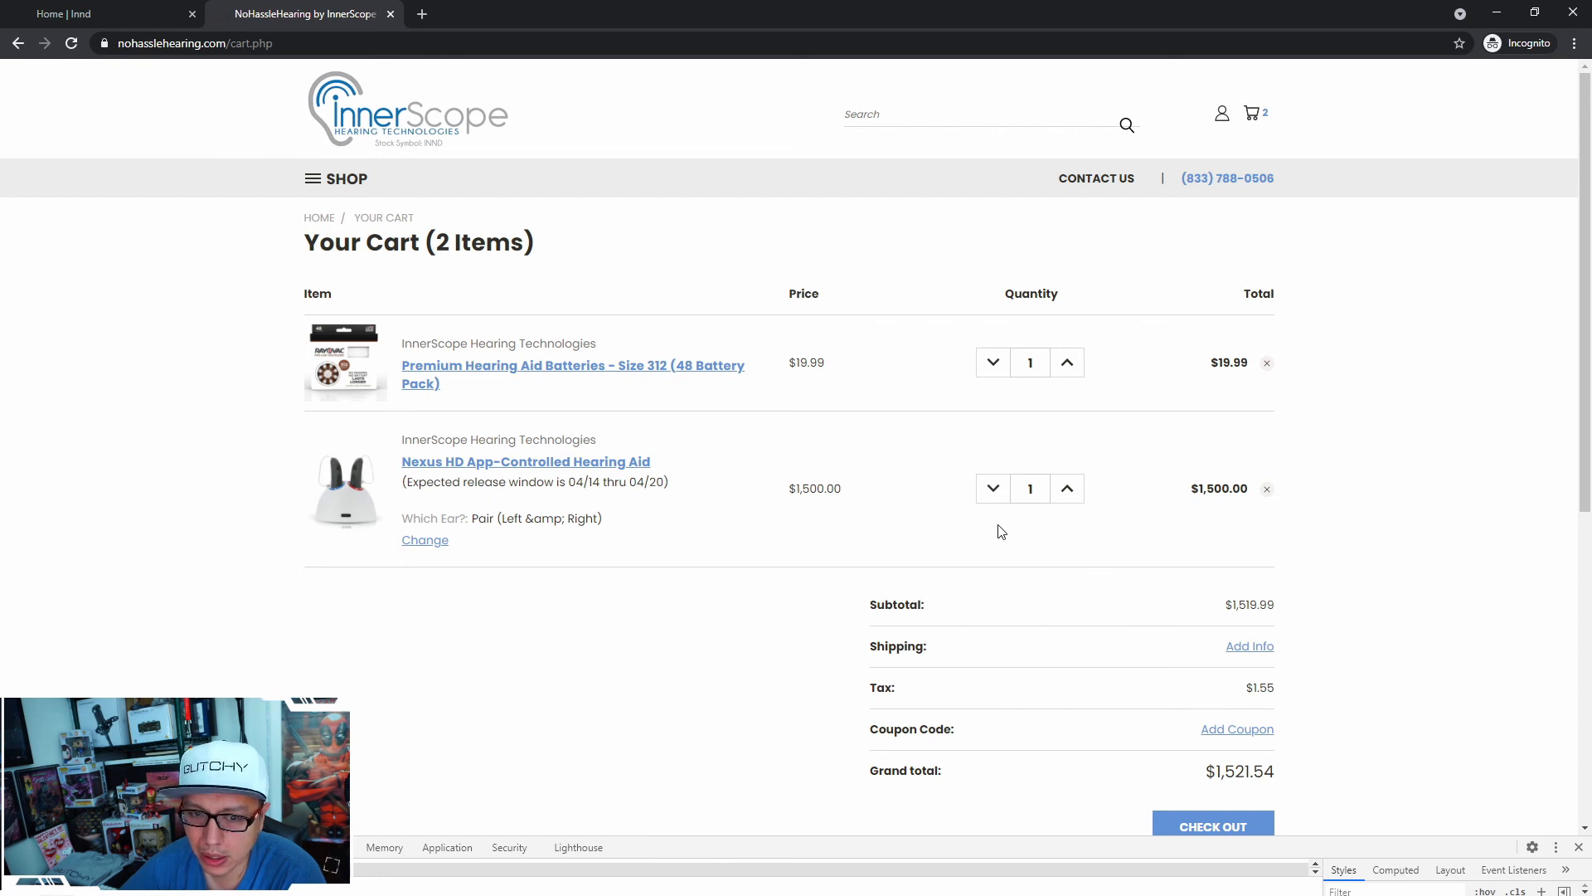
pyautogui.click(1028, 488)
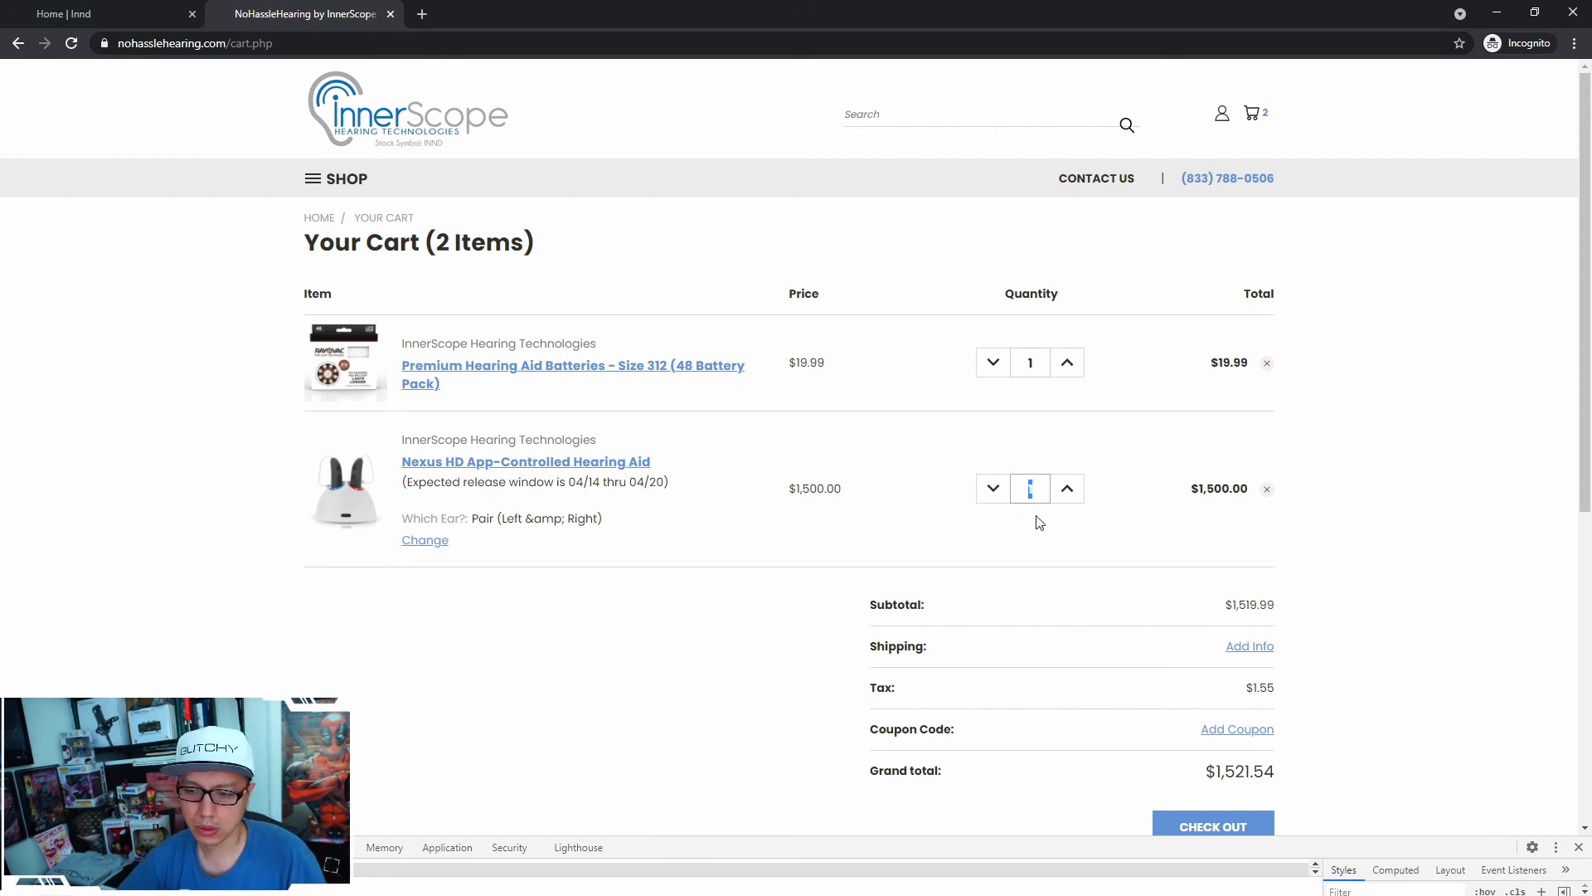
pyautogui.click(1067, 488)
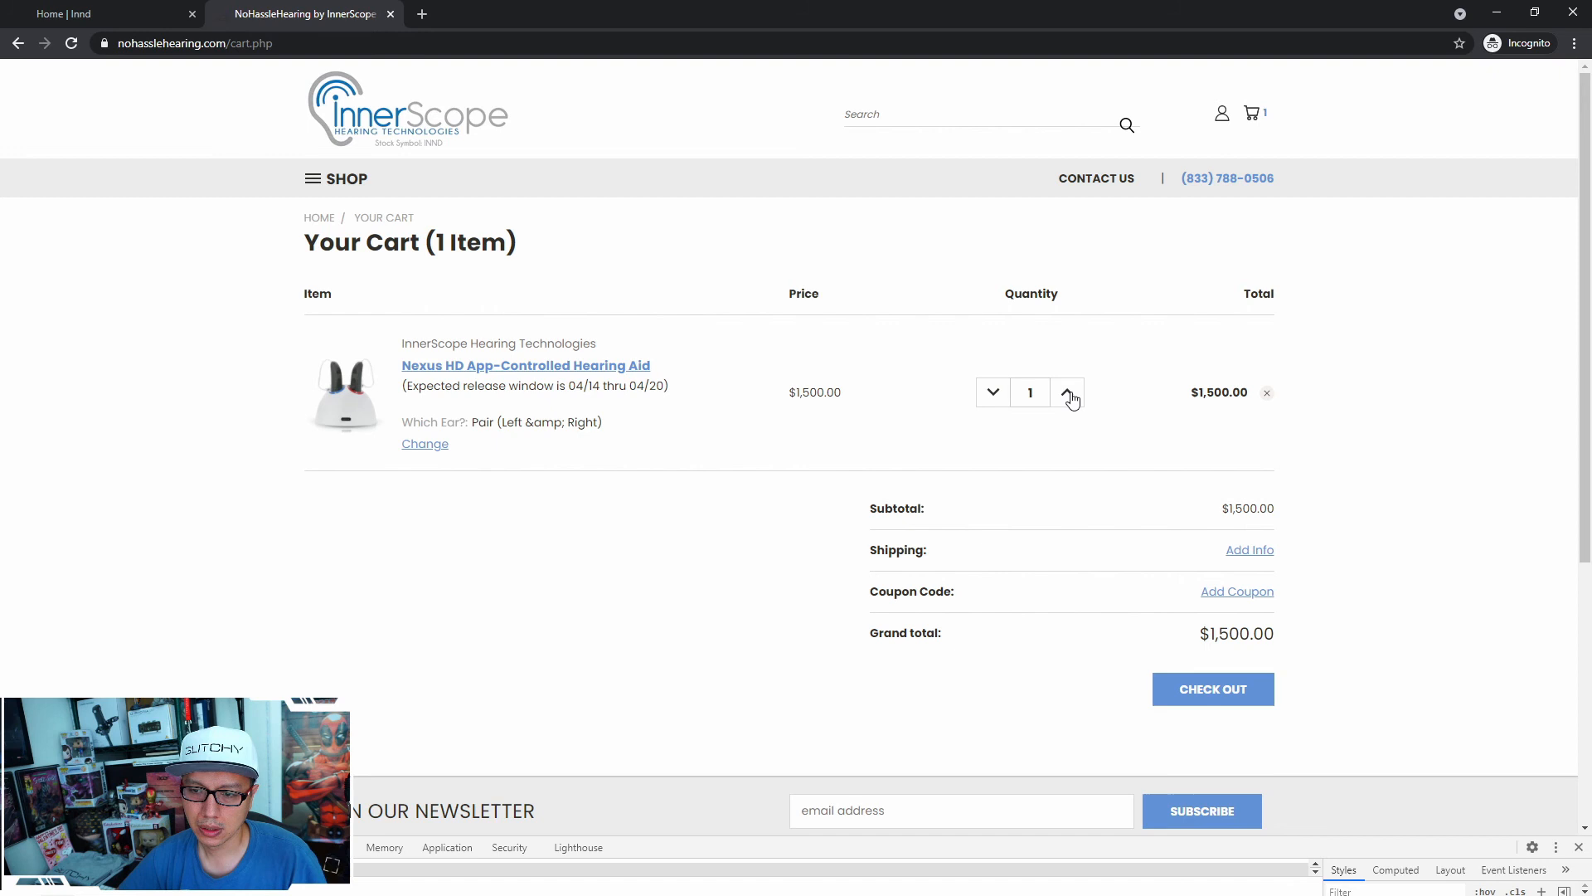
# Step the hearing aid quantity up to 2, back to 1, then below 1
pyautogui.click(1068, 393)
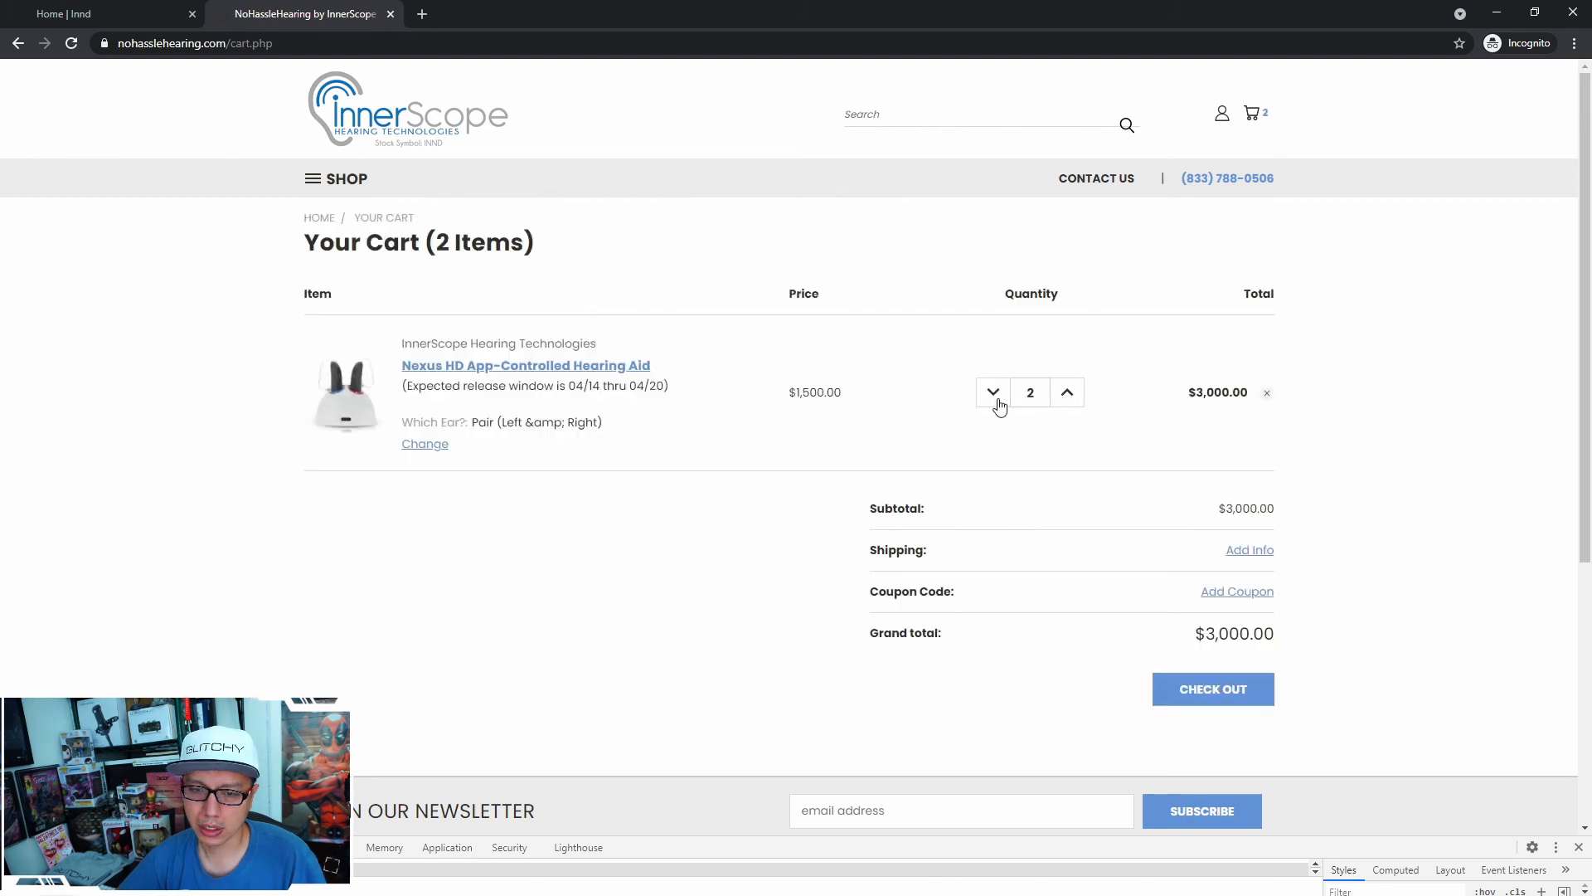
pyautogui.click(994, 392)
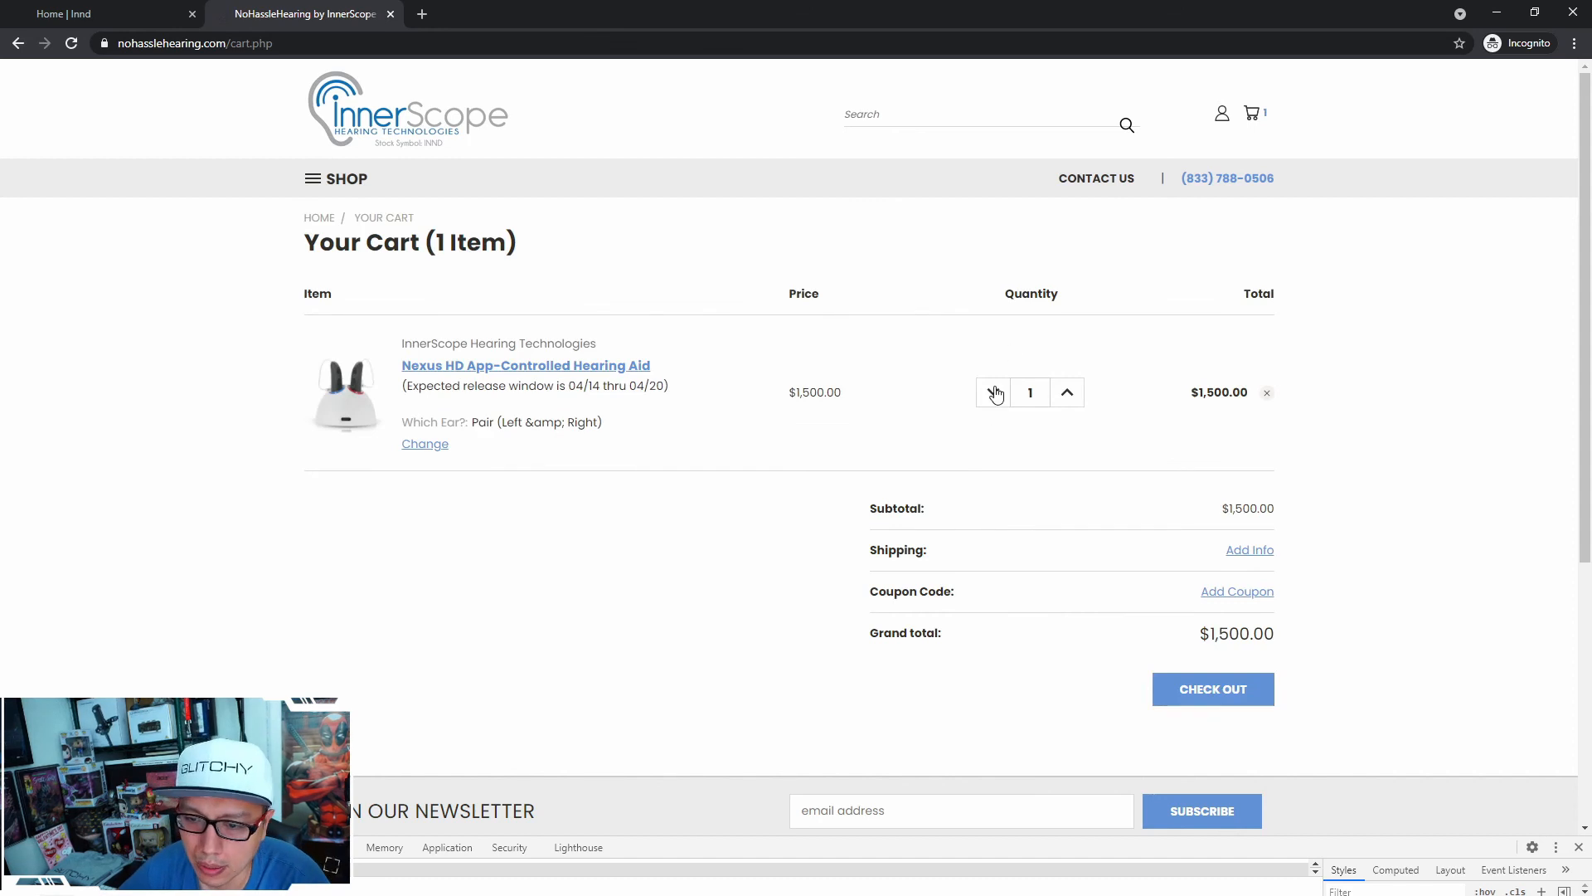
pyautogui.click(1268, 392)
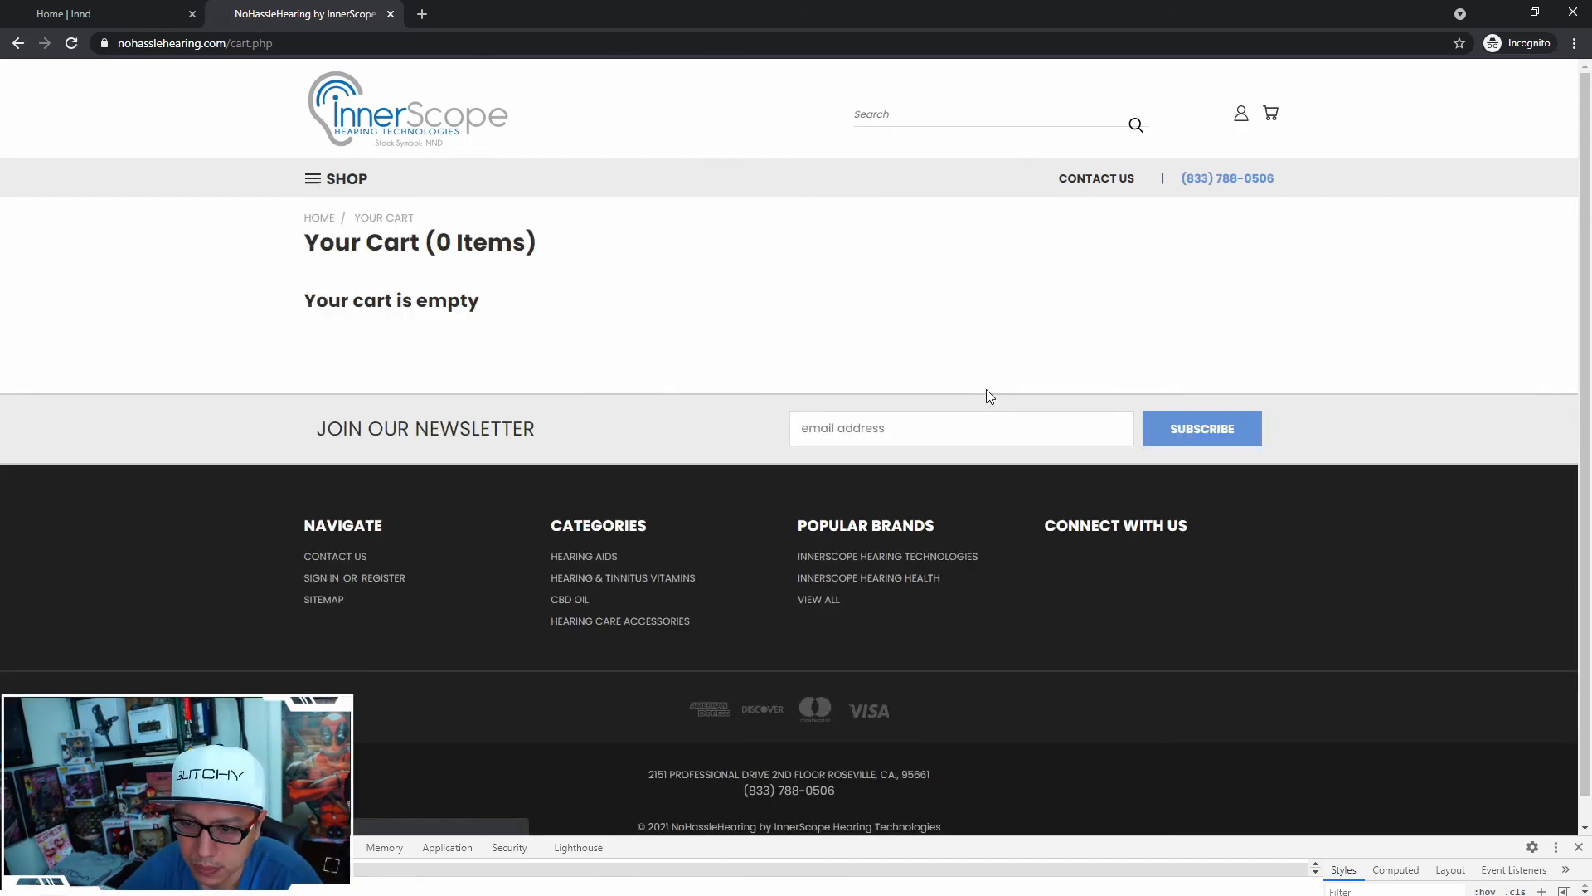
pyautogui.moveTo(935, 371)
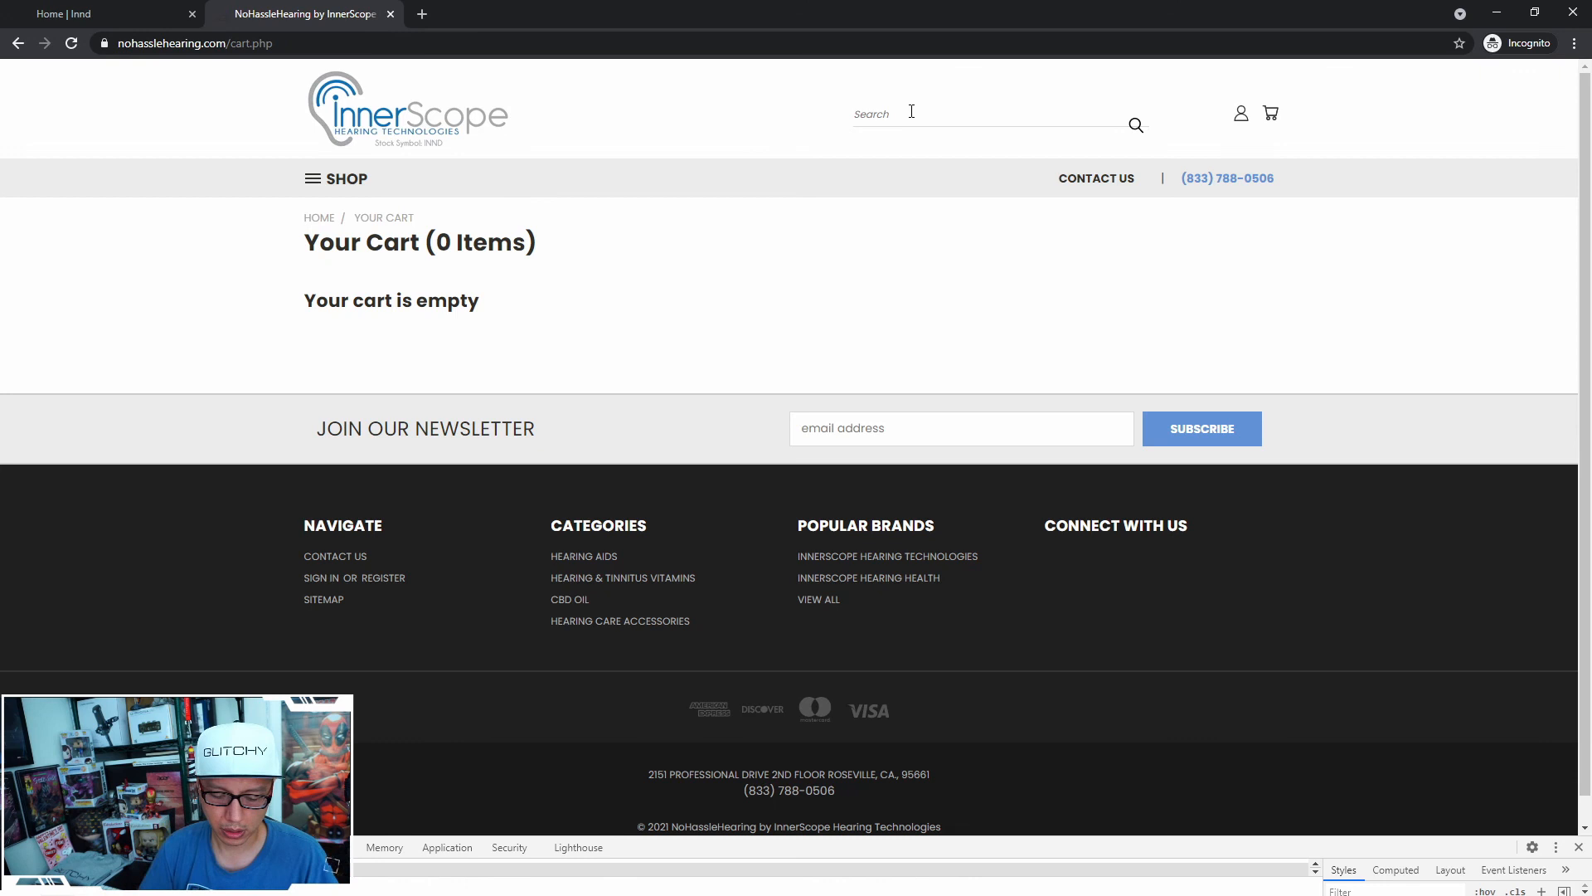
# Search 'nexus' and pre-order one Nexus HD in Pair (Left & Right)
pyautogui.write('nexus')
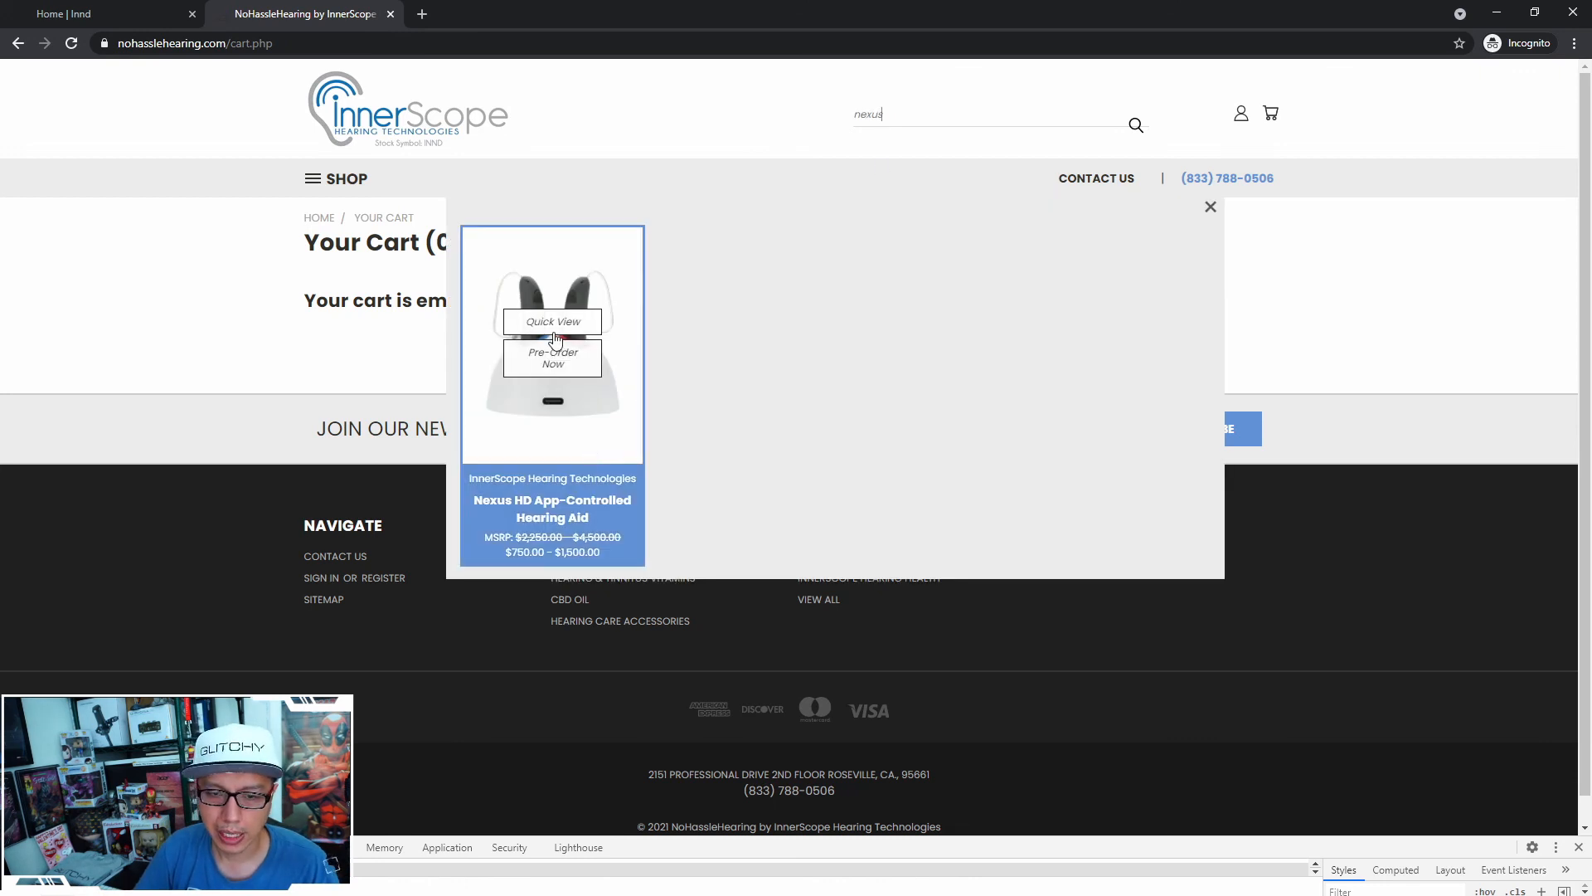
pyautogui.moveTo(556, 425)
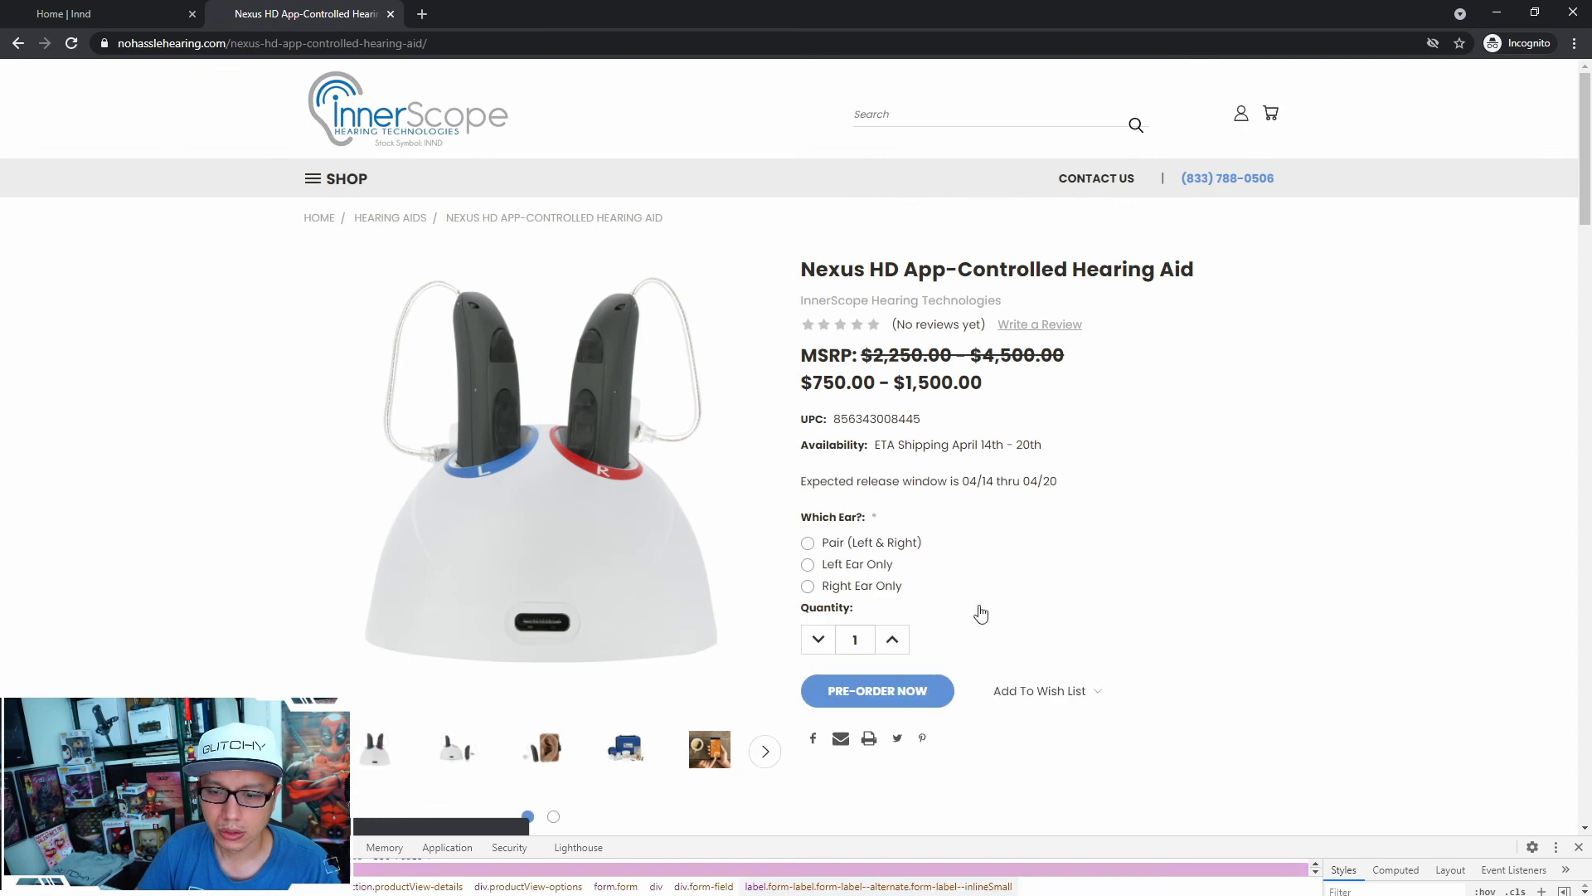
pyautogui.click(807, 543)
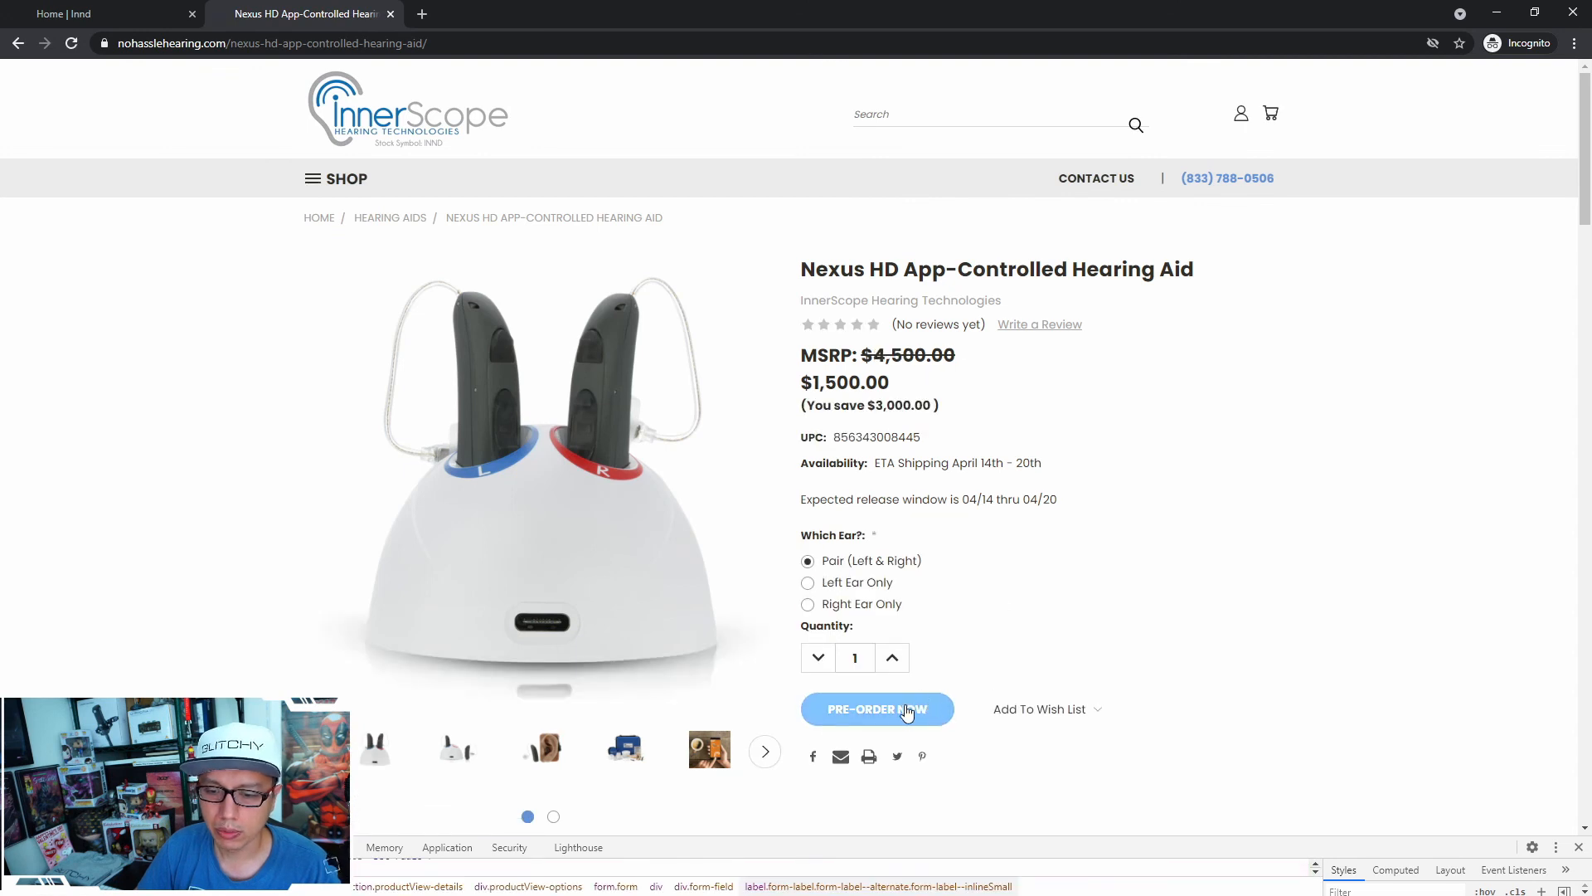
pyautogui.click(877, 709)
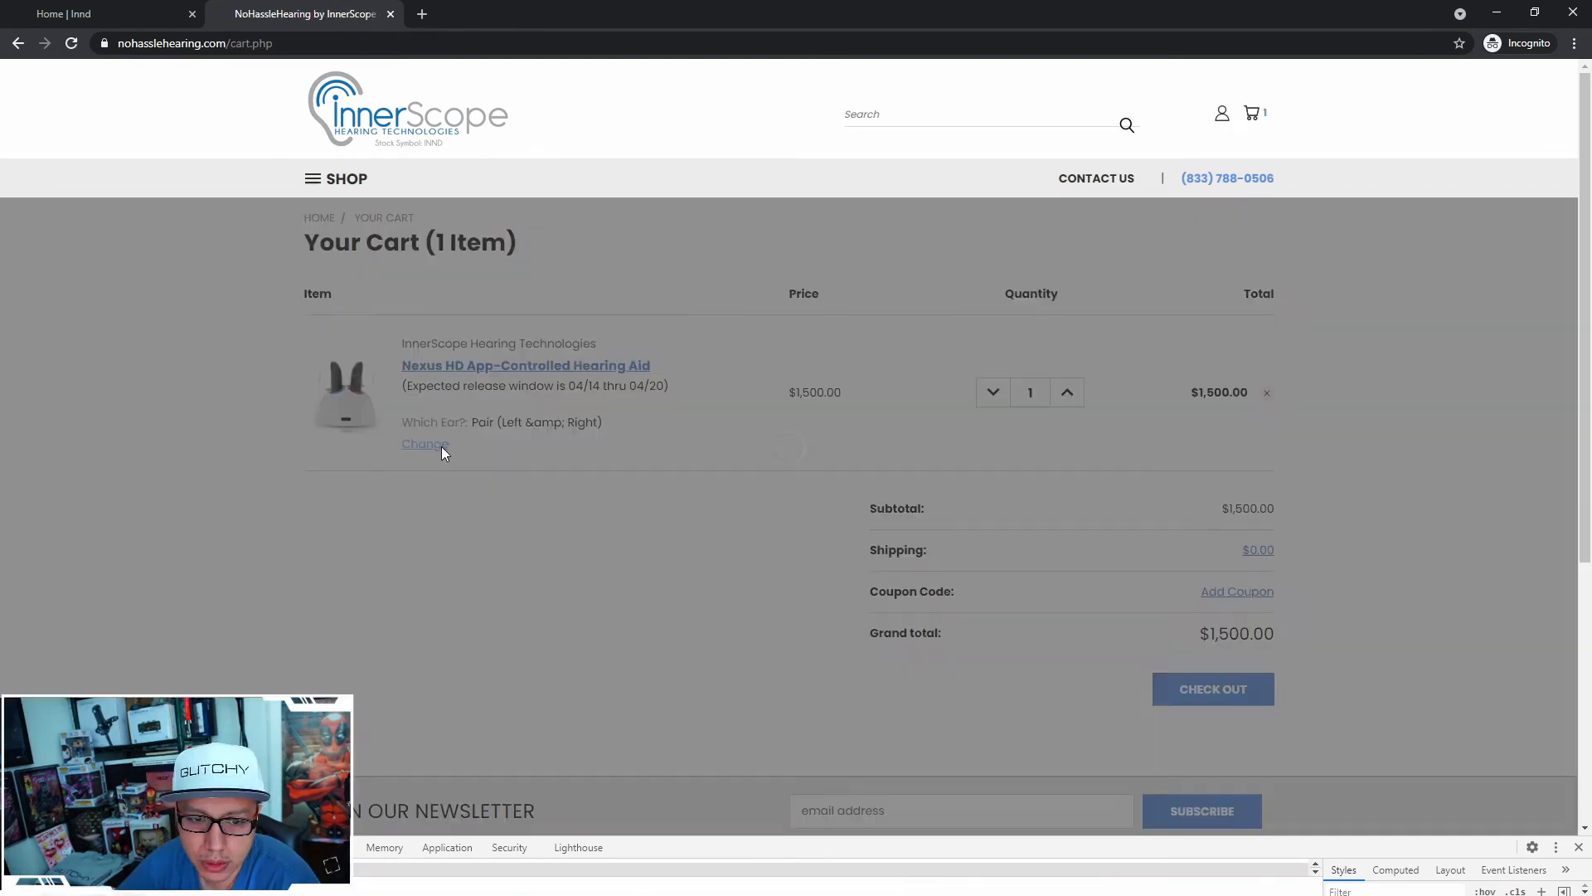
# Try the Left Ear Only and Pair options, then save Nexus HD as Right Ear Only
pyautogui.click(423, 444)
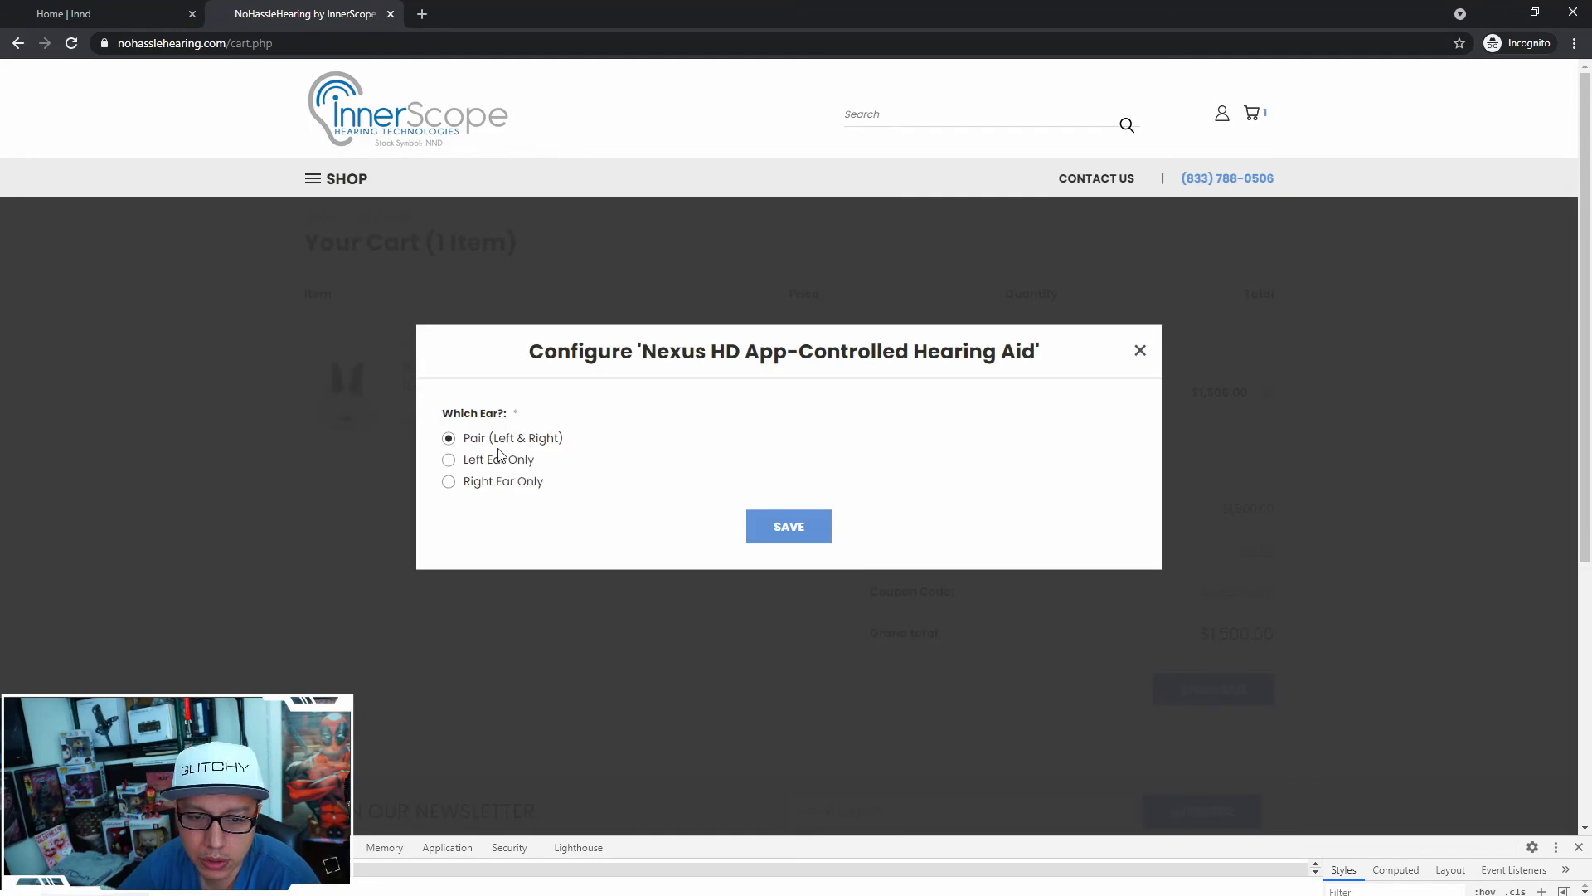
pyautogui.click(449, 459)
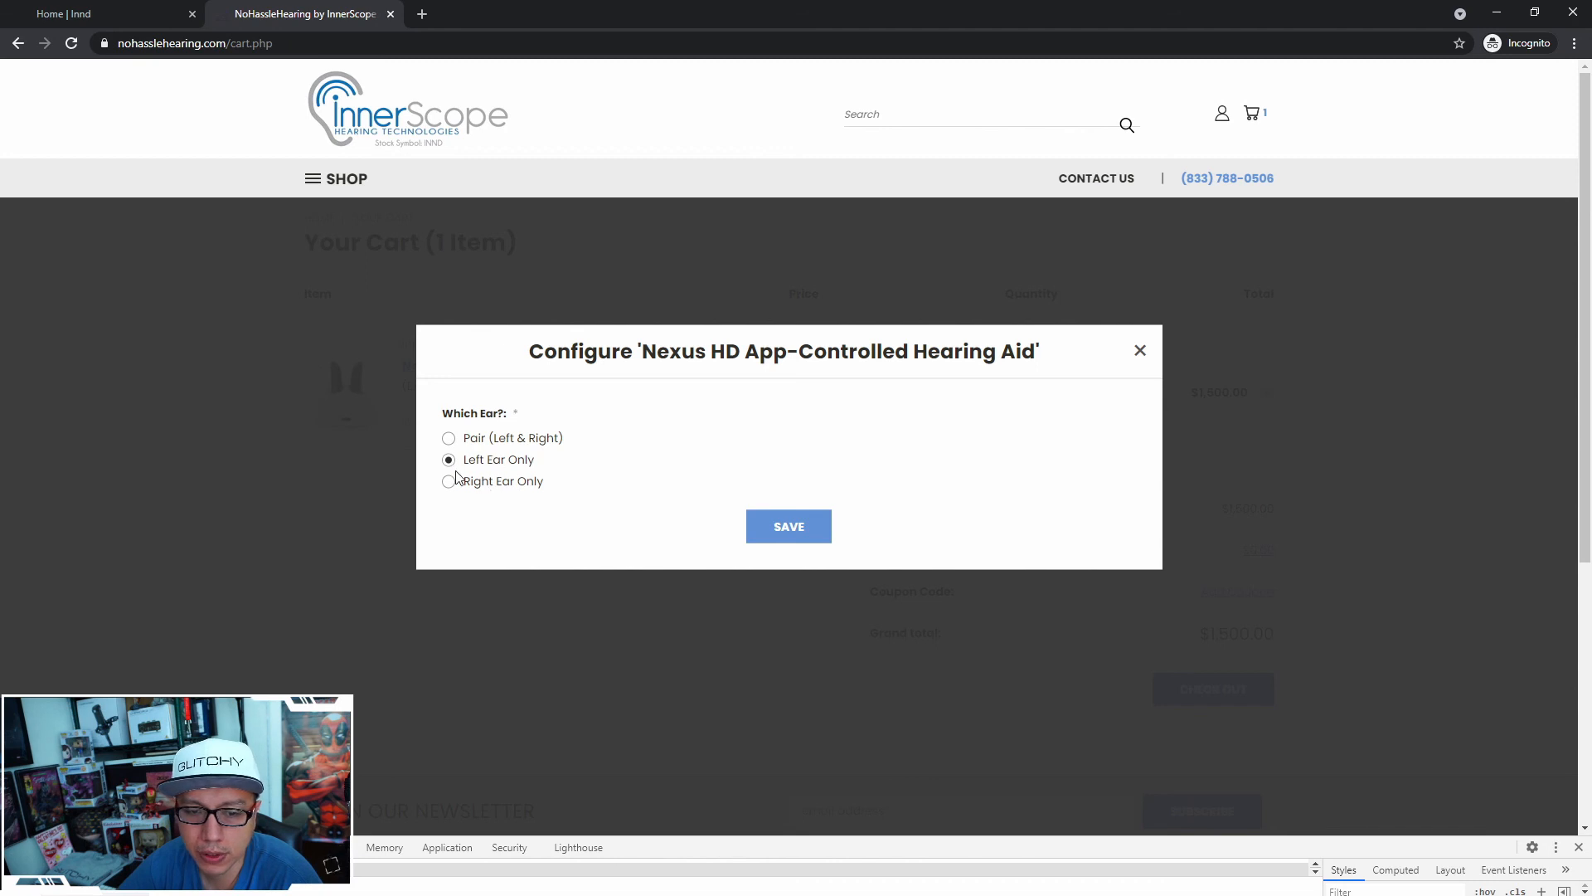
pyautogui.click(449, 438)
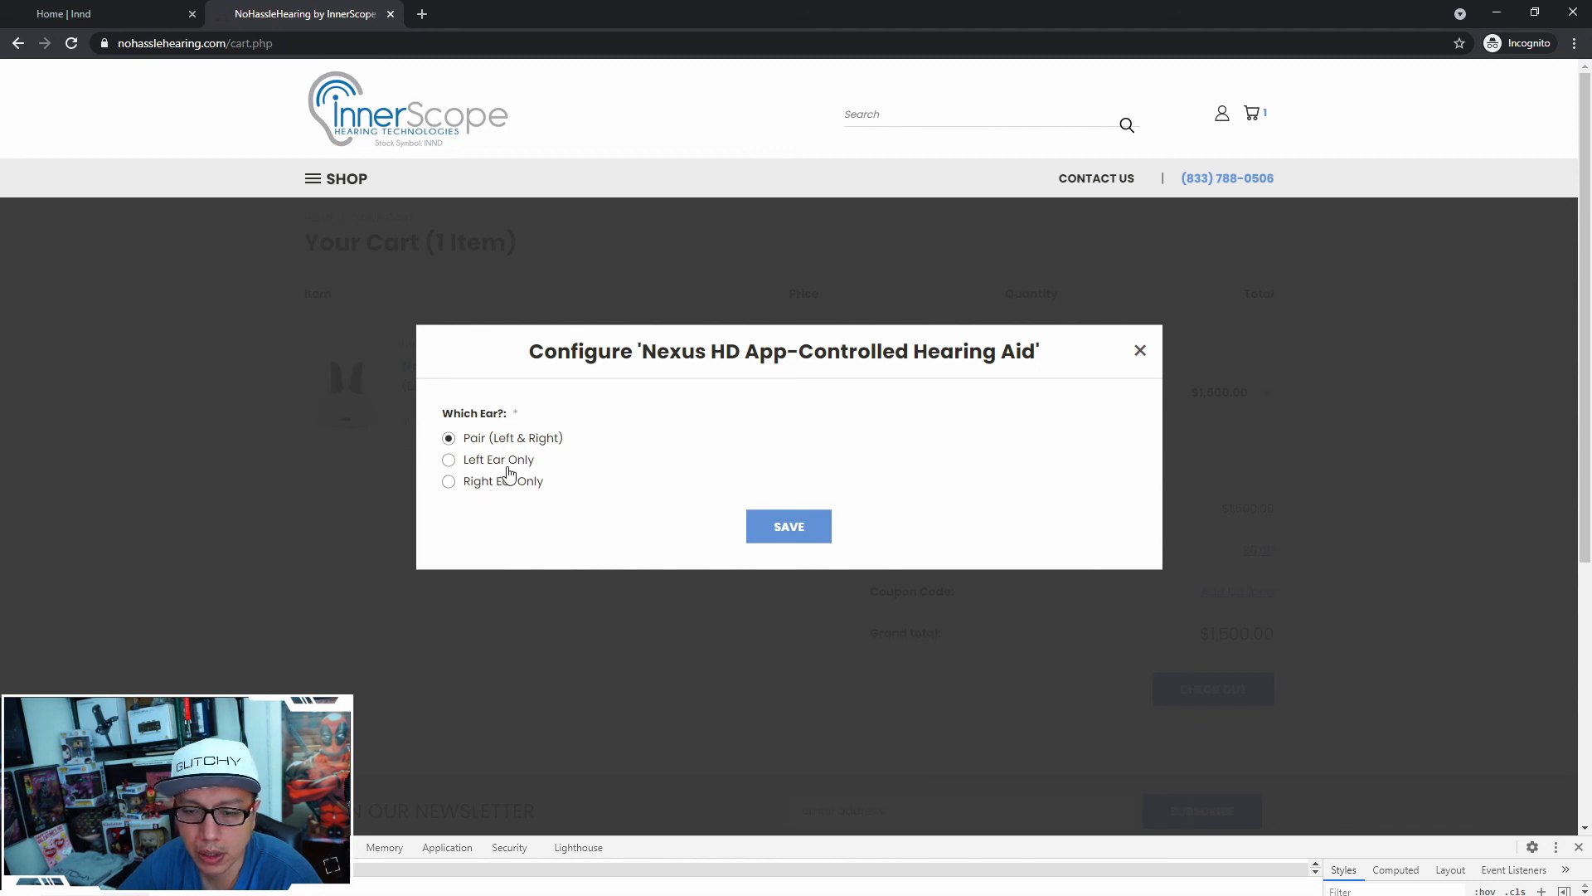
pyautogui.click(448, 459)
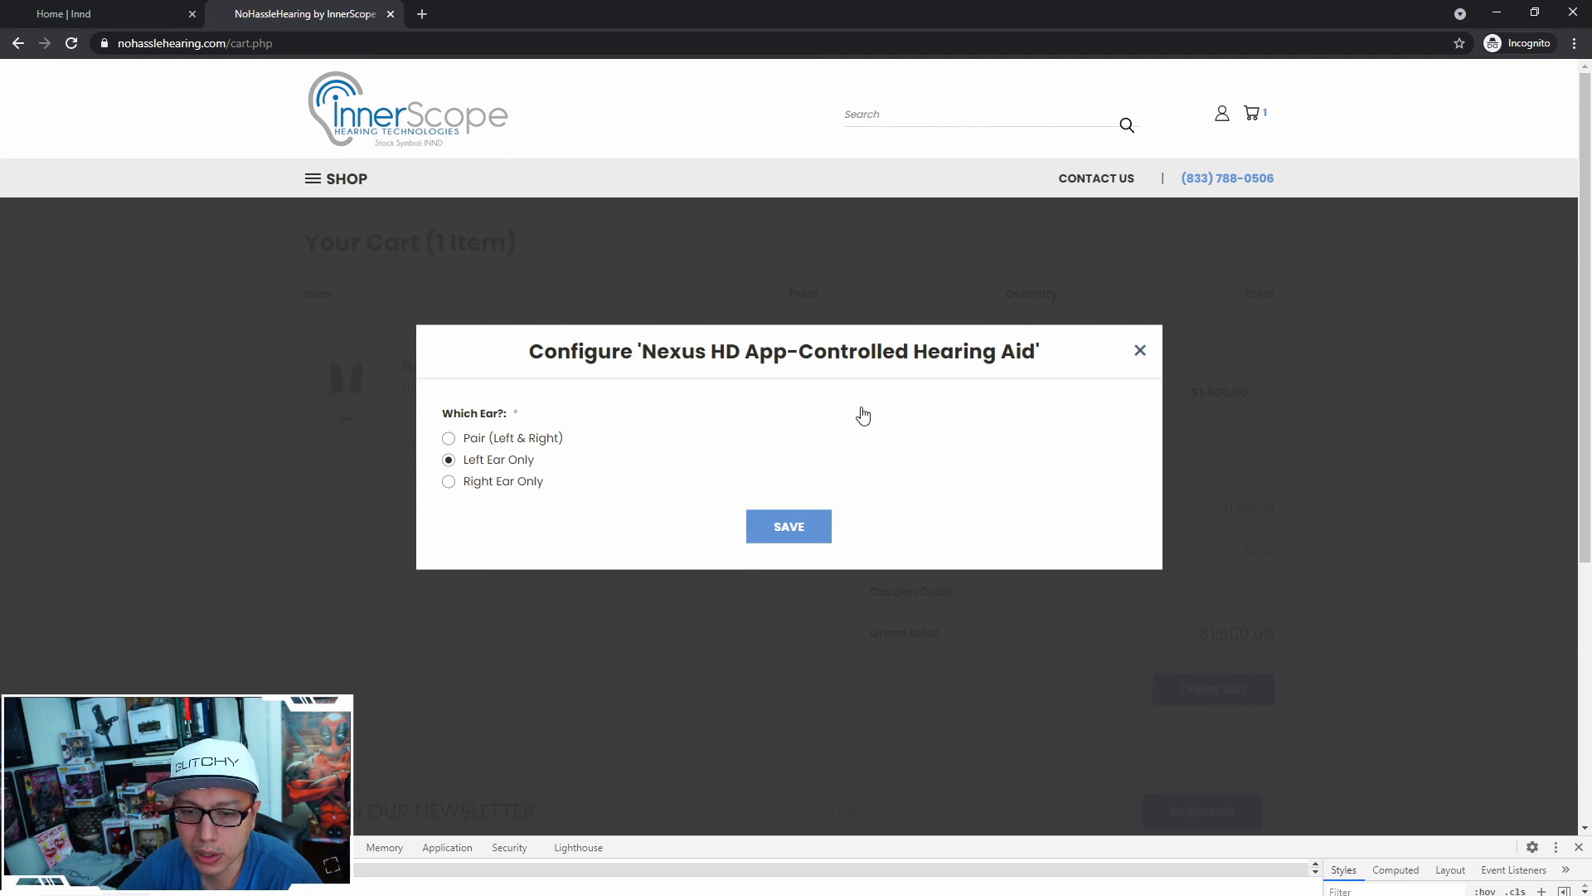
pyautogui.click(448, 481)
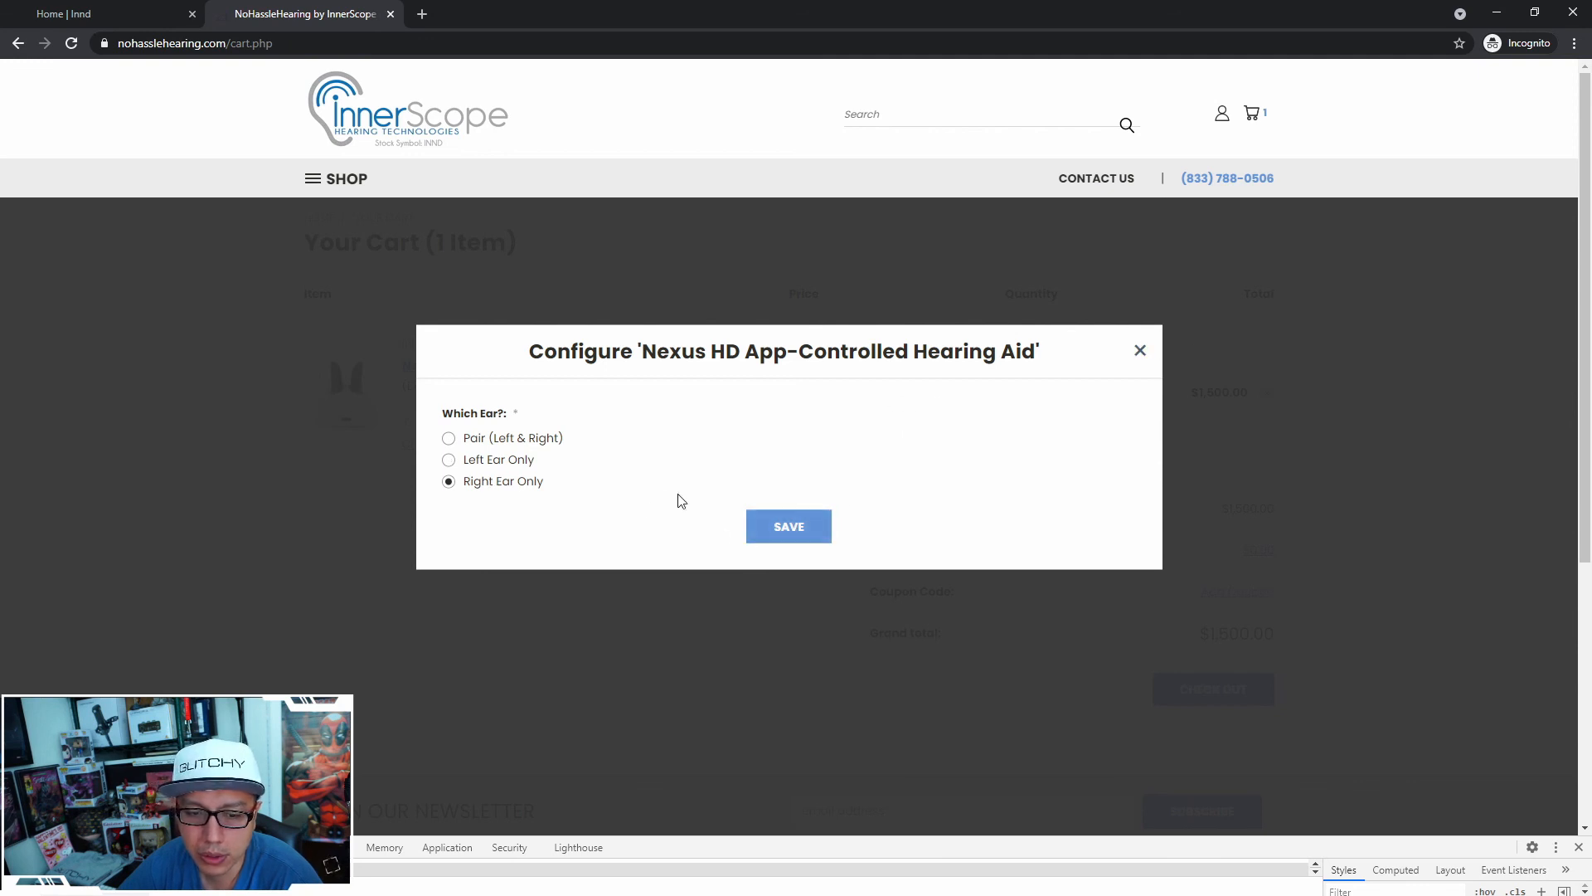
pyautogui.click(788, 525)
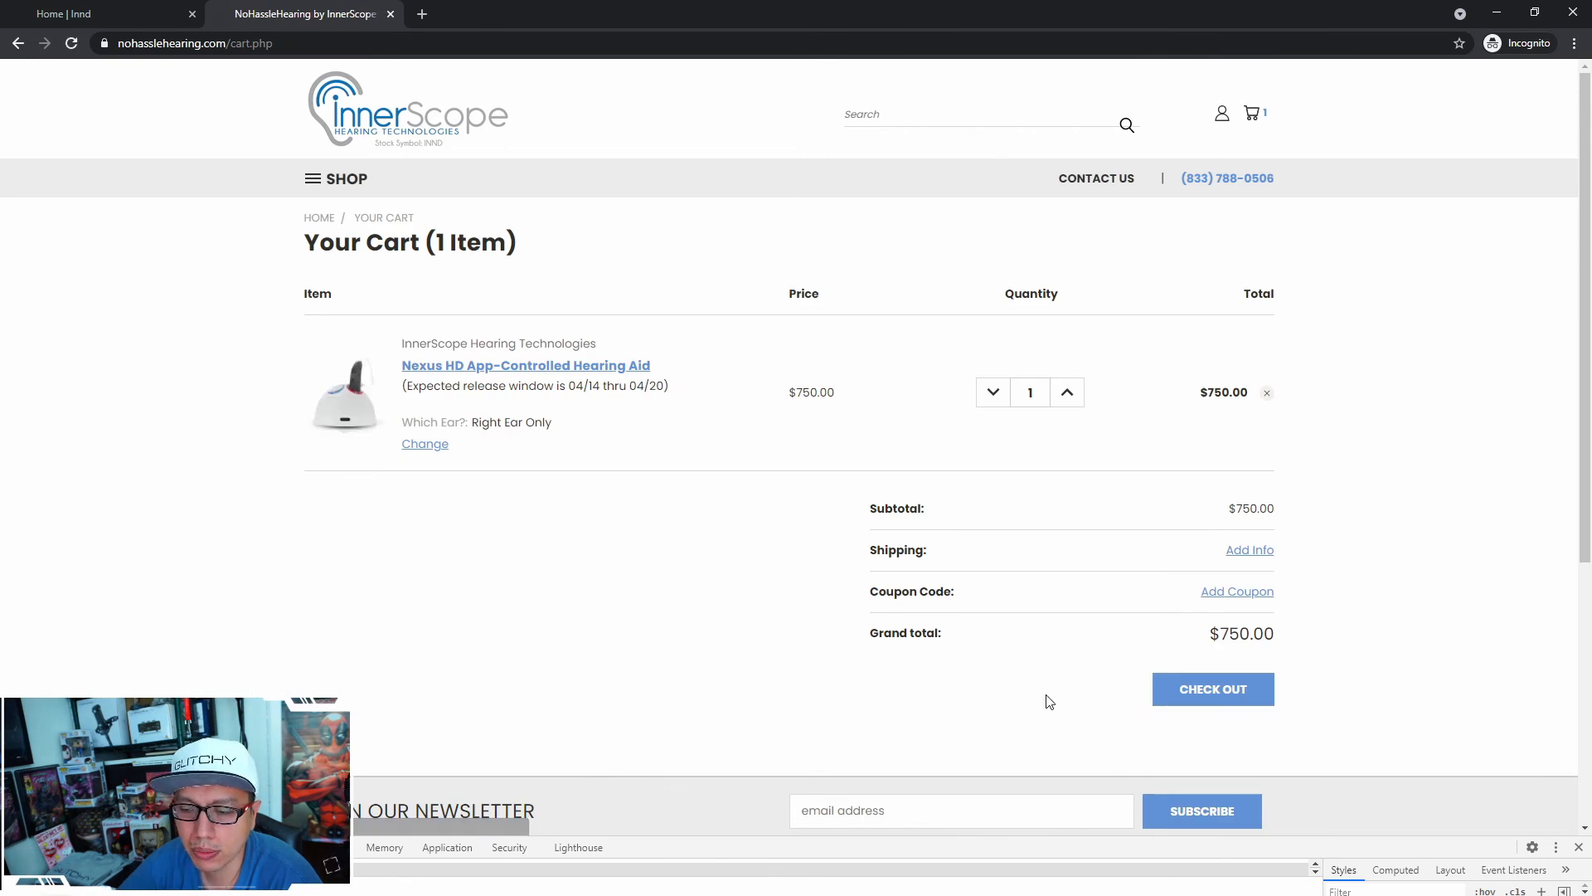
pyautogui.moveTo(1233, 703)
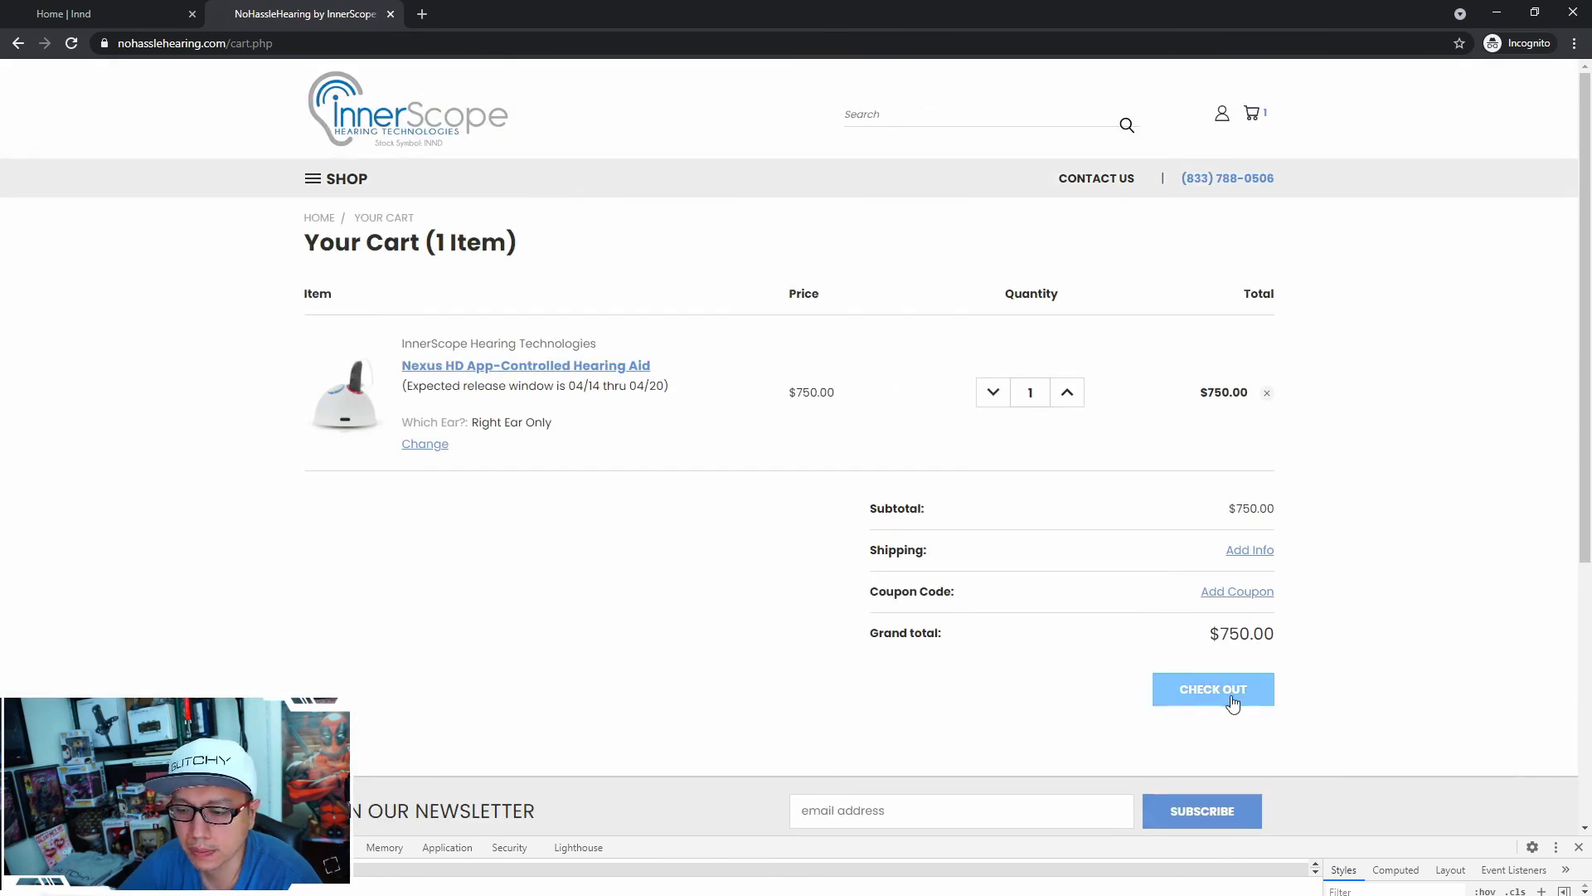
# Proceed from the cart to checkout for the $750.00 right-ear Nexus HD order
pyautogui.click(1211, 688)
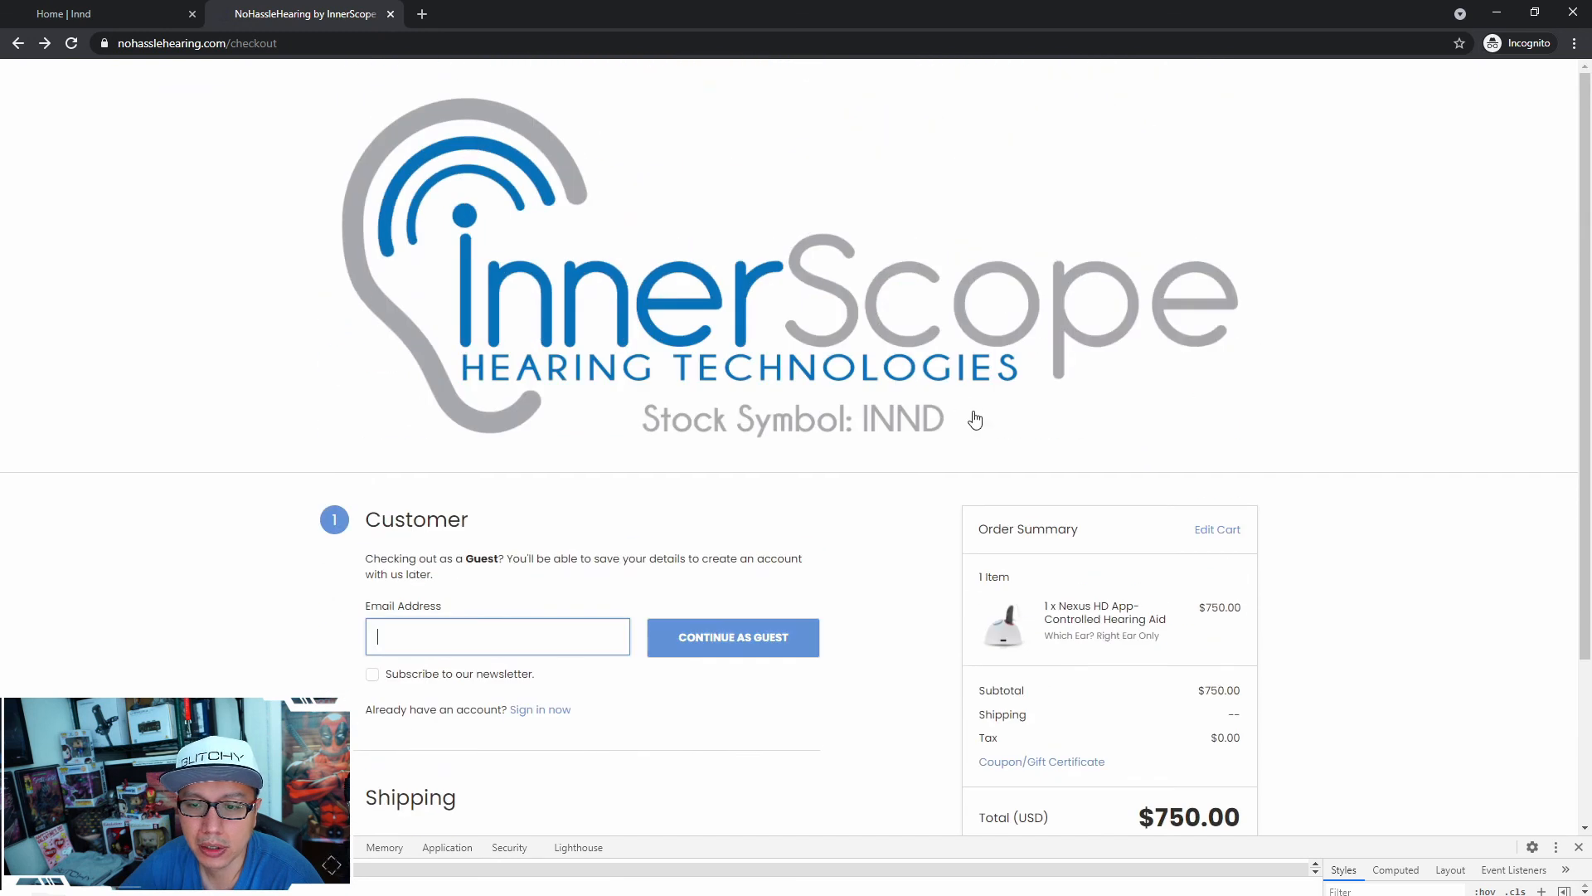
pyautogui.moveTo(197, 327)
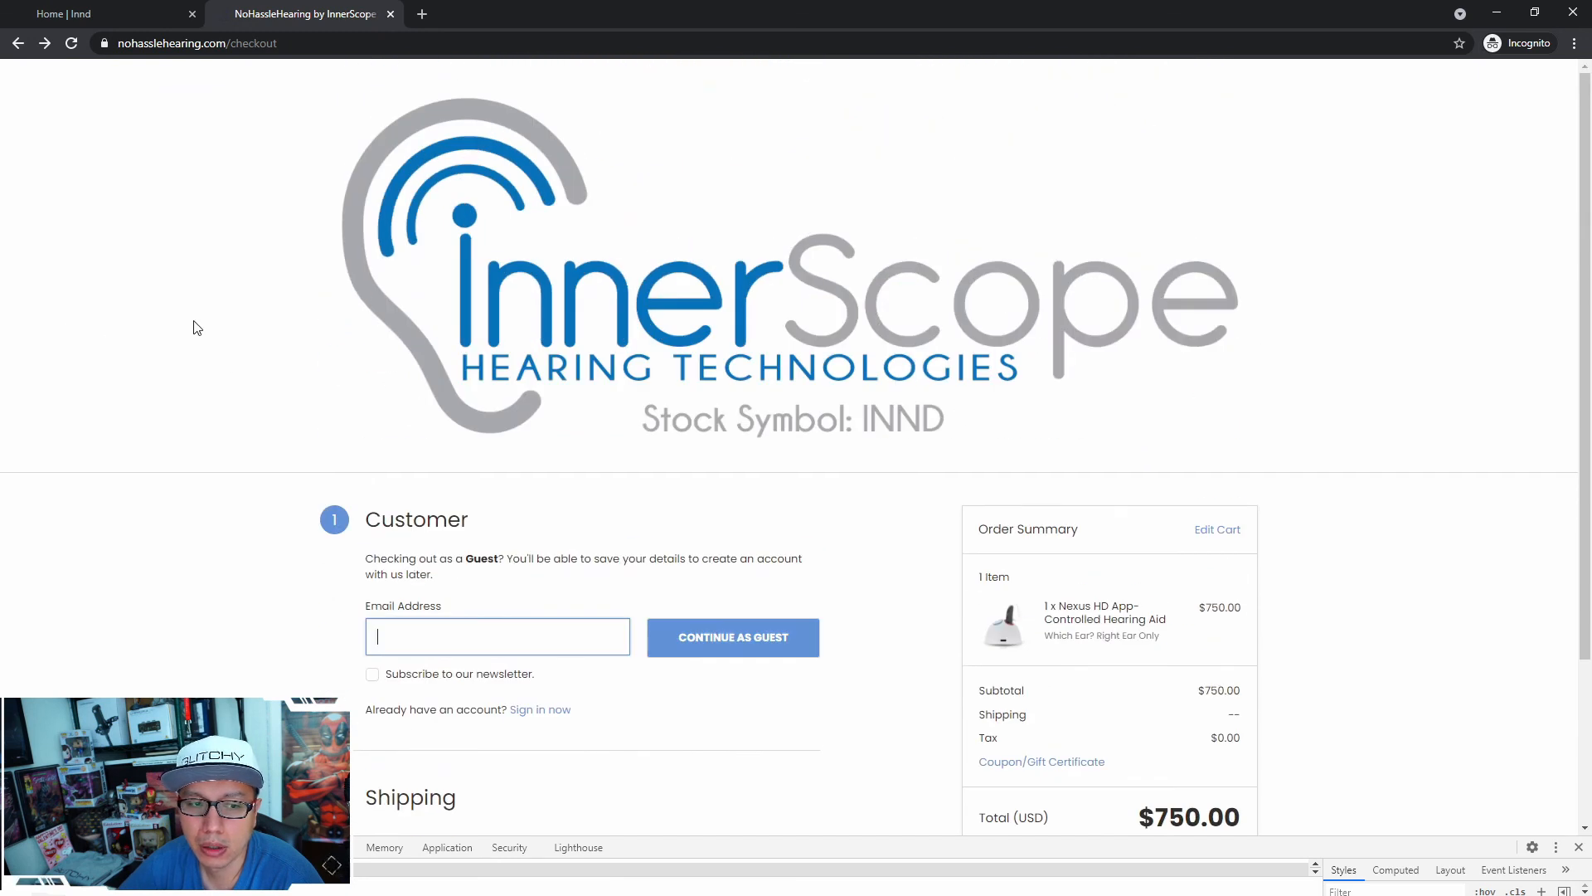